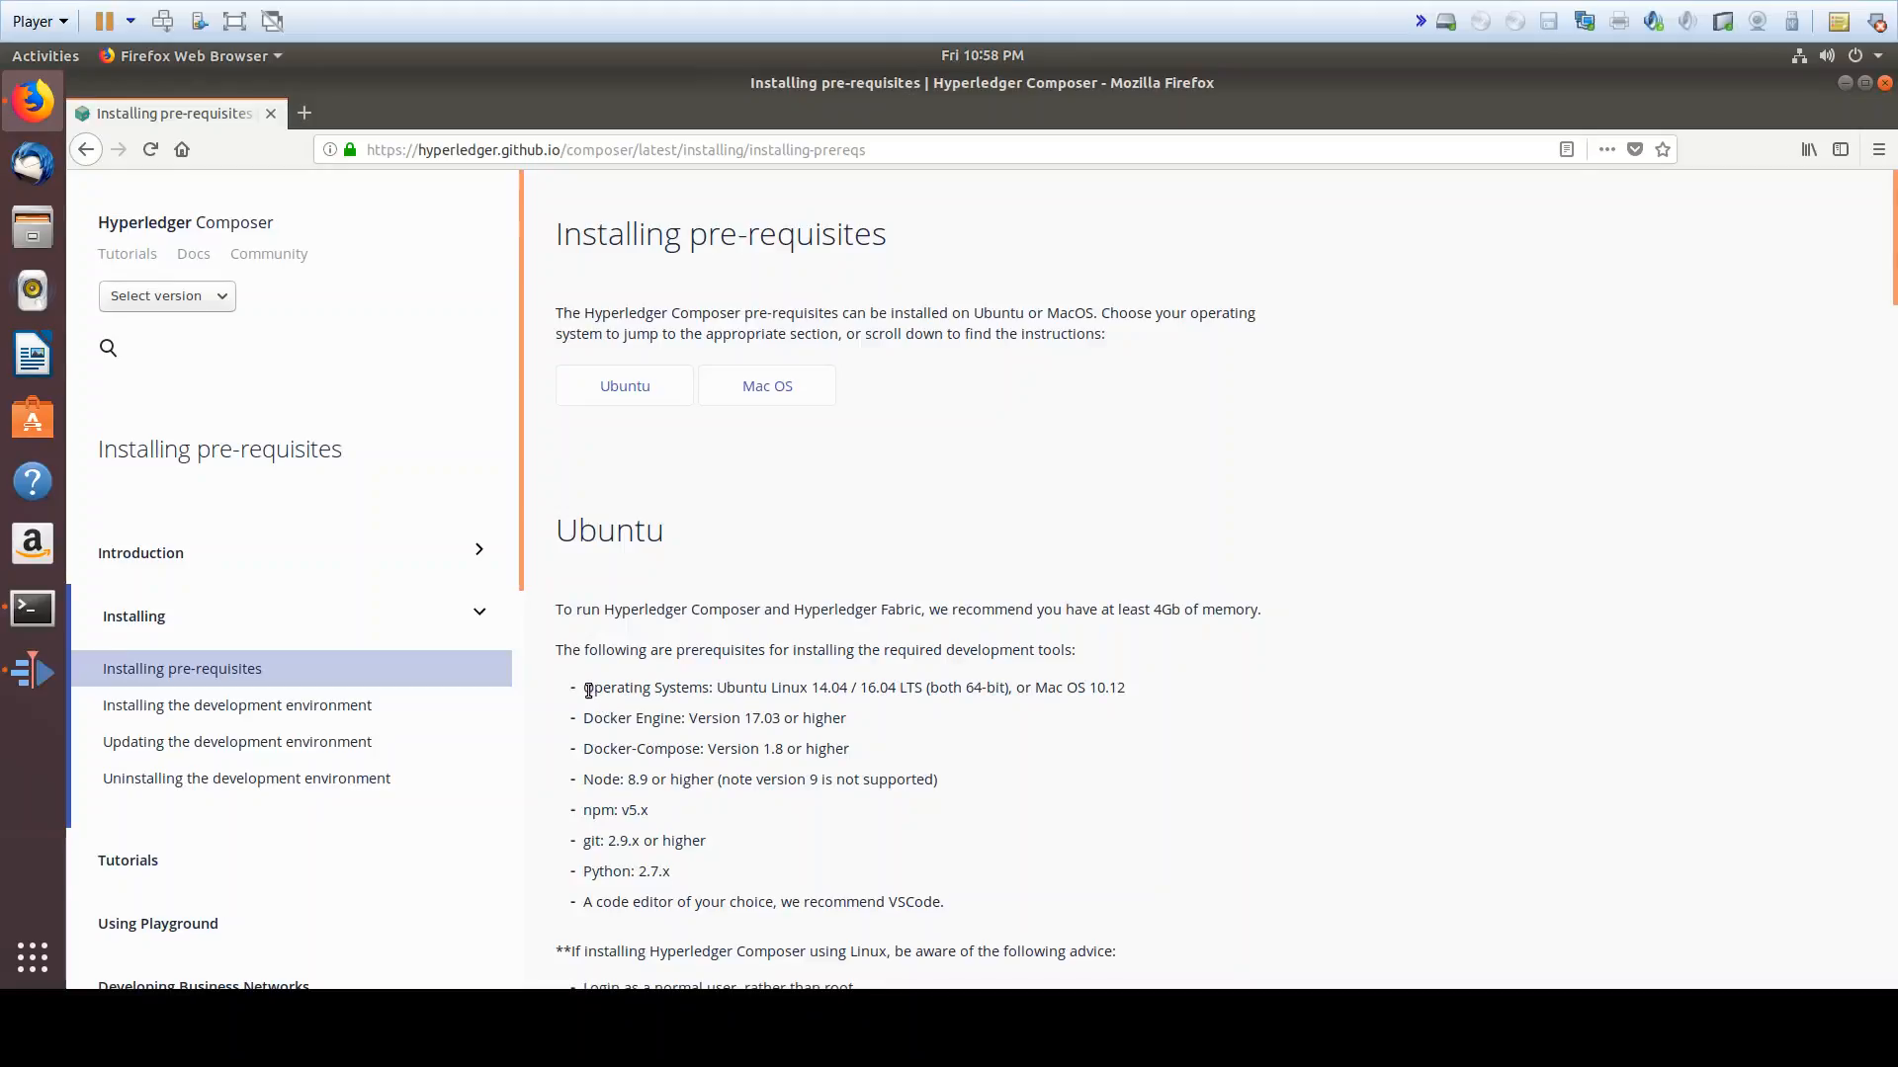
Review the supported operating systems requirement and scroll down to the curl and chmod commands
{"action": "left_click_drag", "start_coordinate": [584, 686], "coordinate": [847, 686]}
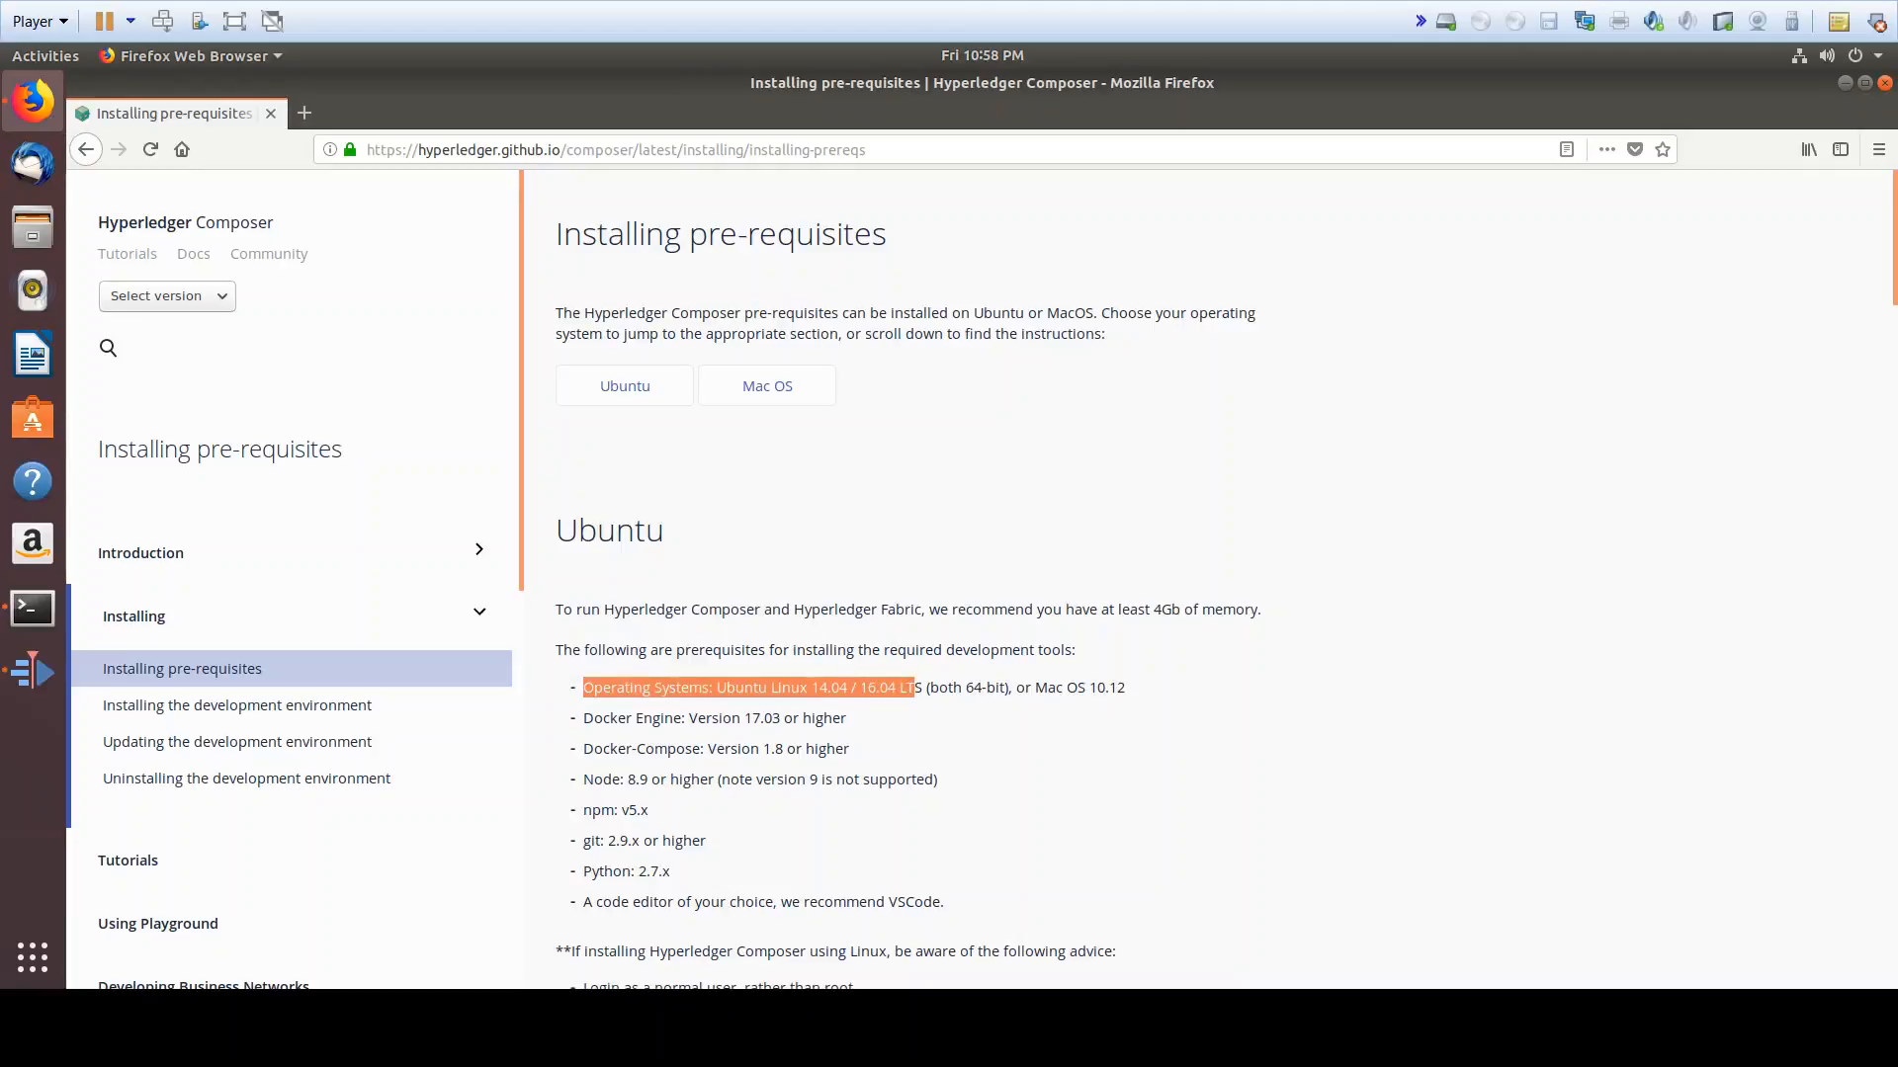
{"action": "left_click", "coordinate": [874, 686]}
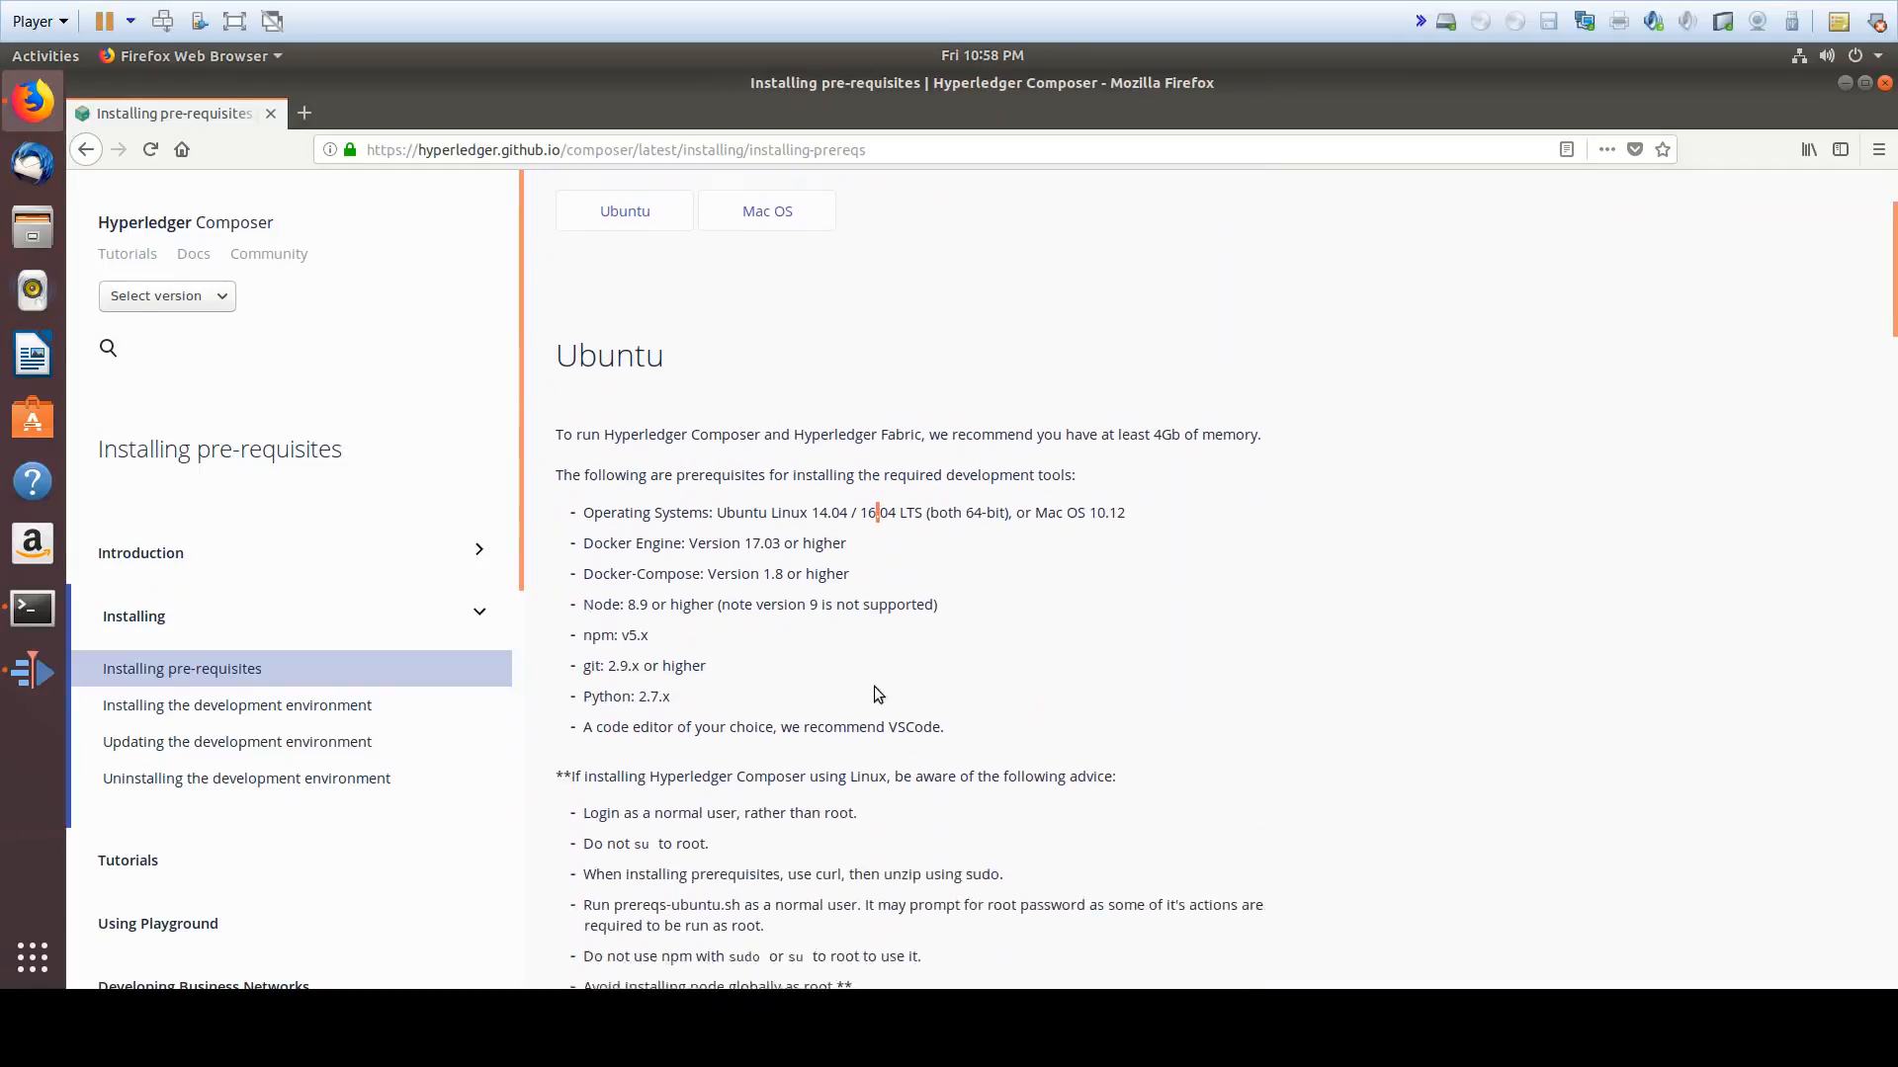
{"action": "scroll", "scroll_direction": "down", "scroll_amount": 3}
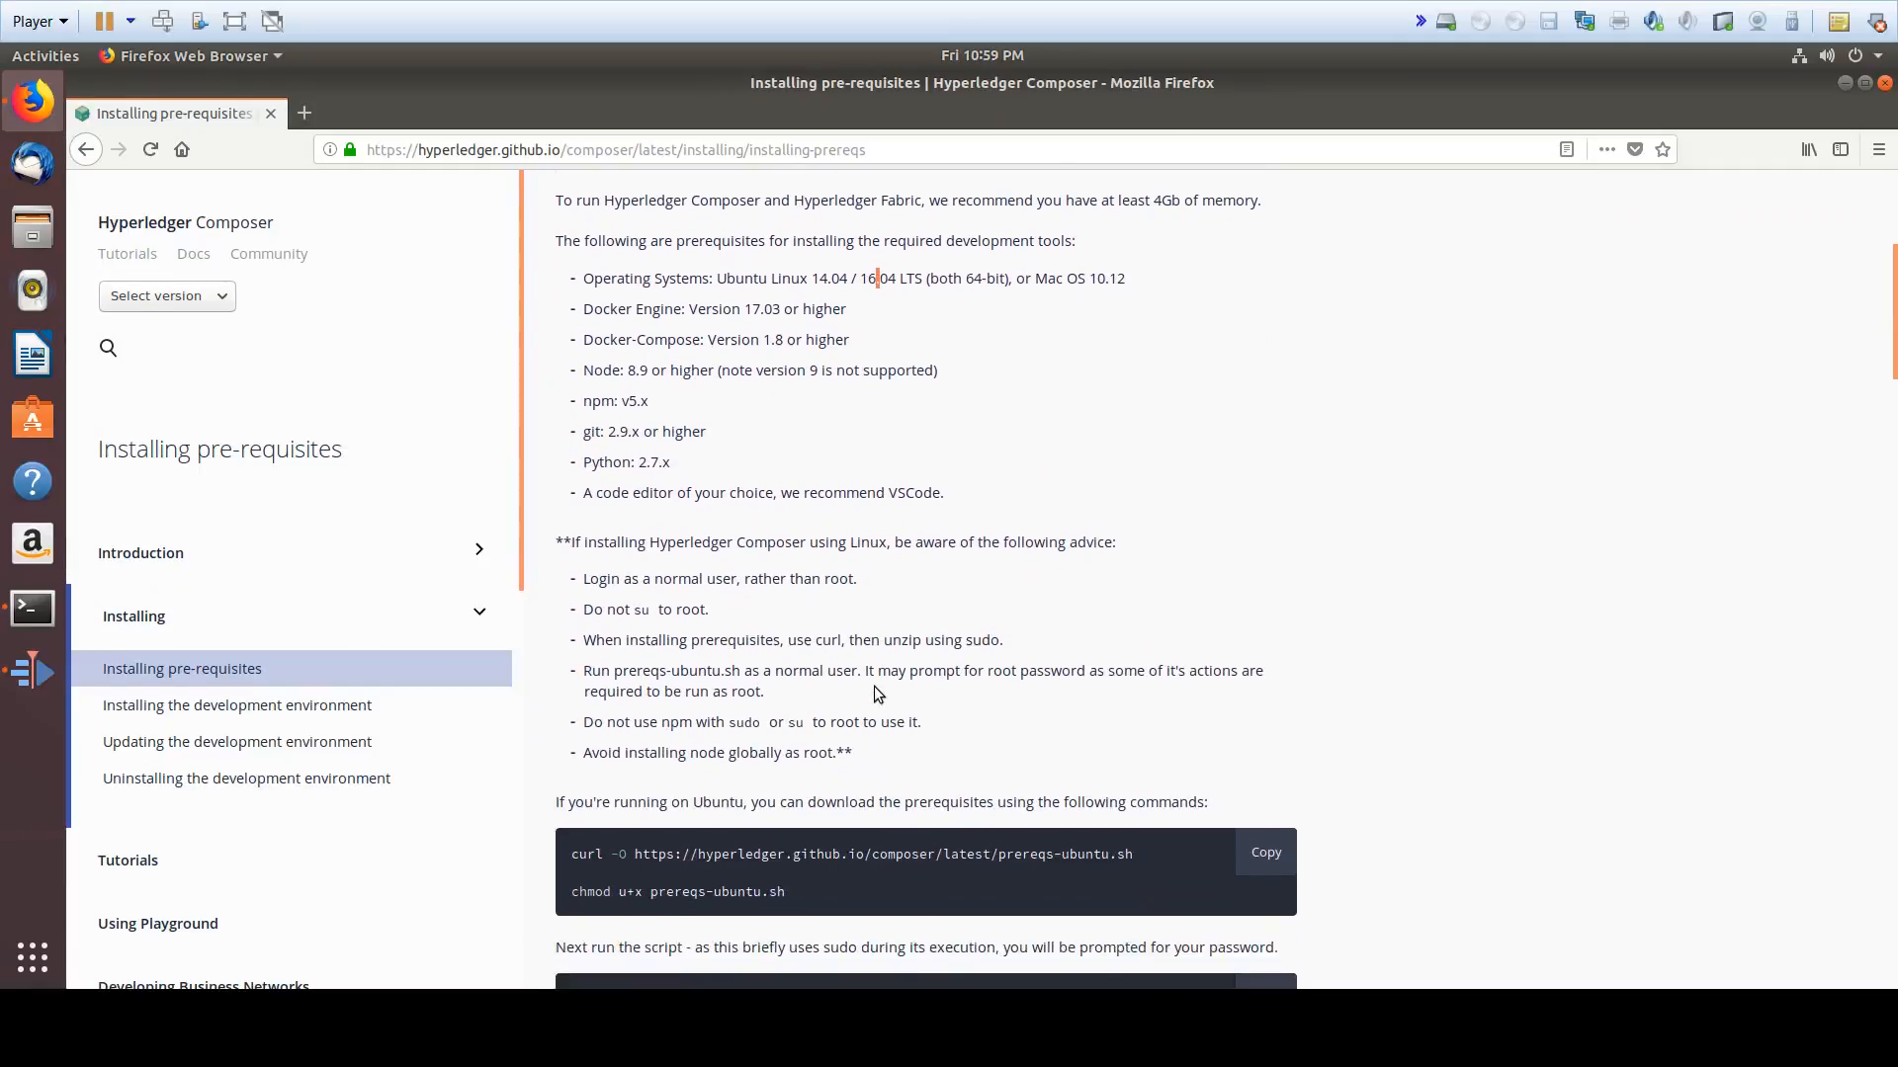
{"action": "scroll", "scroll_direction": "down", "scroll_amount": 3}
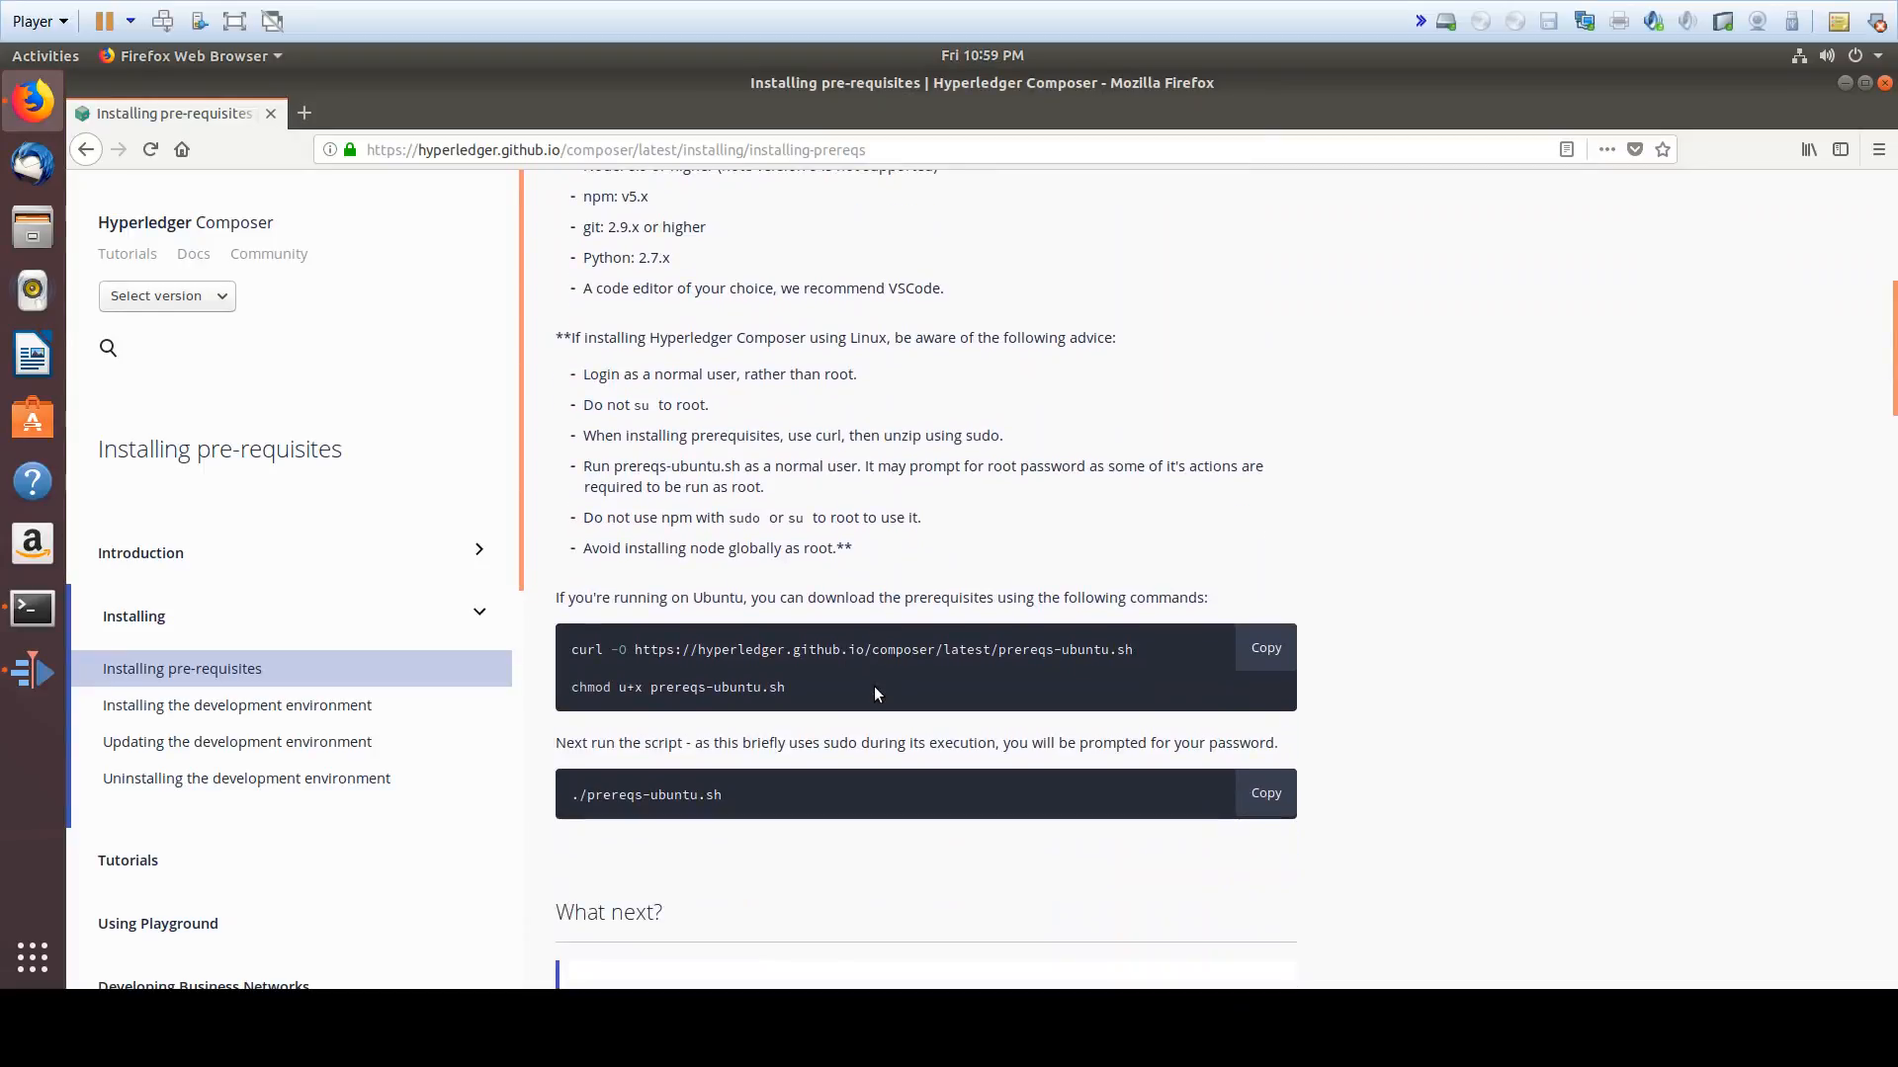
{"action": "mouse_move", "coordinate": [1066, 597]}
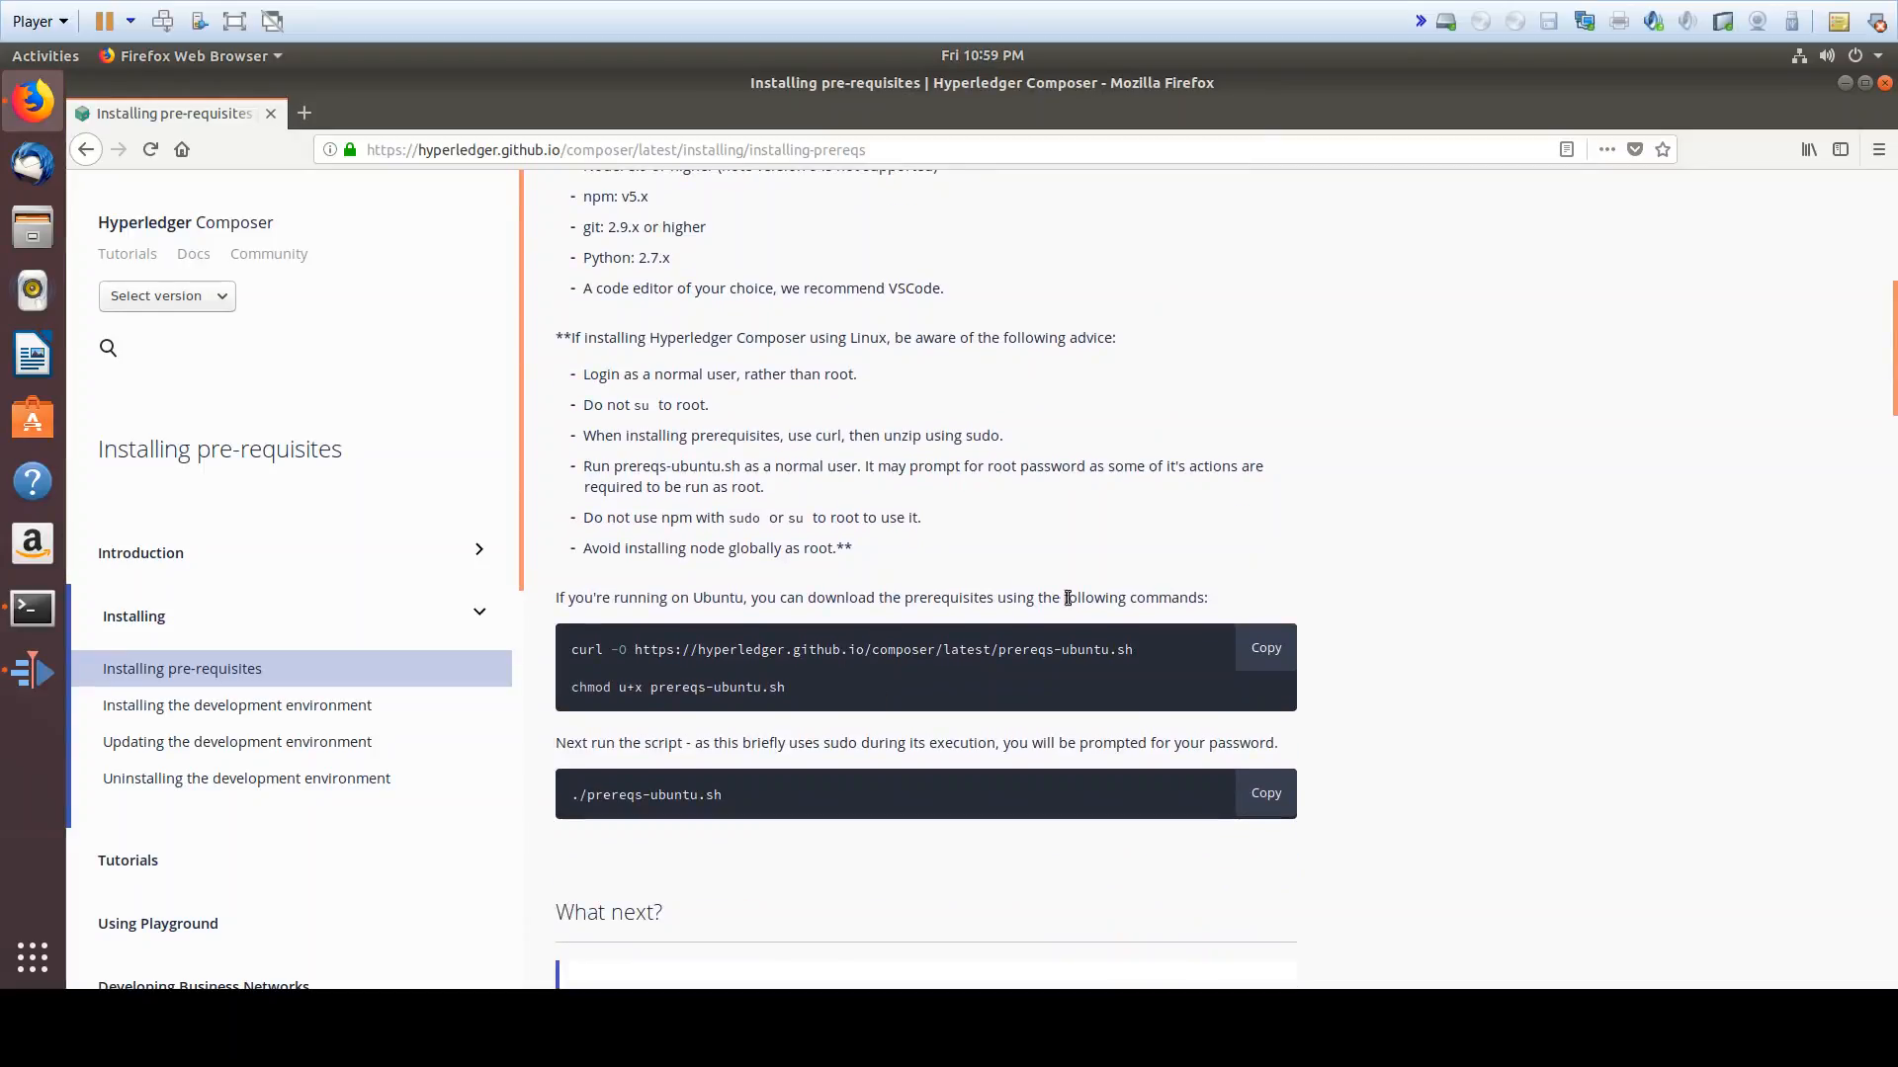
{"action": "mouse_move", "coordinate": [735, 808]}
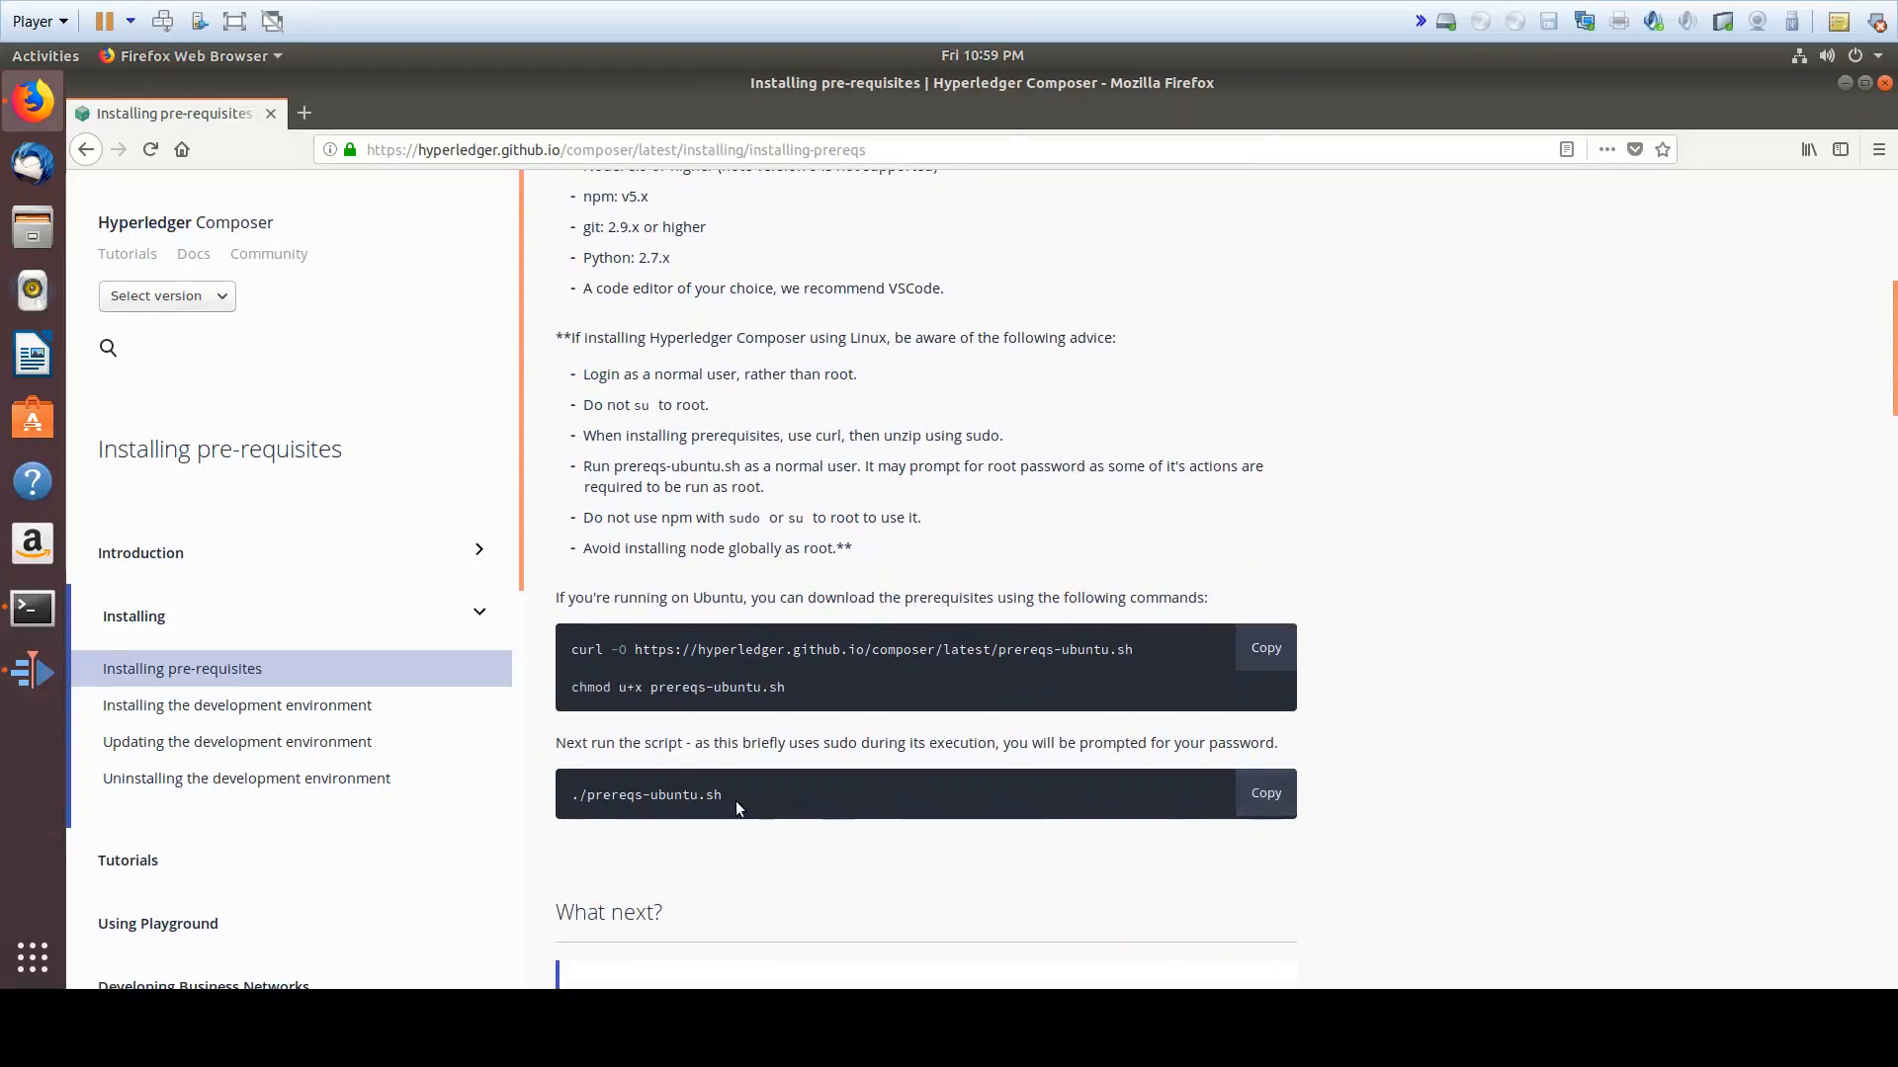
Copy the curl and chmod prerequisite download commands from the page
{"action": "double_click", "coordinate": [617, 794]}
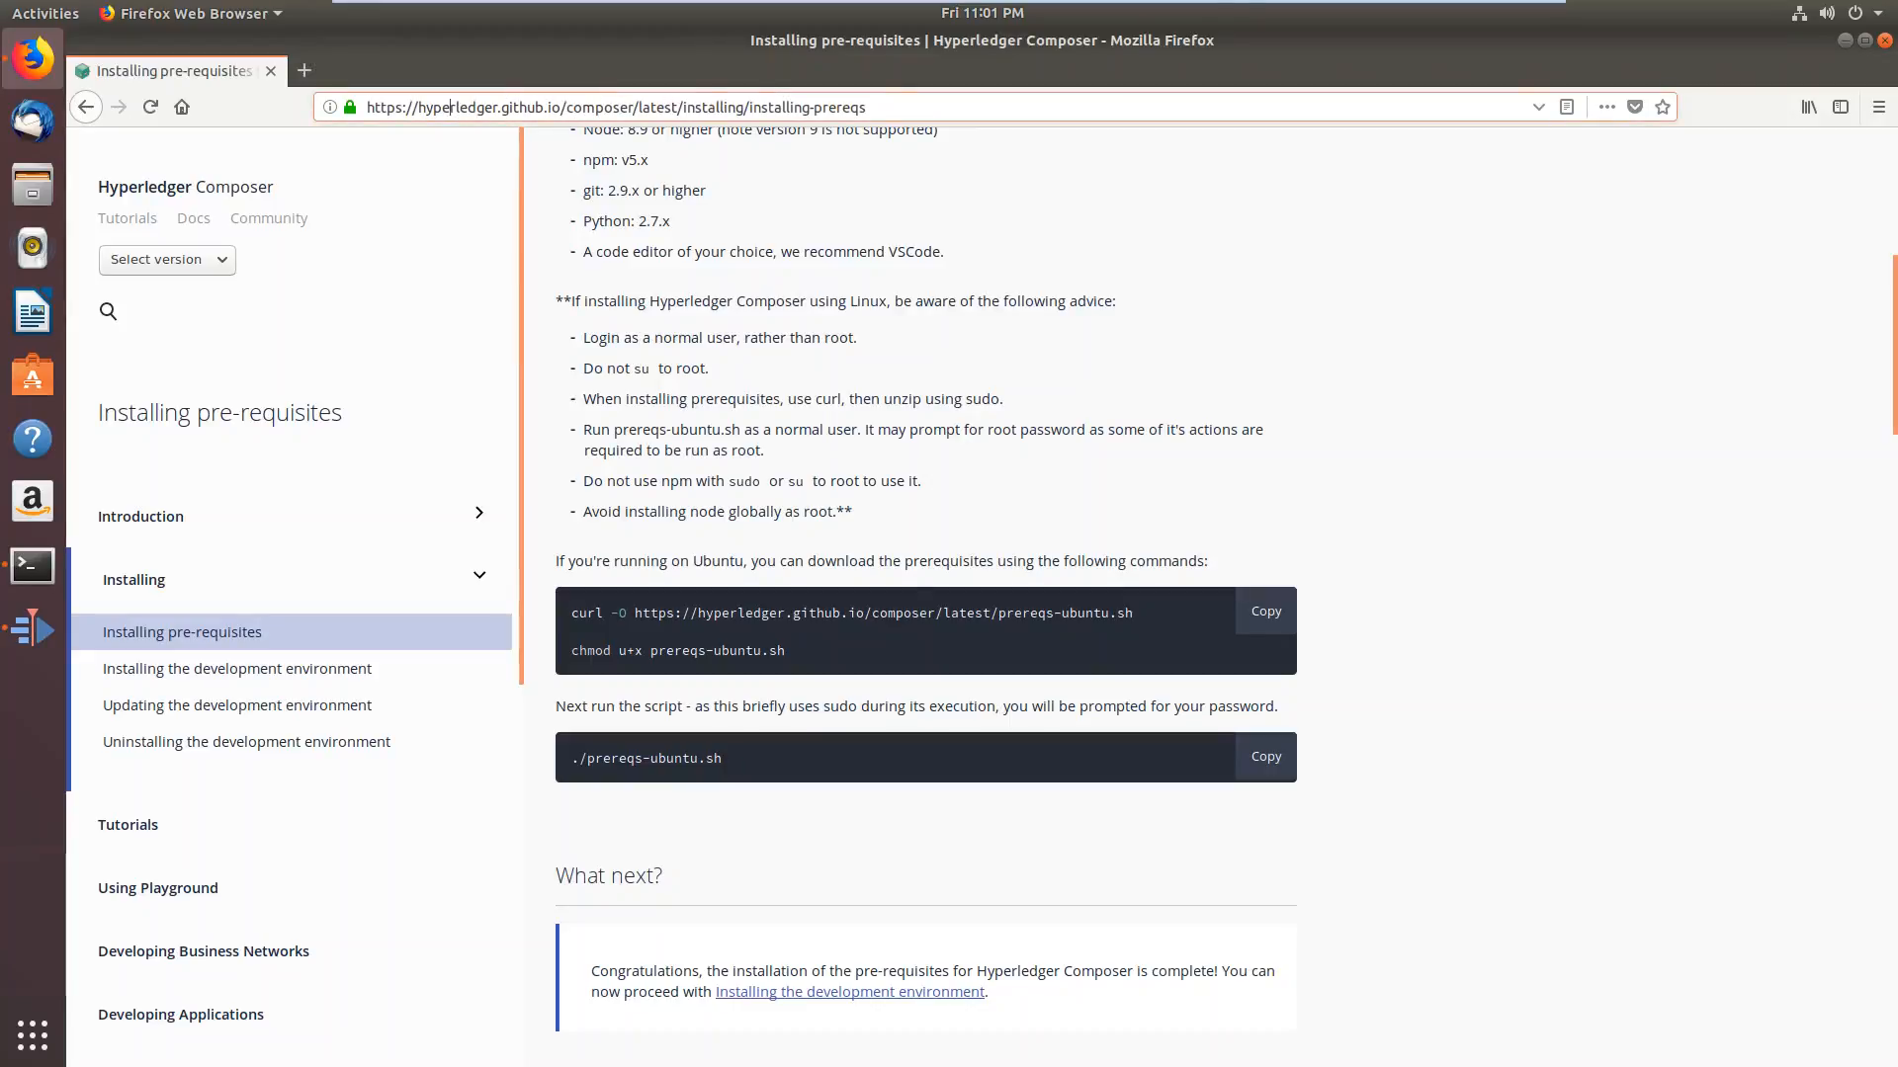
{"action": "mouse_move", "coordinate": [279, 561]}
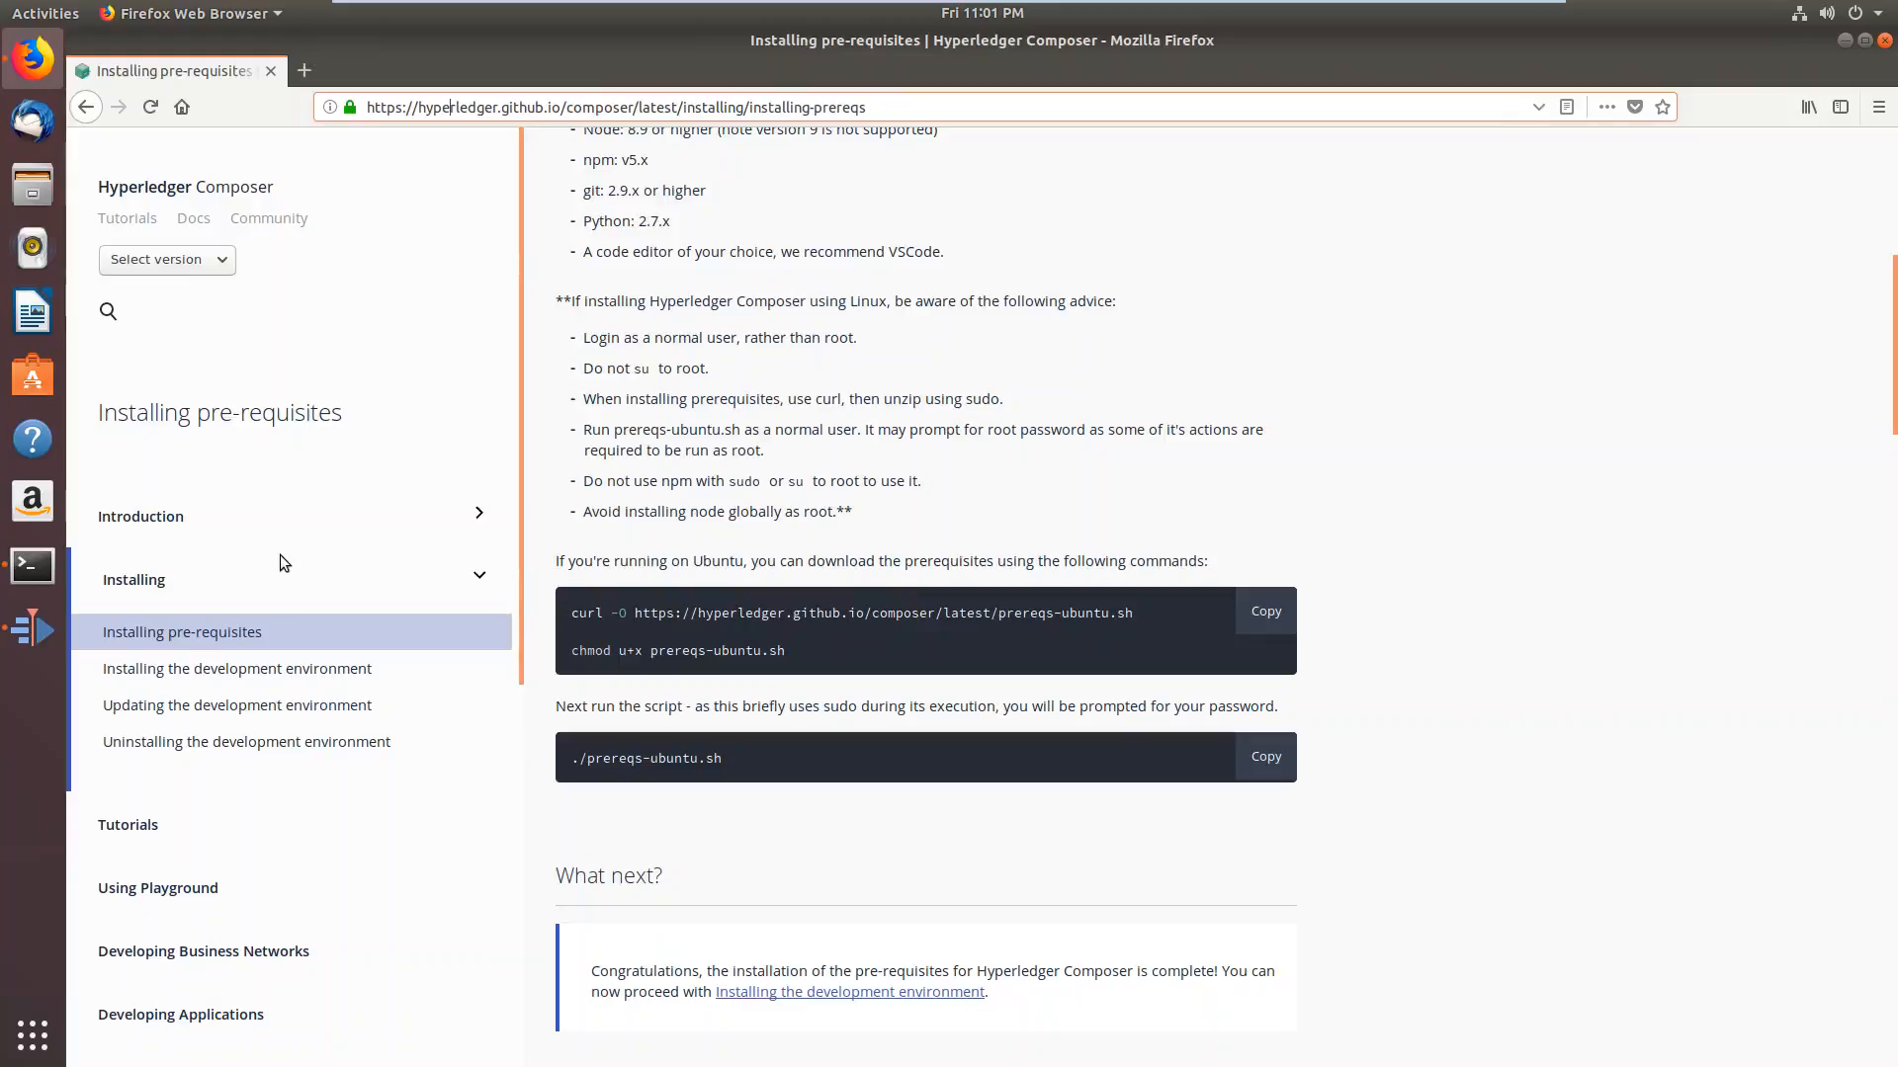
{"action": "mouse_move", "coordinate": [286, 640]}
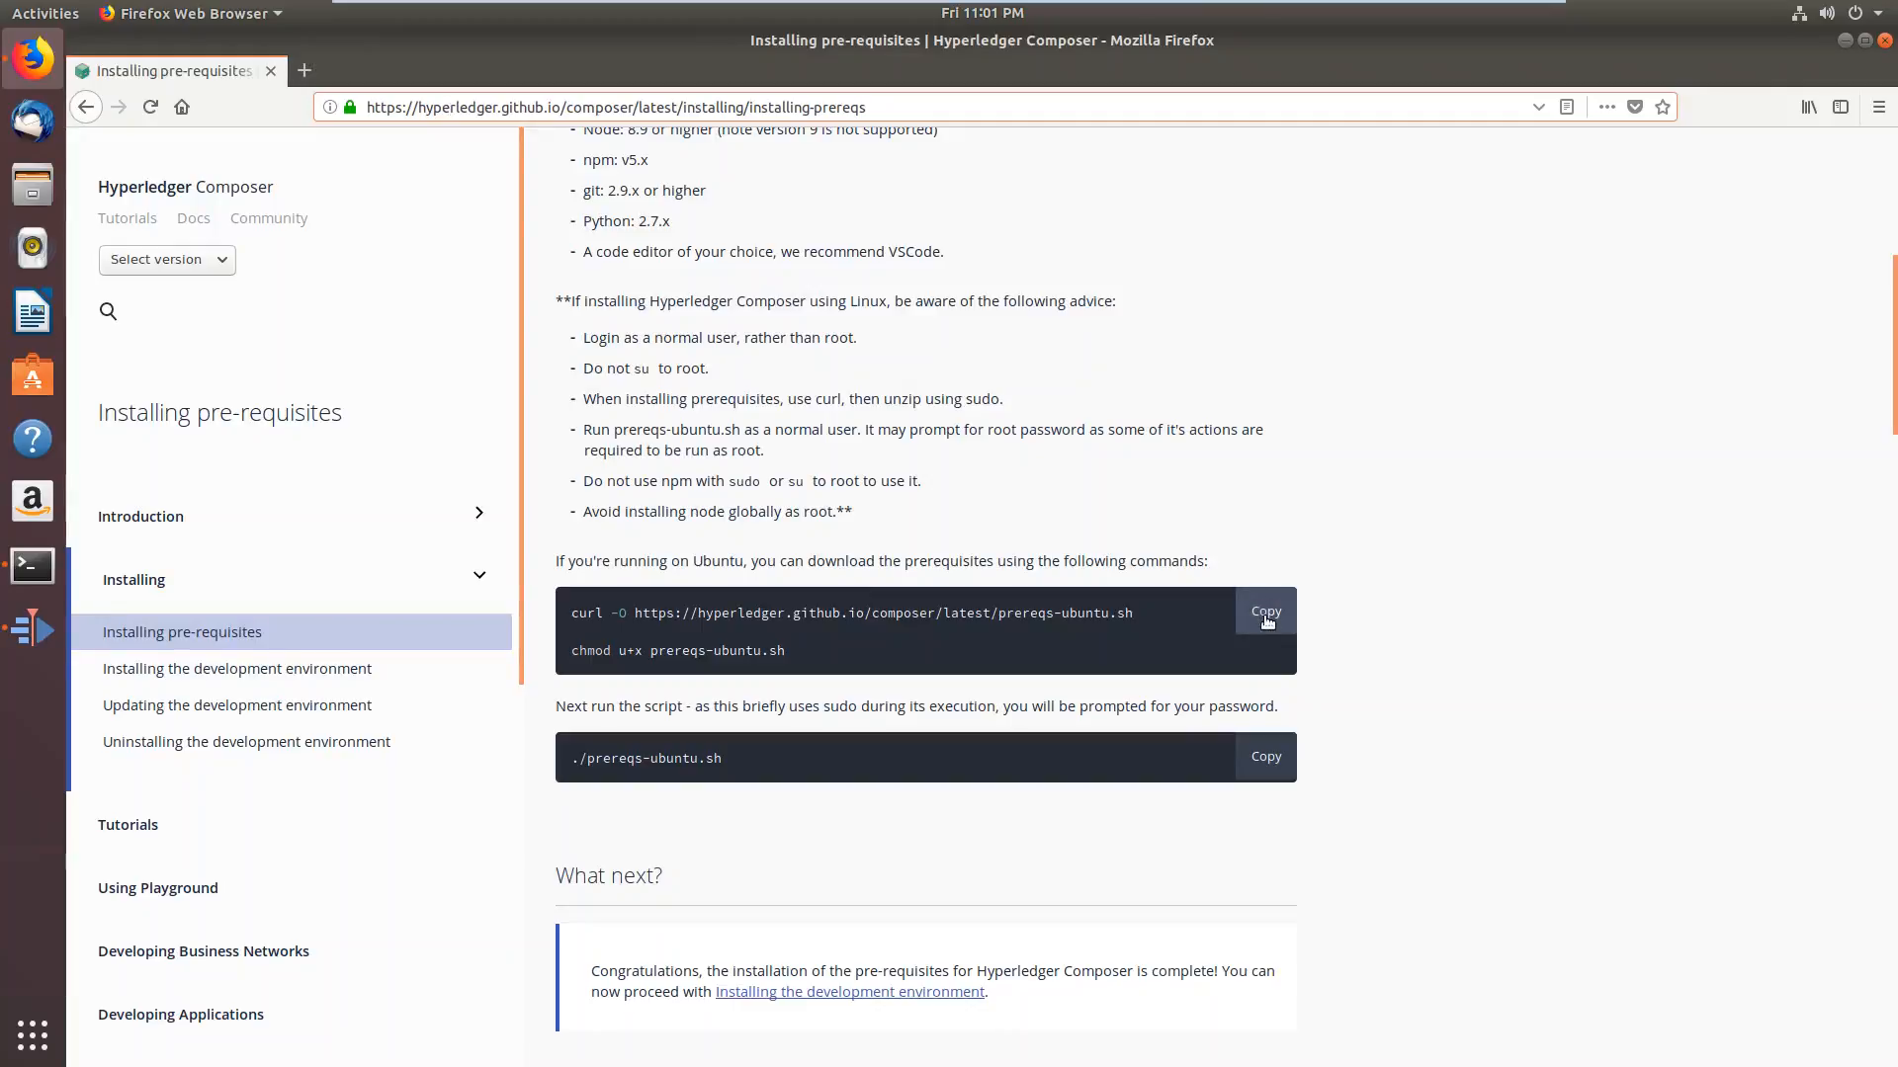
{"action": "left_click", "coordinate": [1266, 611]}
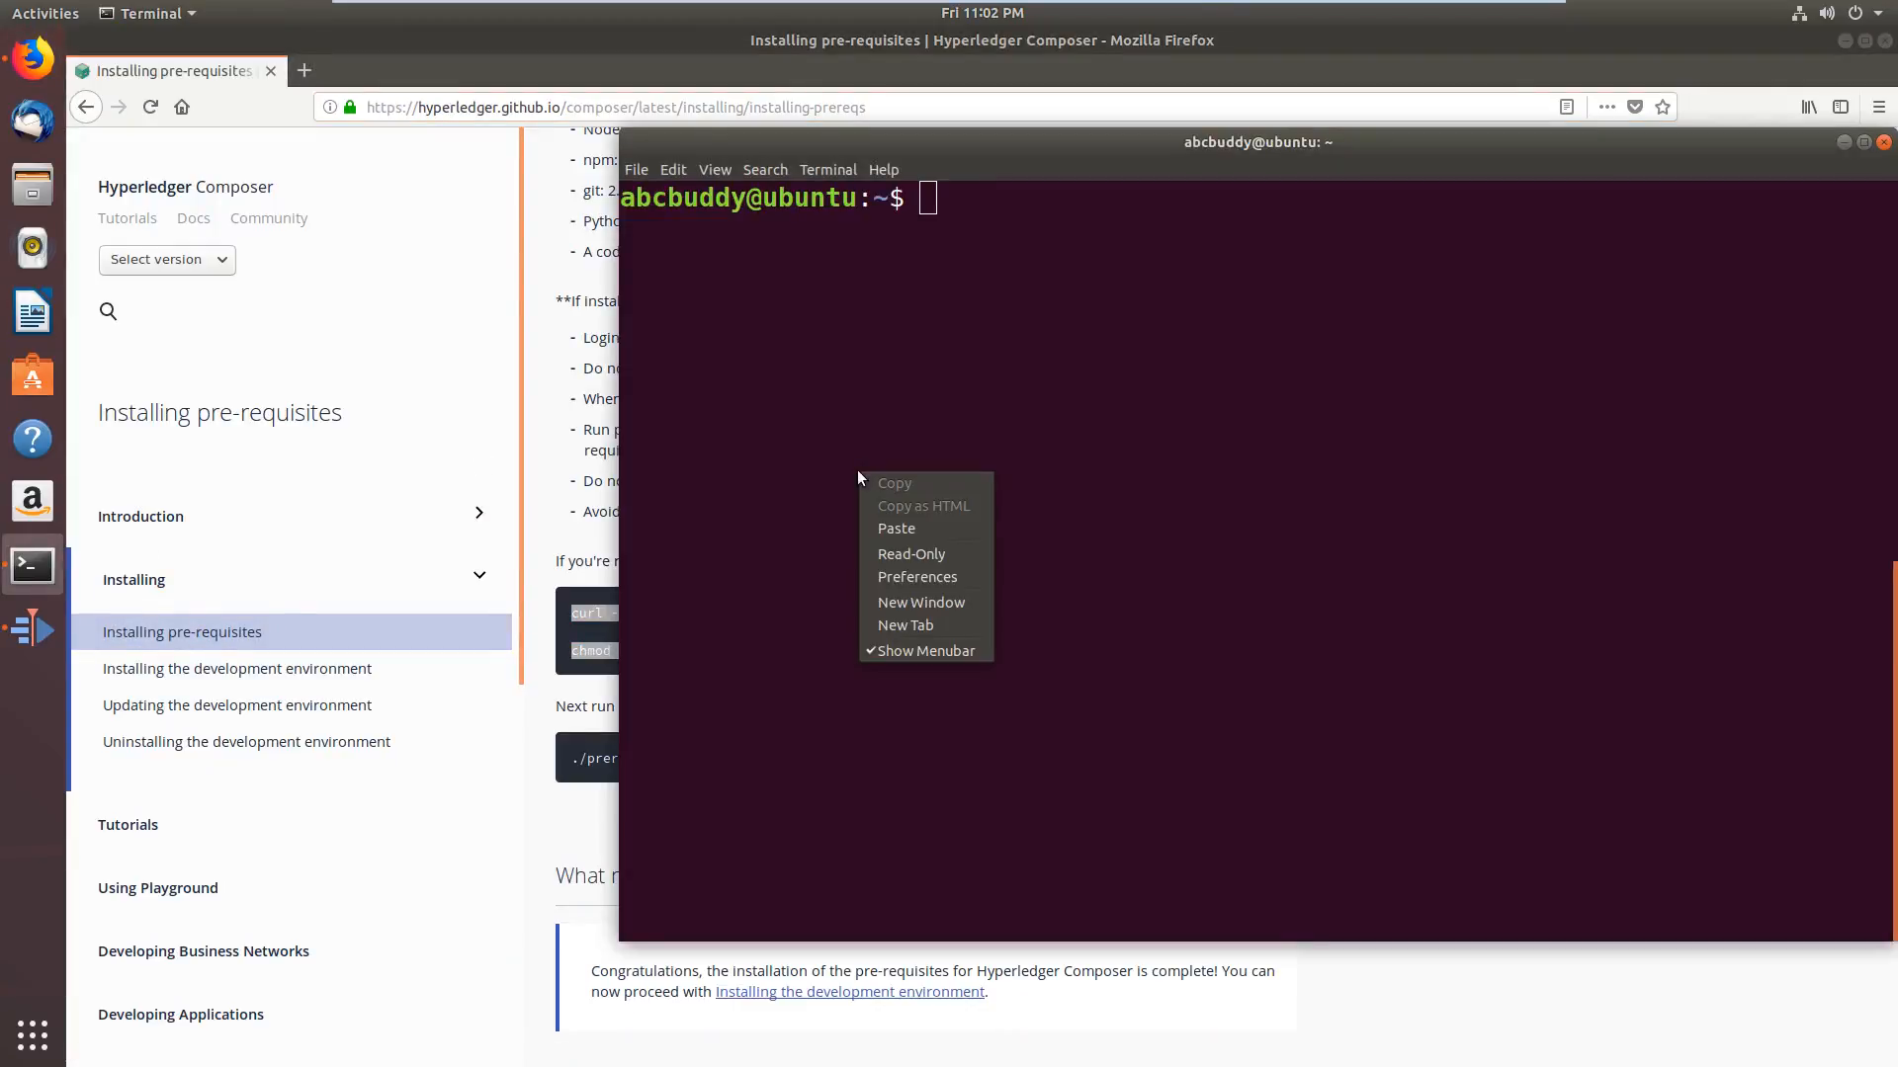
Paste the download commands, then run sudo apt install curl with the password and clear
{"action": "left_click", "coordinate": [895, 528]}
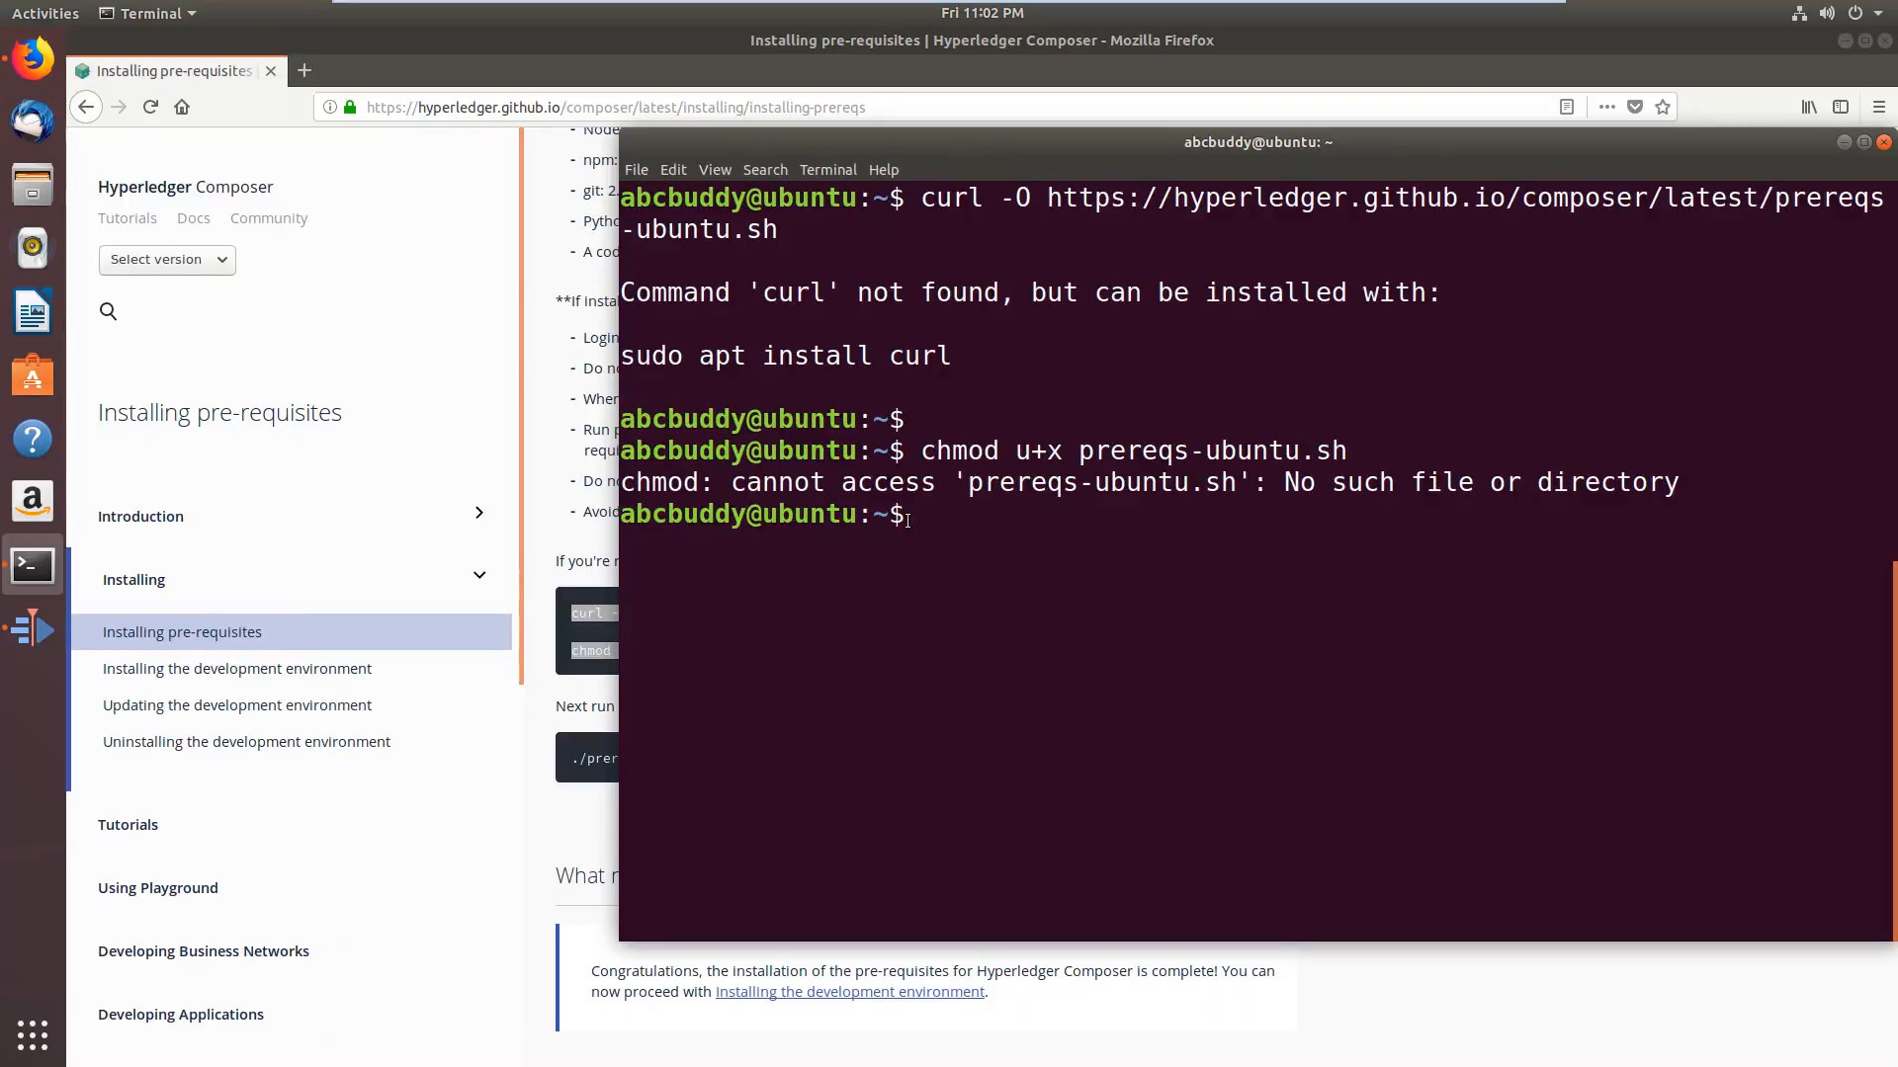
{"action": "type", "text": "sudo"}
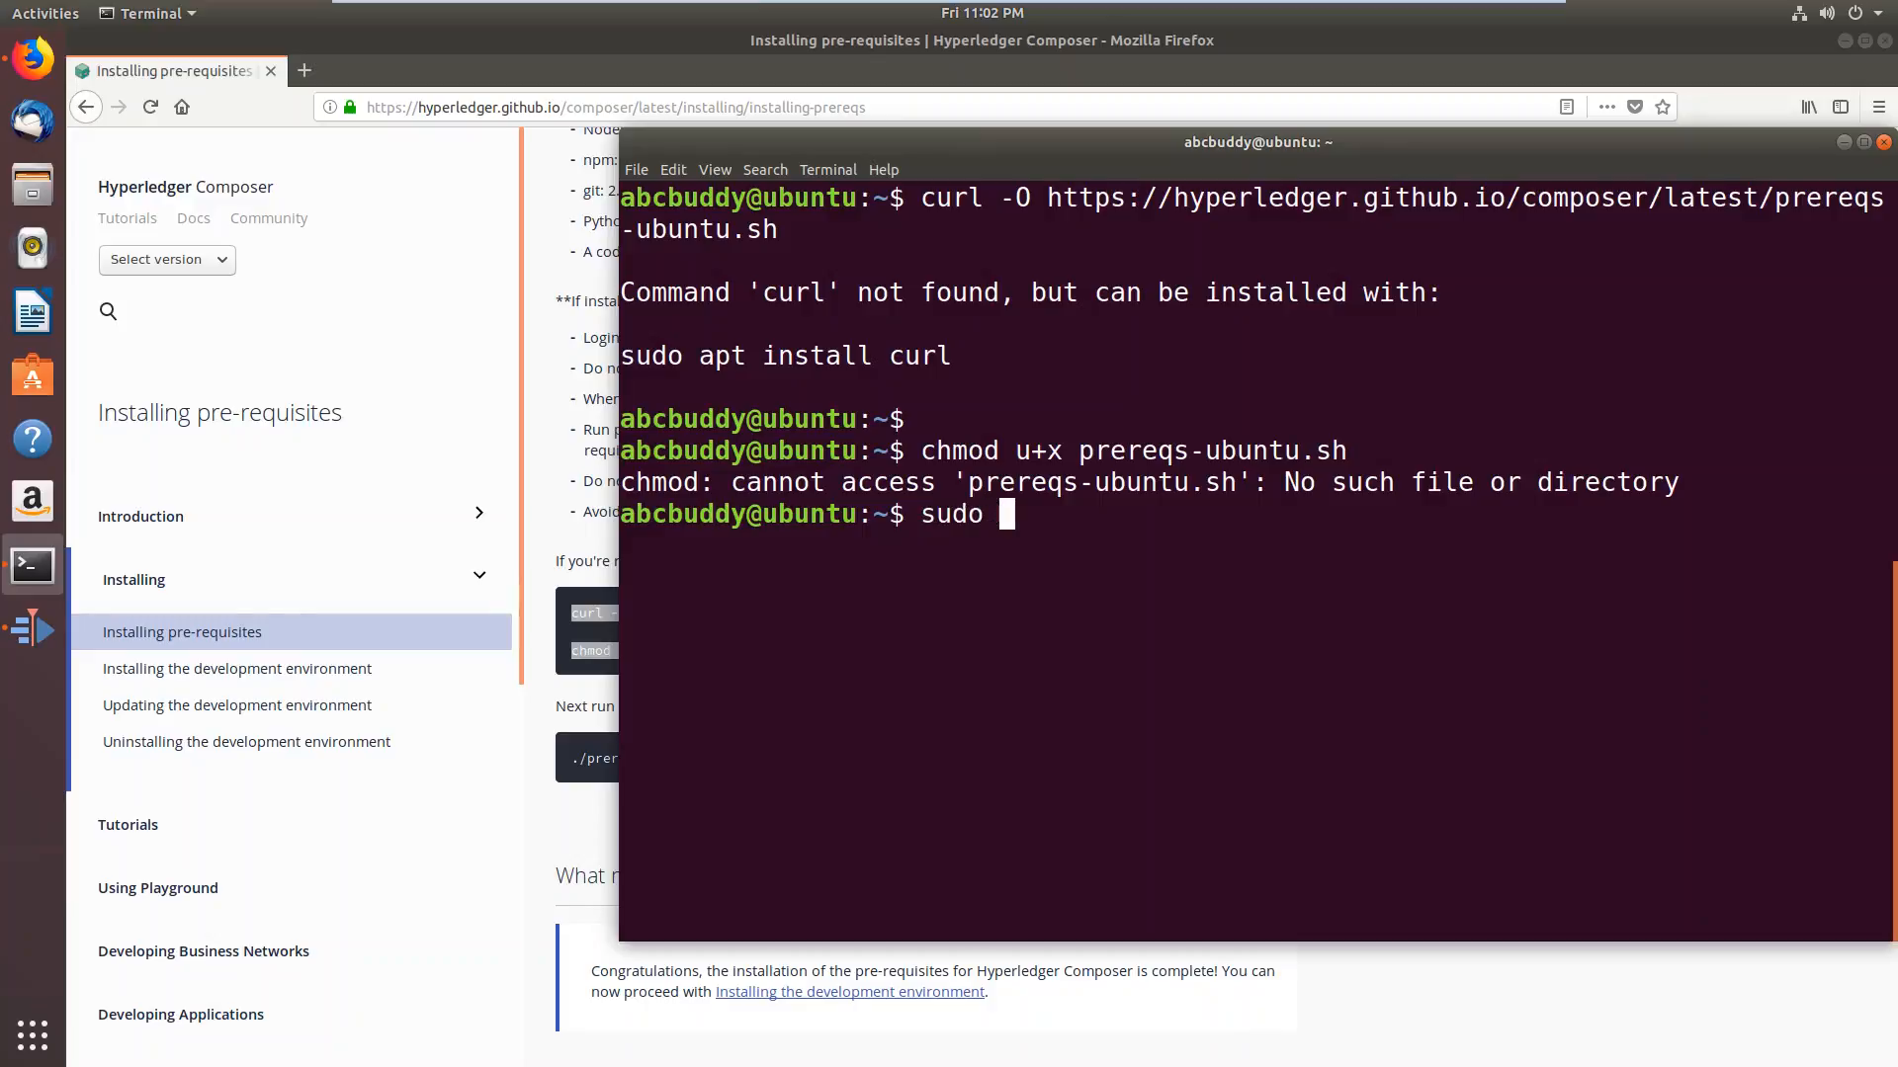
{"action": "type", "text": "apt"}
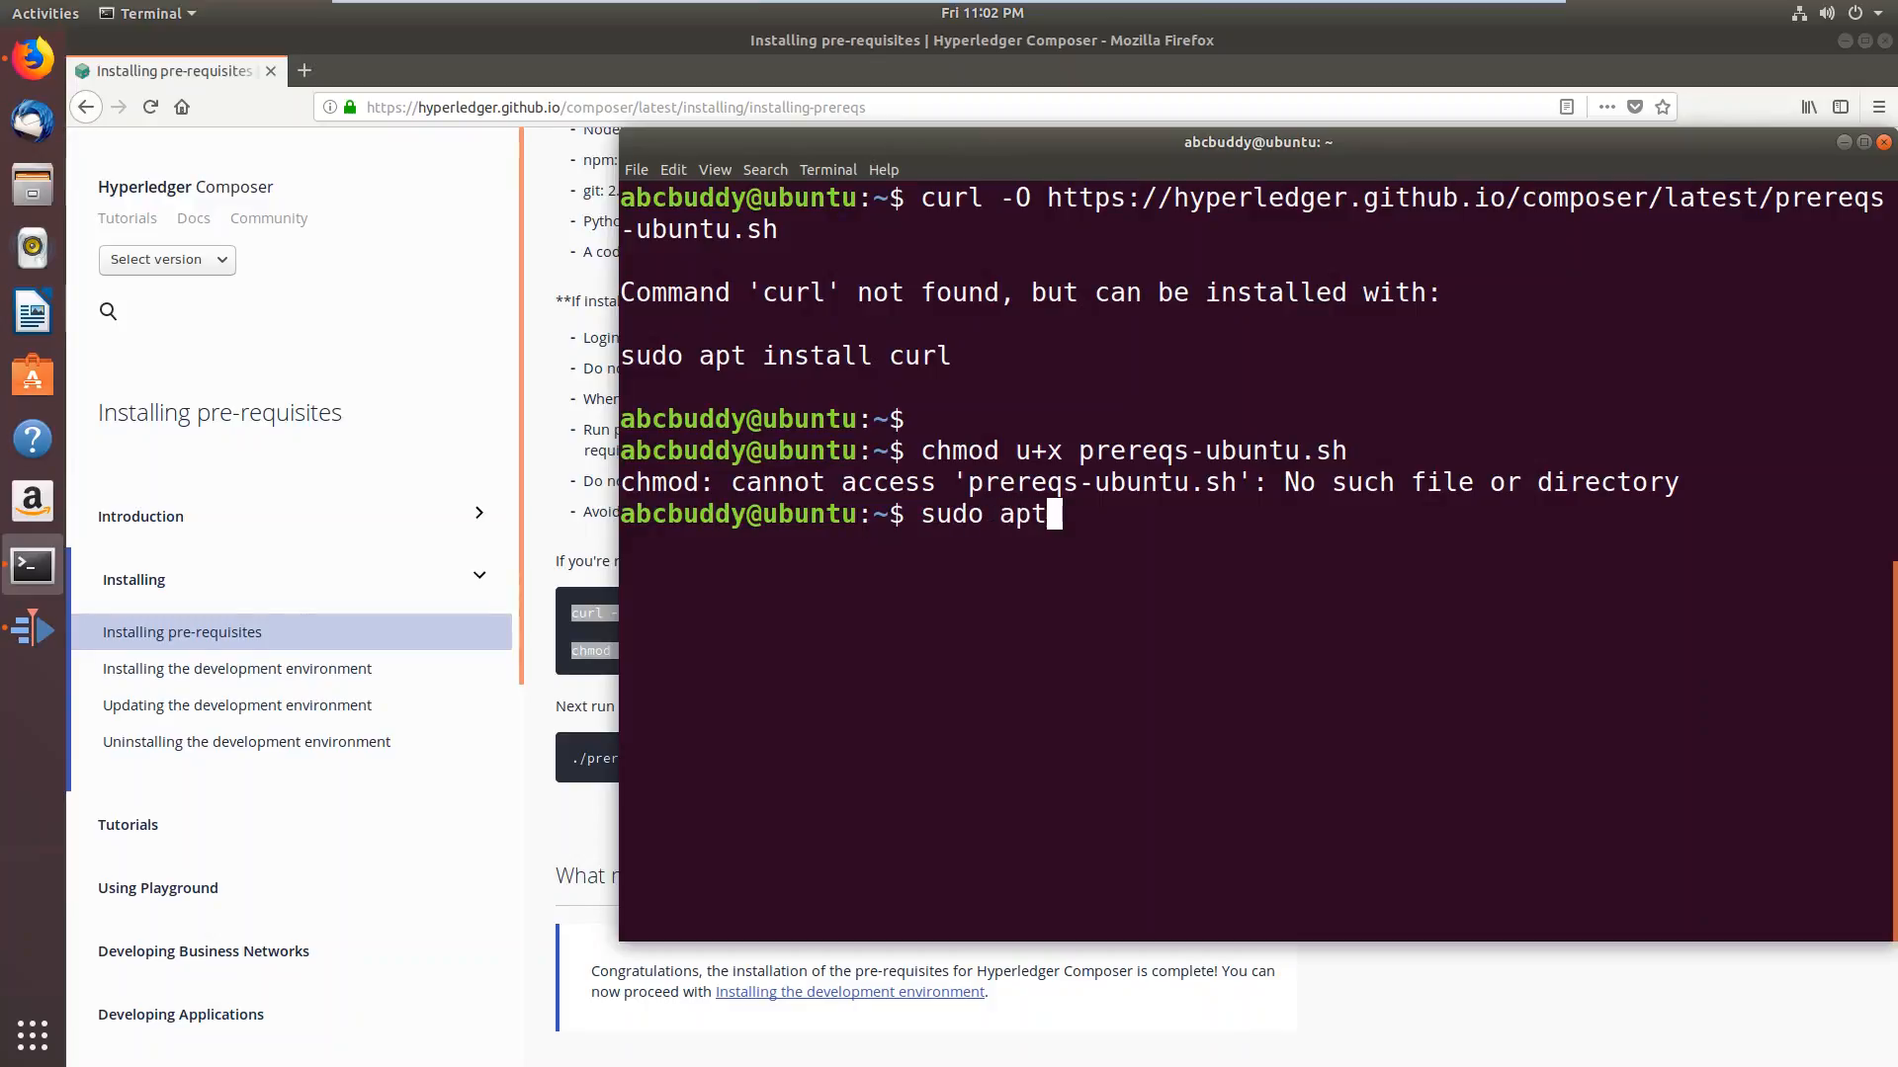
{"action": "type", "text": "install curl"}
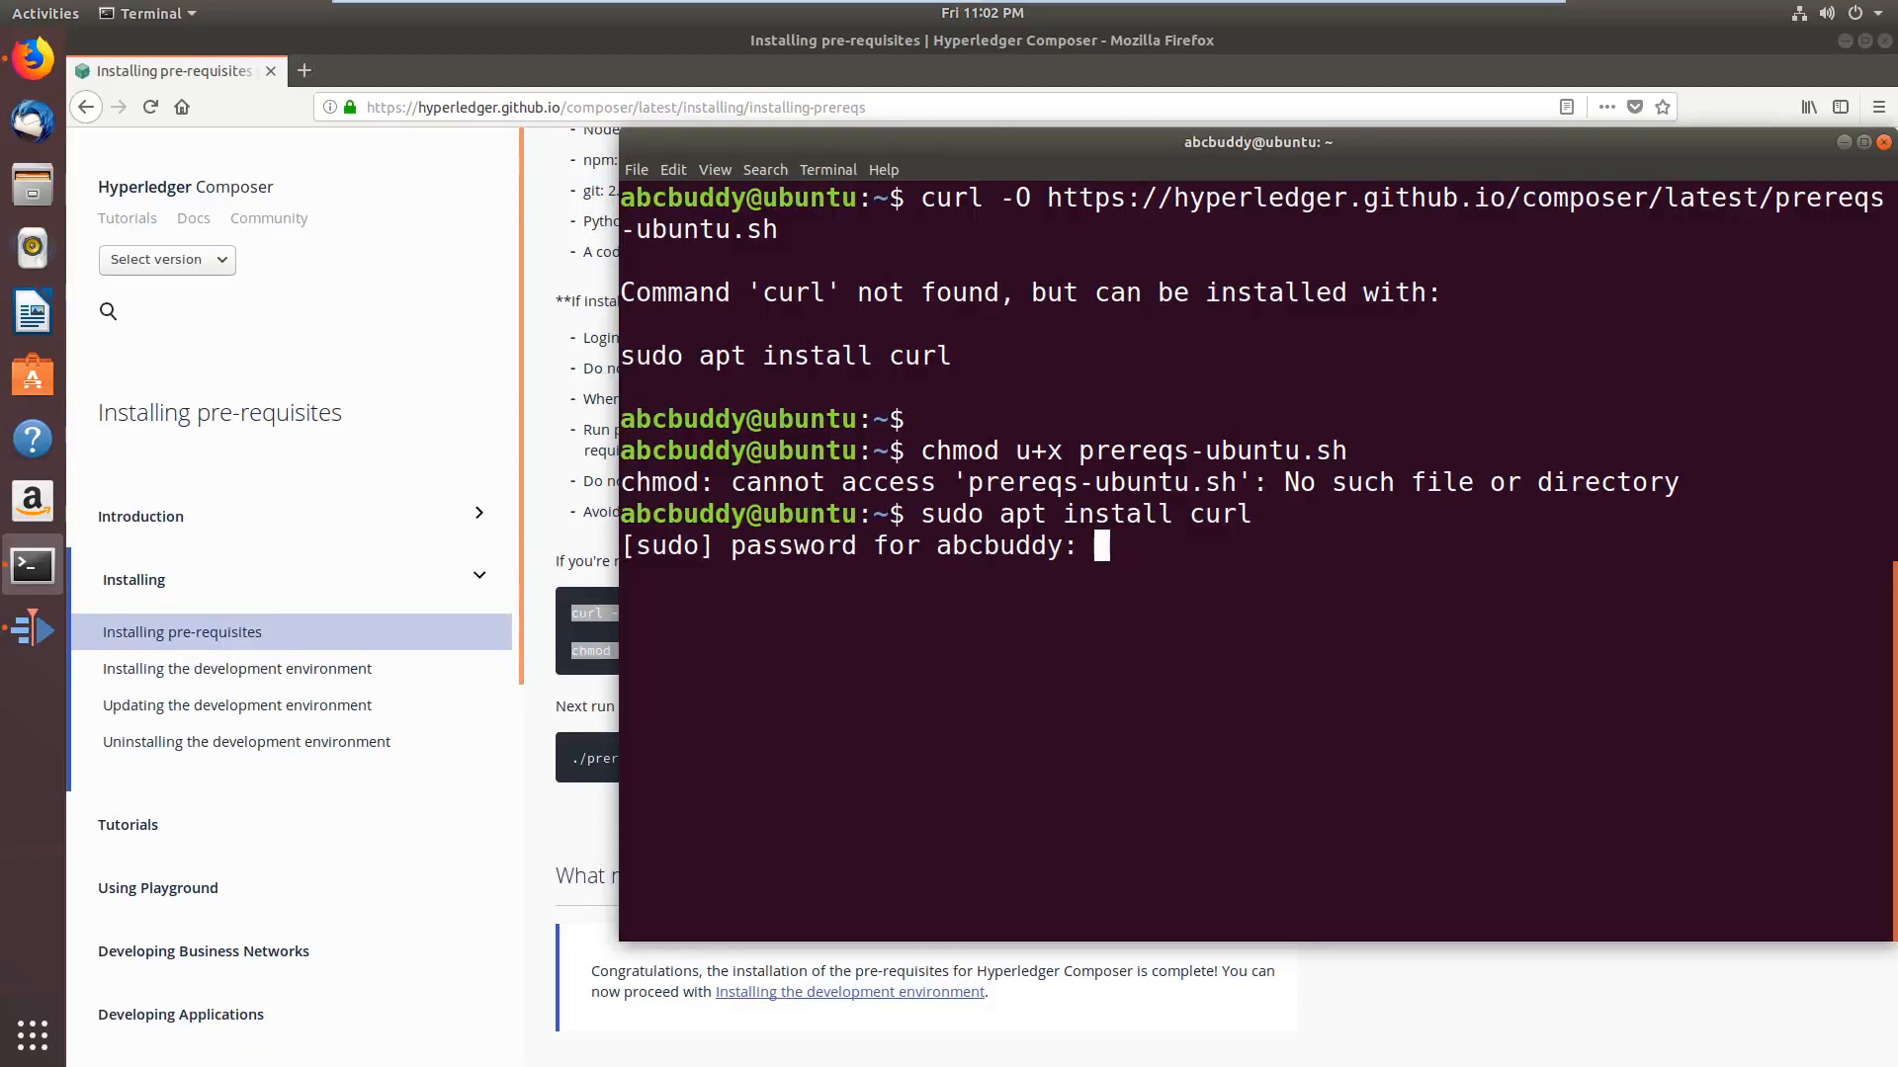
{"action": "key", "text": "Return"}
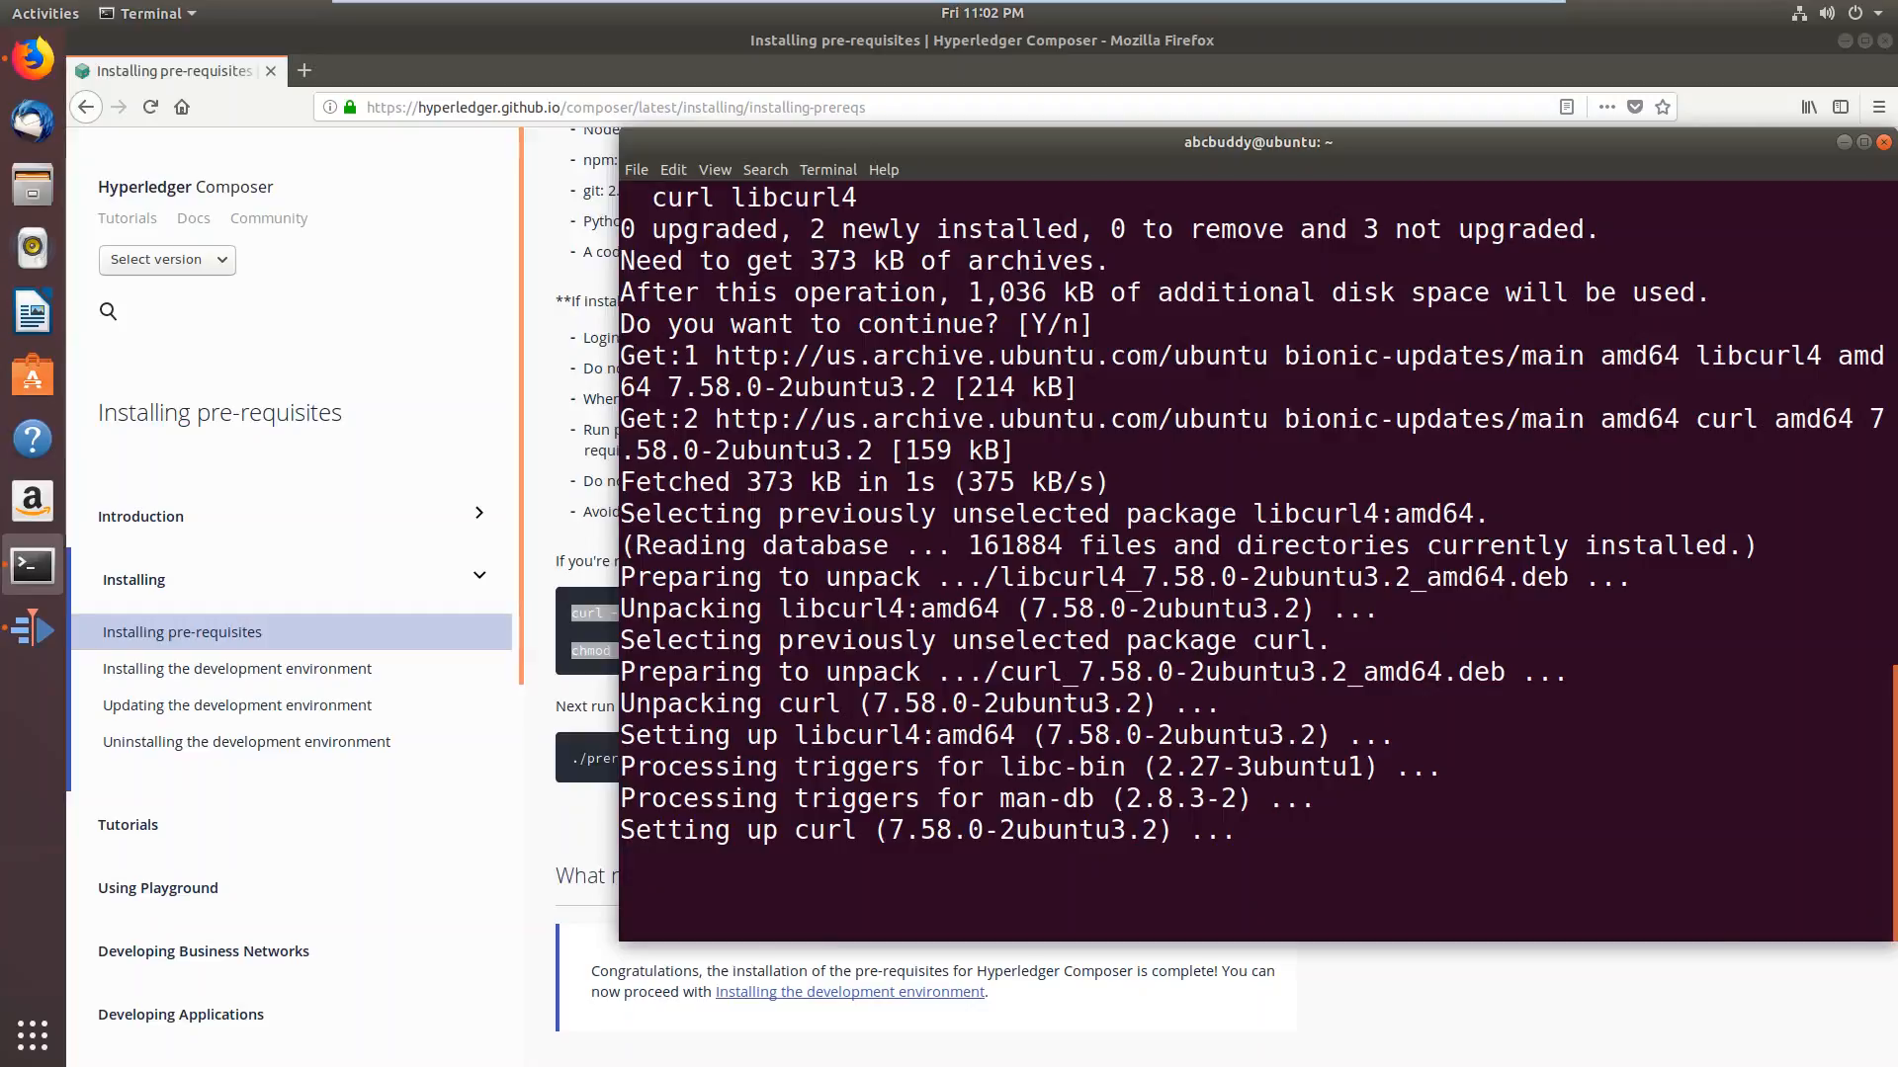
{"action": "type", "text": "cl"}
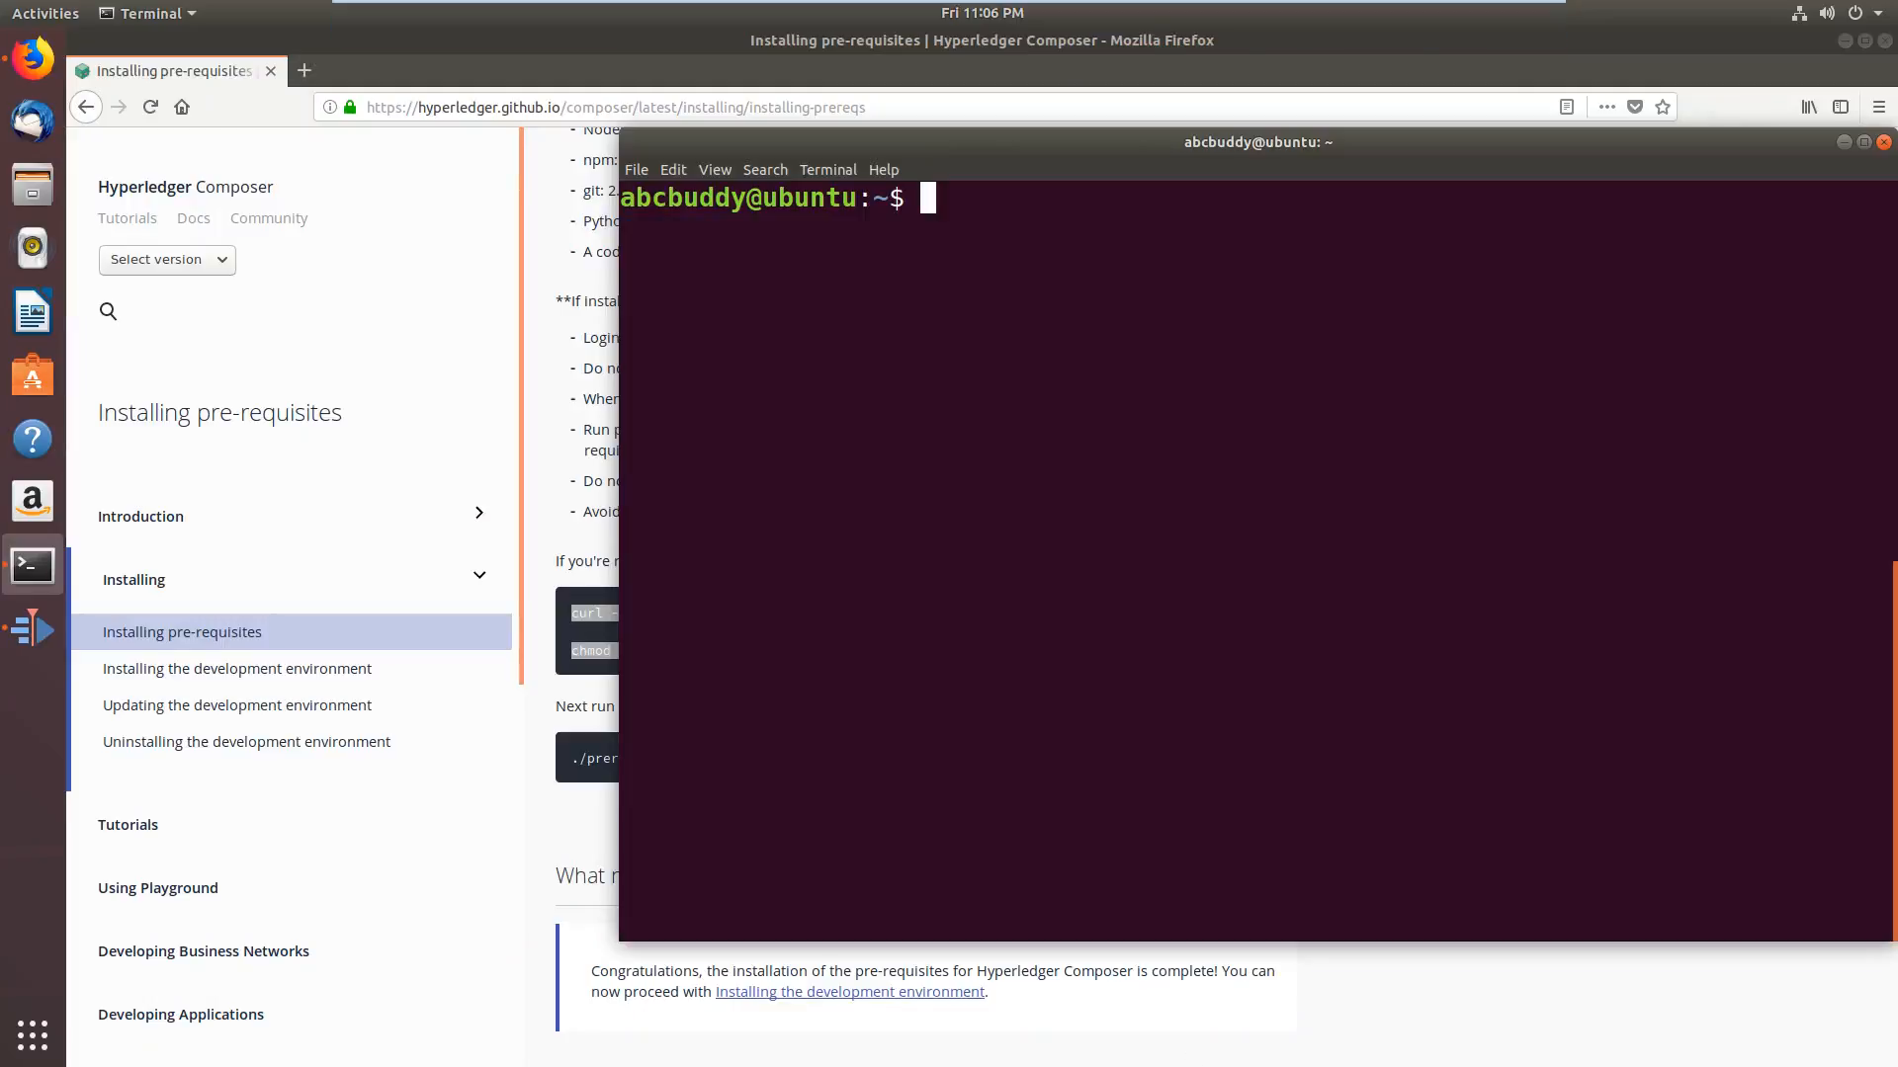
List the home folder with pwd and dir, then launch Text Editor
{"action": "type", "text": "pwd"}
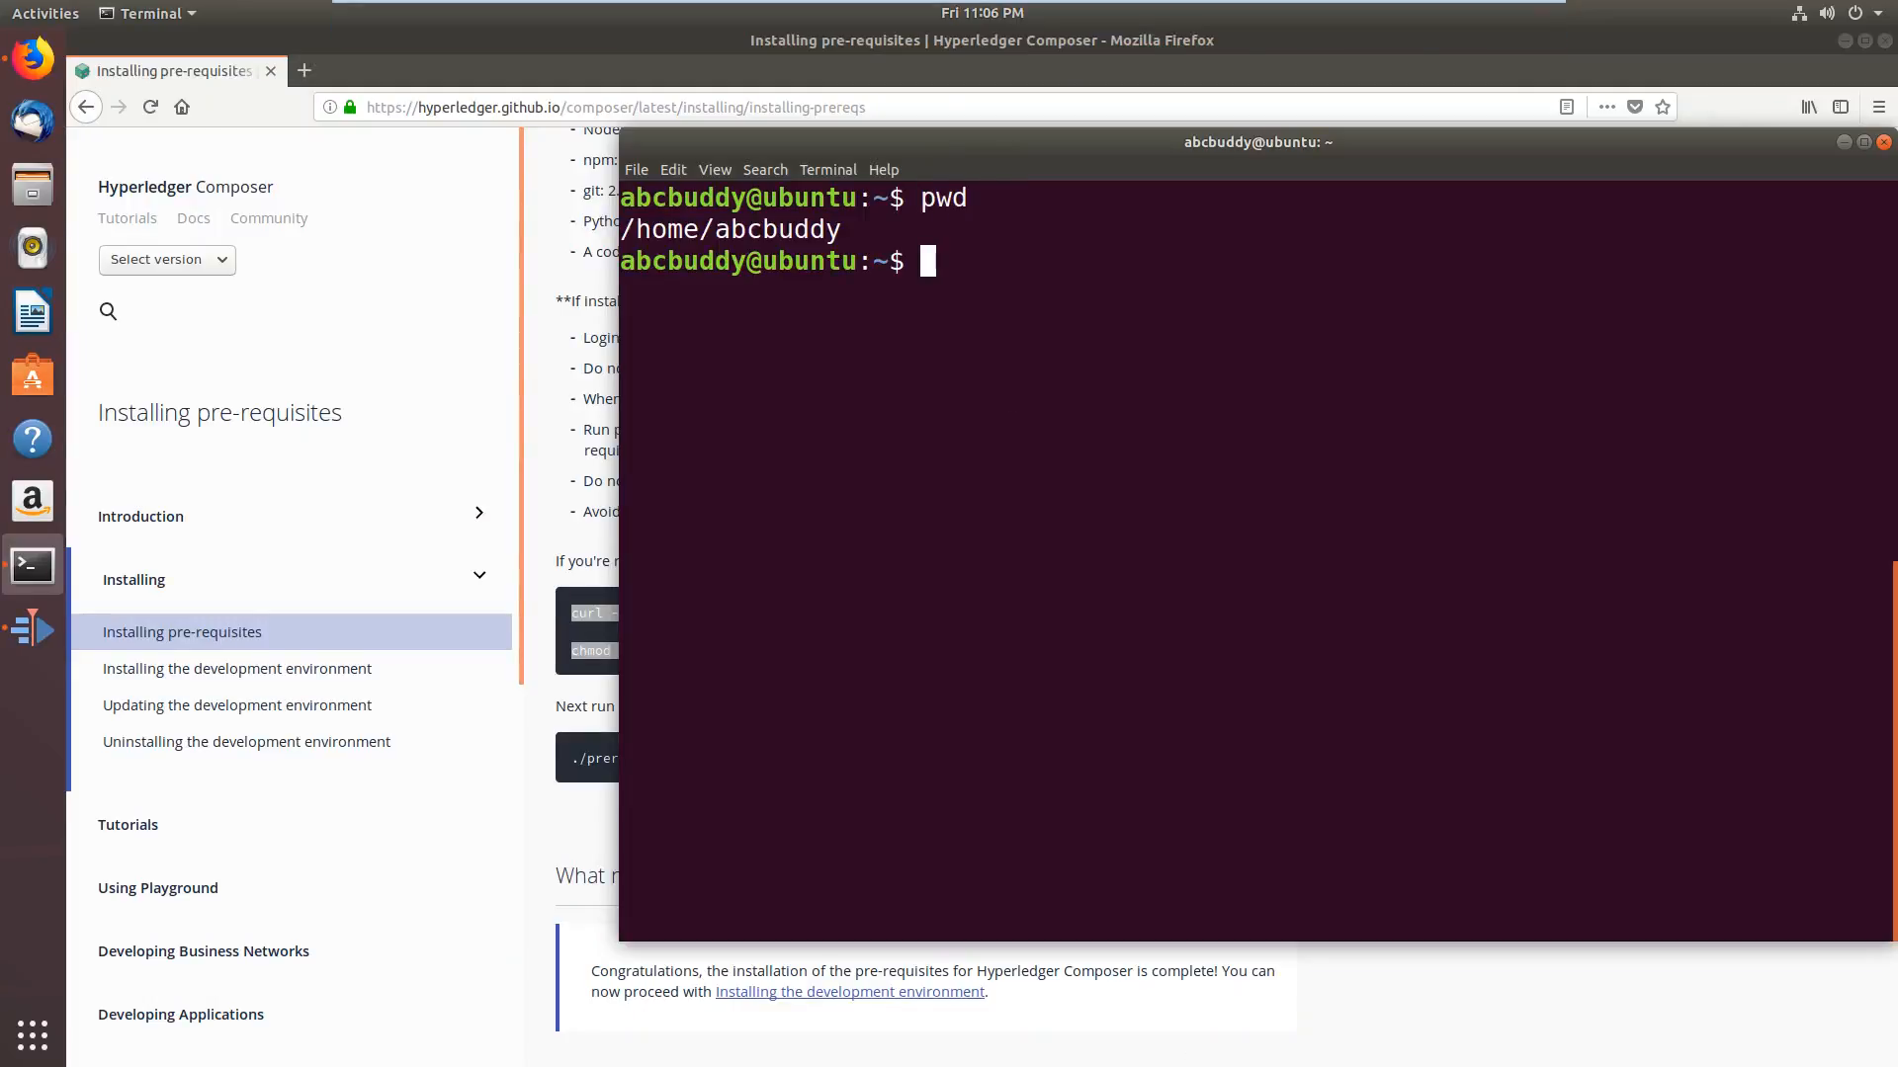
{"action": "type", "text": "dir"}
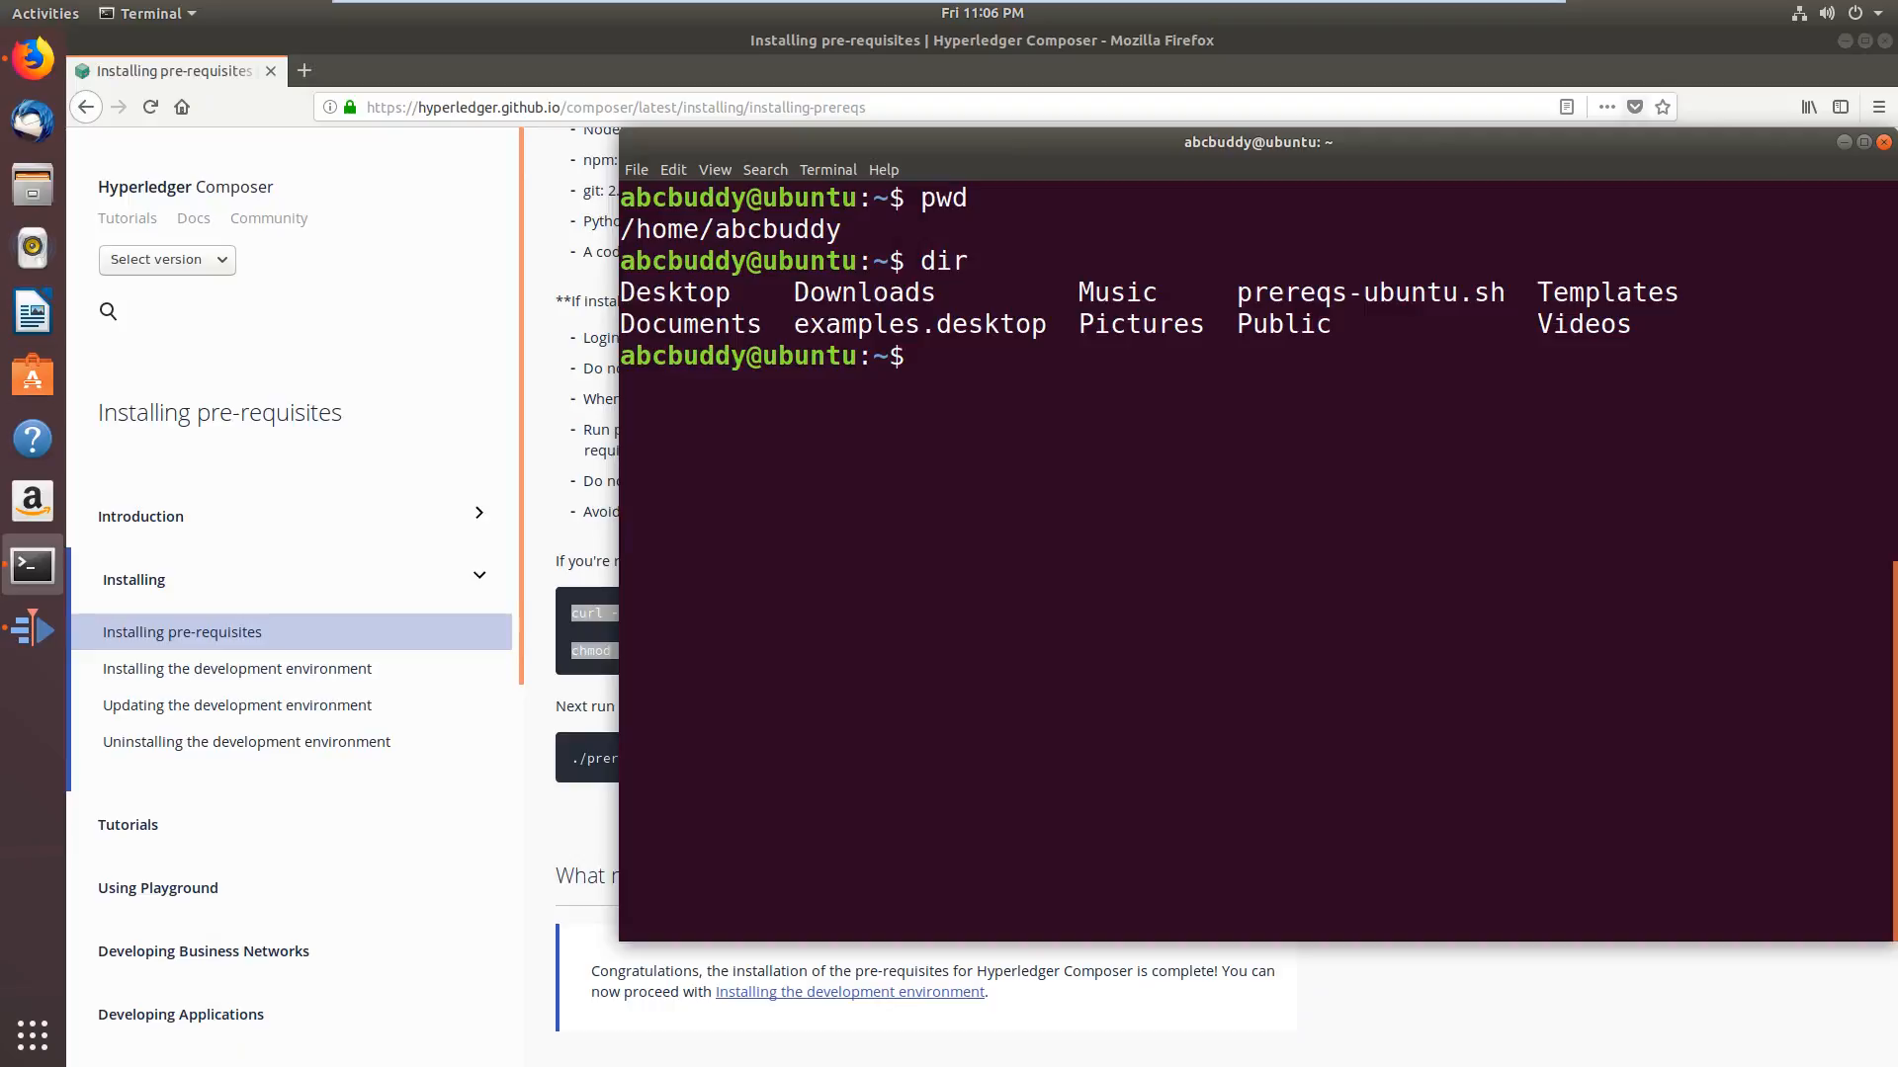
{"action": "mouse_move", "coordinate": [20, 672]}
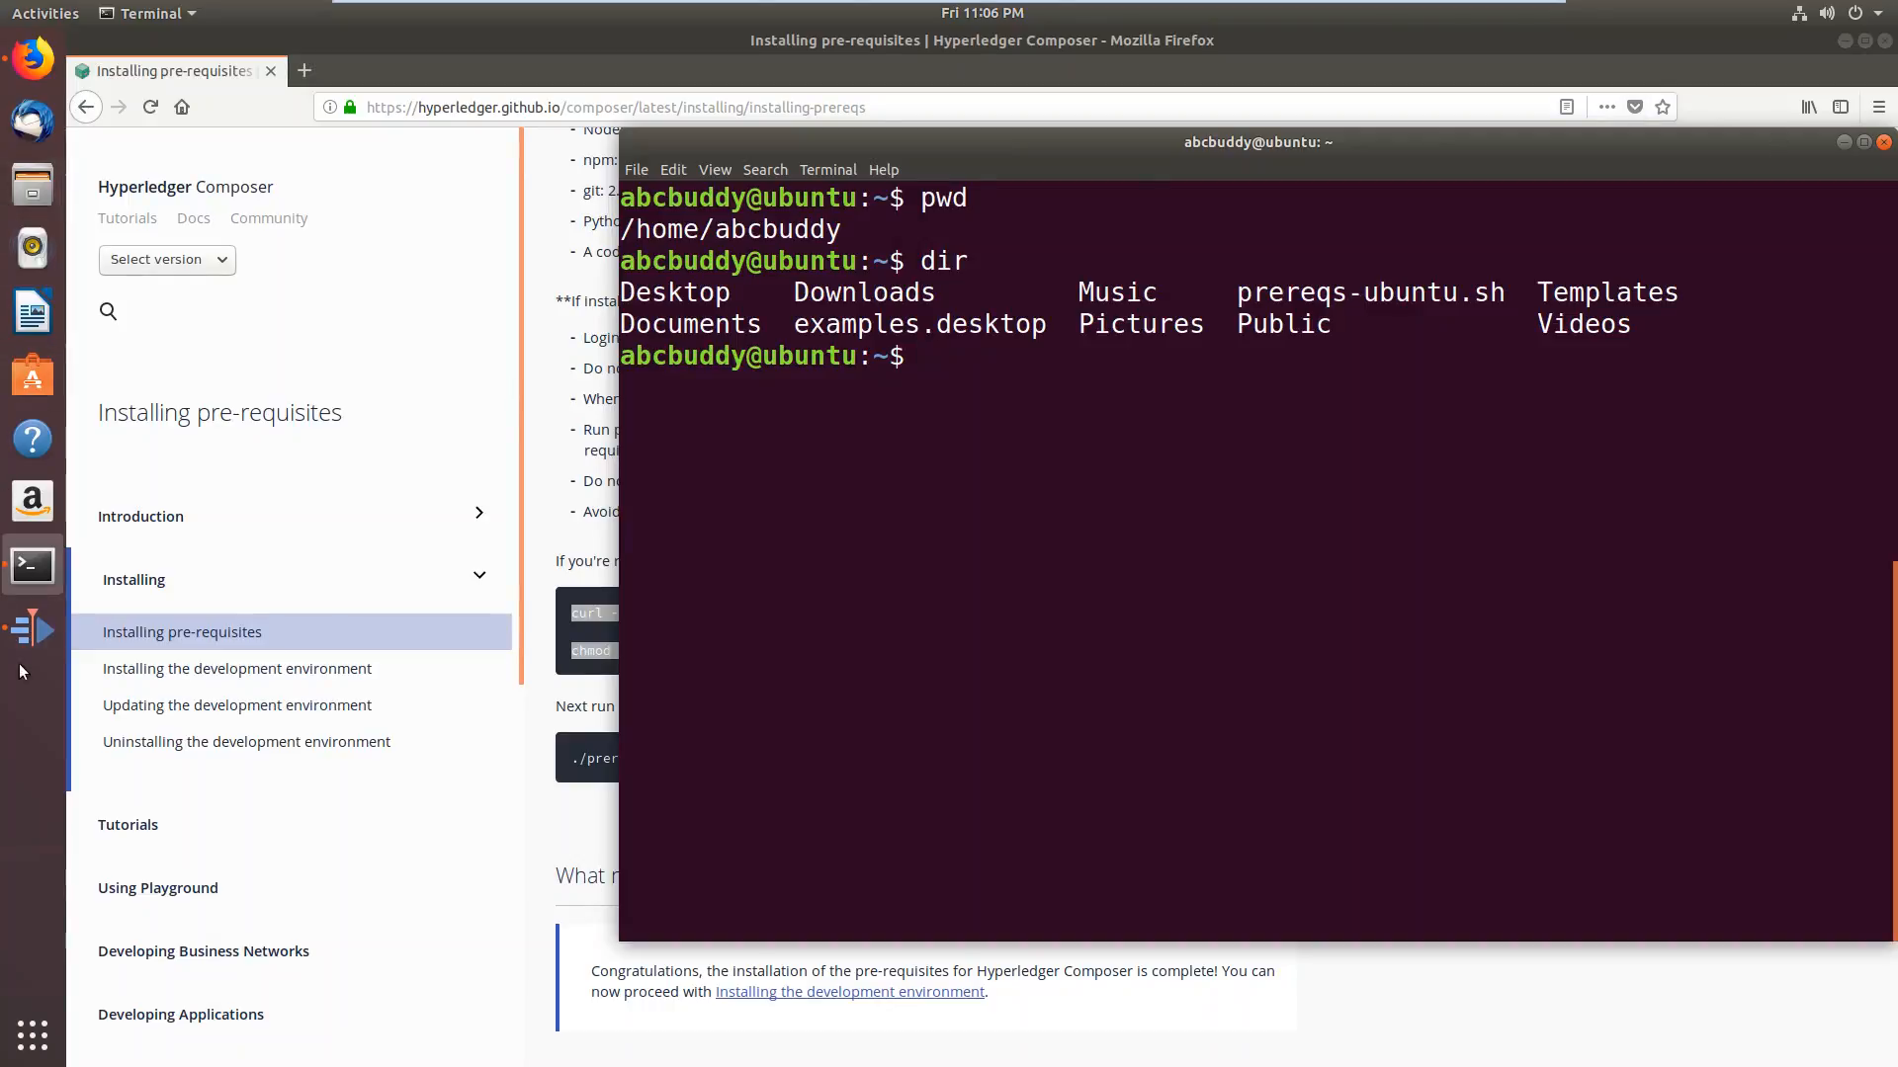
{"action": "left_click", "coordinate": [45, 13]}
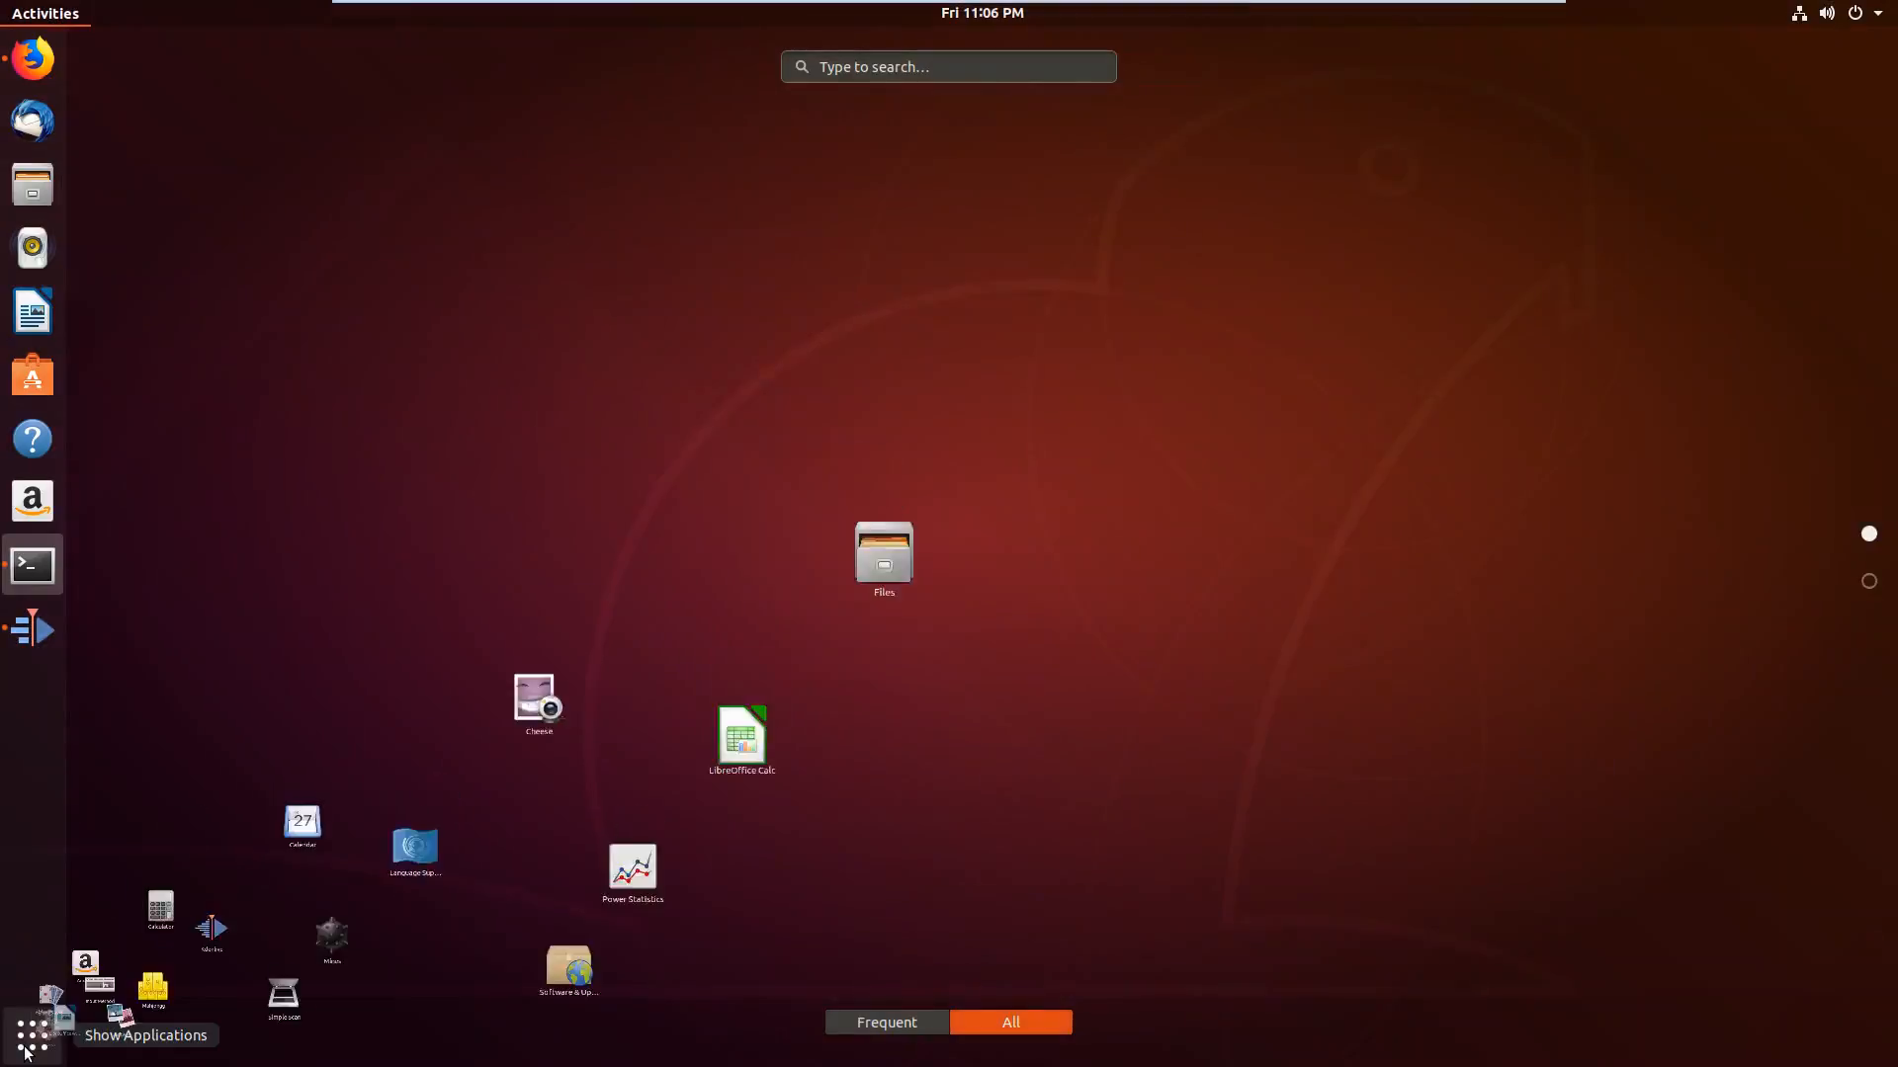
{"action": "type", "text": "text"}
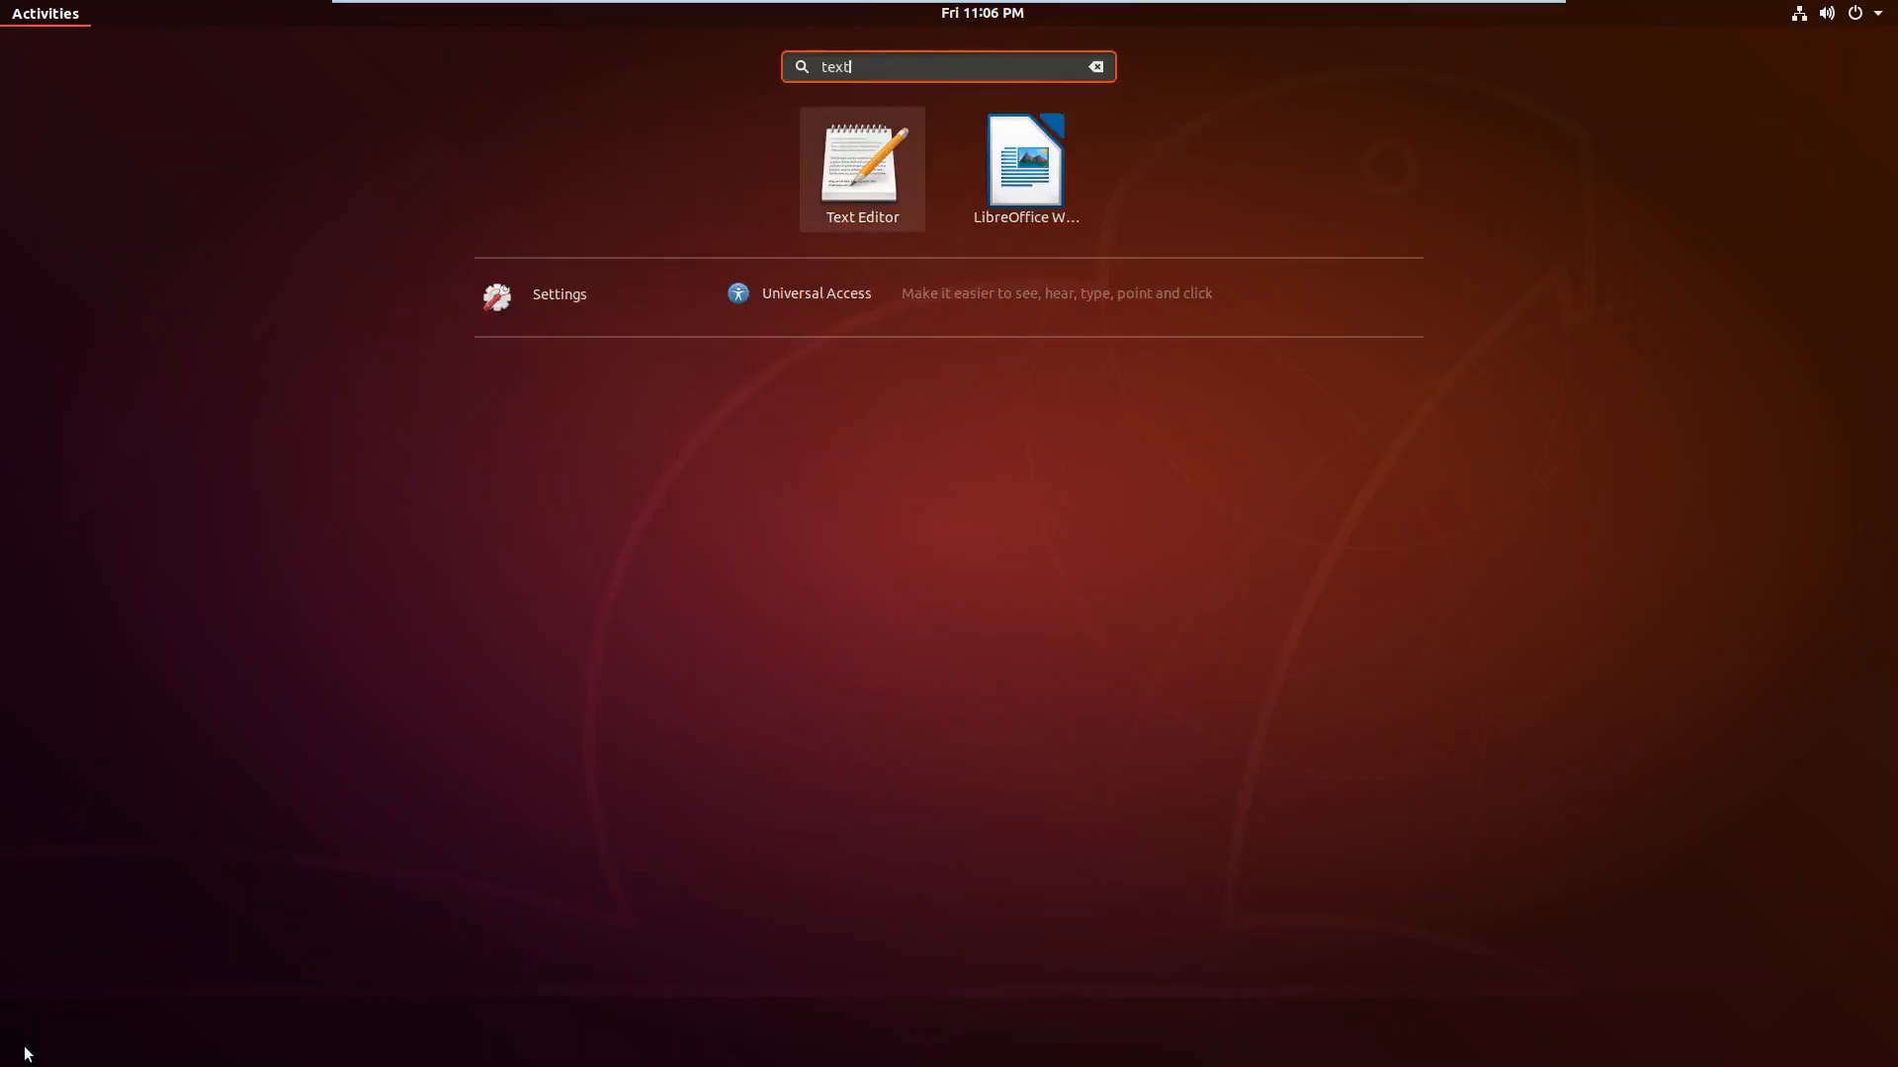
{"action": "left_click", "coordinate": [861, 161]}
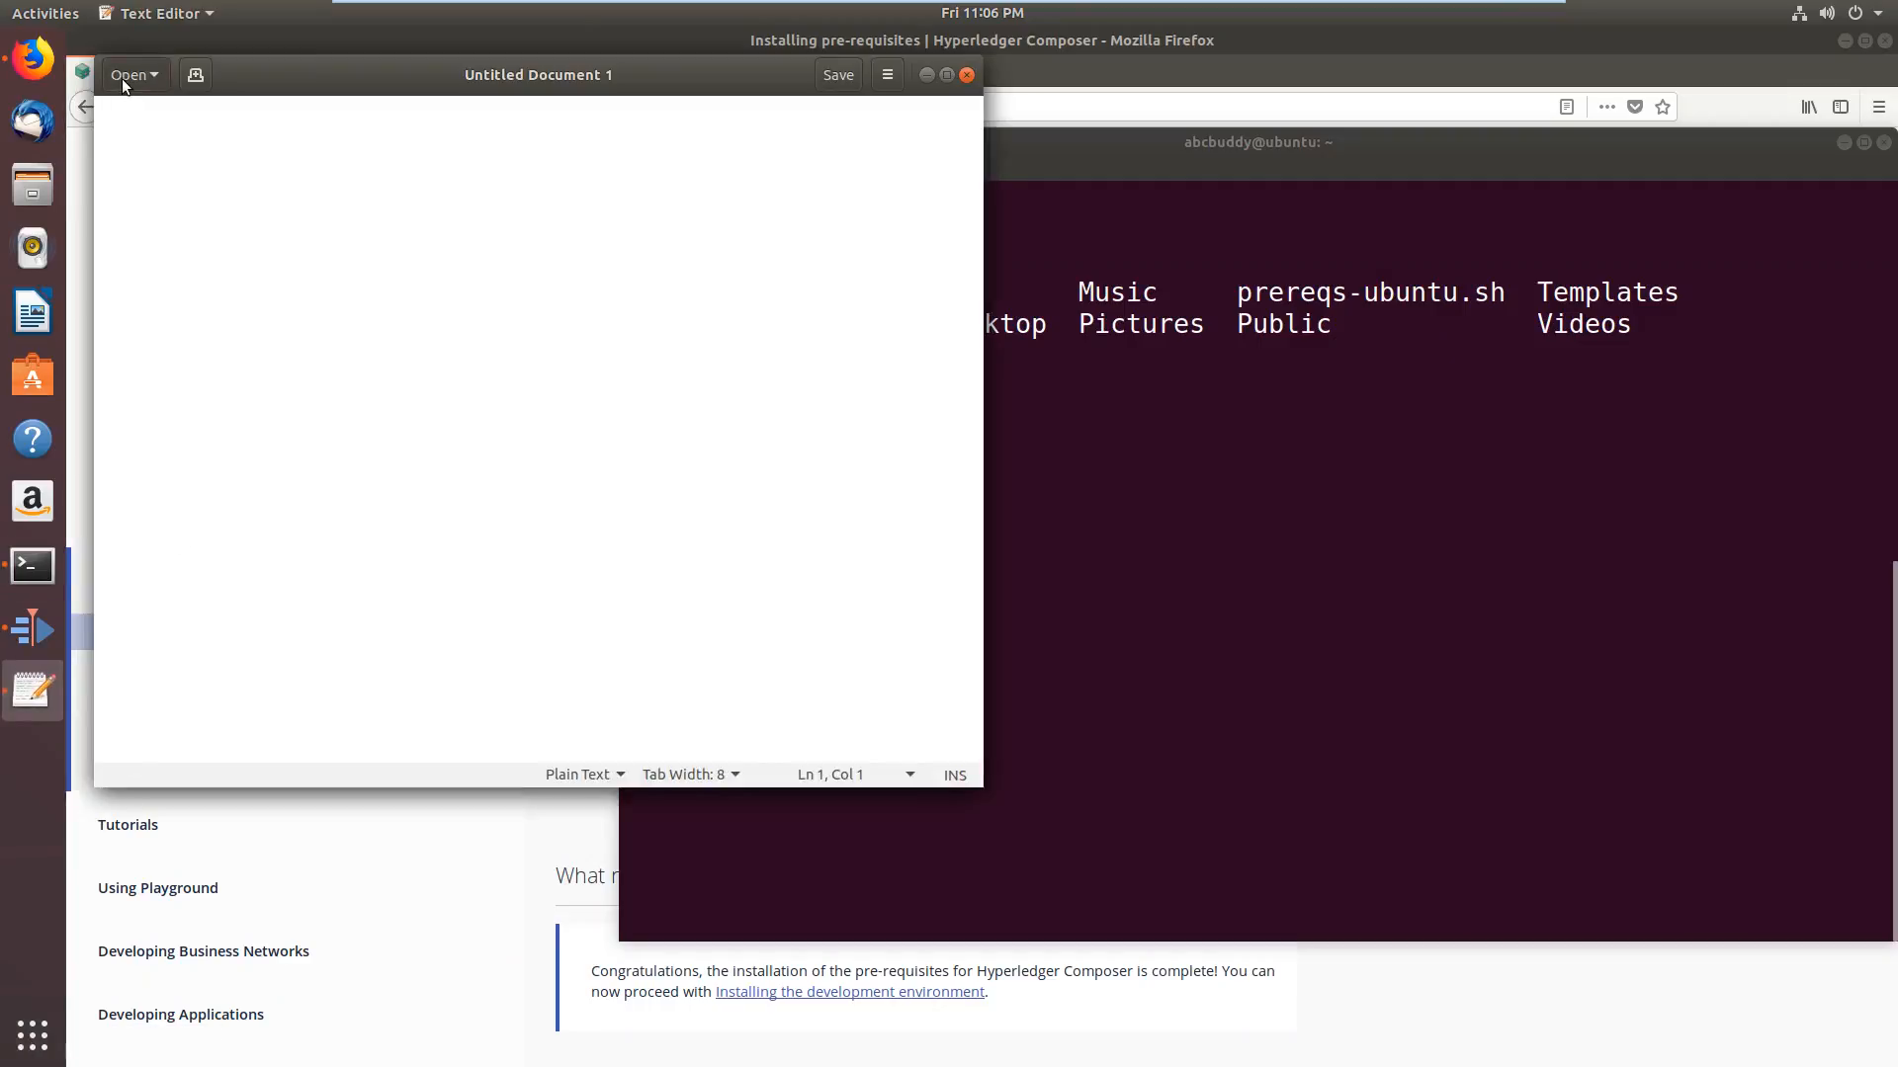
Open prereqs-ubuntu.sh from the home folder in Text Editor
{"action": "left_click", "coordinate": [130, 74]}
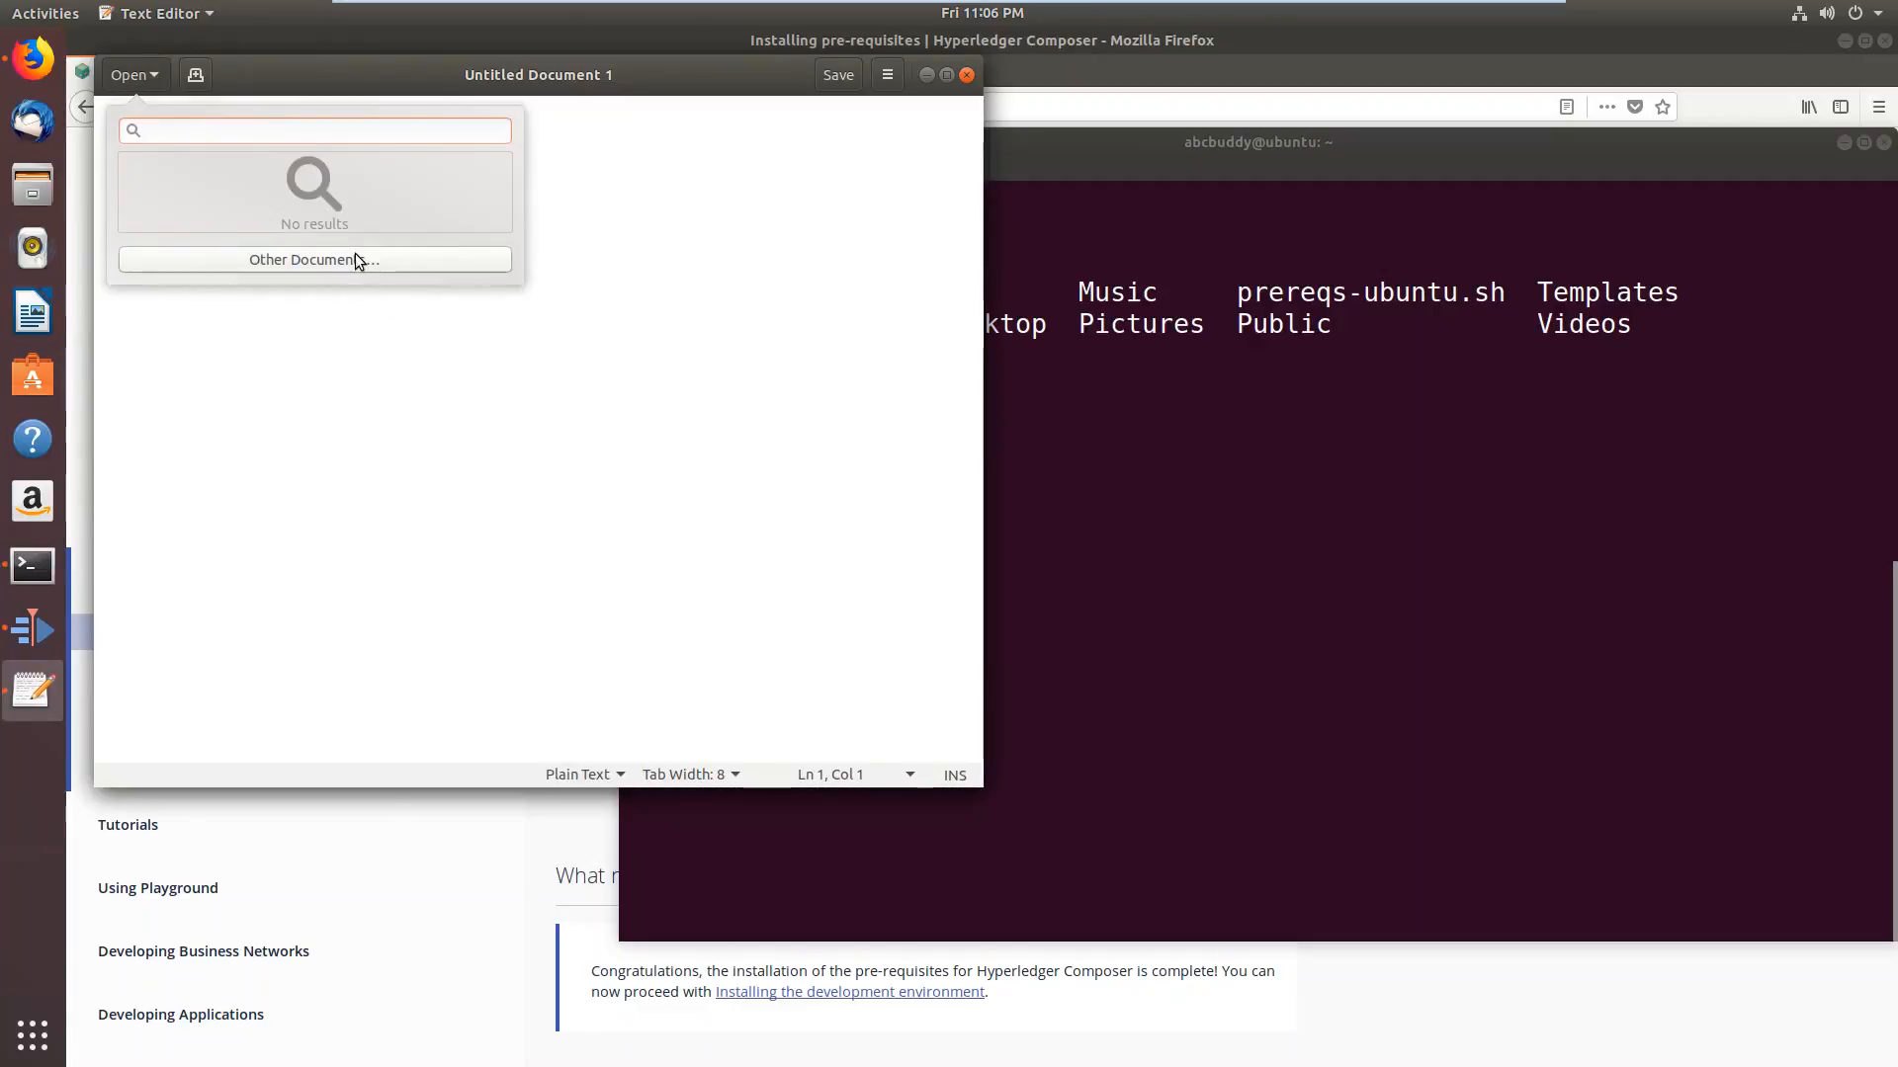
{"action": "left_click", "coordinate": [314, 259]}
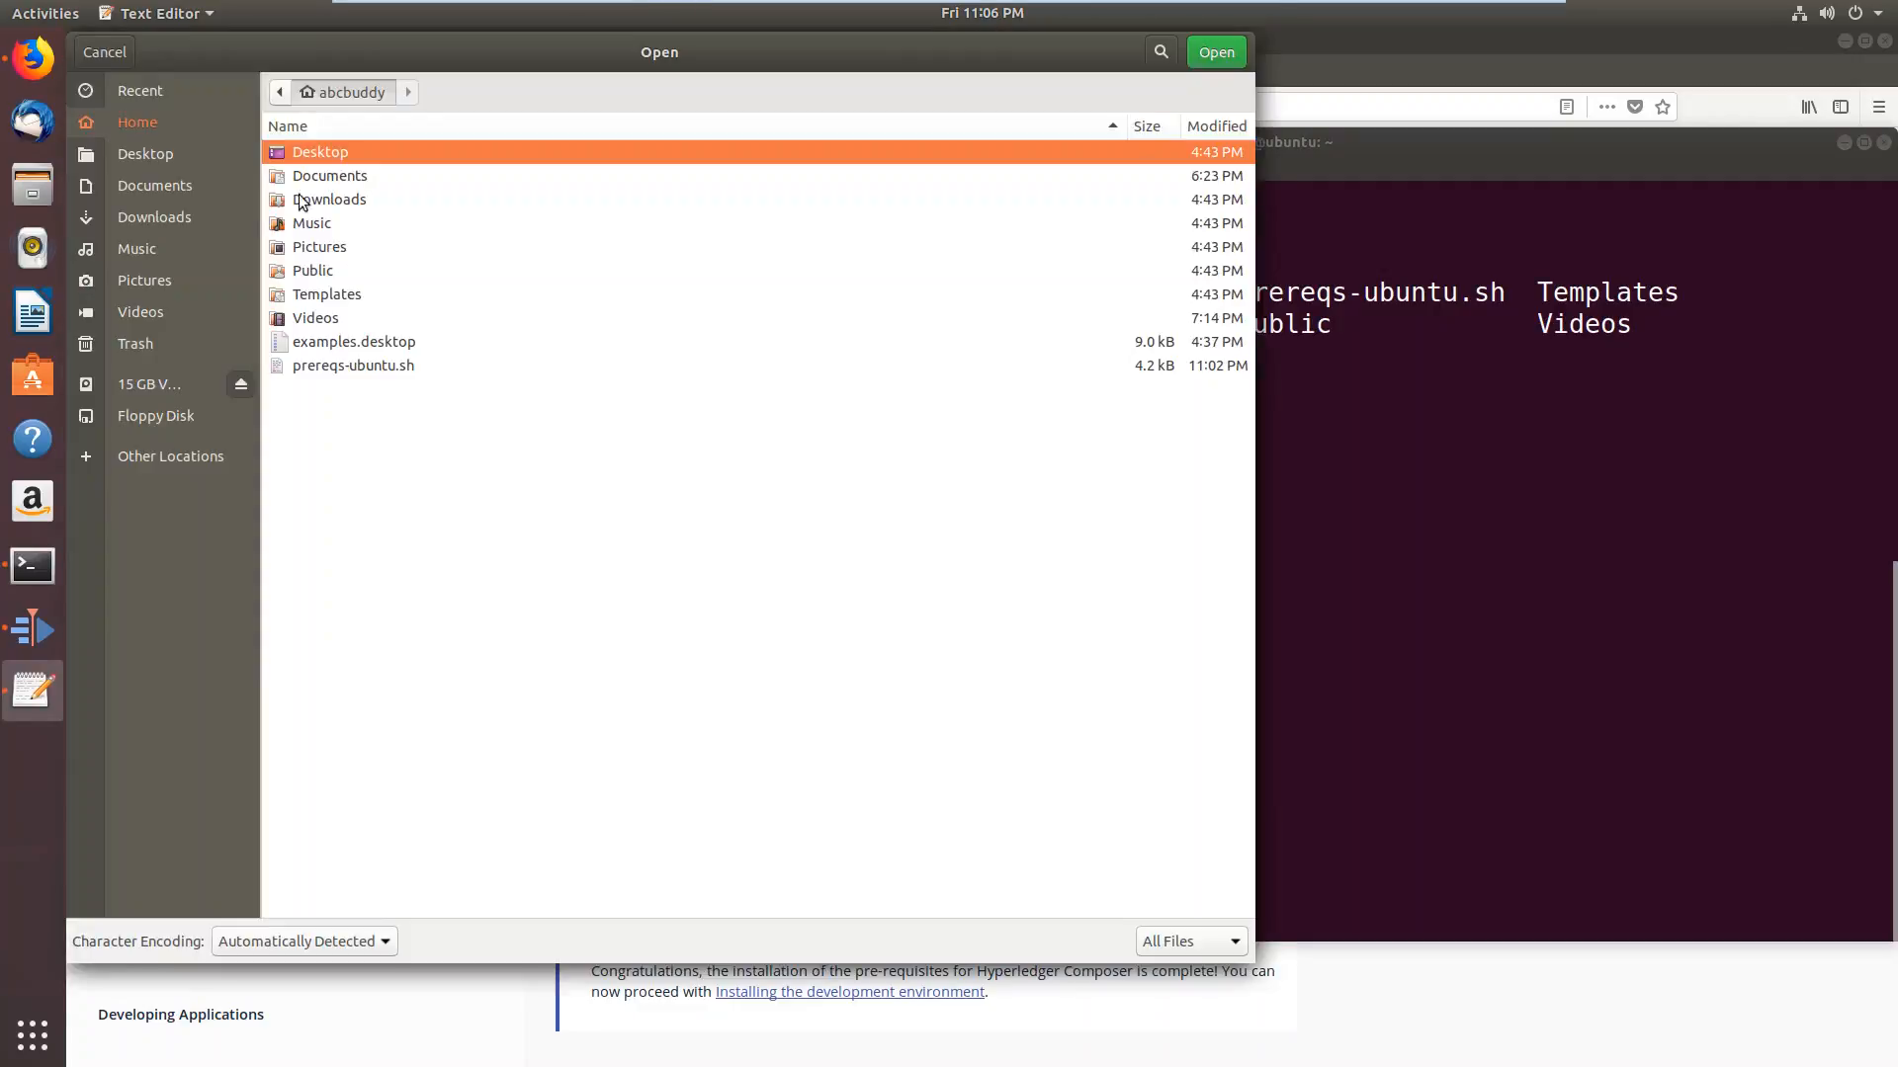
{"action": "left_click", "coordinate": [352, 365]}
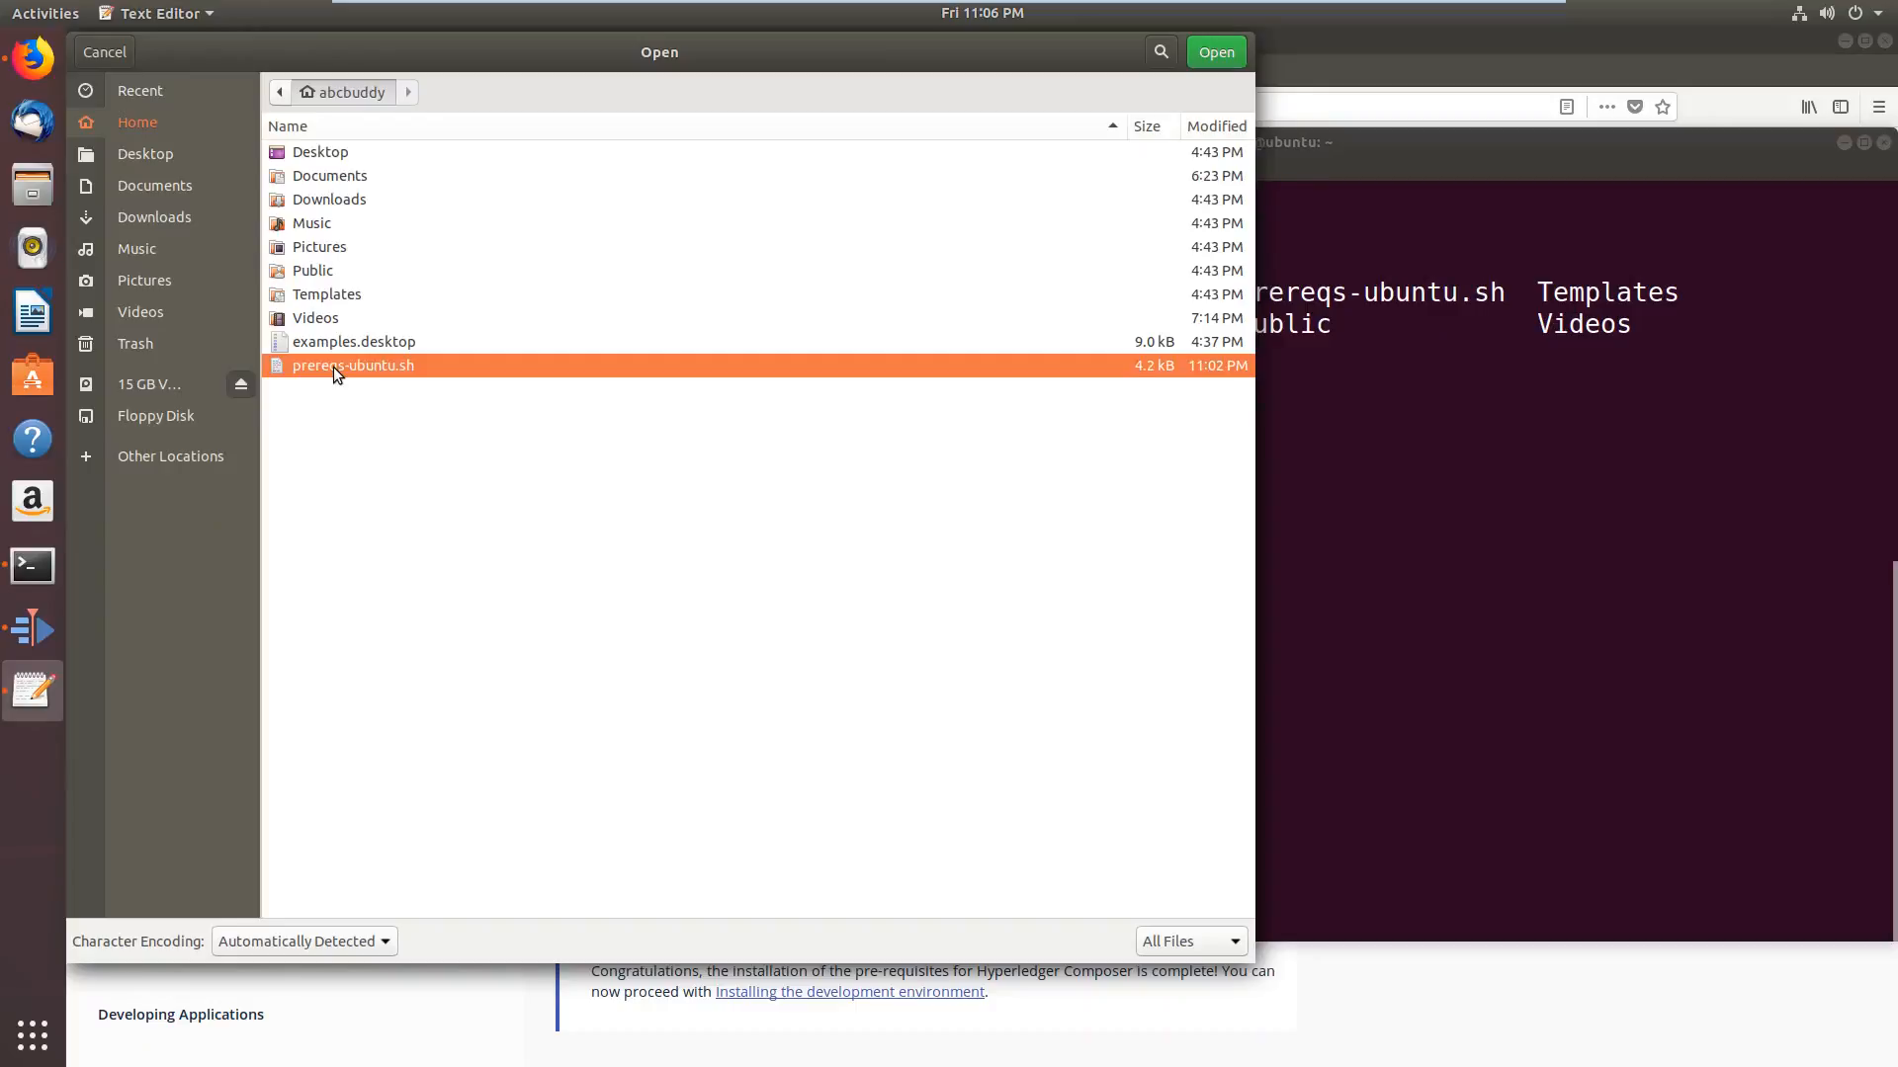
{"action": "left_click", "coordinate": [1214, 51]}
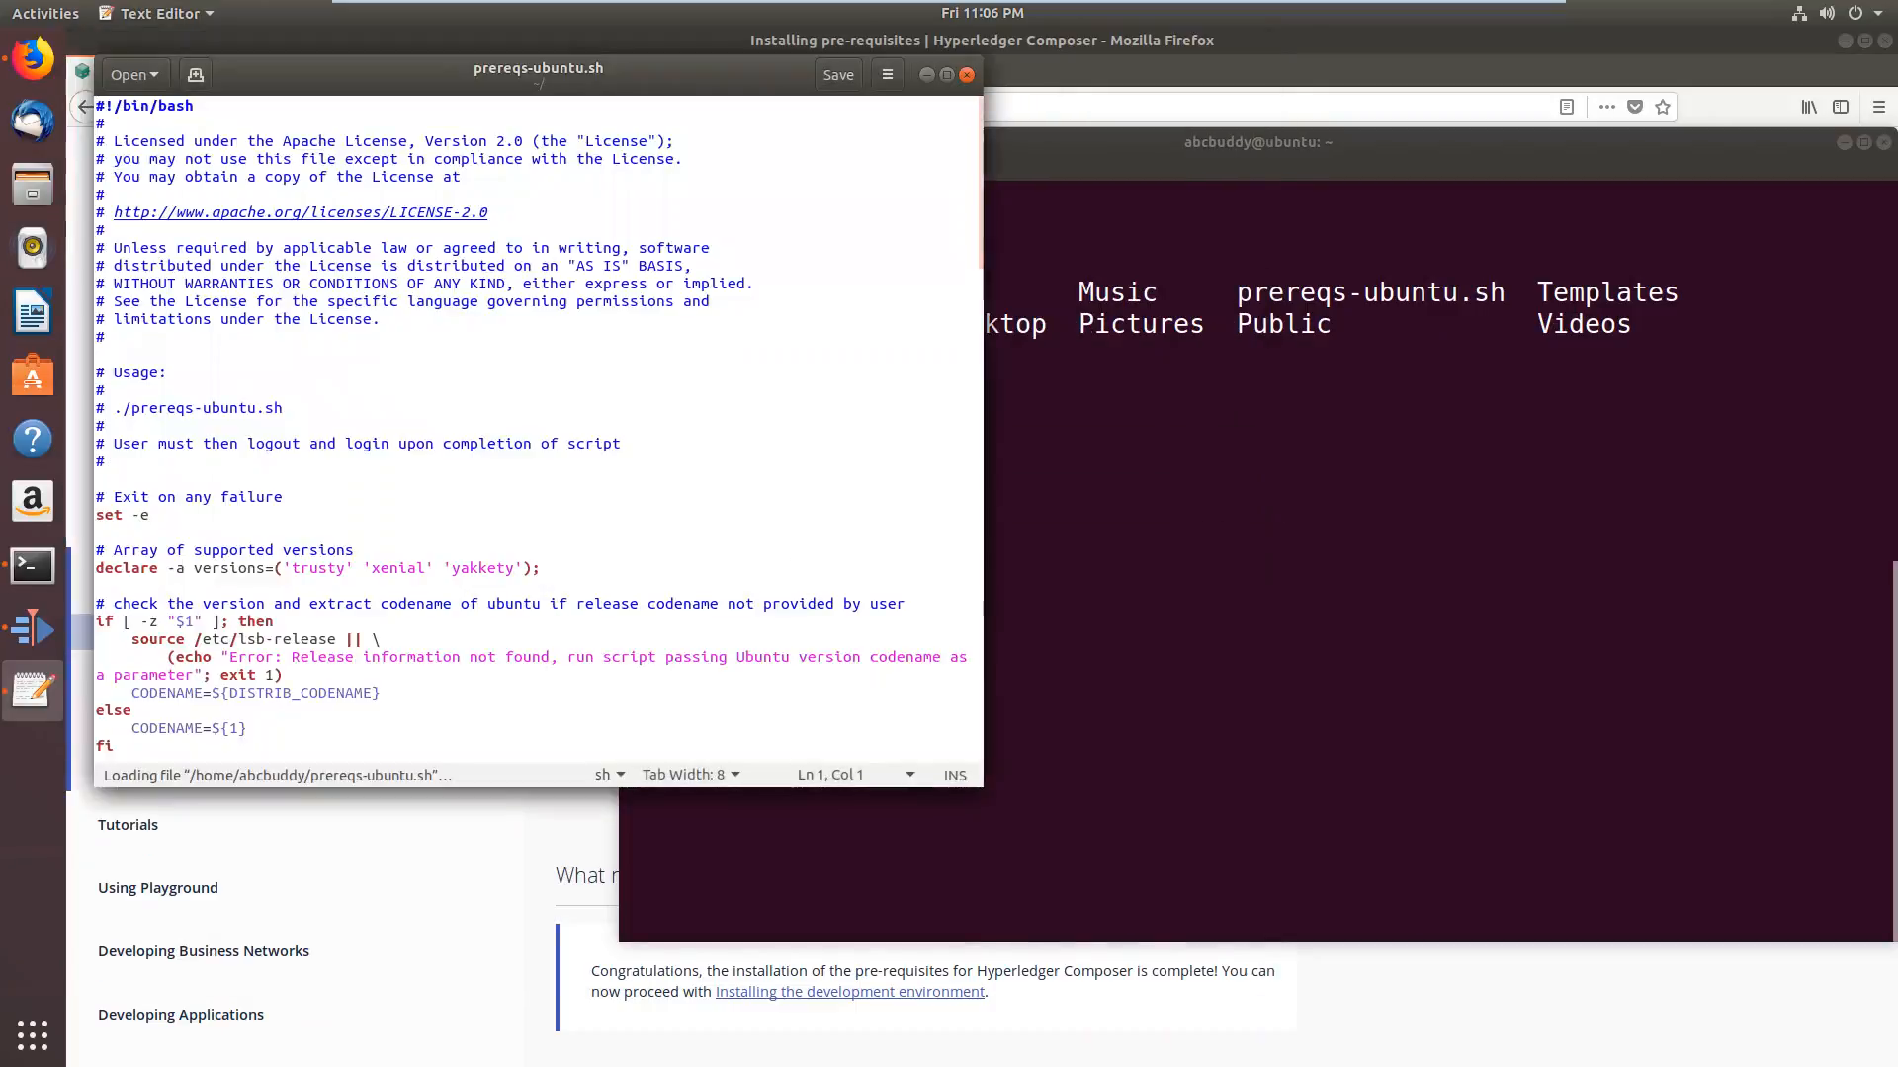
Confirm the script lists 'bionic' among supported Ubuntu versions, then close the editor
{"action": "scroll", "scroll_direction": "down", "scroll_amount": 3}
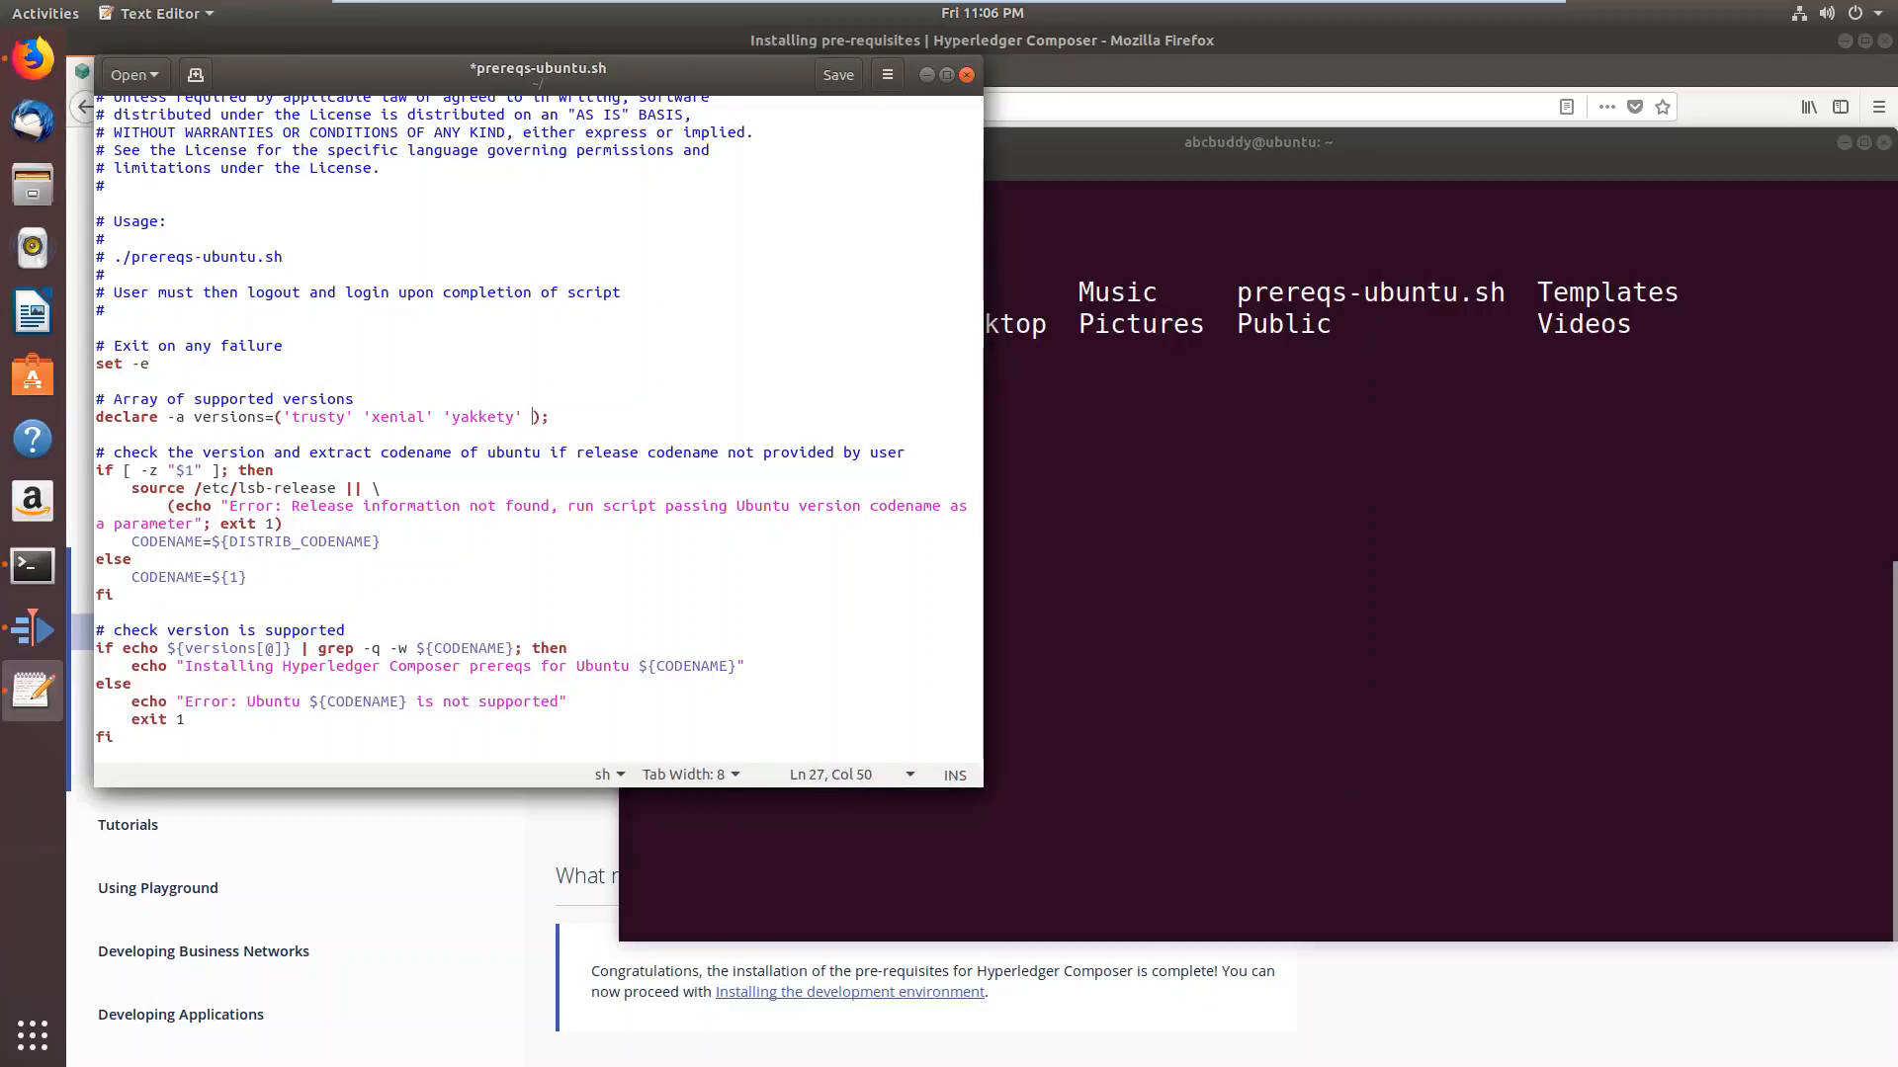
{"action": "type", "text": "'bio"}
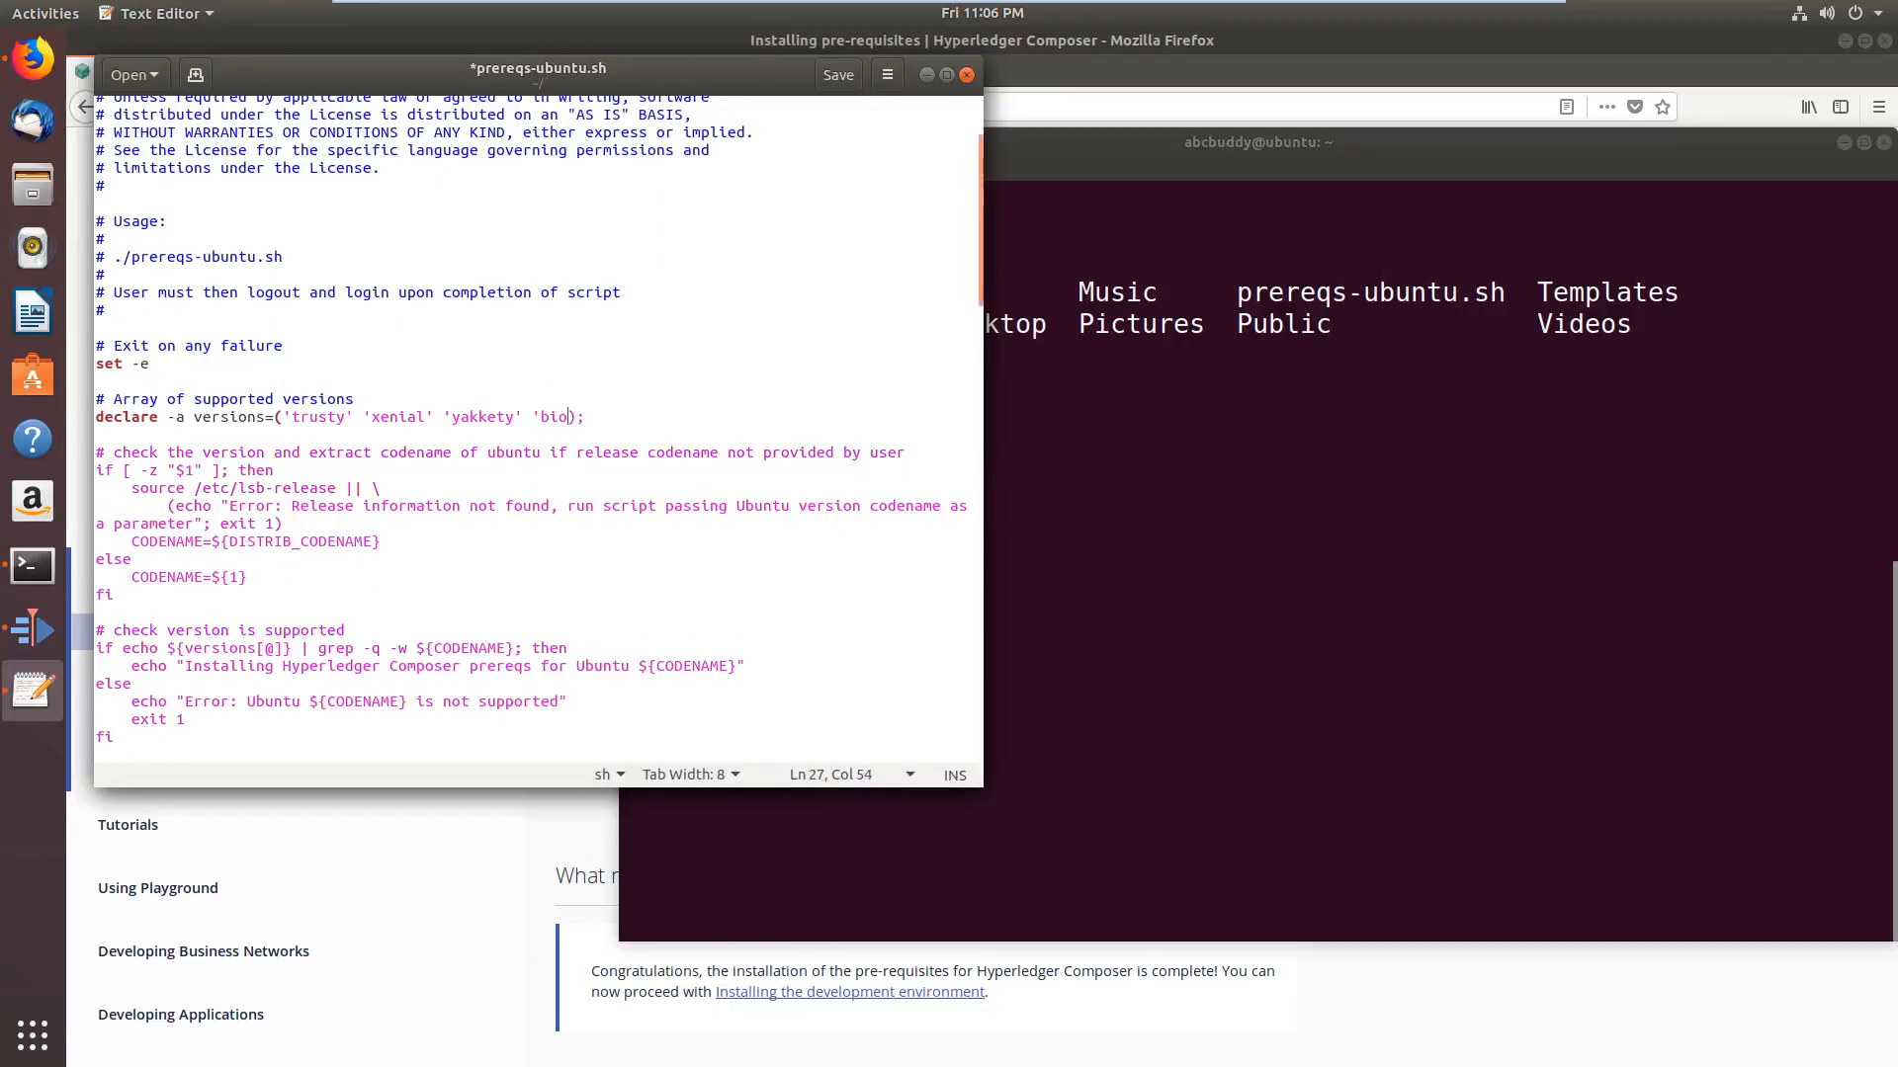
{"action": "type", "text": "i"}
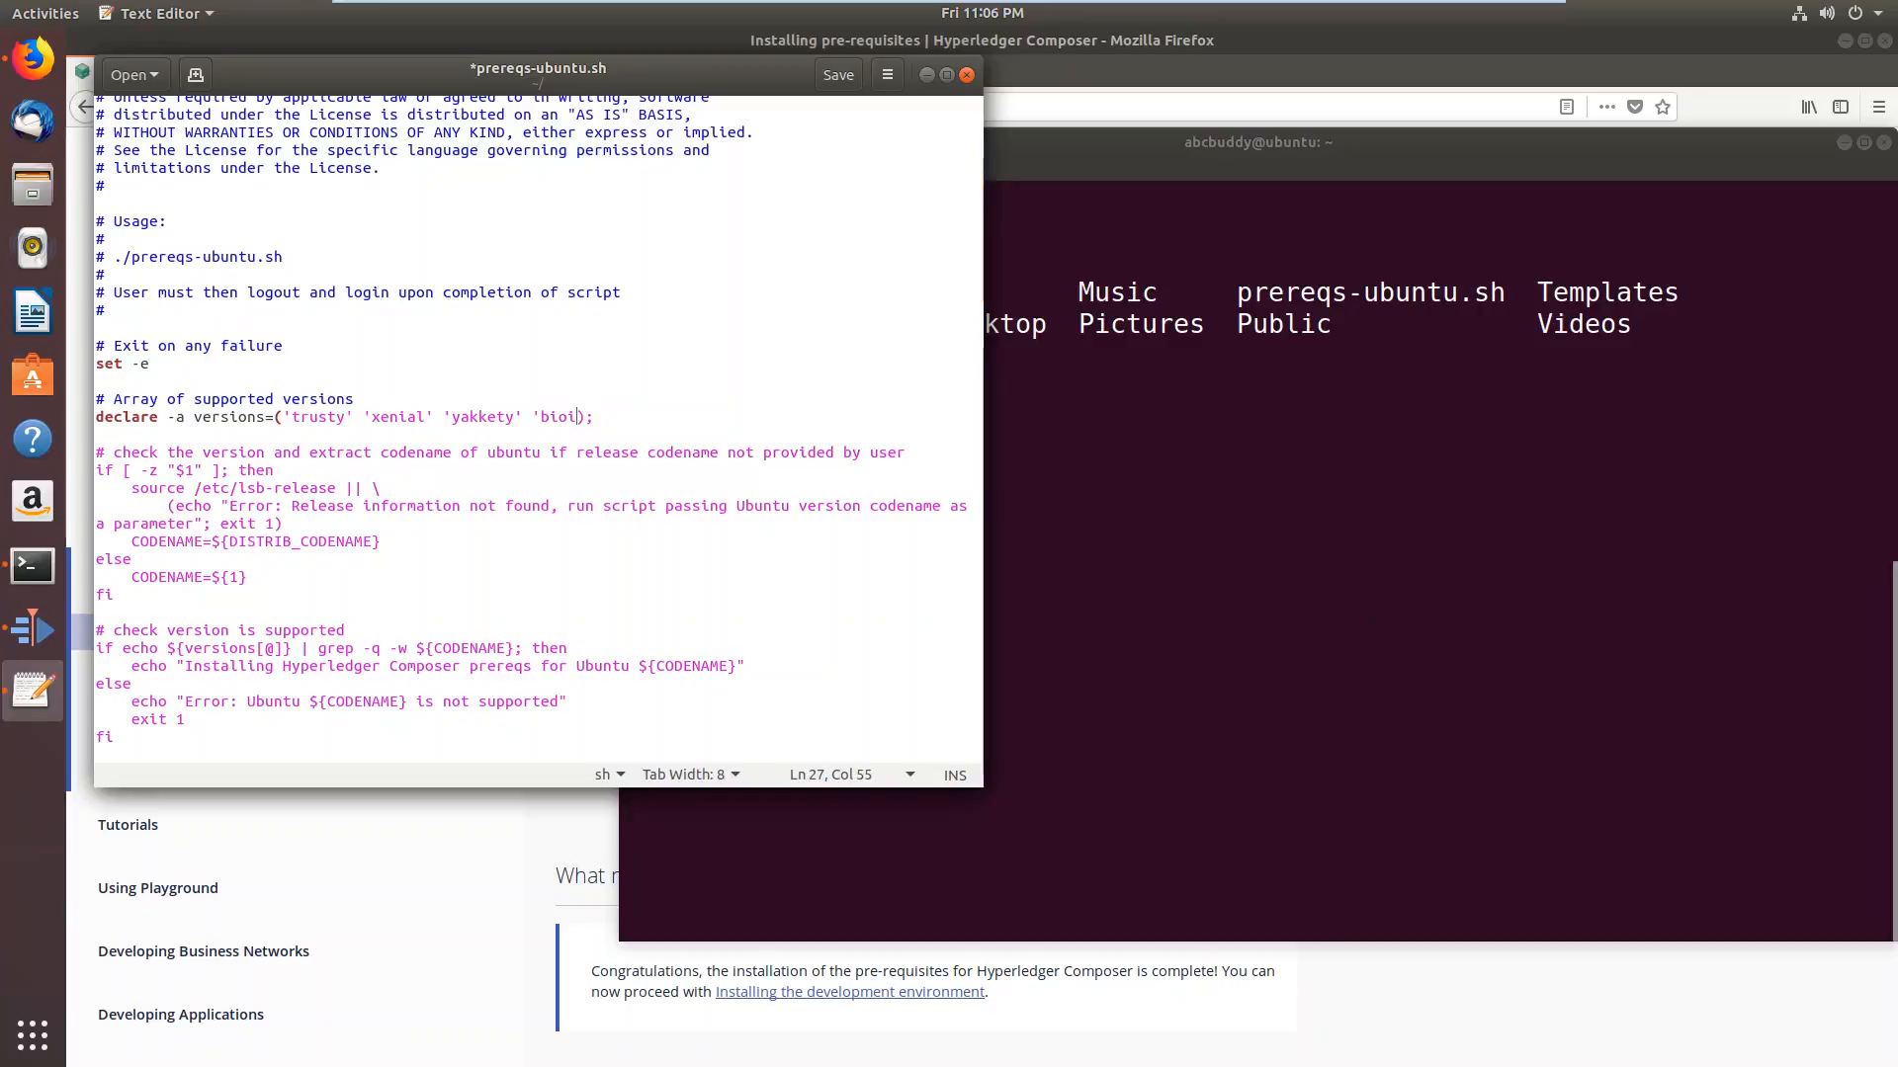
{"action": "type", "text": "nic"}
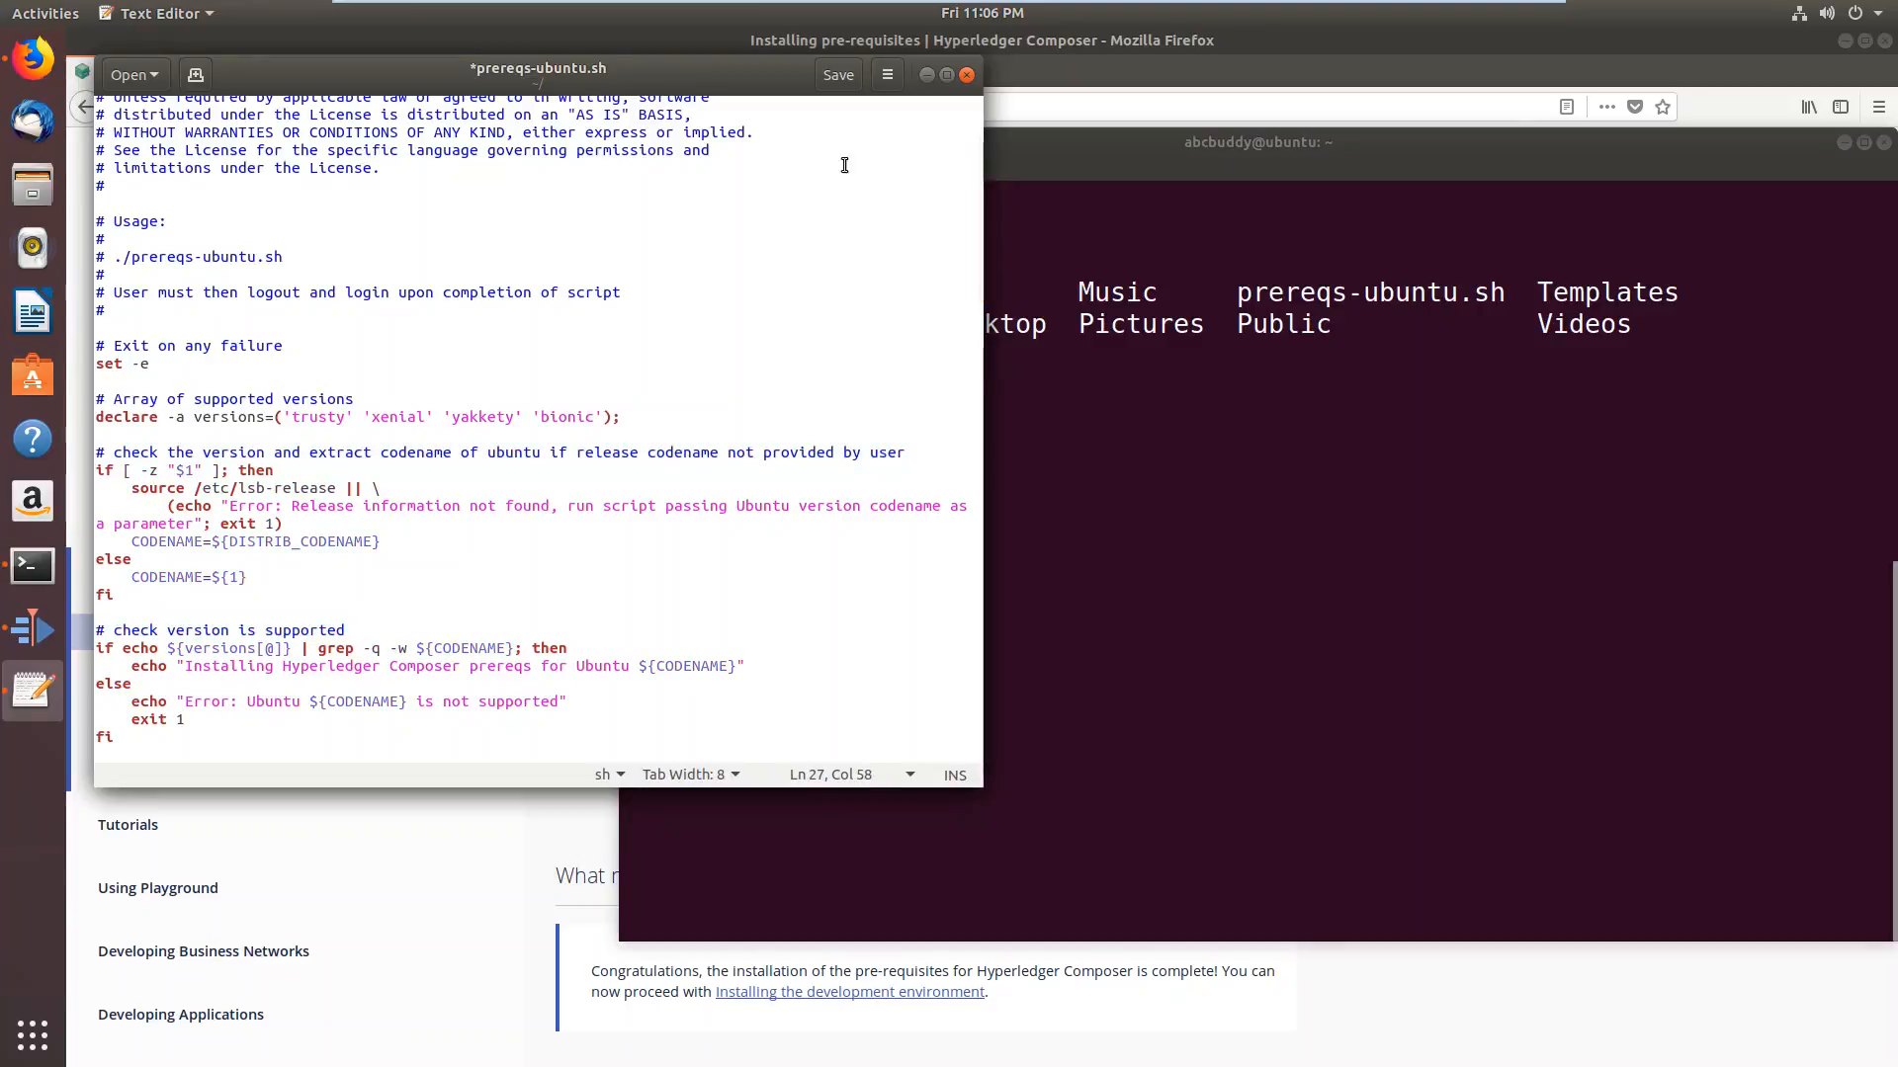
{"action": "left_click", "coordinate": [837, 74]}
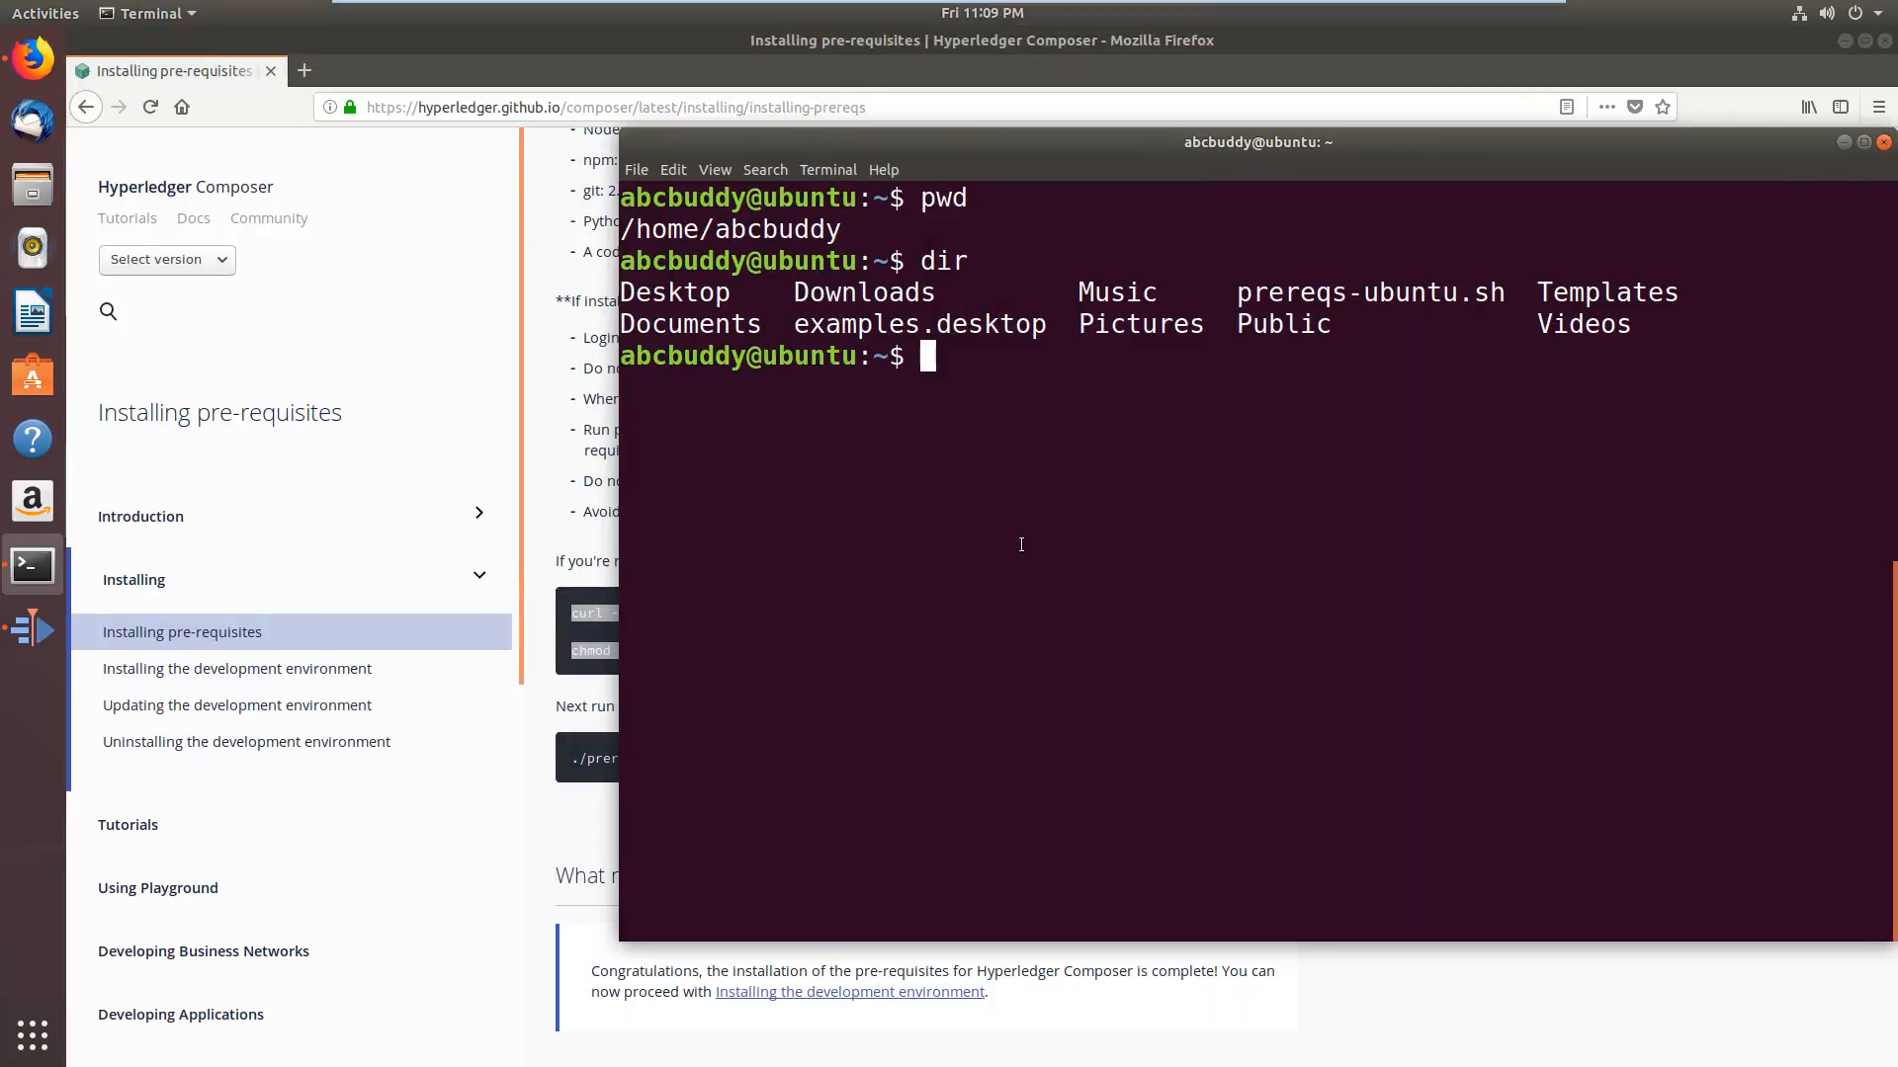
Run ./prereqs-ubuntu.sh until installation completes, then exit the terminal
{"action": "type", "text": "./prereqs-ubuntu.sh"}
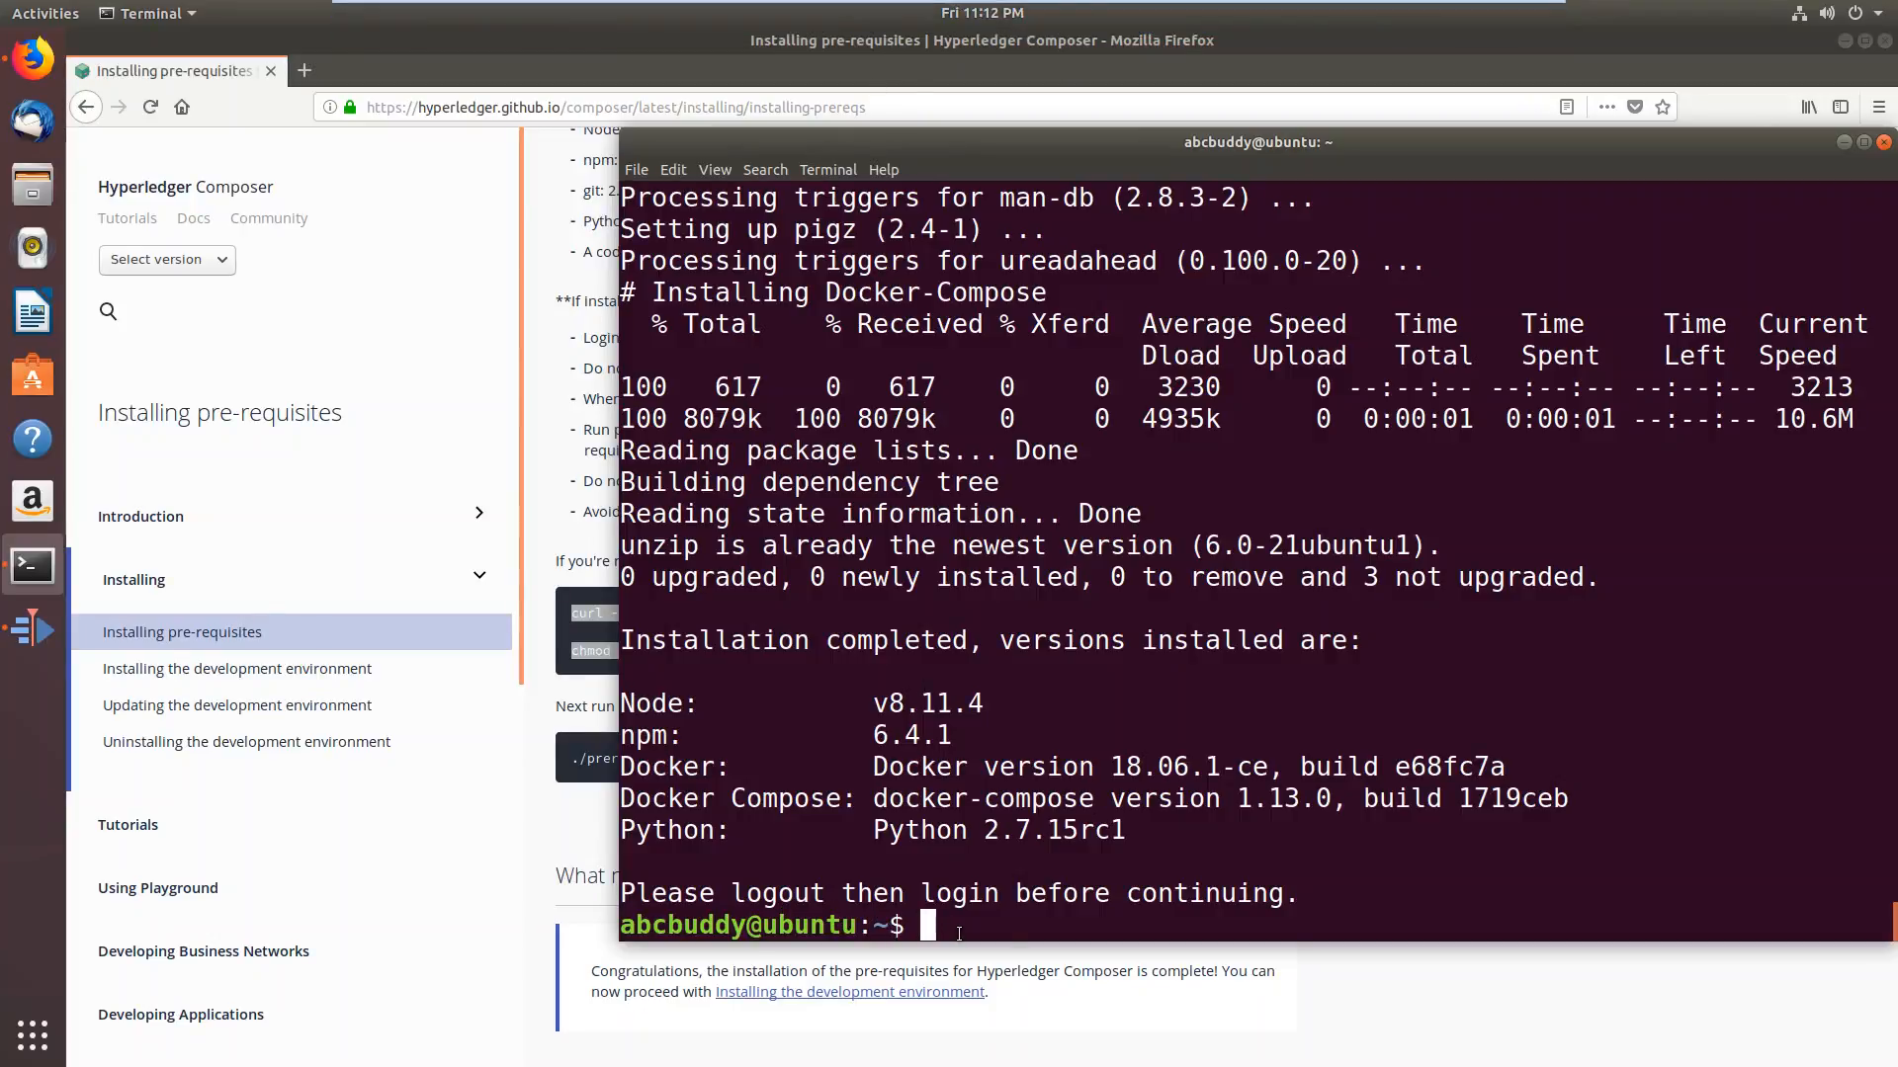
{"action": "type", "text": "exit"}
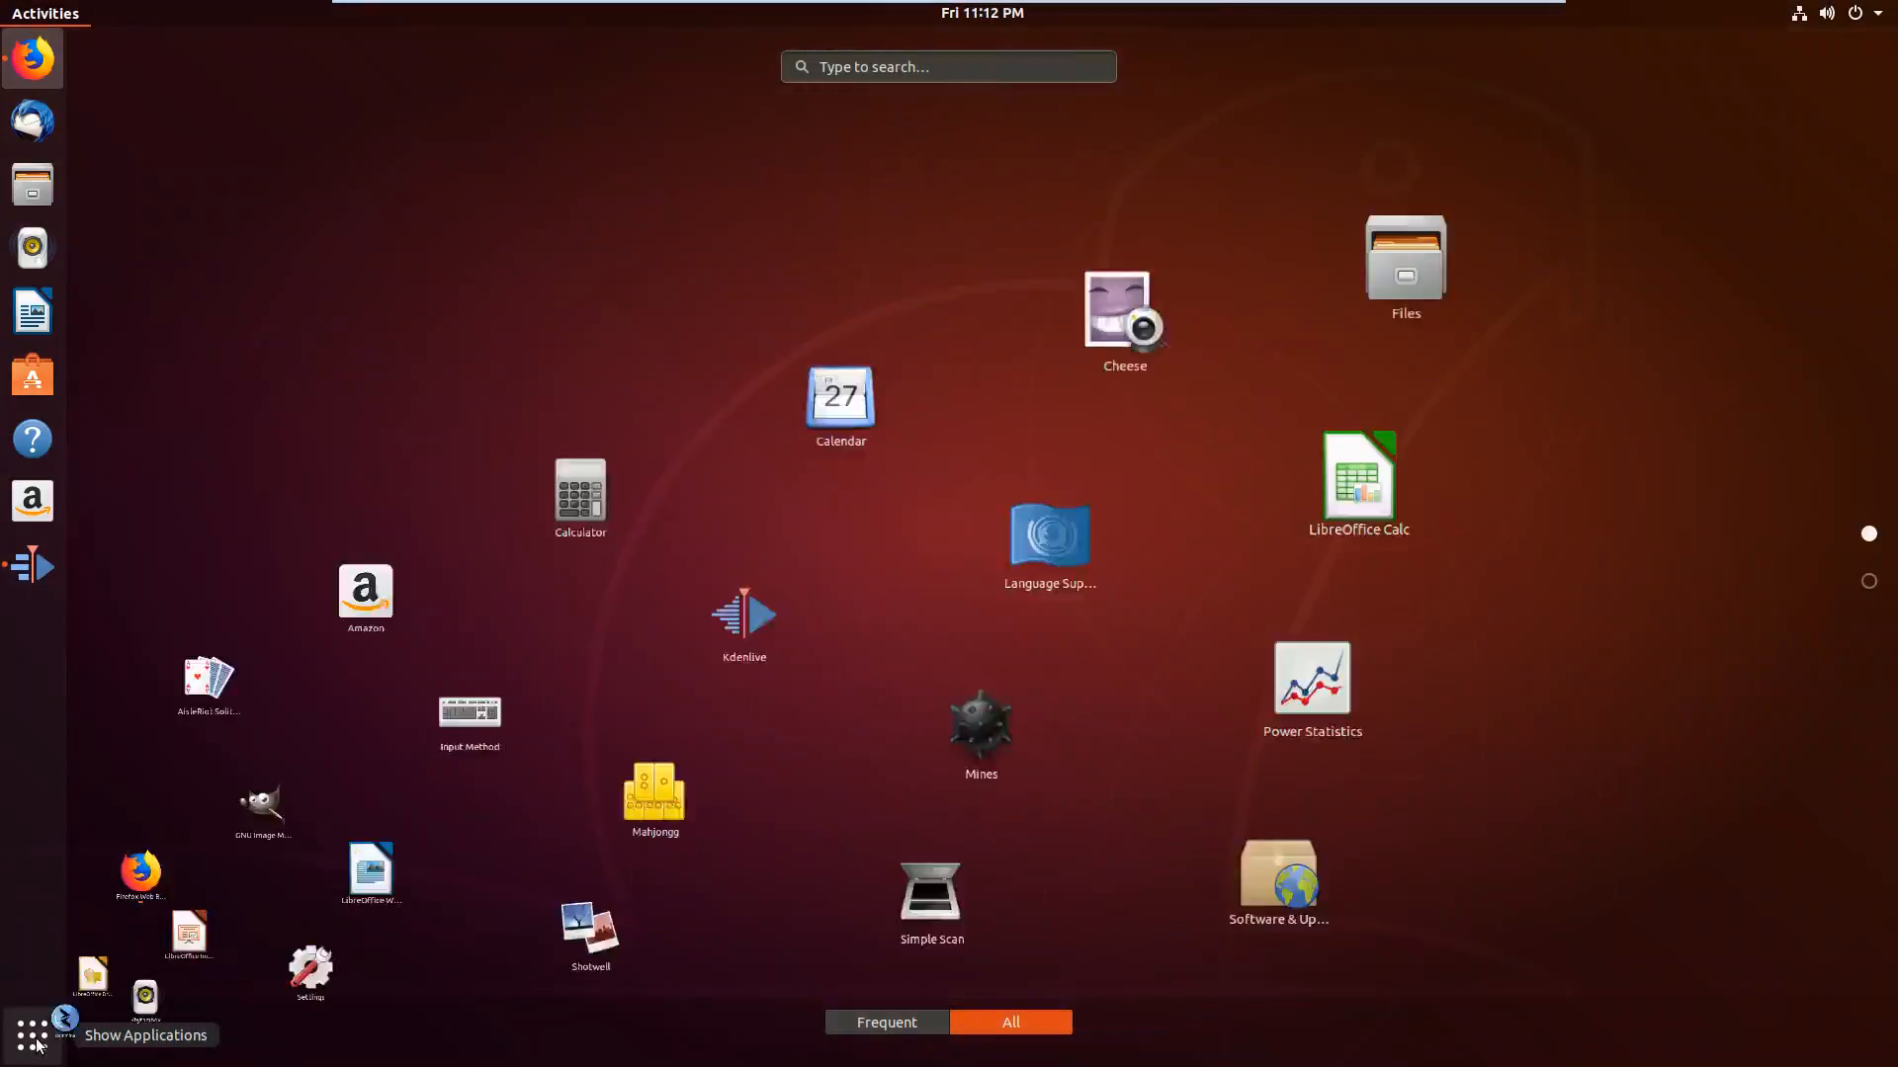
Follow the 'Installing the development environment' link from the prerequisites page
{"action": "type", "text": "te"}
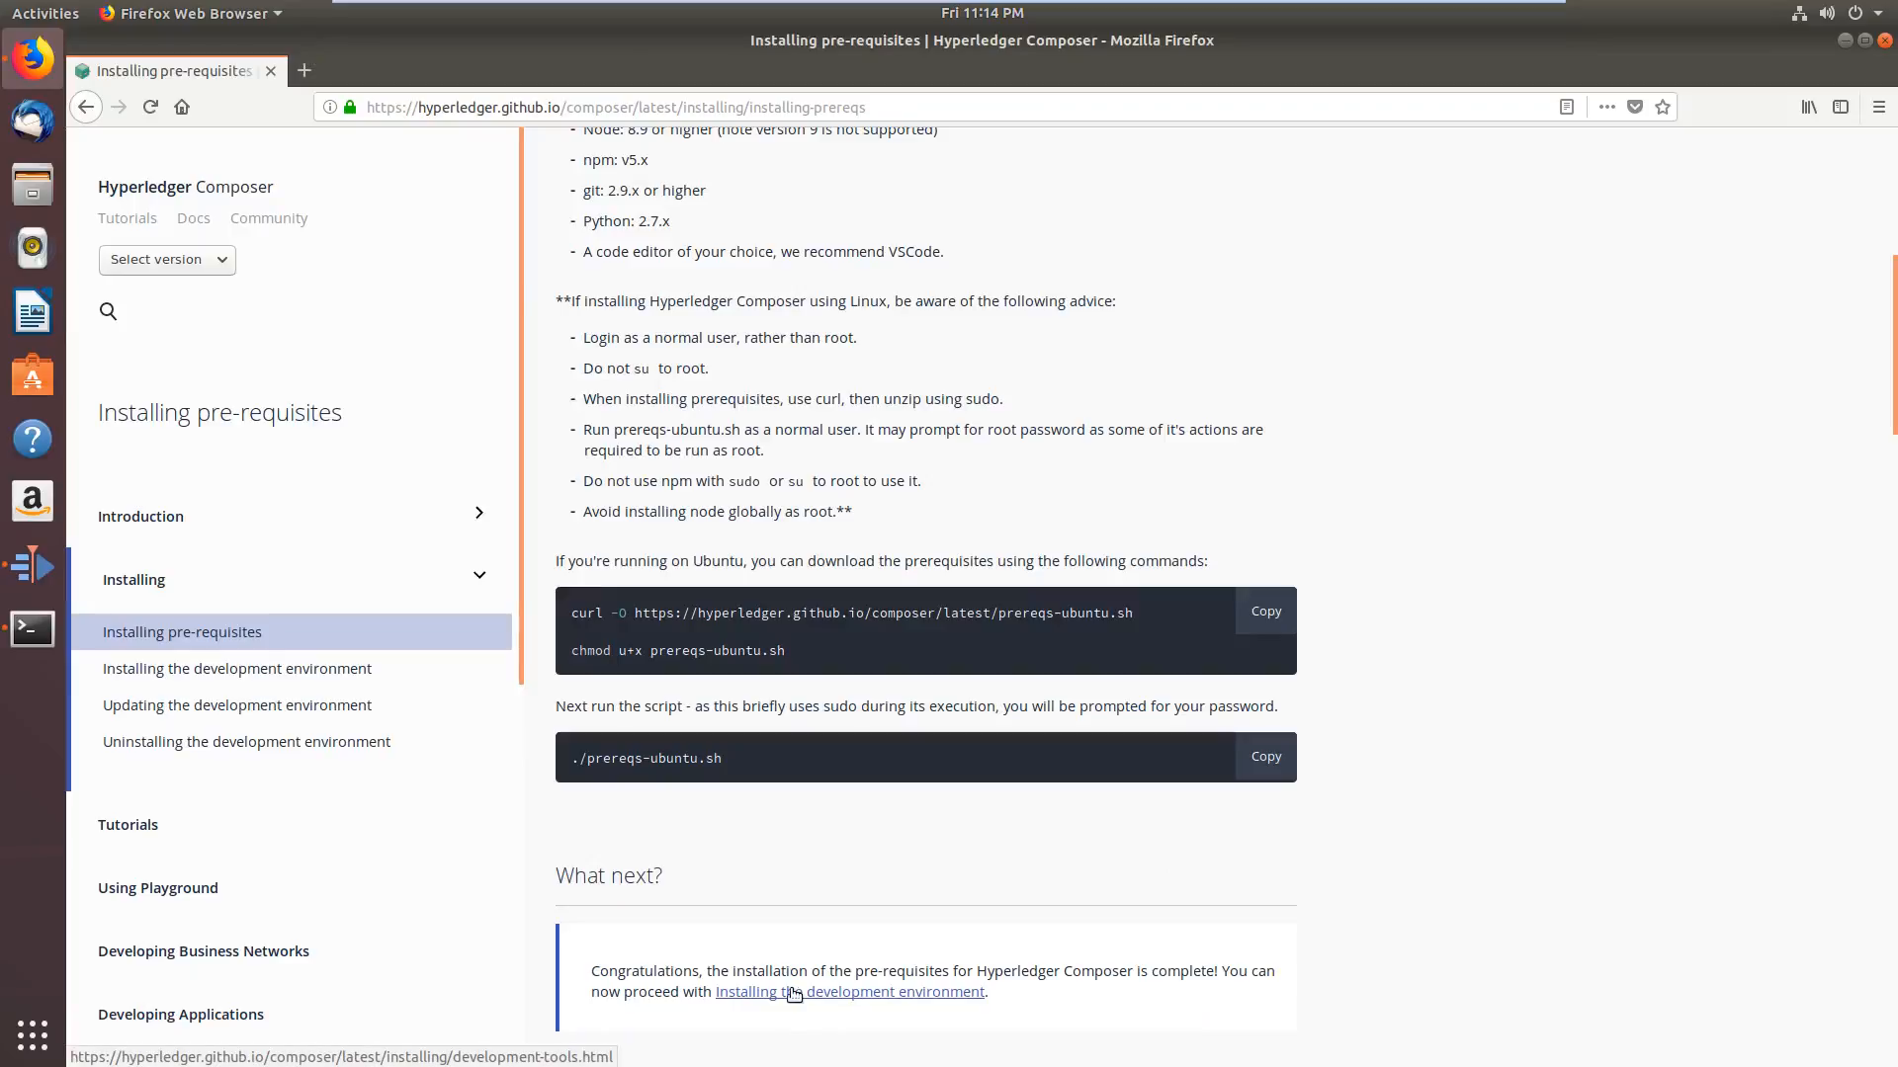
{"action": "mouse_move", "coordinate": [795, 1002]}
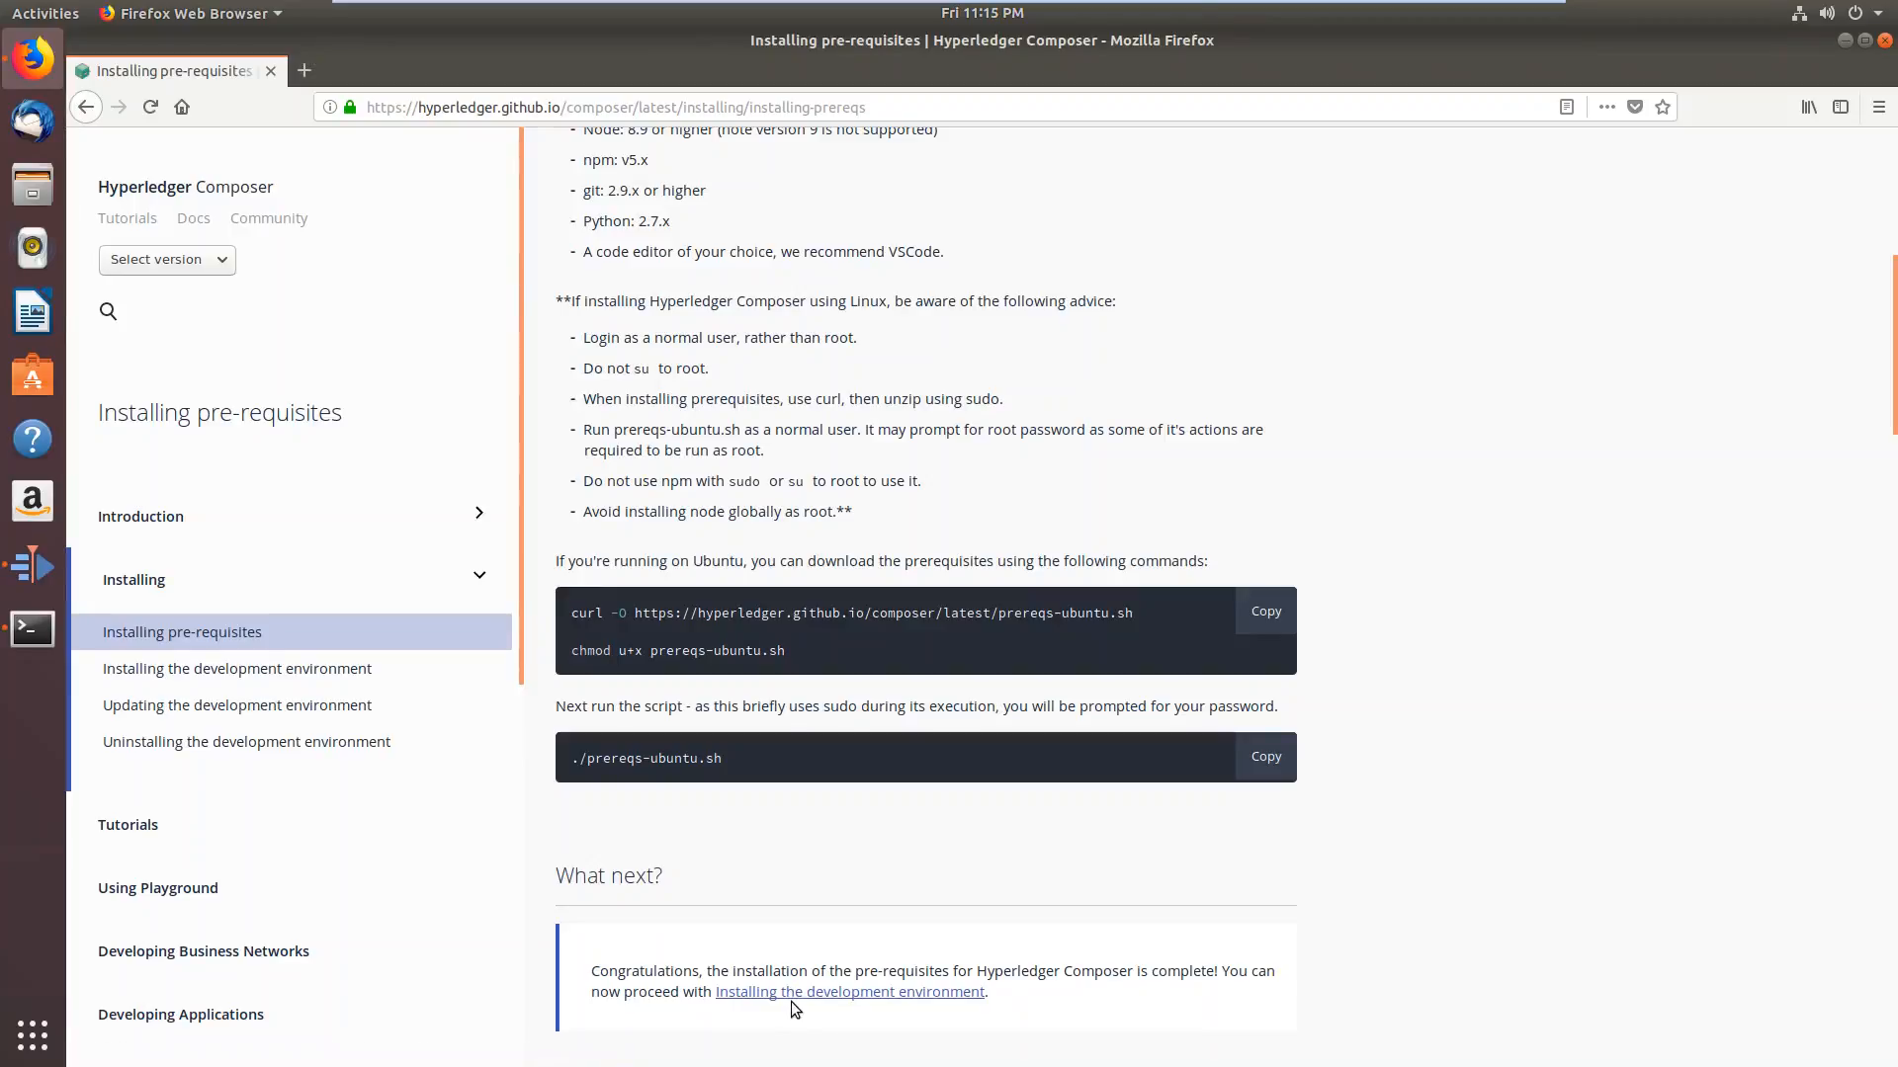
{"action": "left_click", "coordinate": [848, 992]}
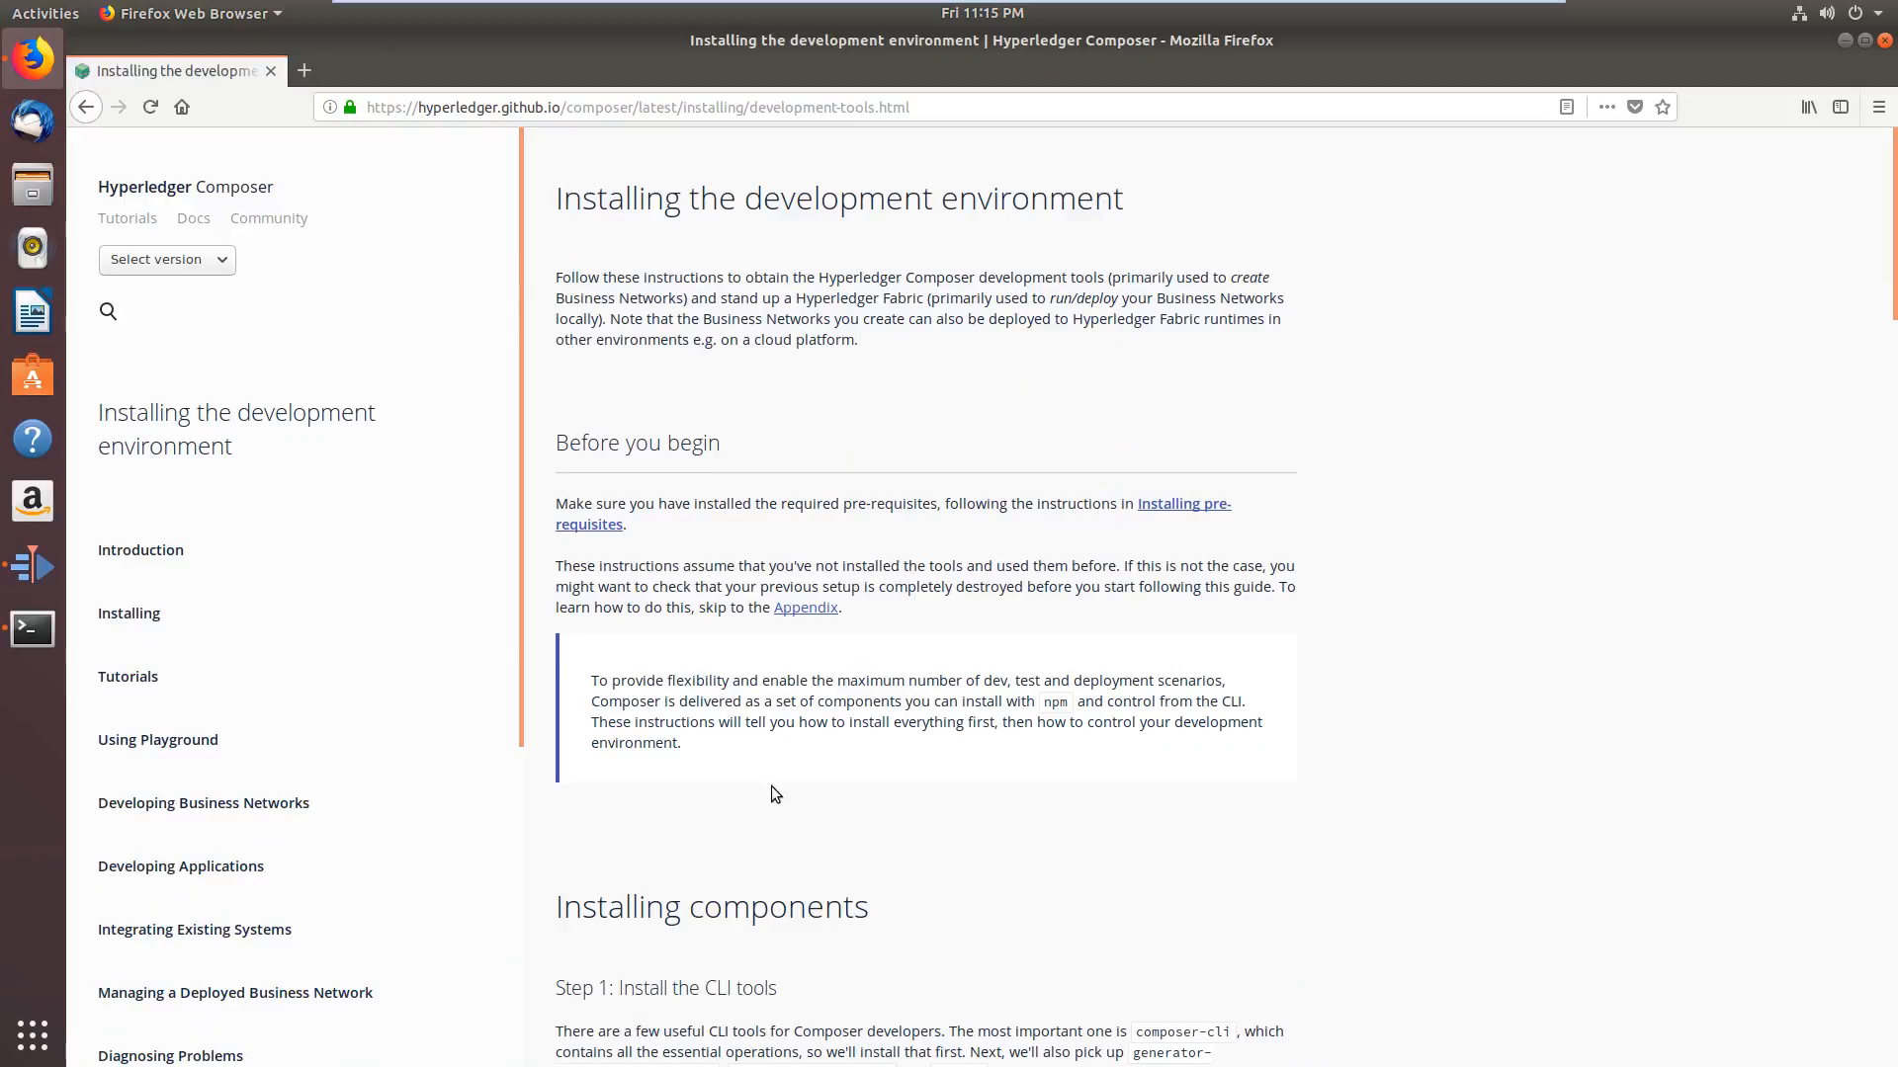
{"action": "scroll", "scroll_direction": "down", "scroll_amount": 3}
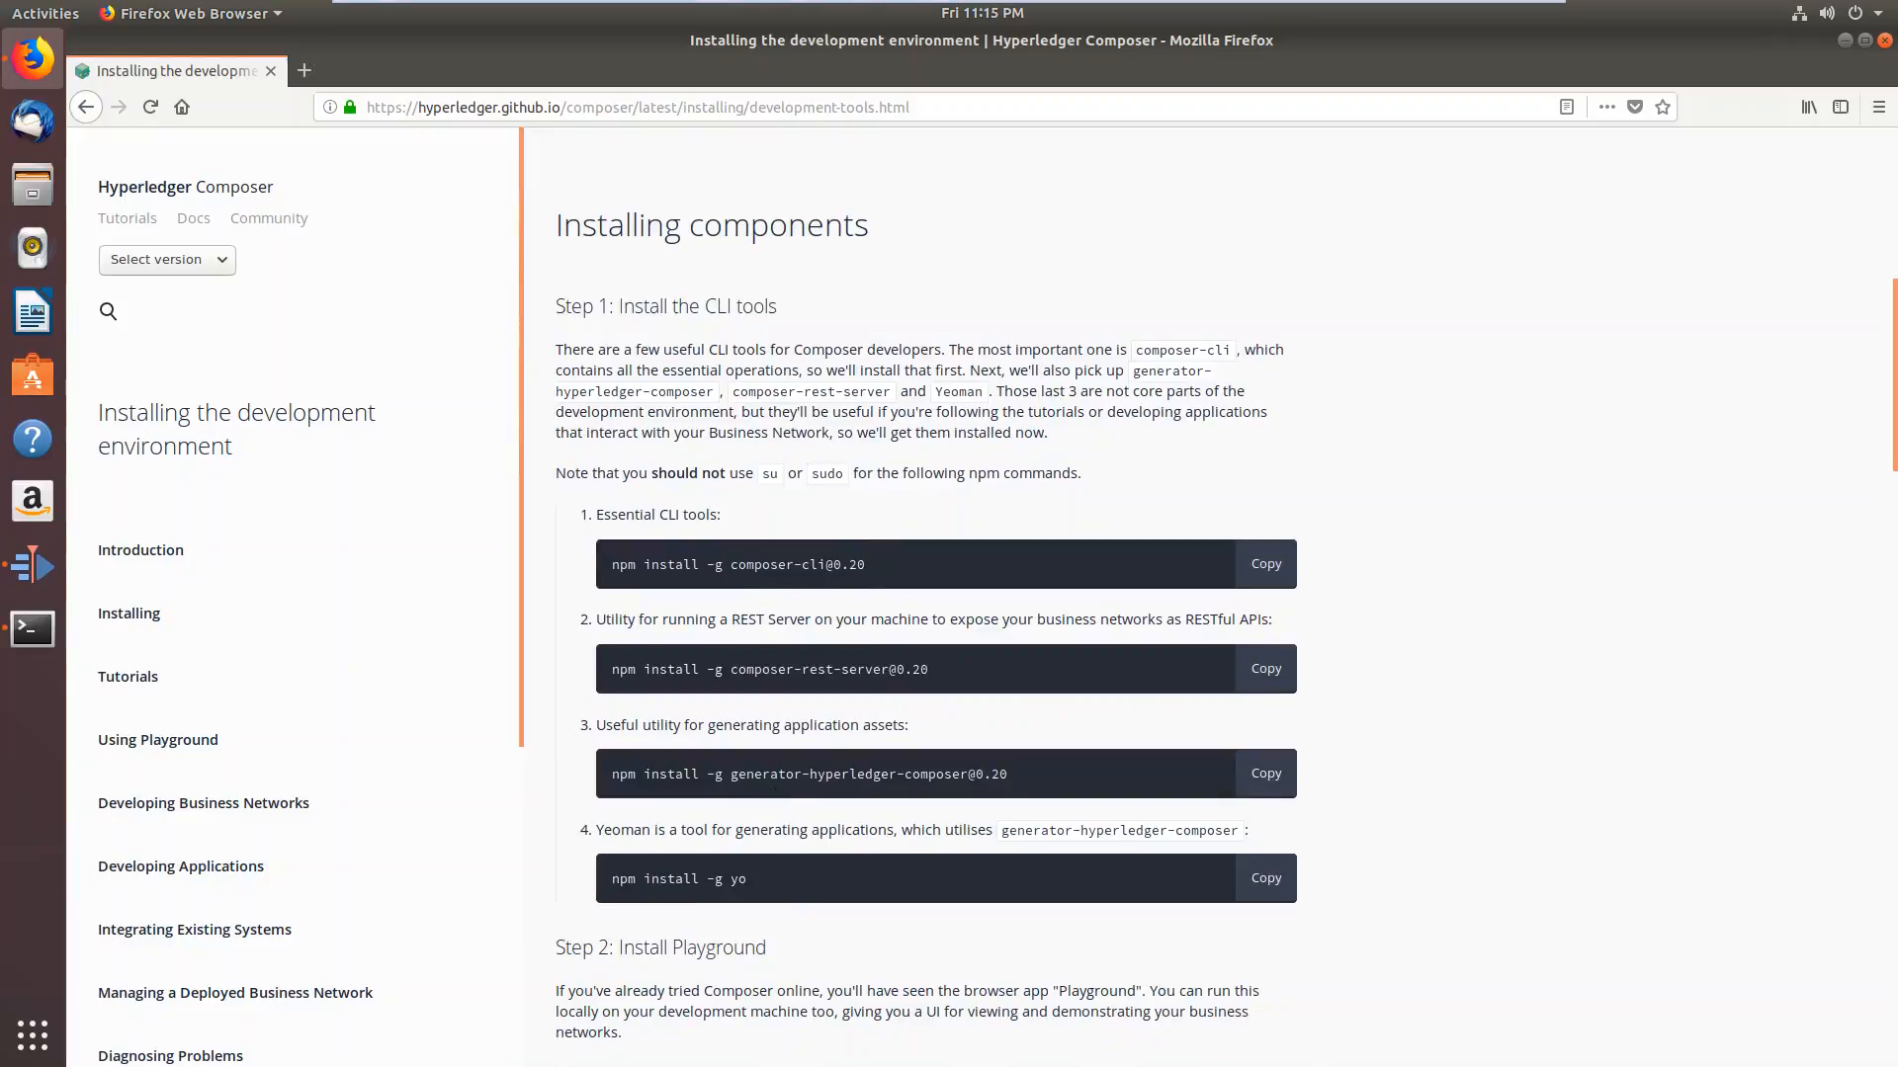
{"action": "mouse_move", "coordinate": [1236, 570]}
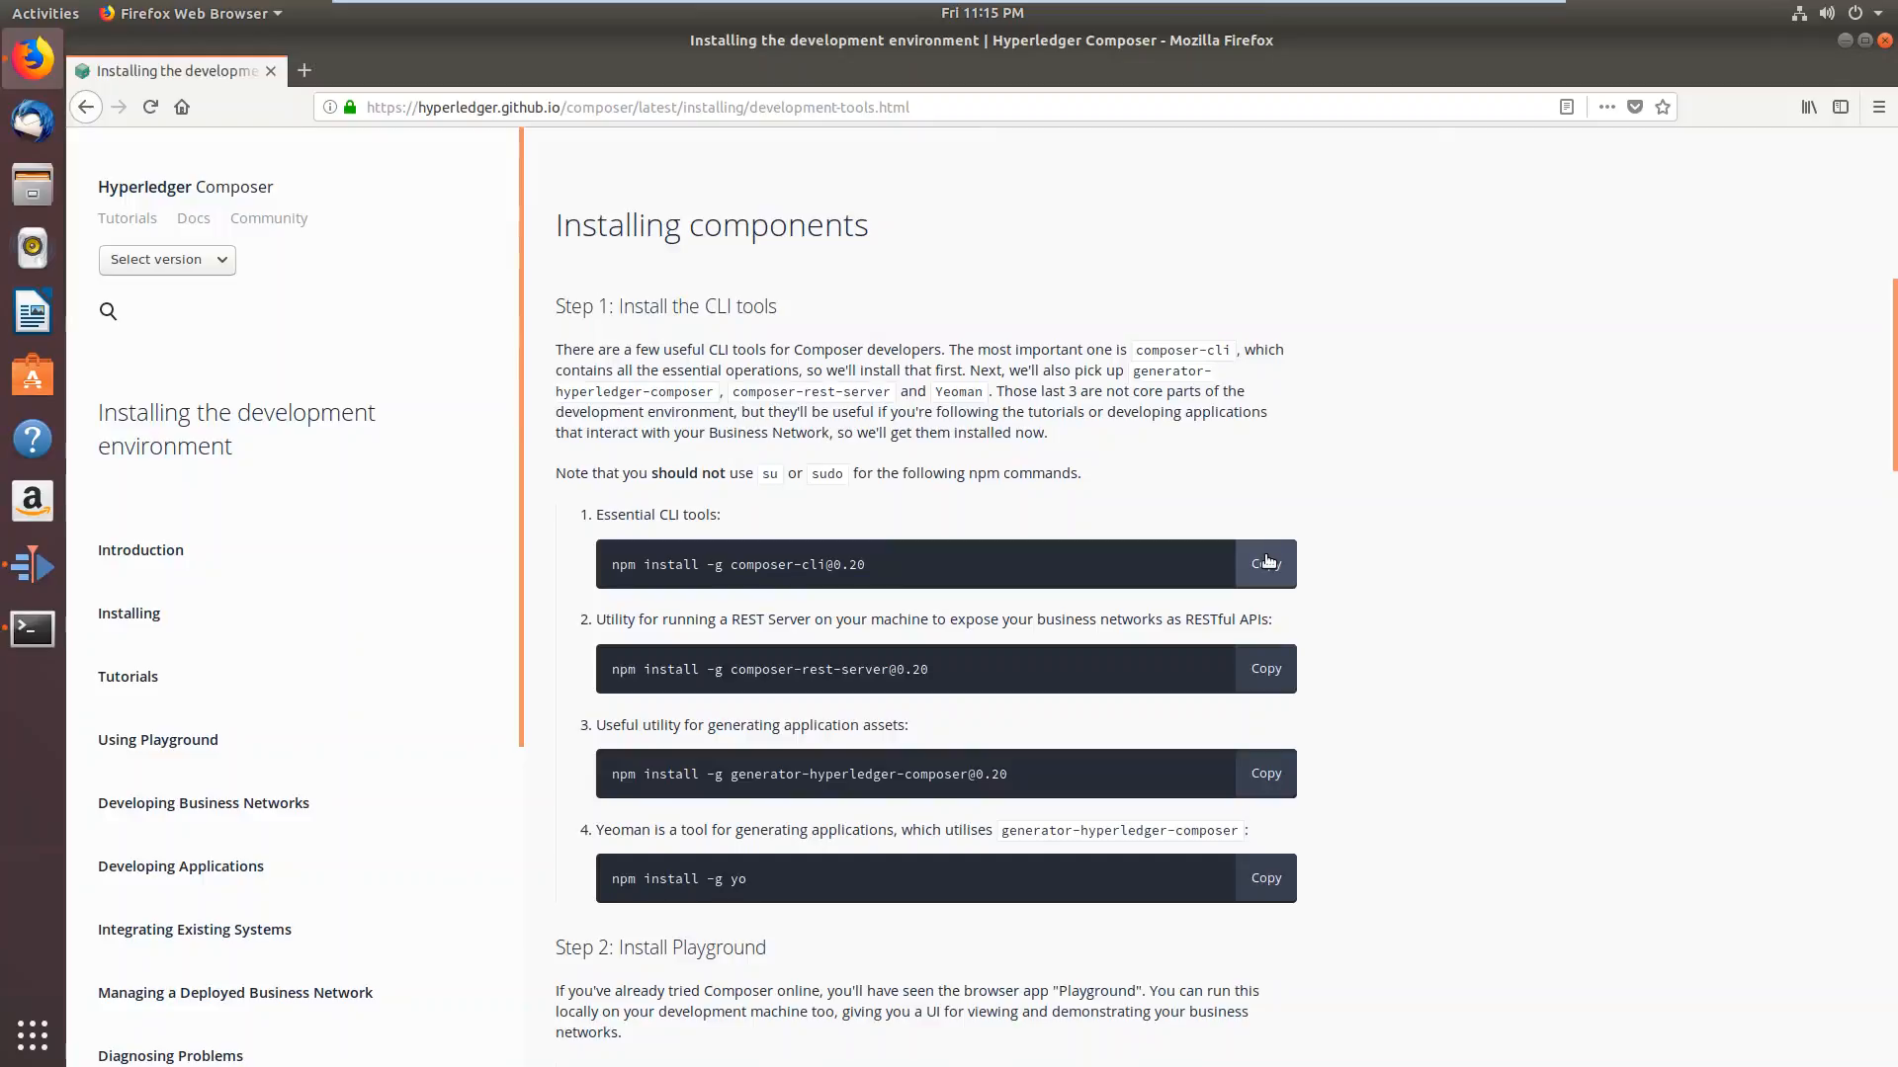
{"action": "left_click", "coordinate": [1265, 562]}
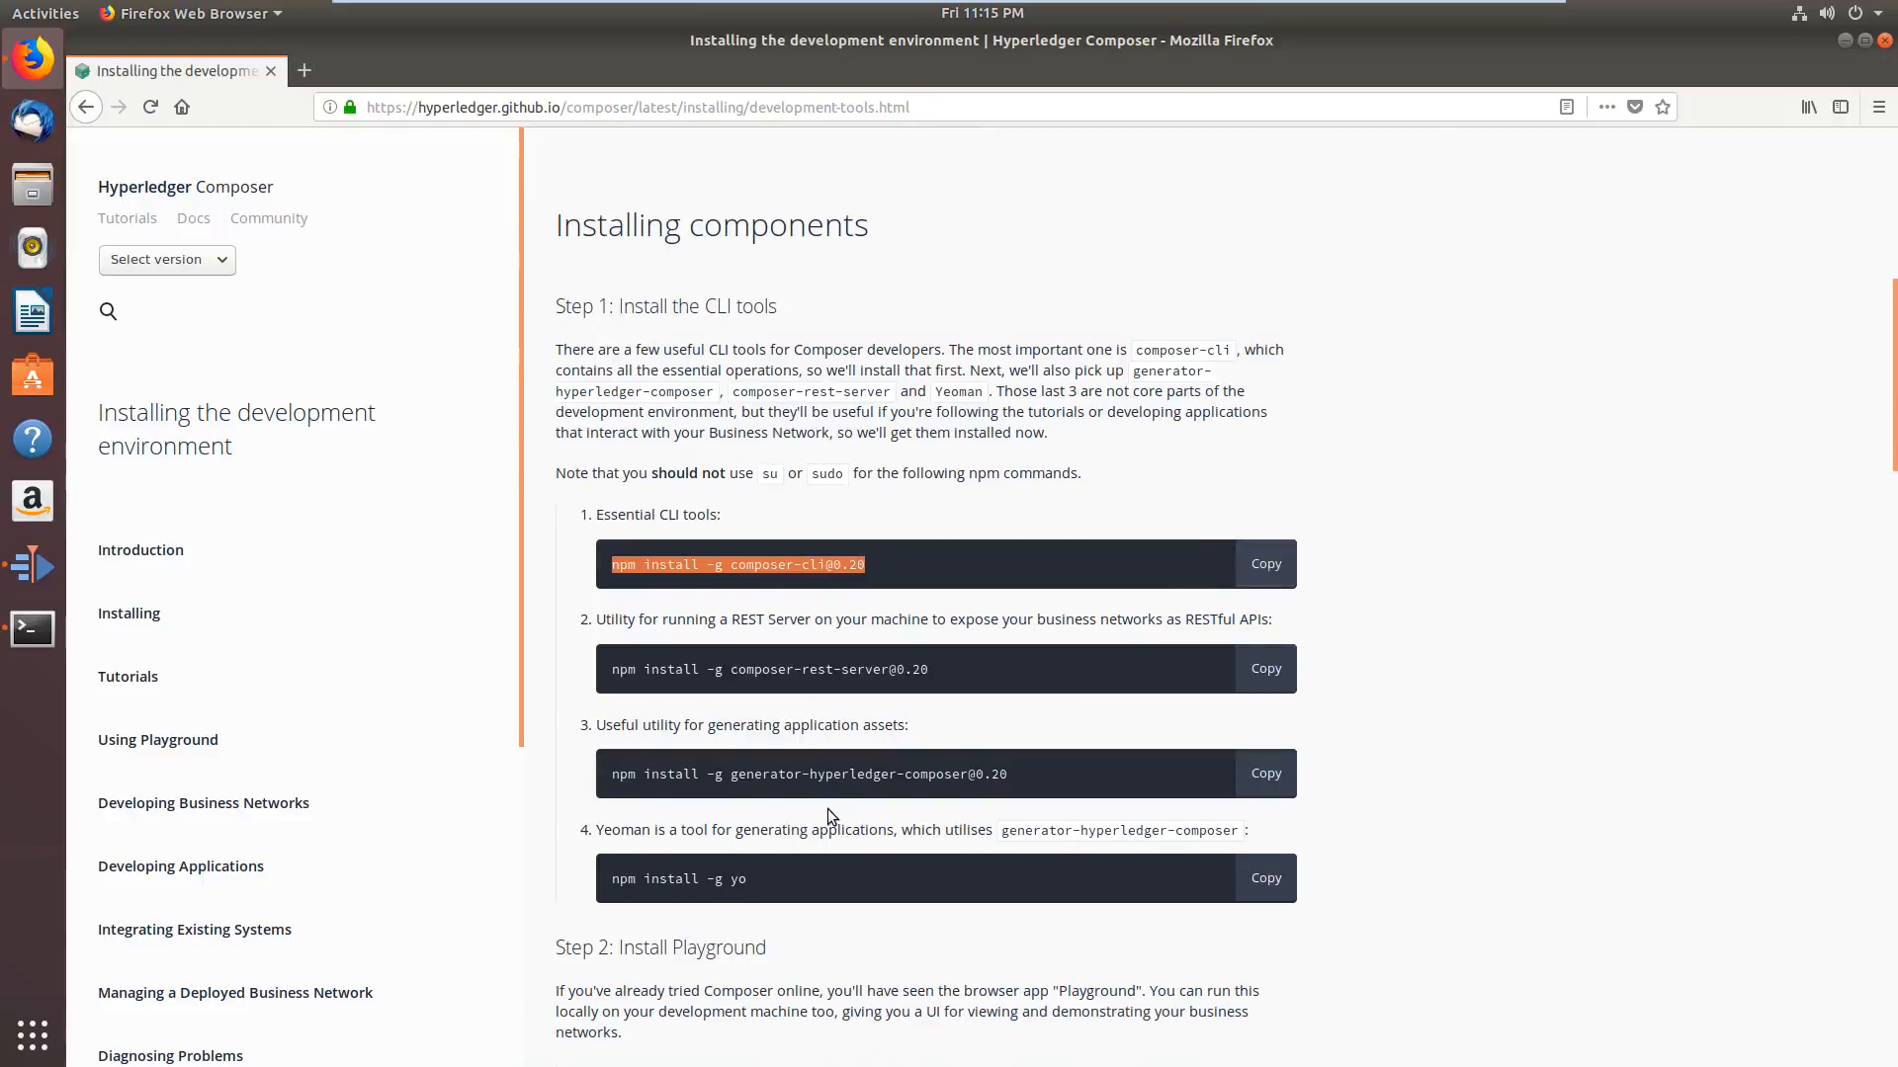
{"action": "mouse_move", "coordinate": [31, 626]}
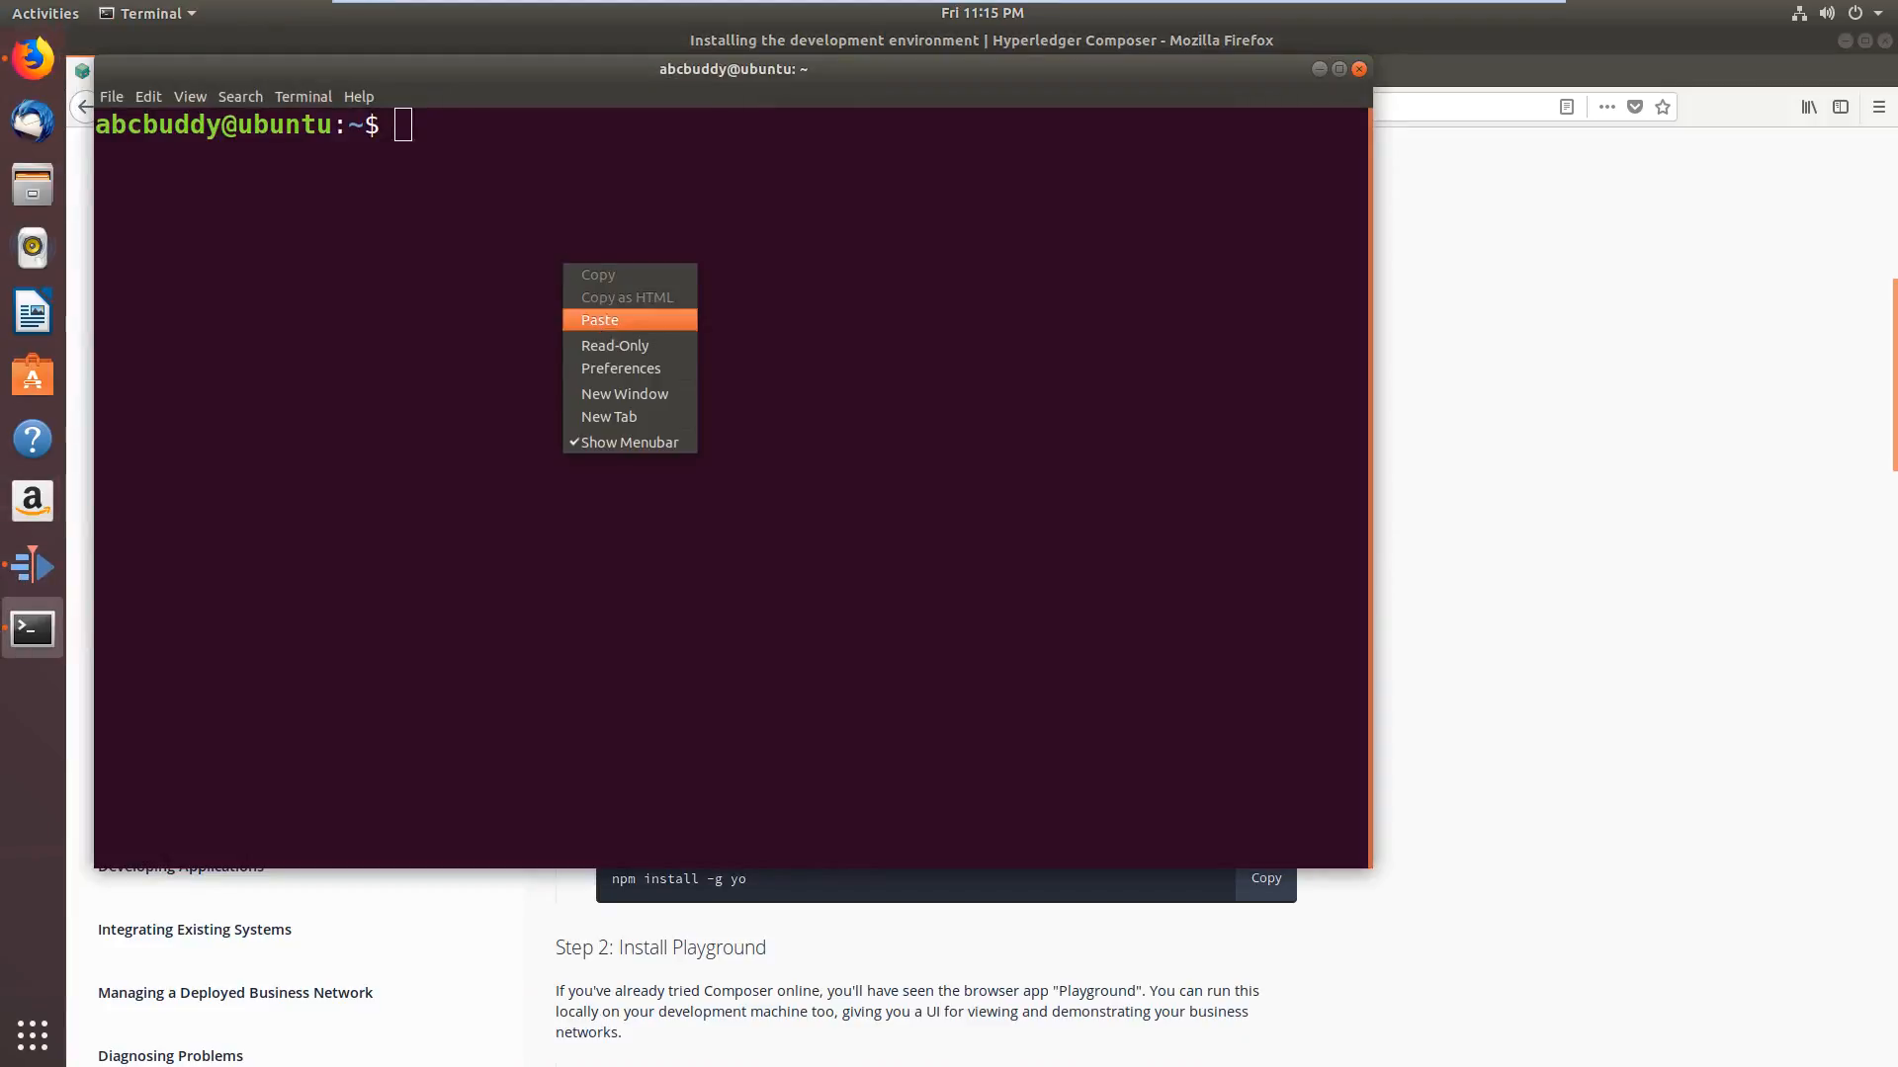
Paste and run the composer-cli, composer-rest-server and generator-hyperledger-composer install commands
{"action": "left_click", "coordinate": [599, 319]}
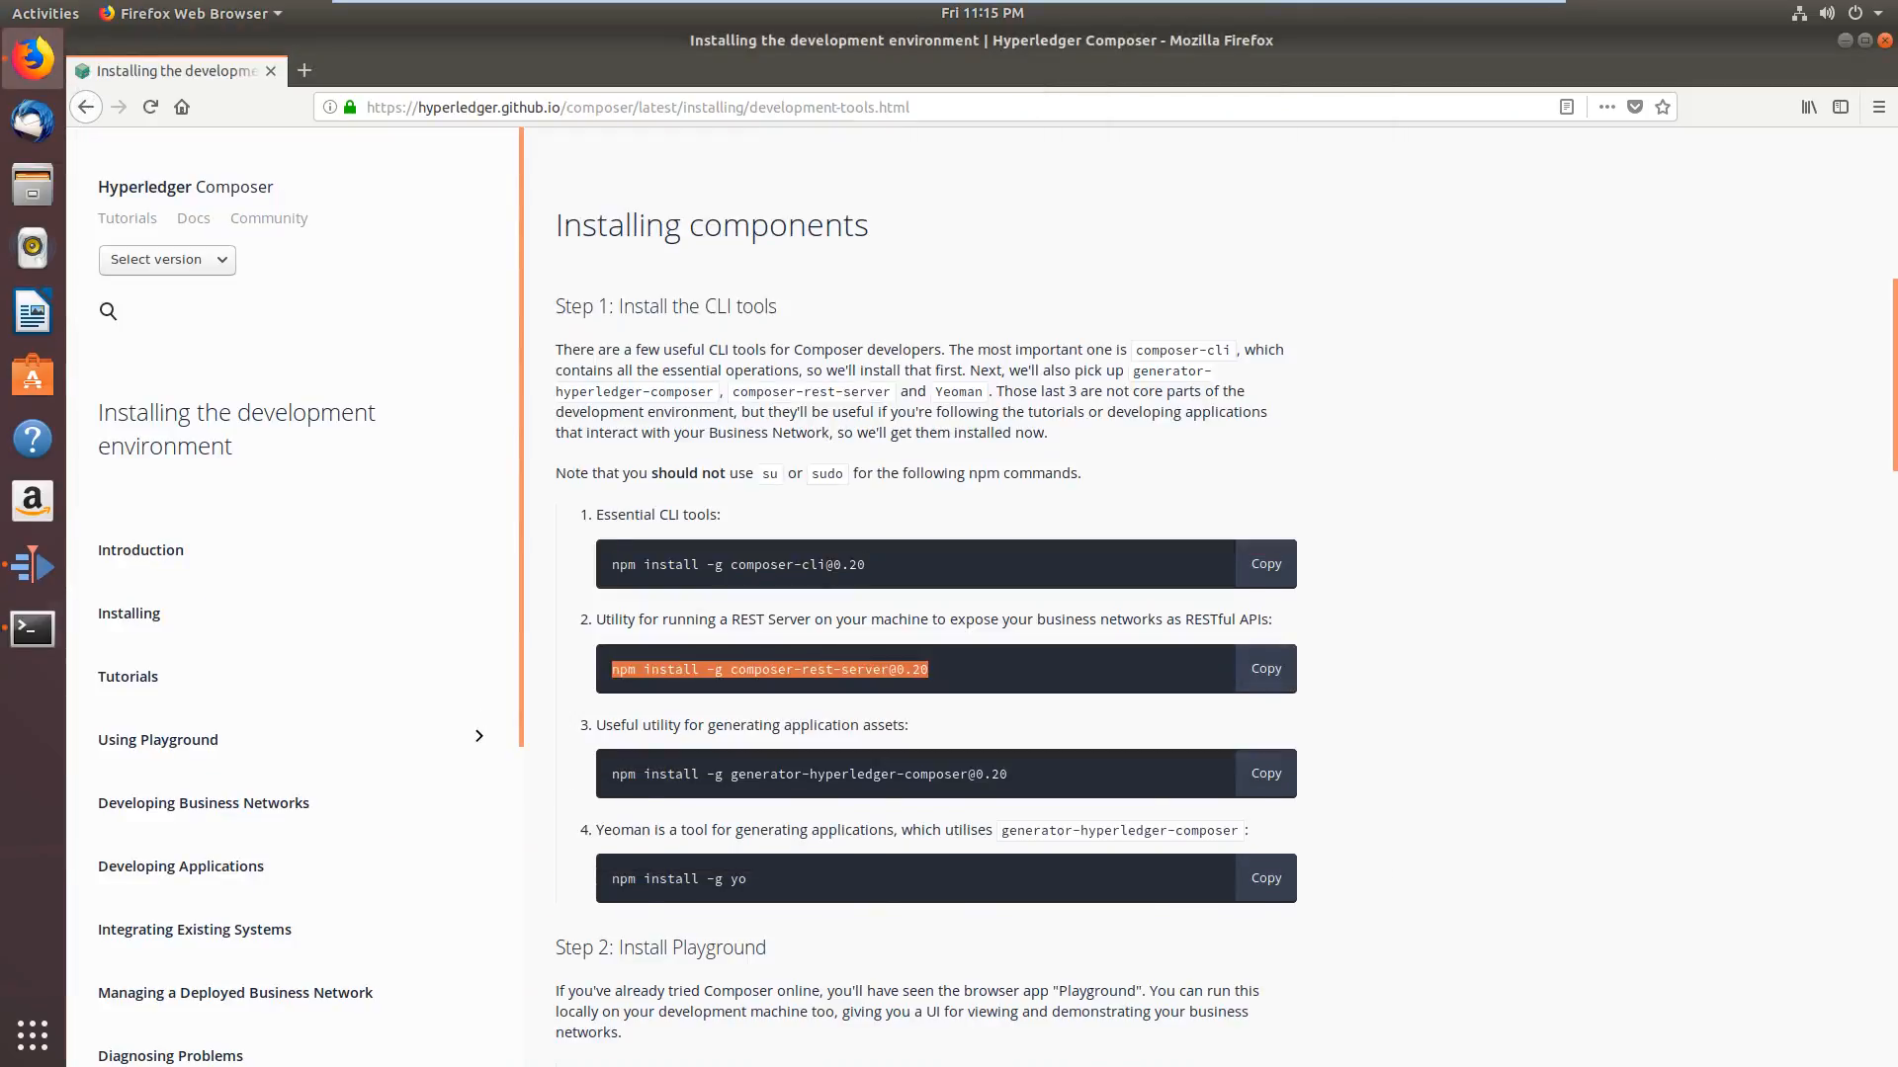
{"action": "left_click", "coordinate": [31, 629]}
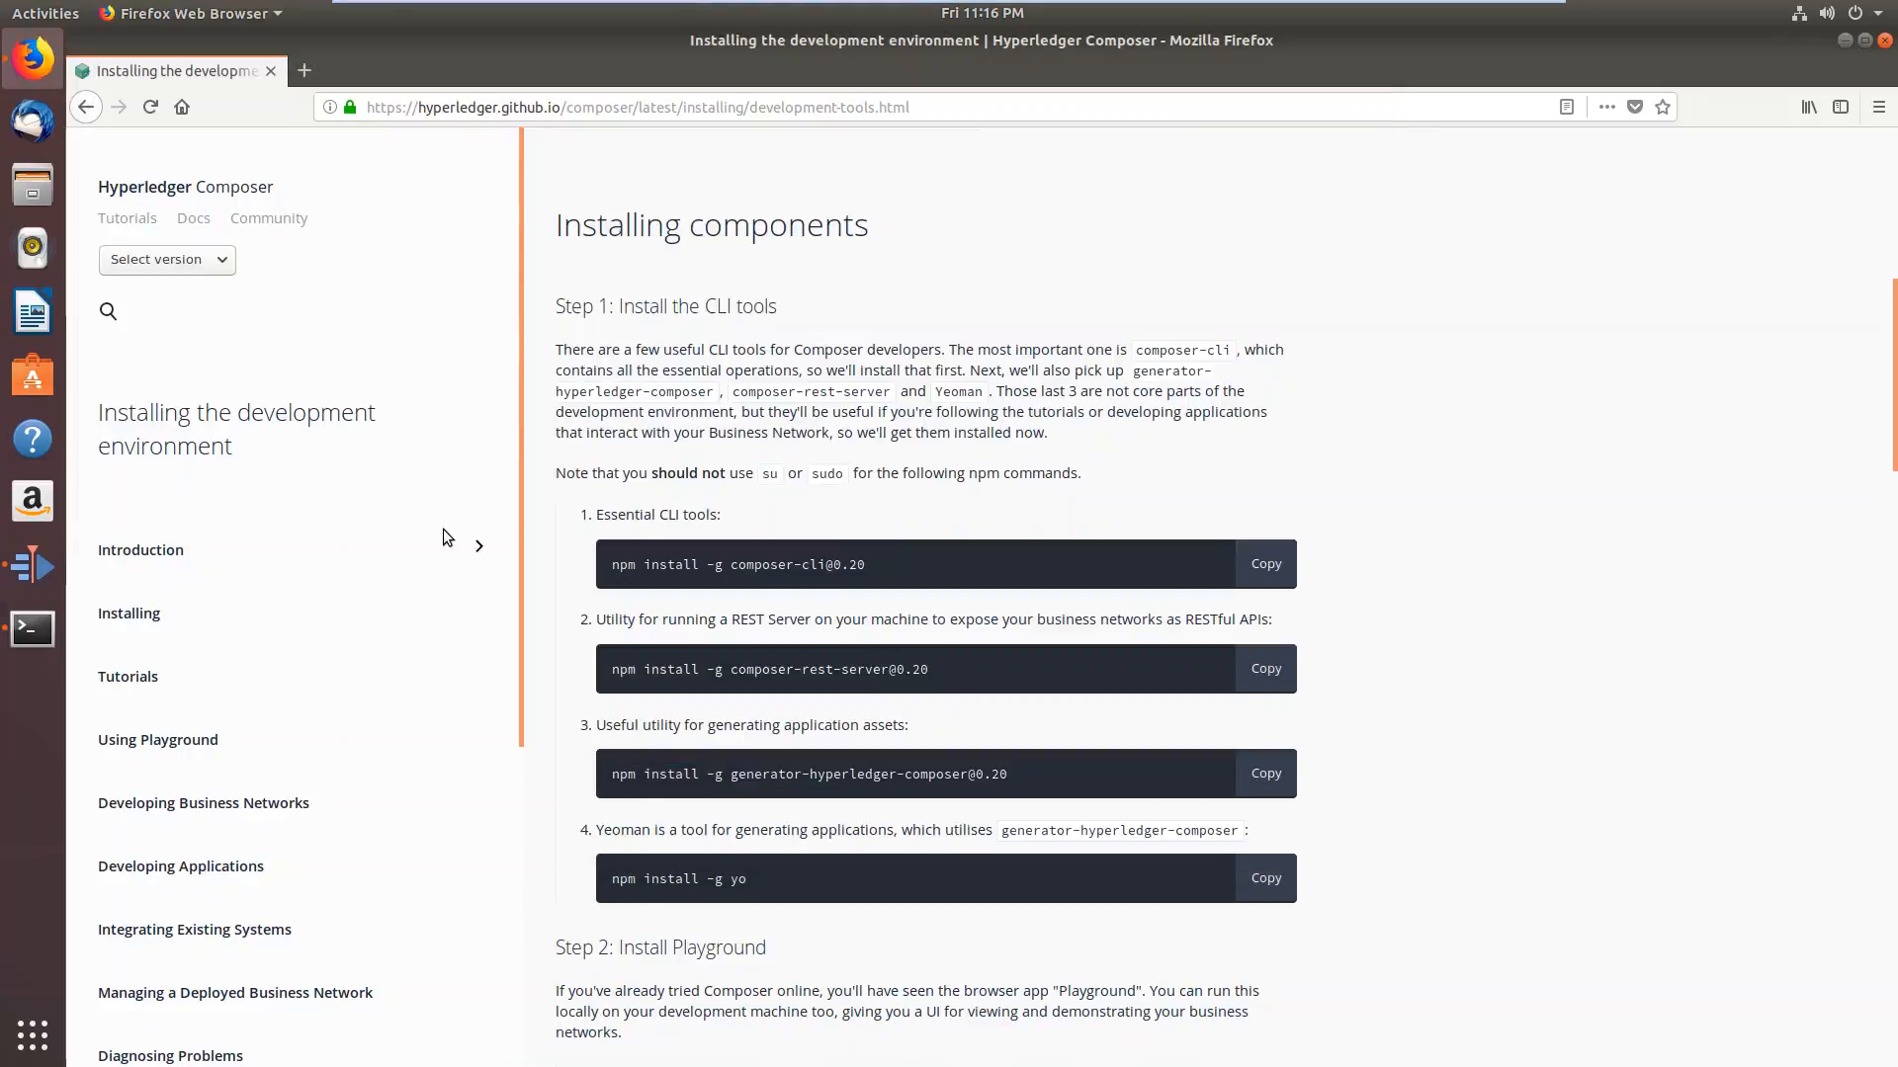
{"action": "mouse_move", "coordinate": [1206, 657]}
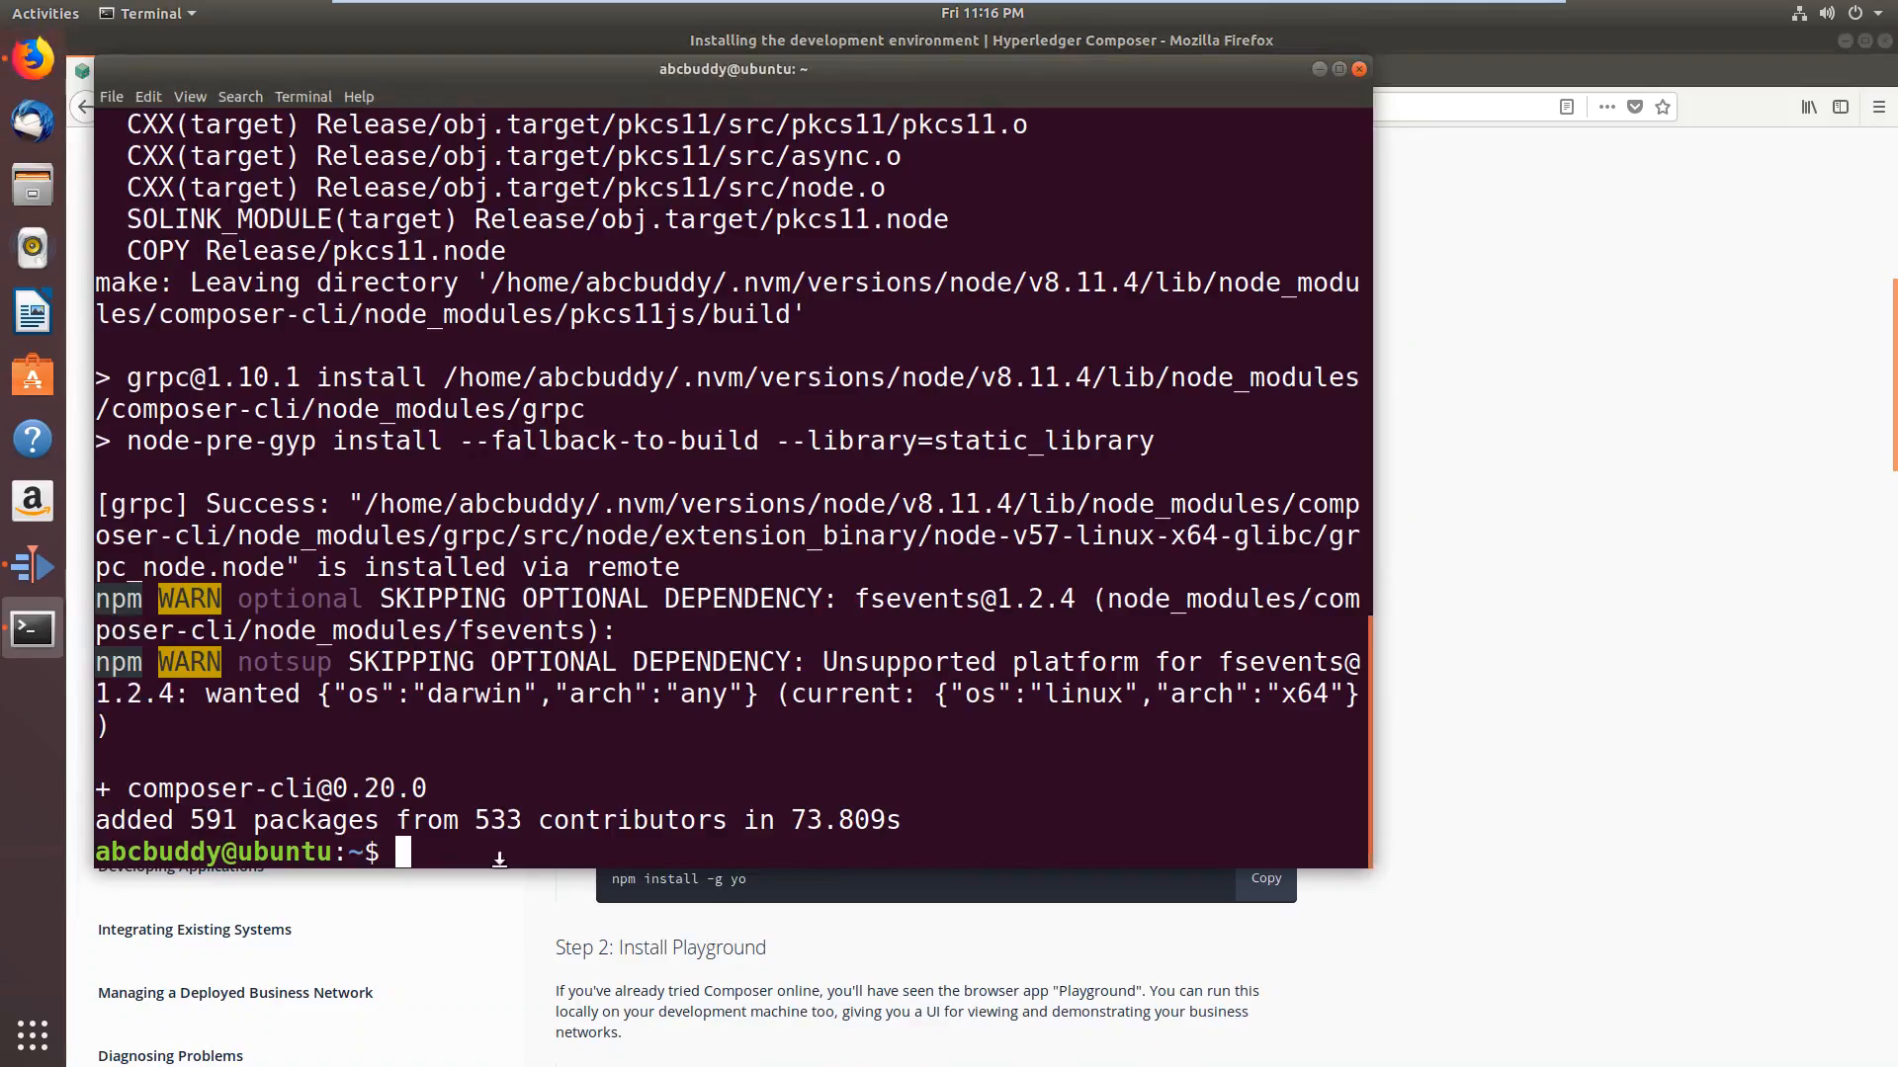
{"action": "right_click", "coordinate": [399, 851]}
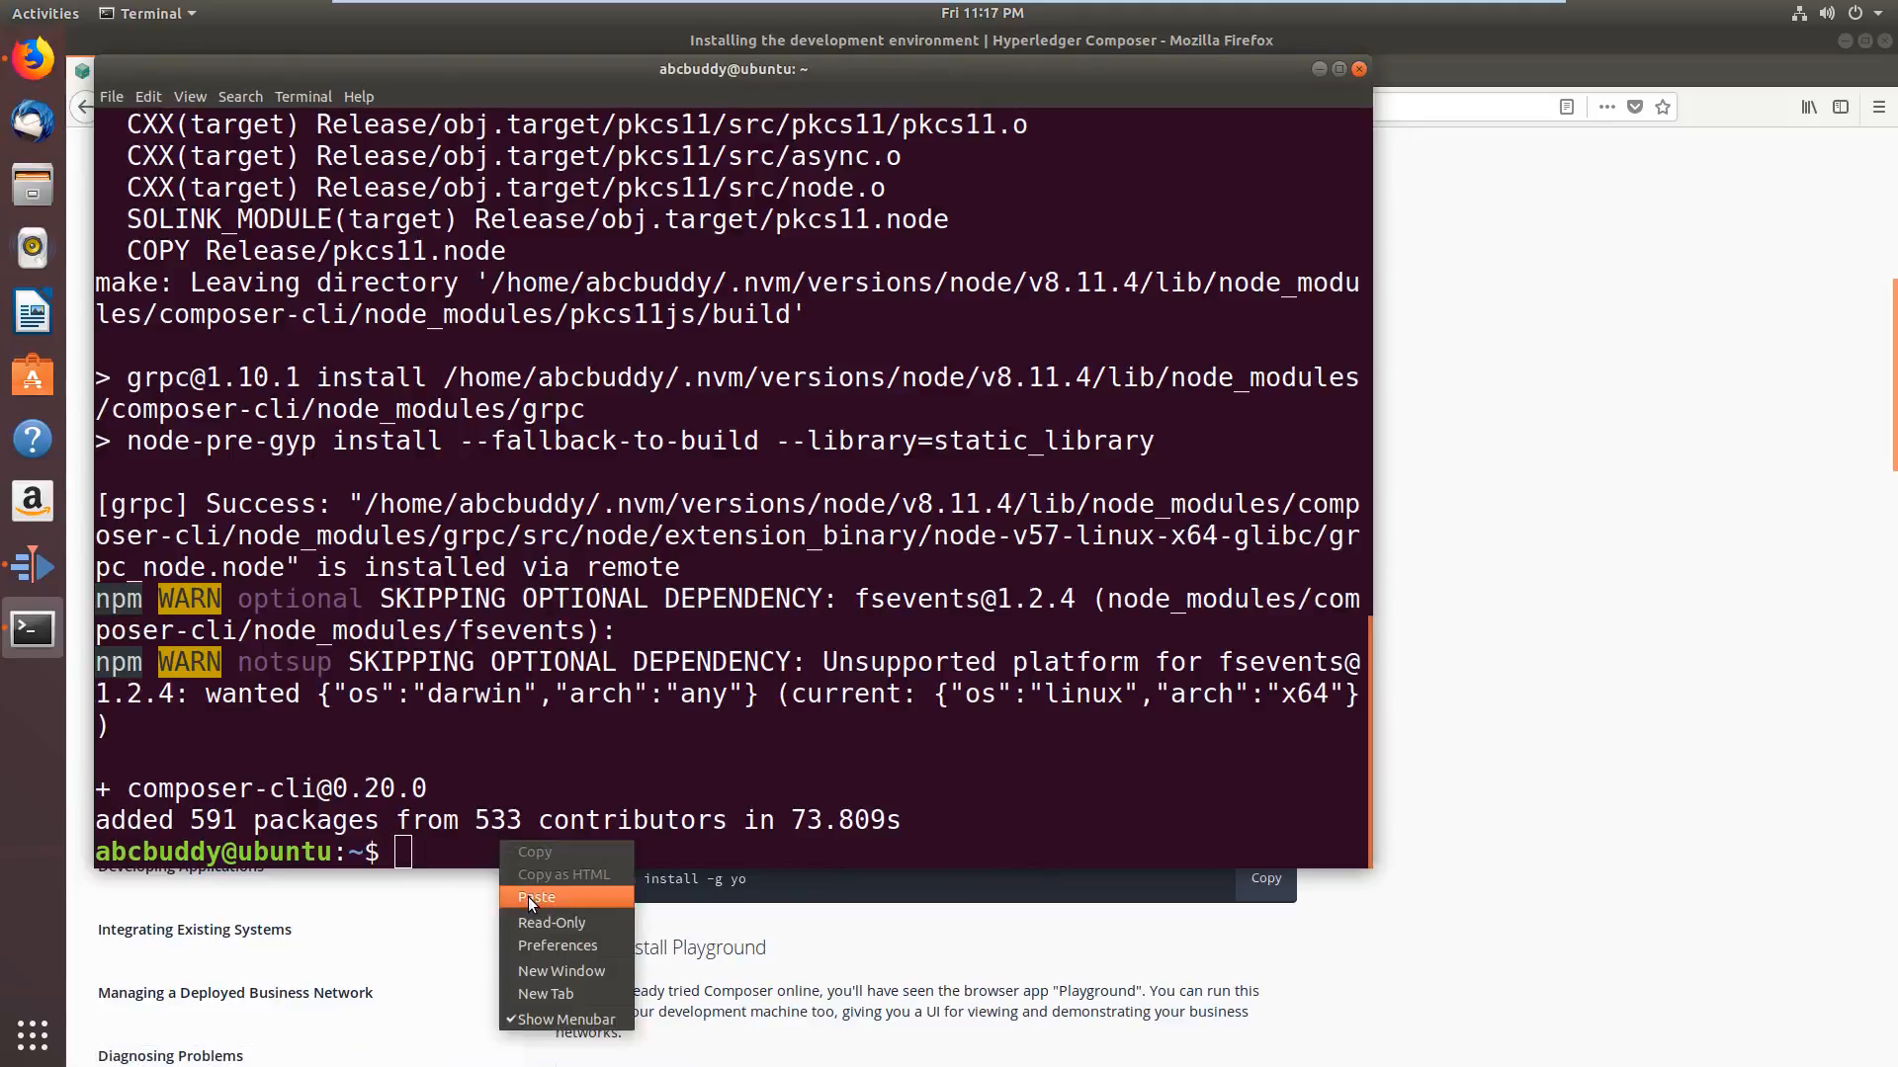
{"action": "left_click", "coordinate": [536, 896]}
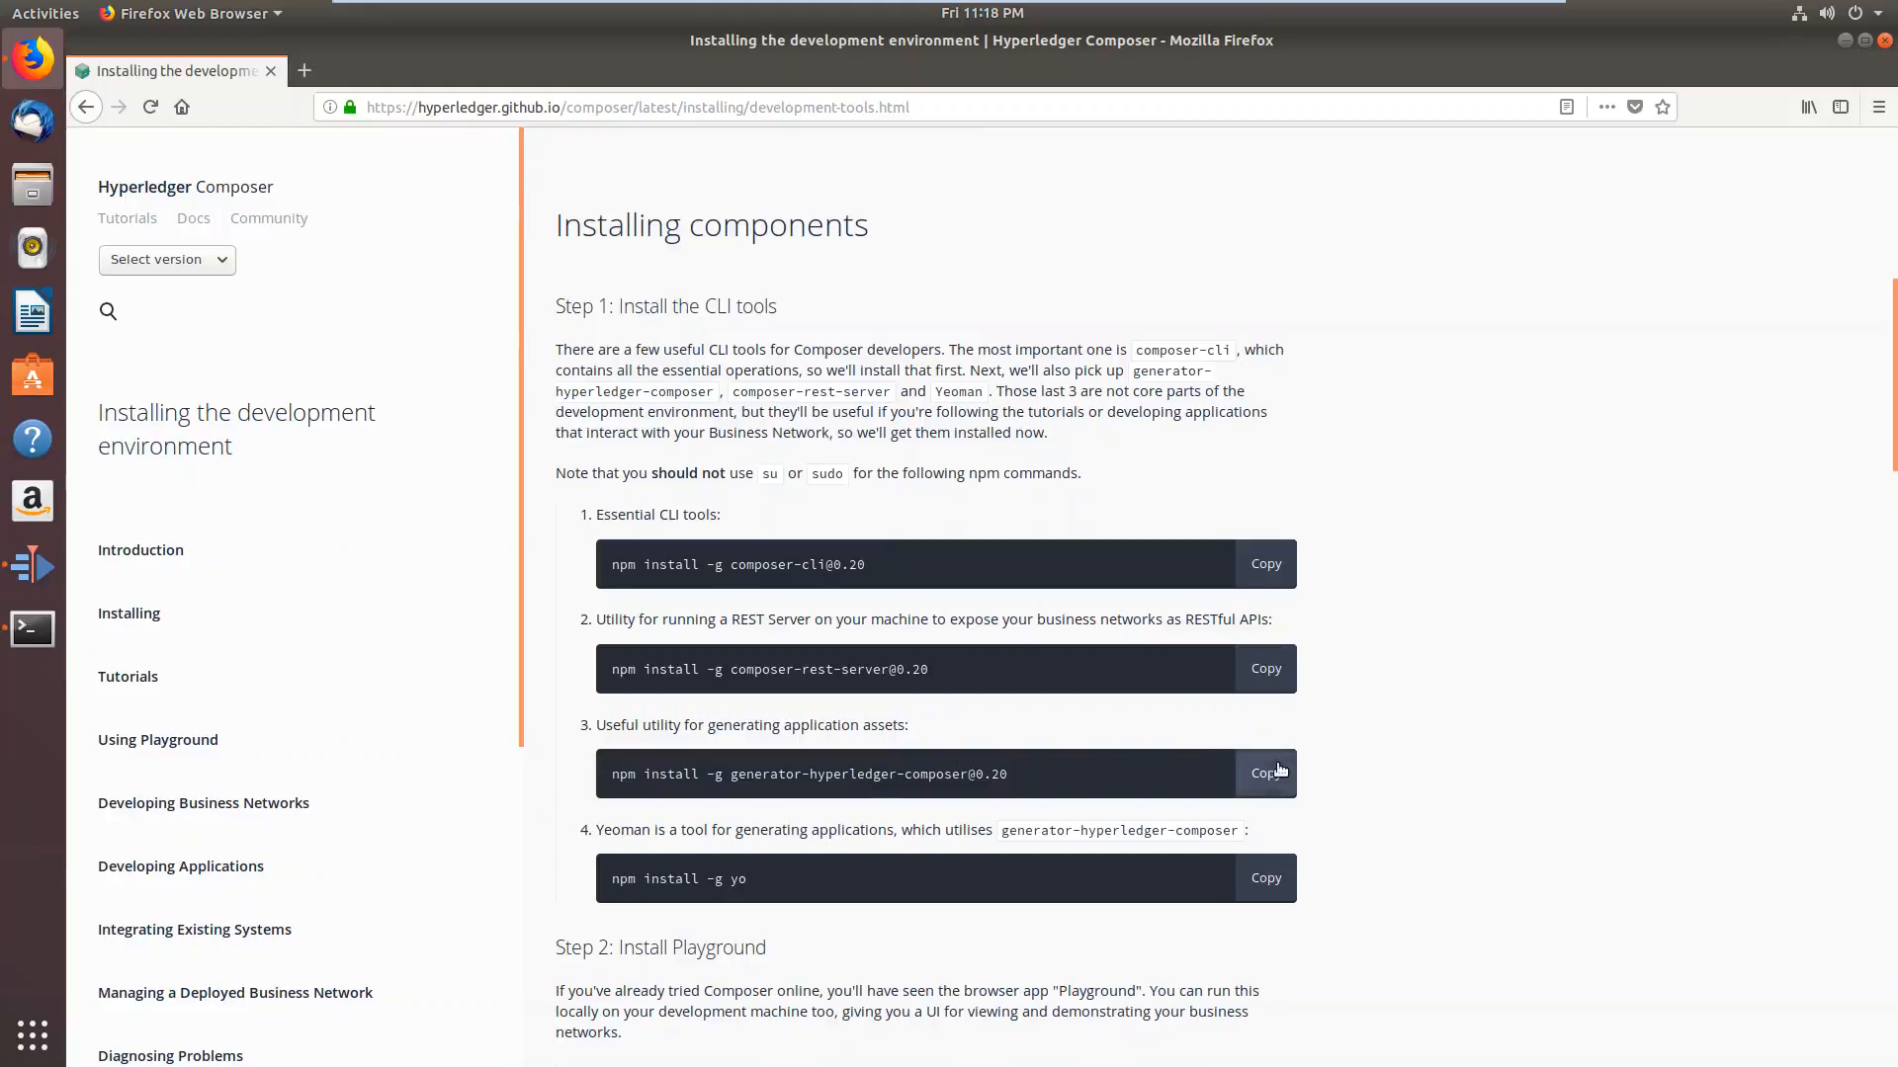
{"action": "left_click", "coordinate": [1265, 773]}
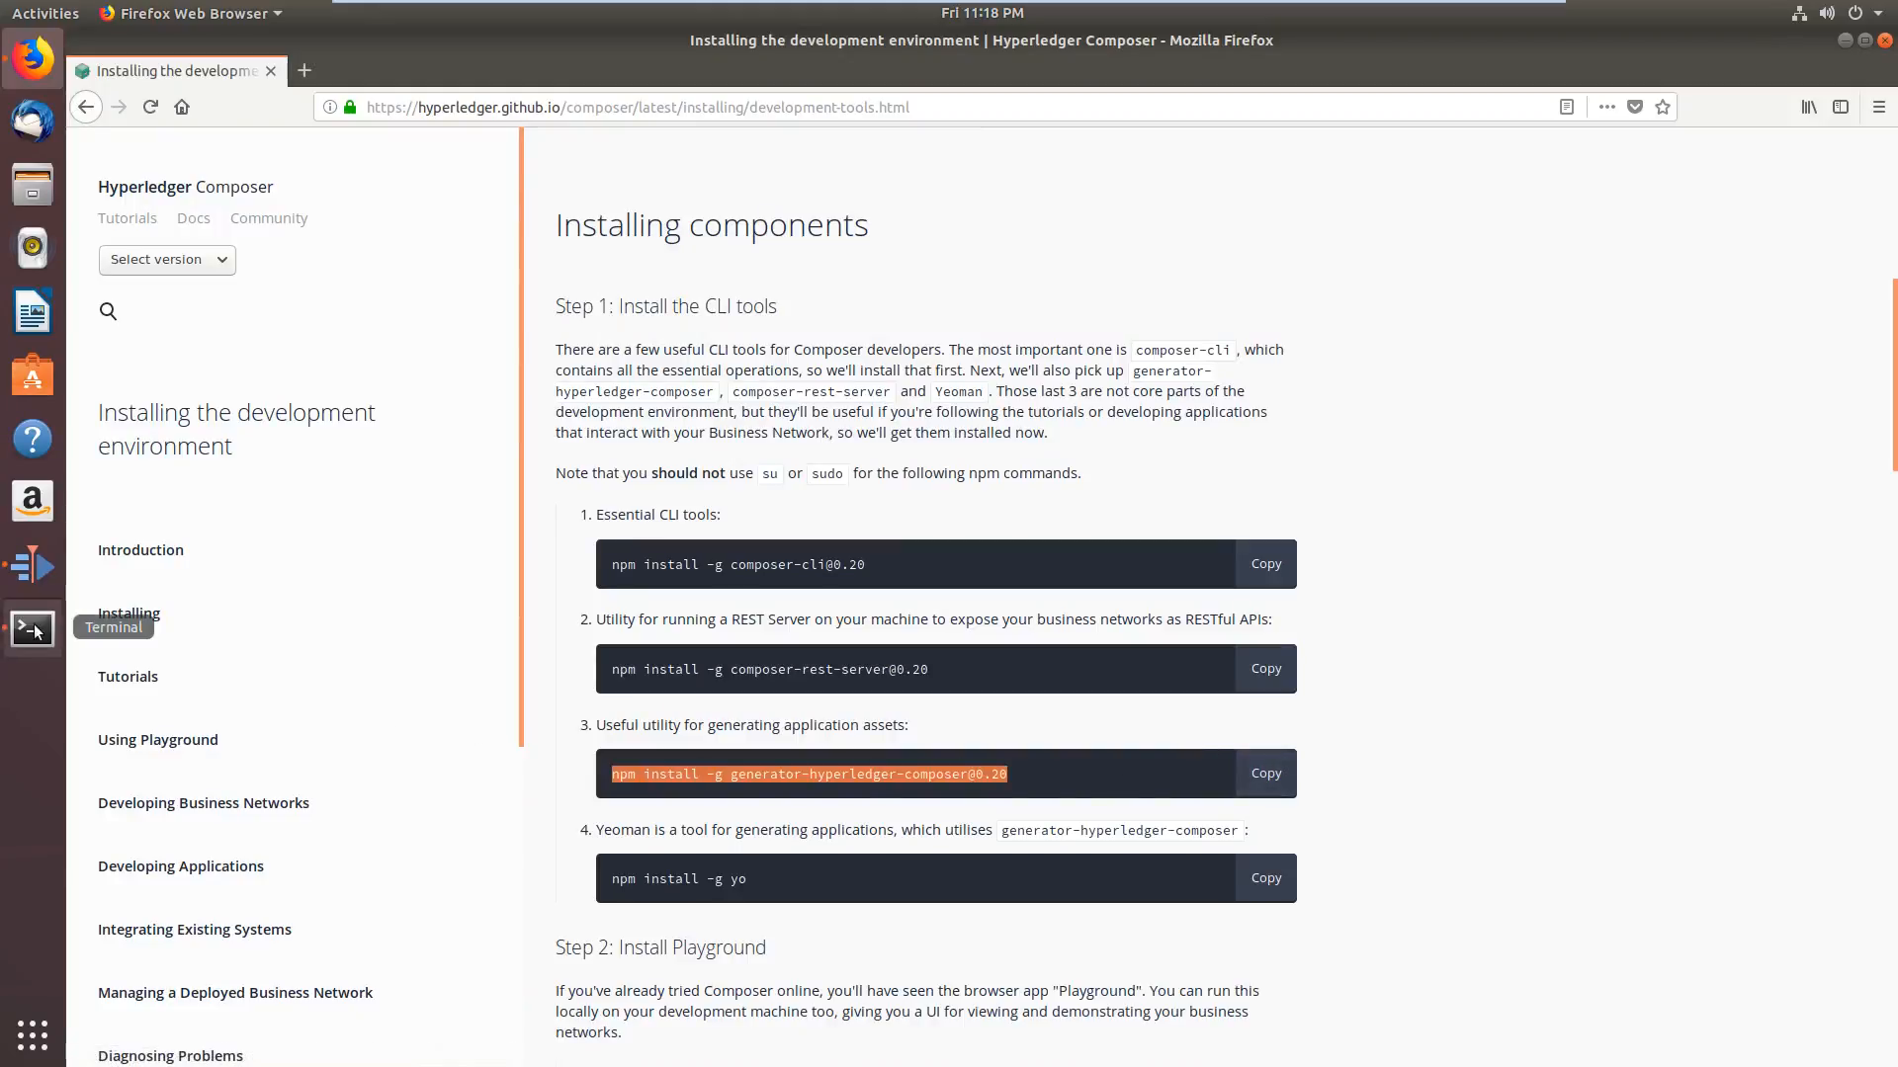
{"action": "left_click", "coordinate": [31, 629]}
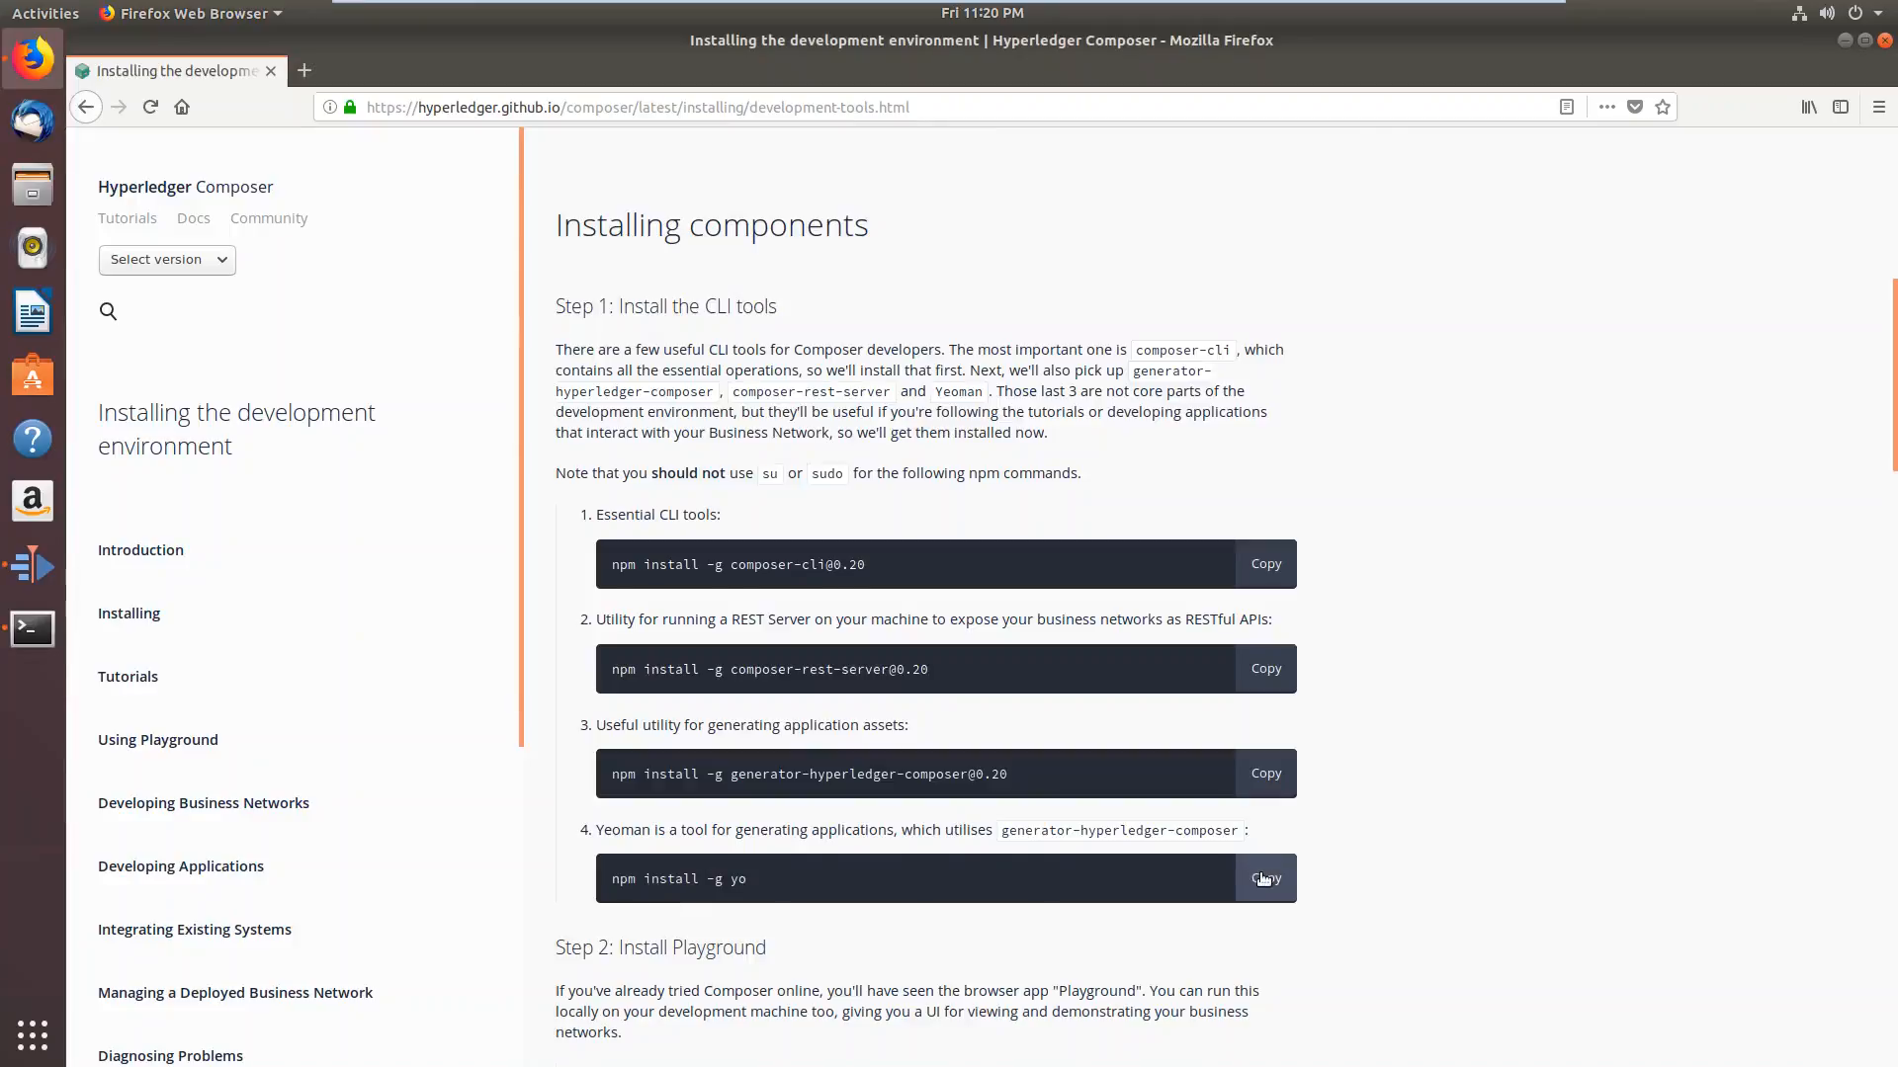
Copy npm install -g yo and paste it into Terminal to install Yeoman
{"action": "left_click", "coordinate": [1263, 878]}
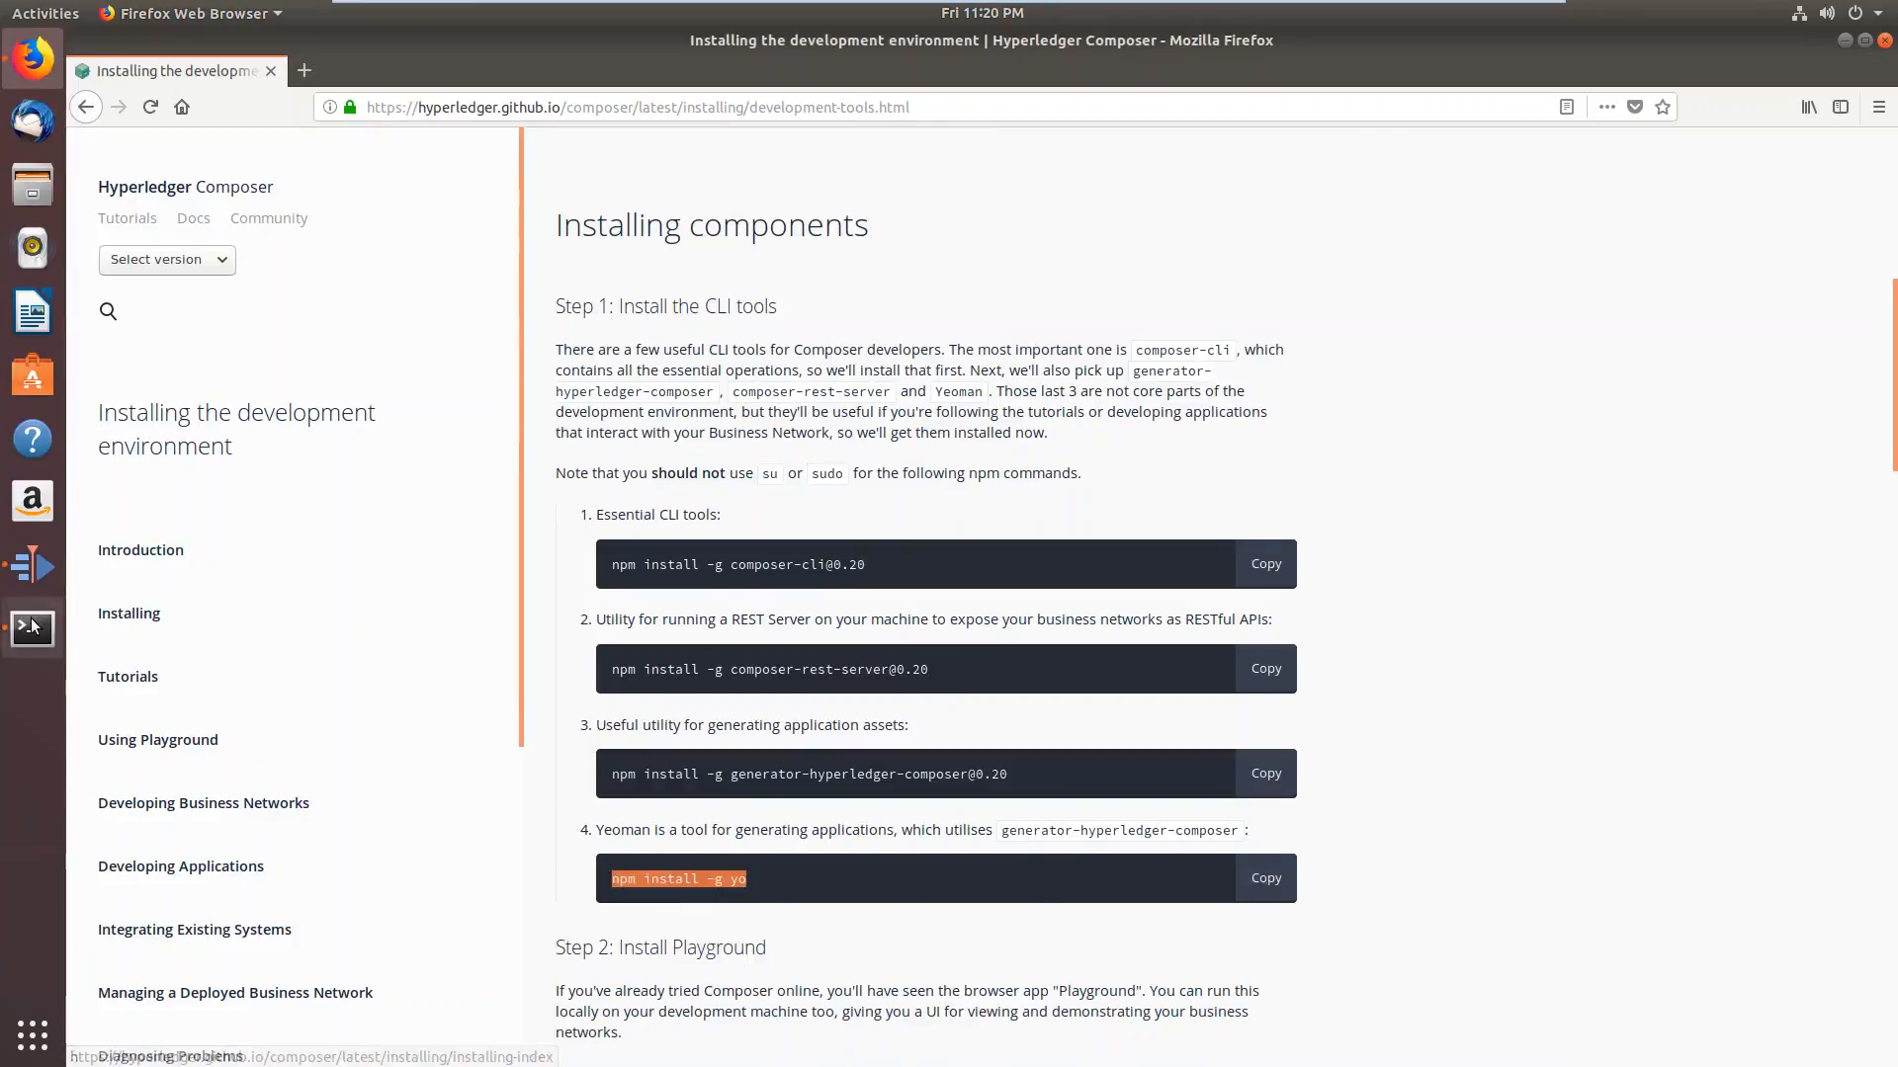
{"action": "left_click", "coordinate": [31, 628]}
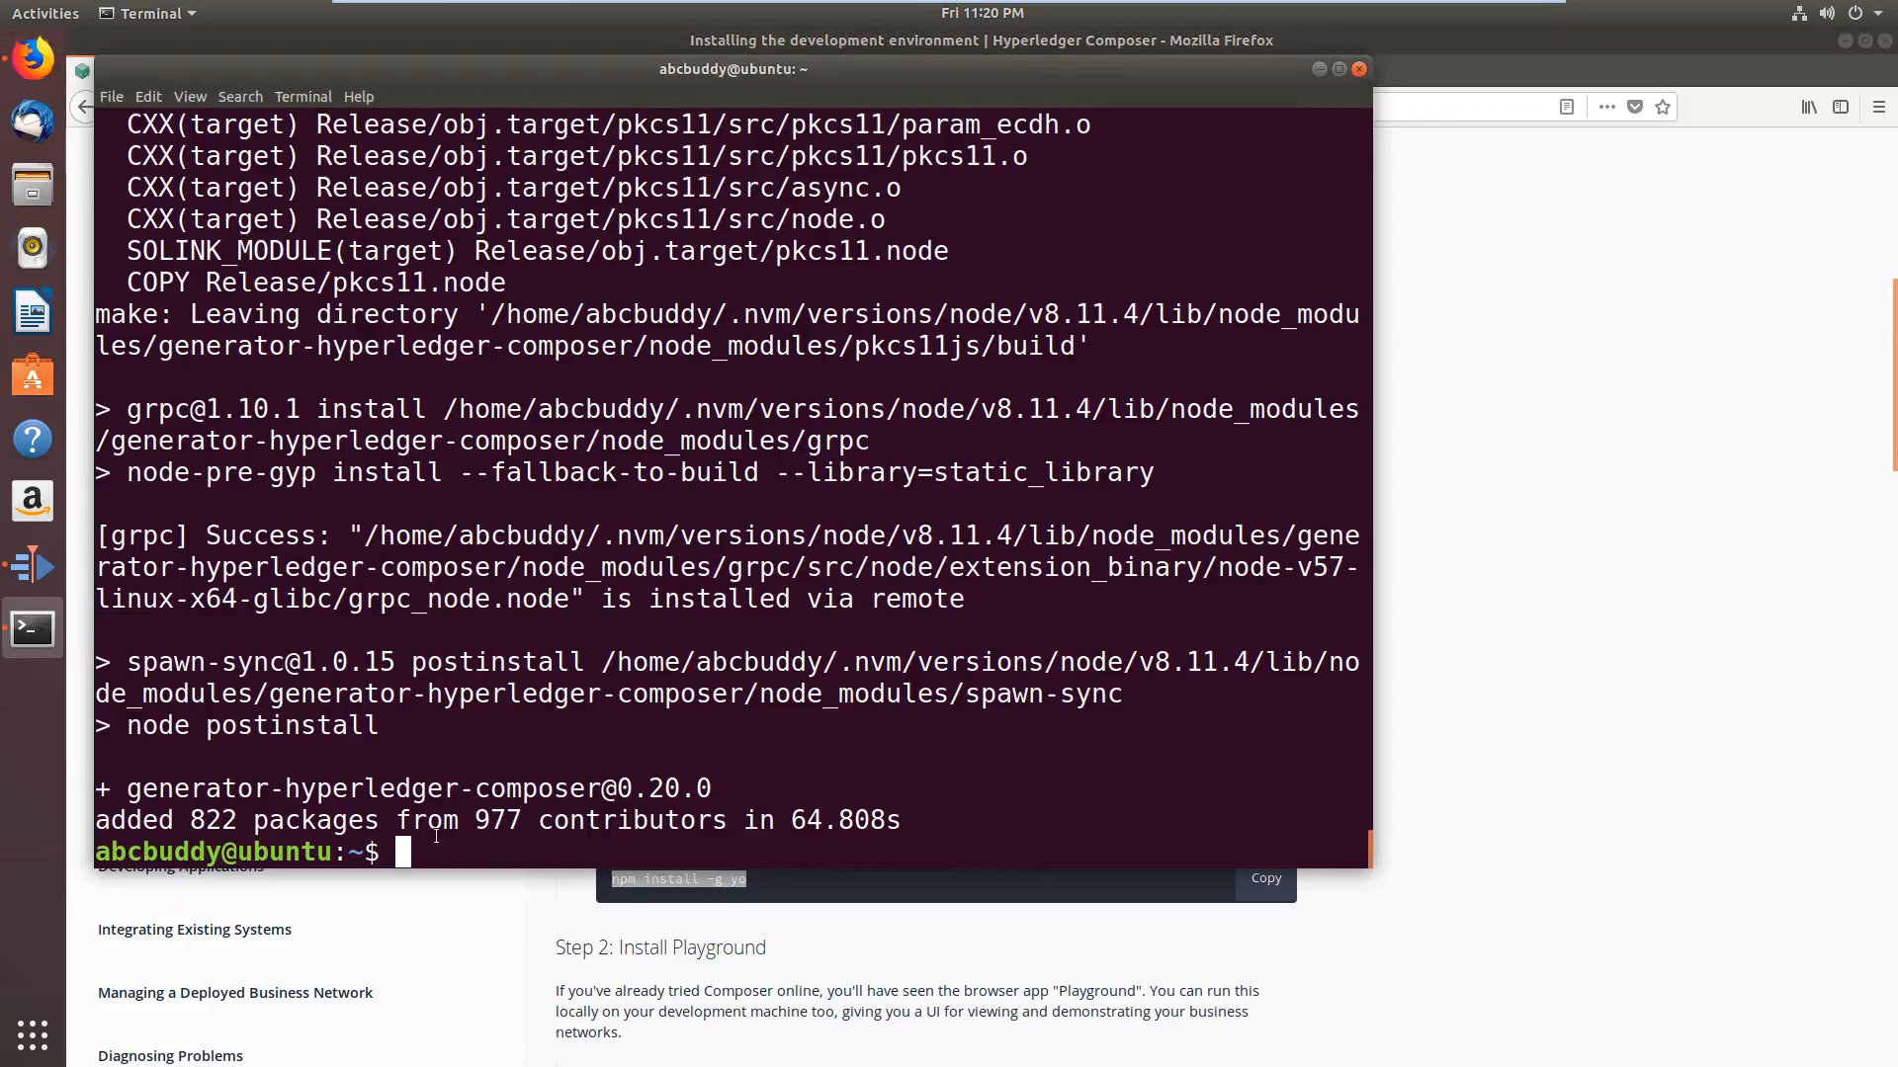
{"action": "right_click", "coordinate": [406, 851]}
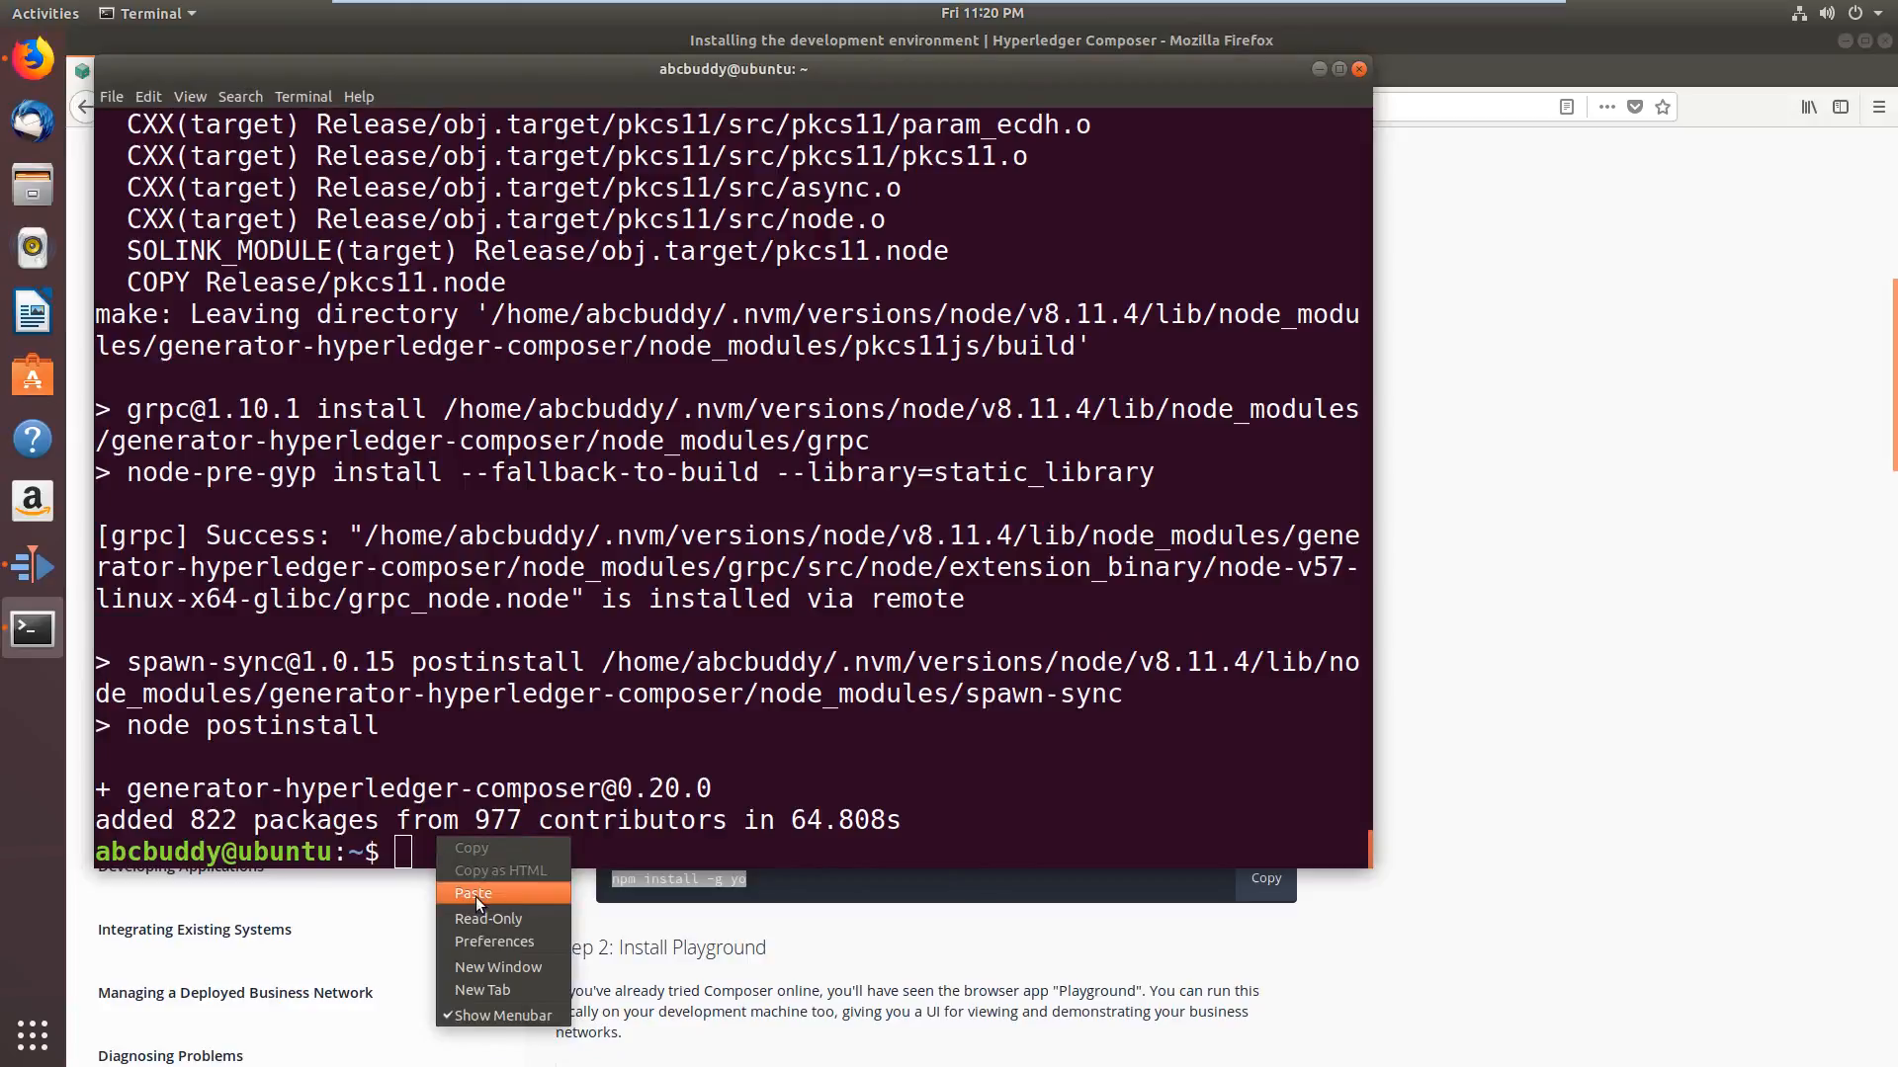
{"action": "left_click", "coordinate": [472, 894]}
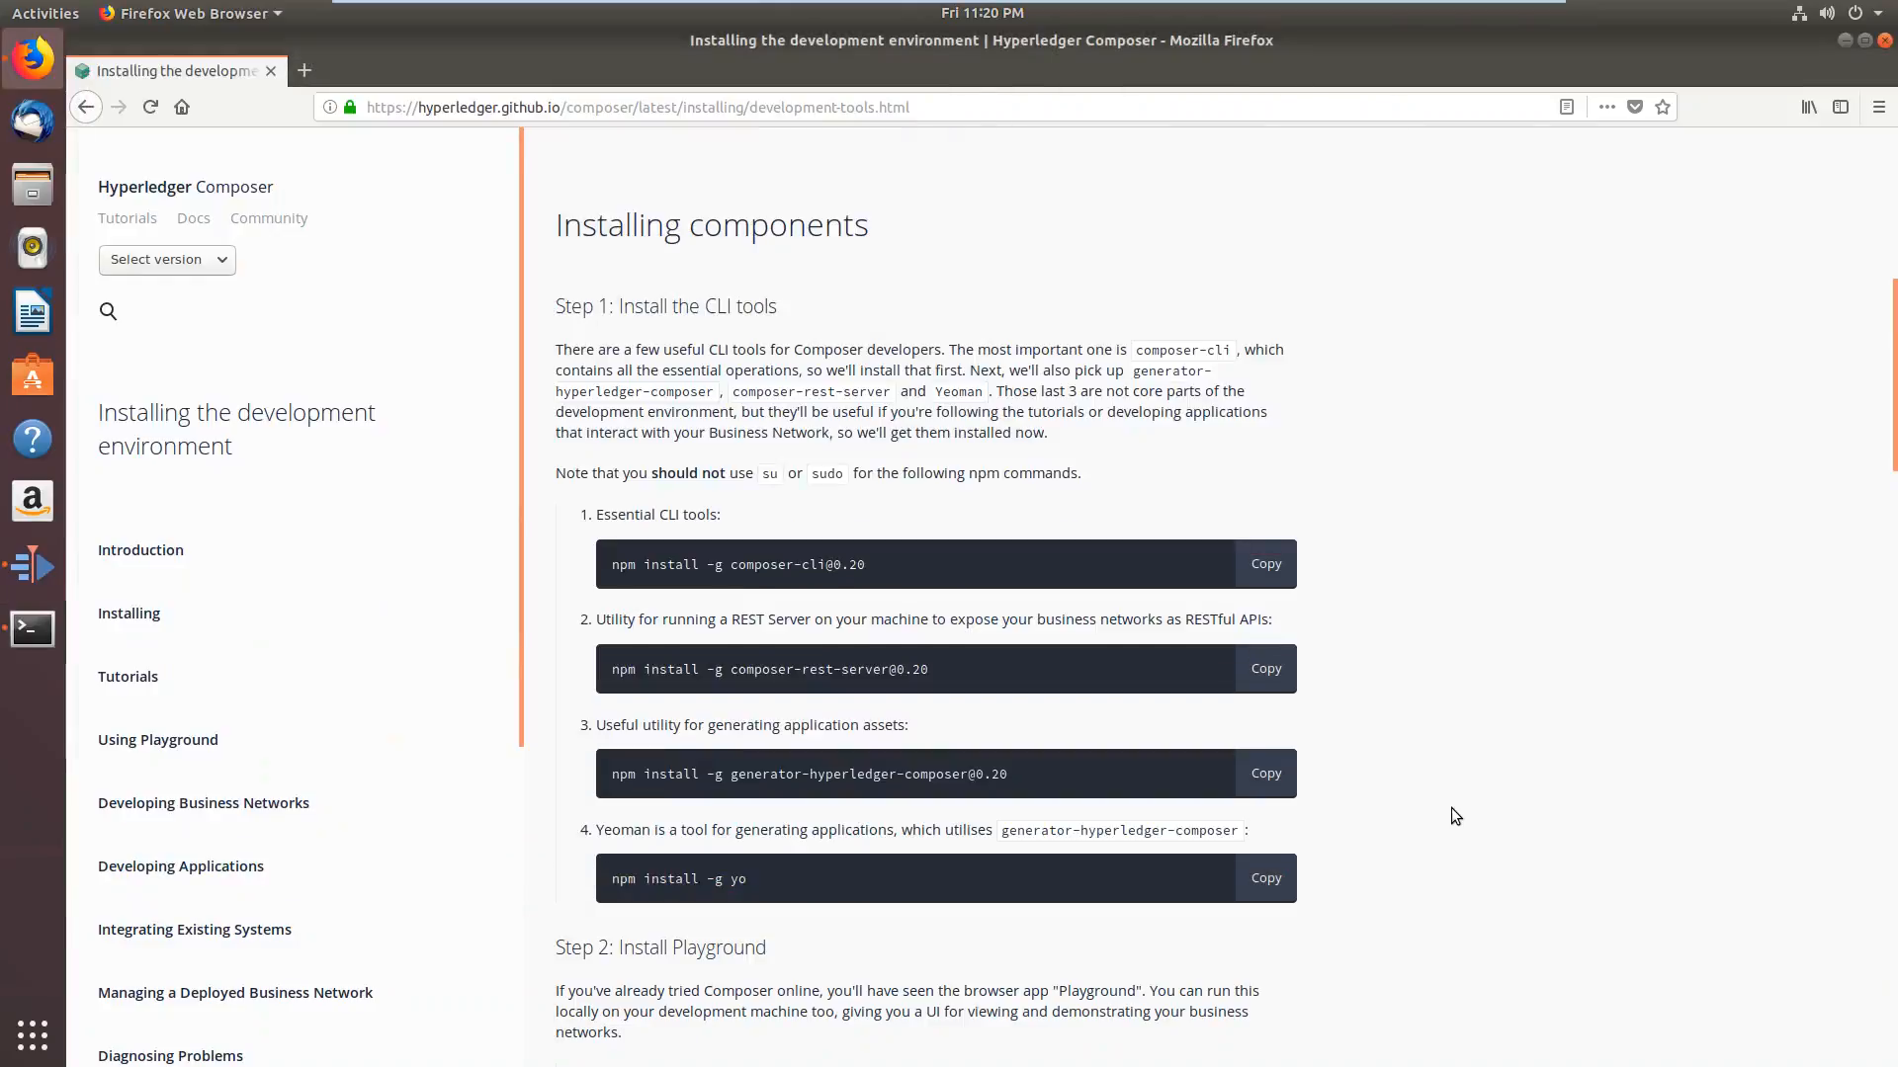
{"action": "scroll", "scroll_direction": "down", "scroll_amount": 3}
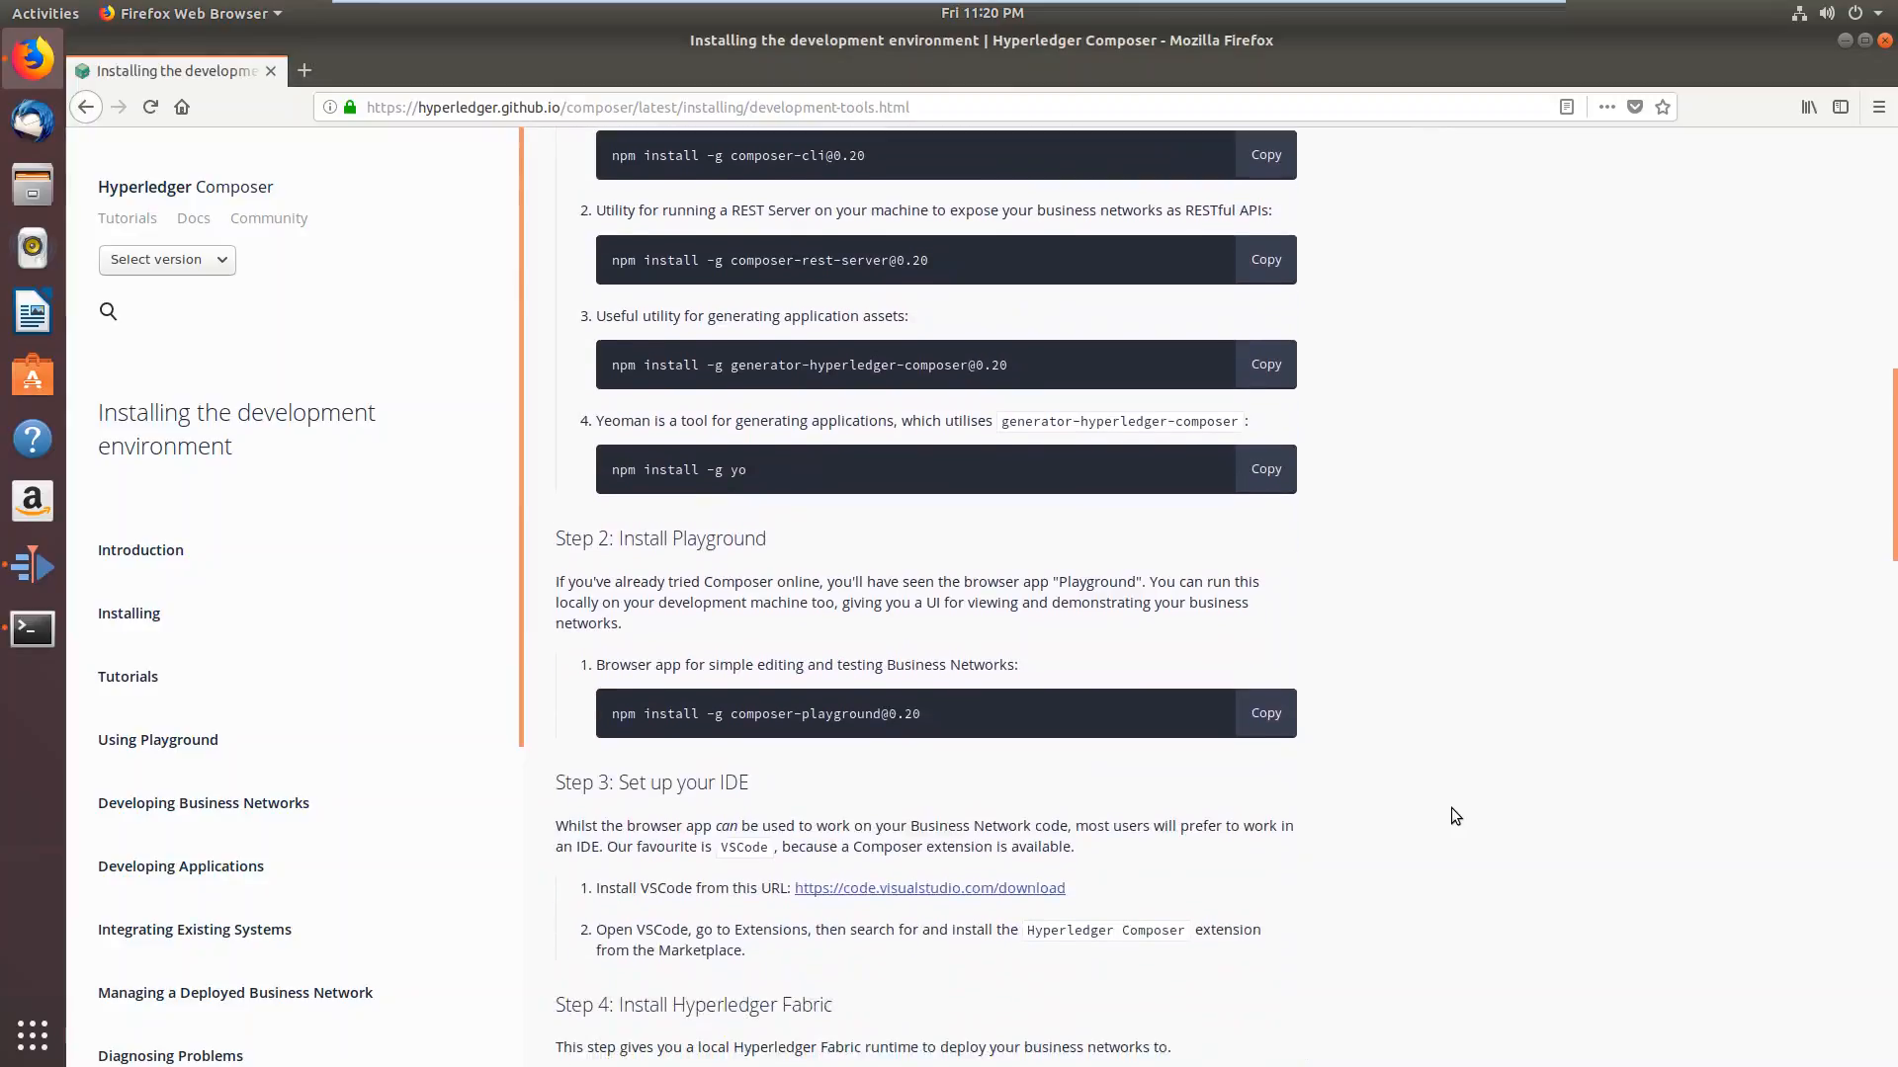
{"action": "scroll", "scroll_direction": "down", "scroll_amount": 3}
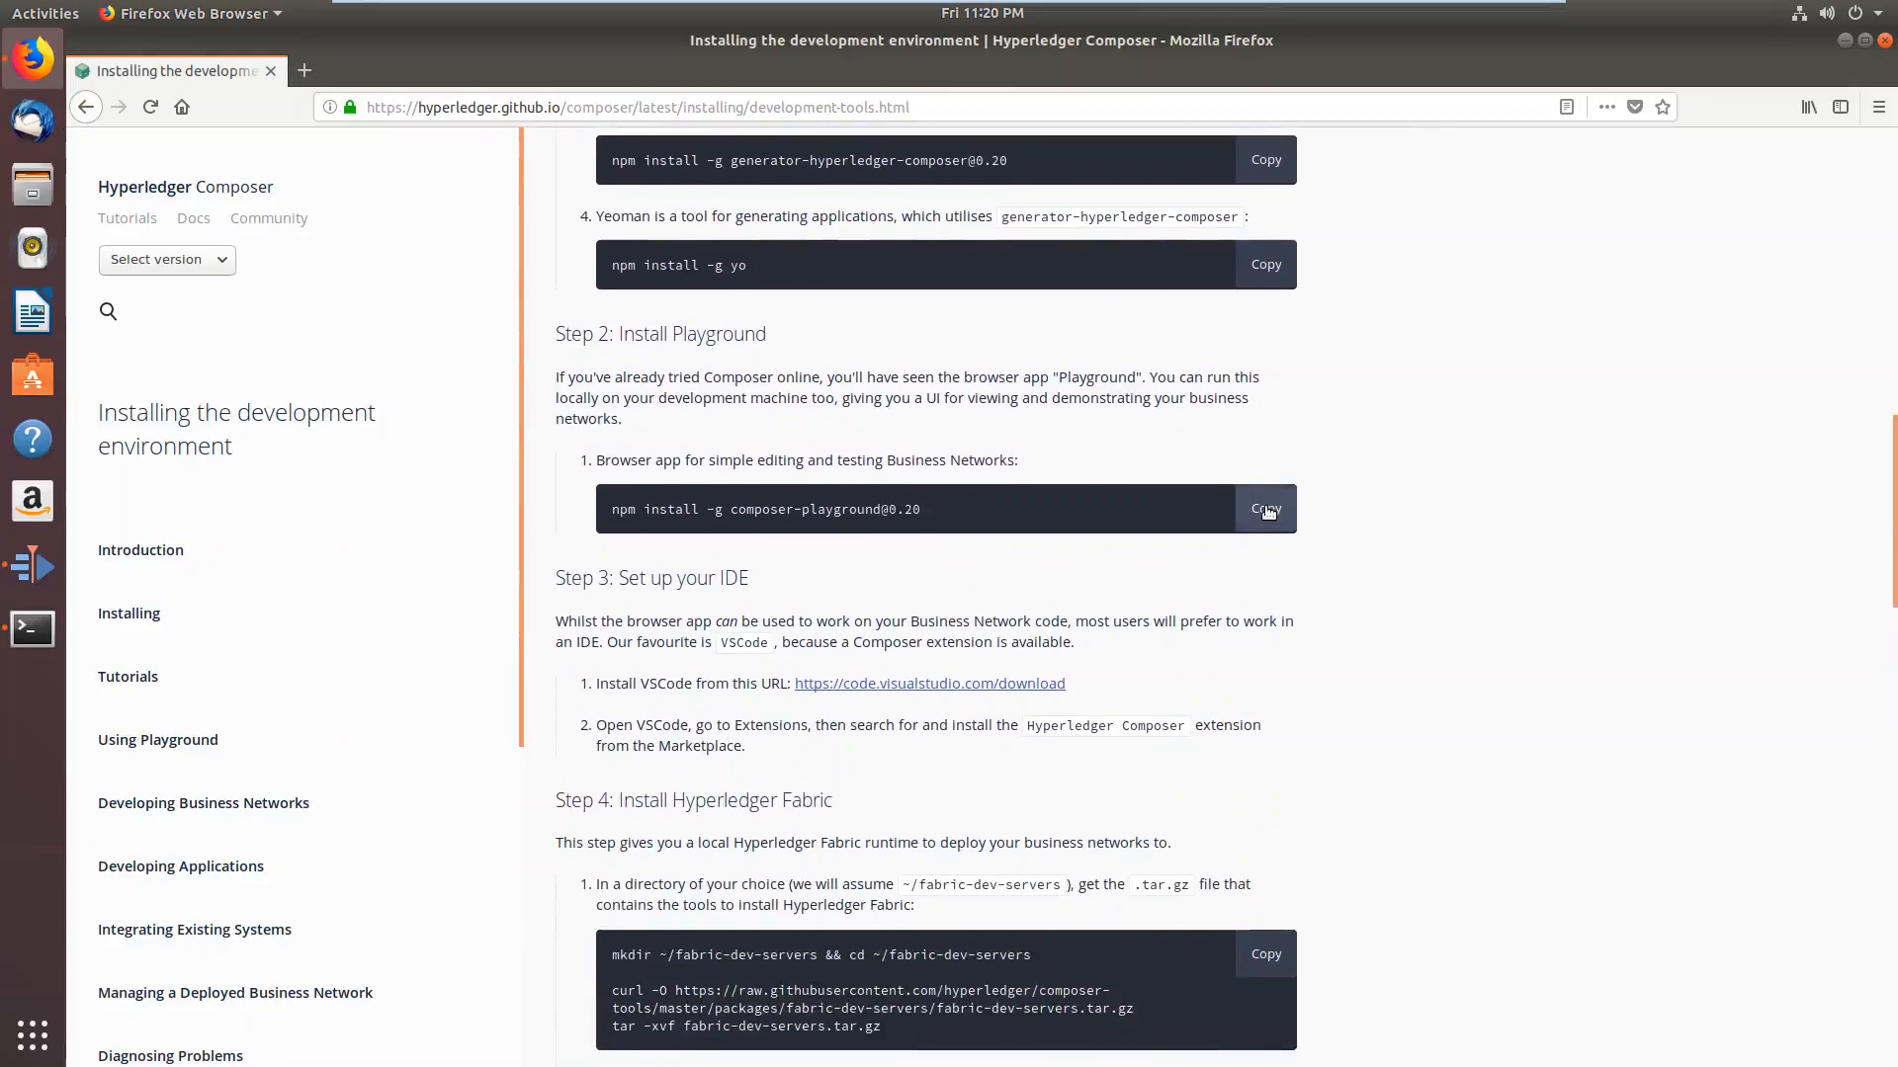
{"action": "left_click", "coordinate": [1265, 508]}
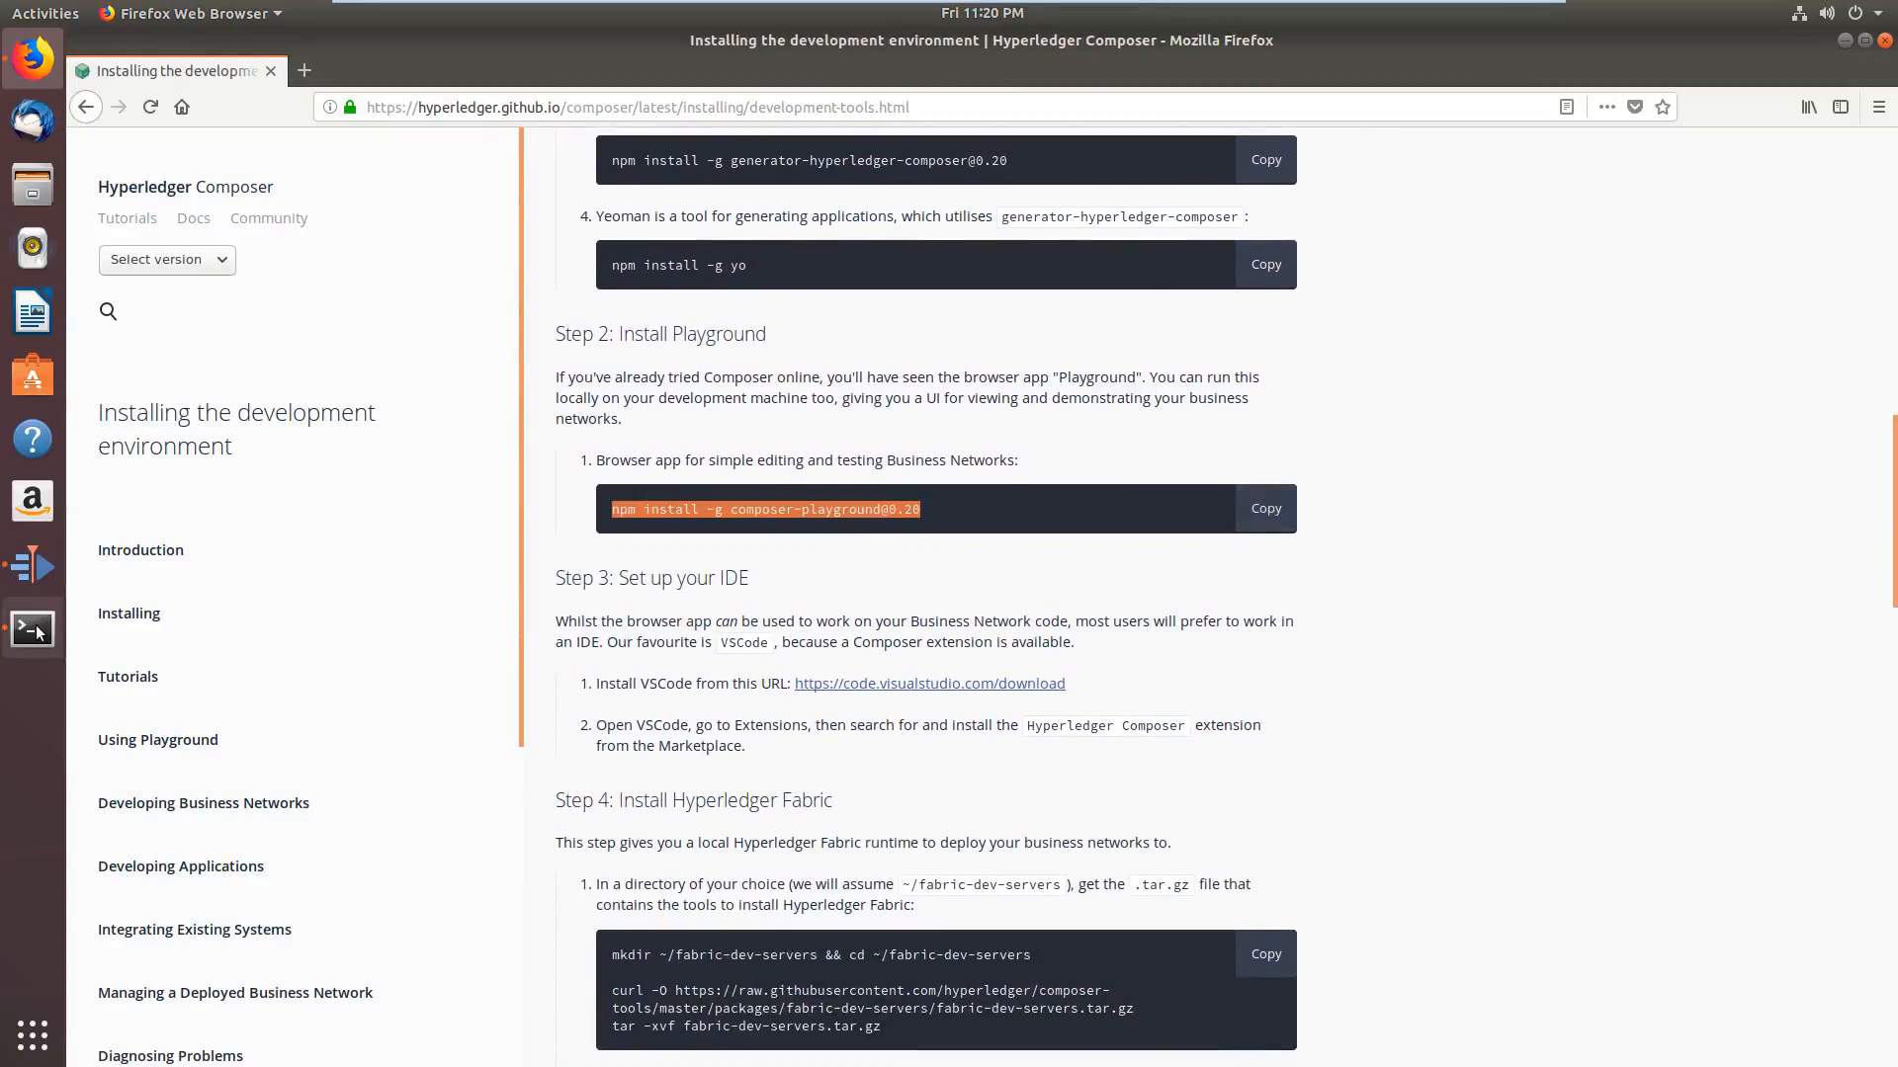
{"action": "left_click", "coordinate": [31, 629]}
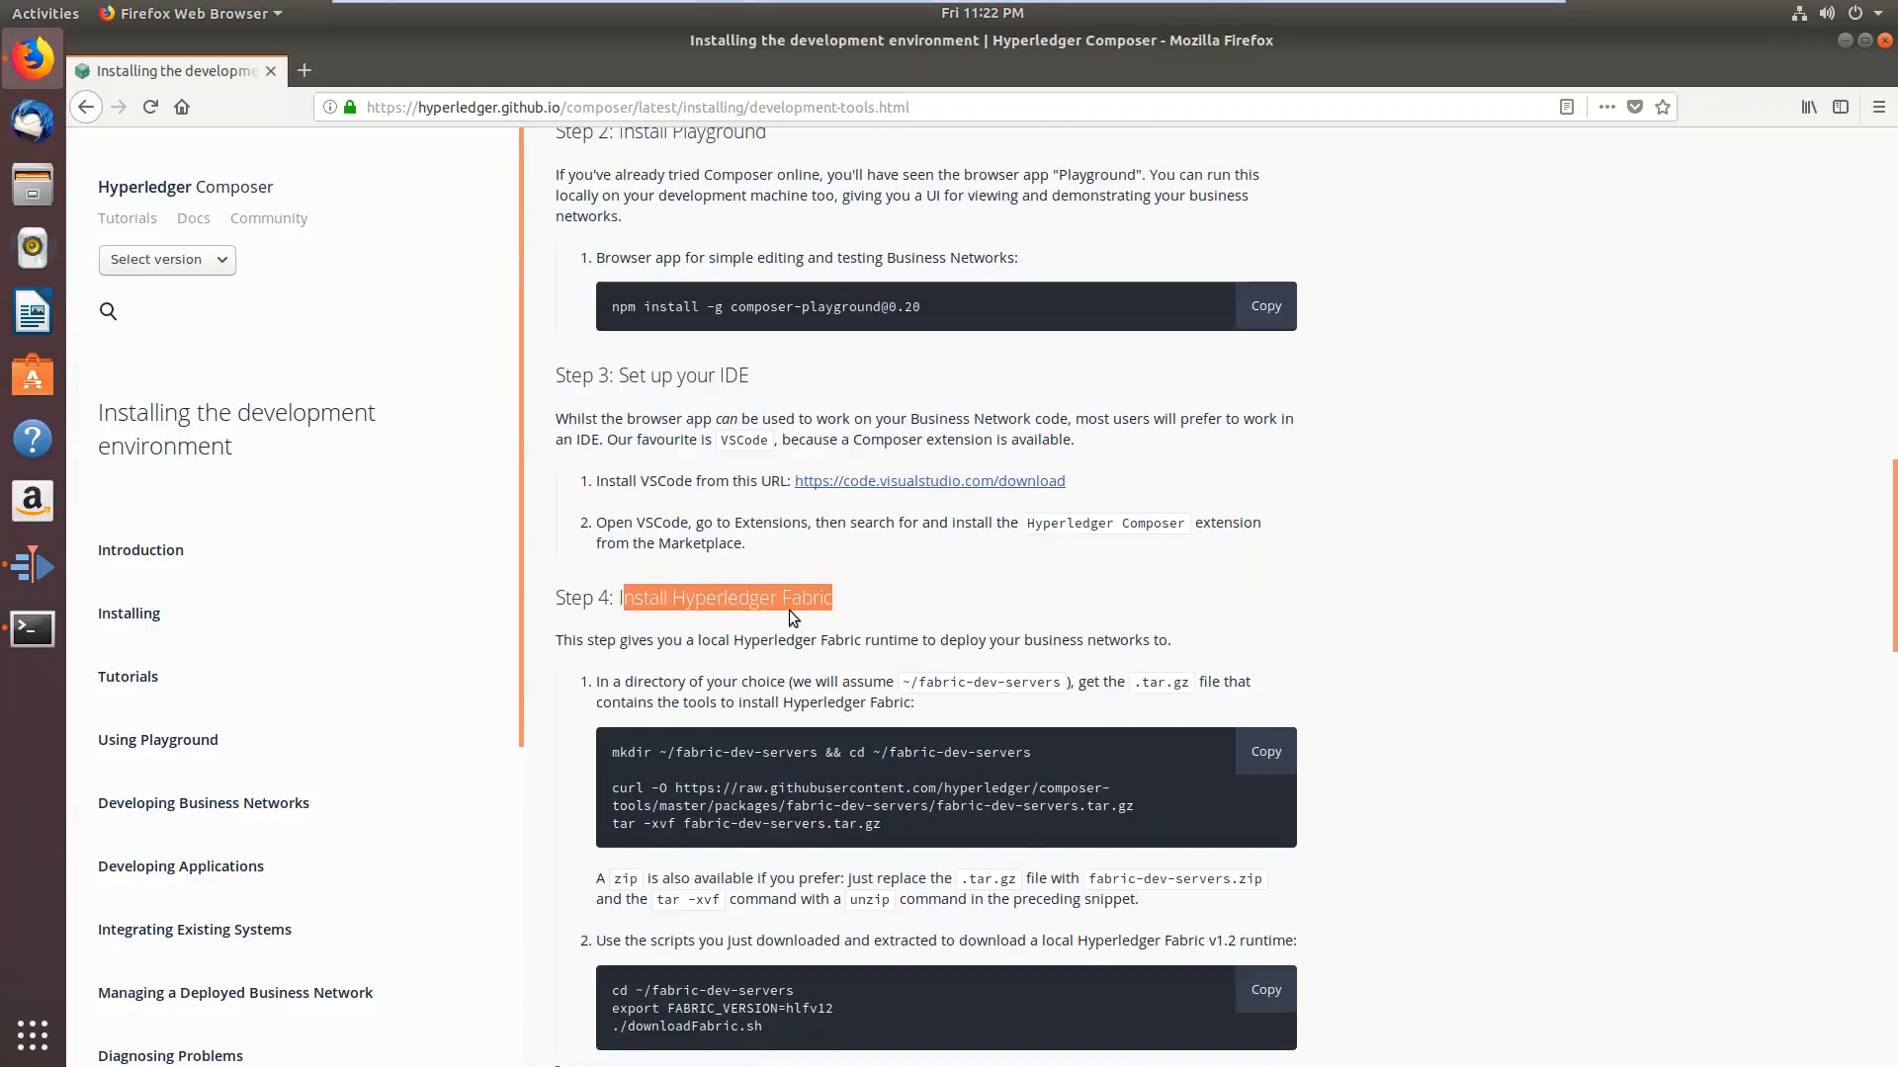
{"action": "mouse_move", "coordinate": [1267, 752]}
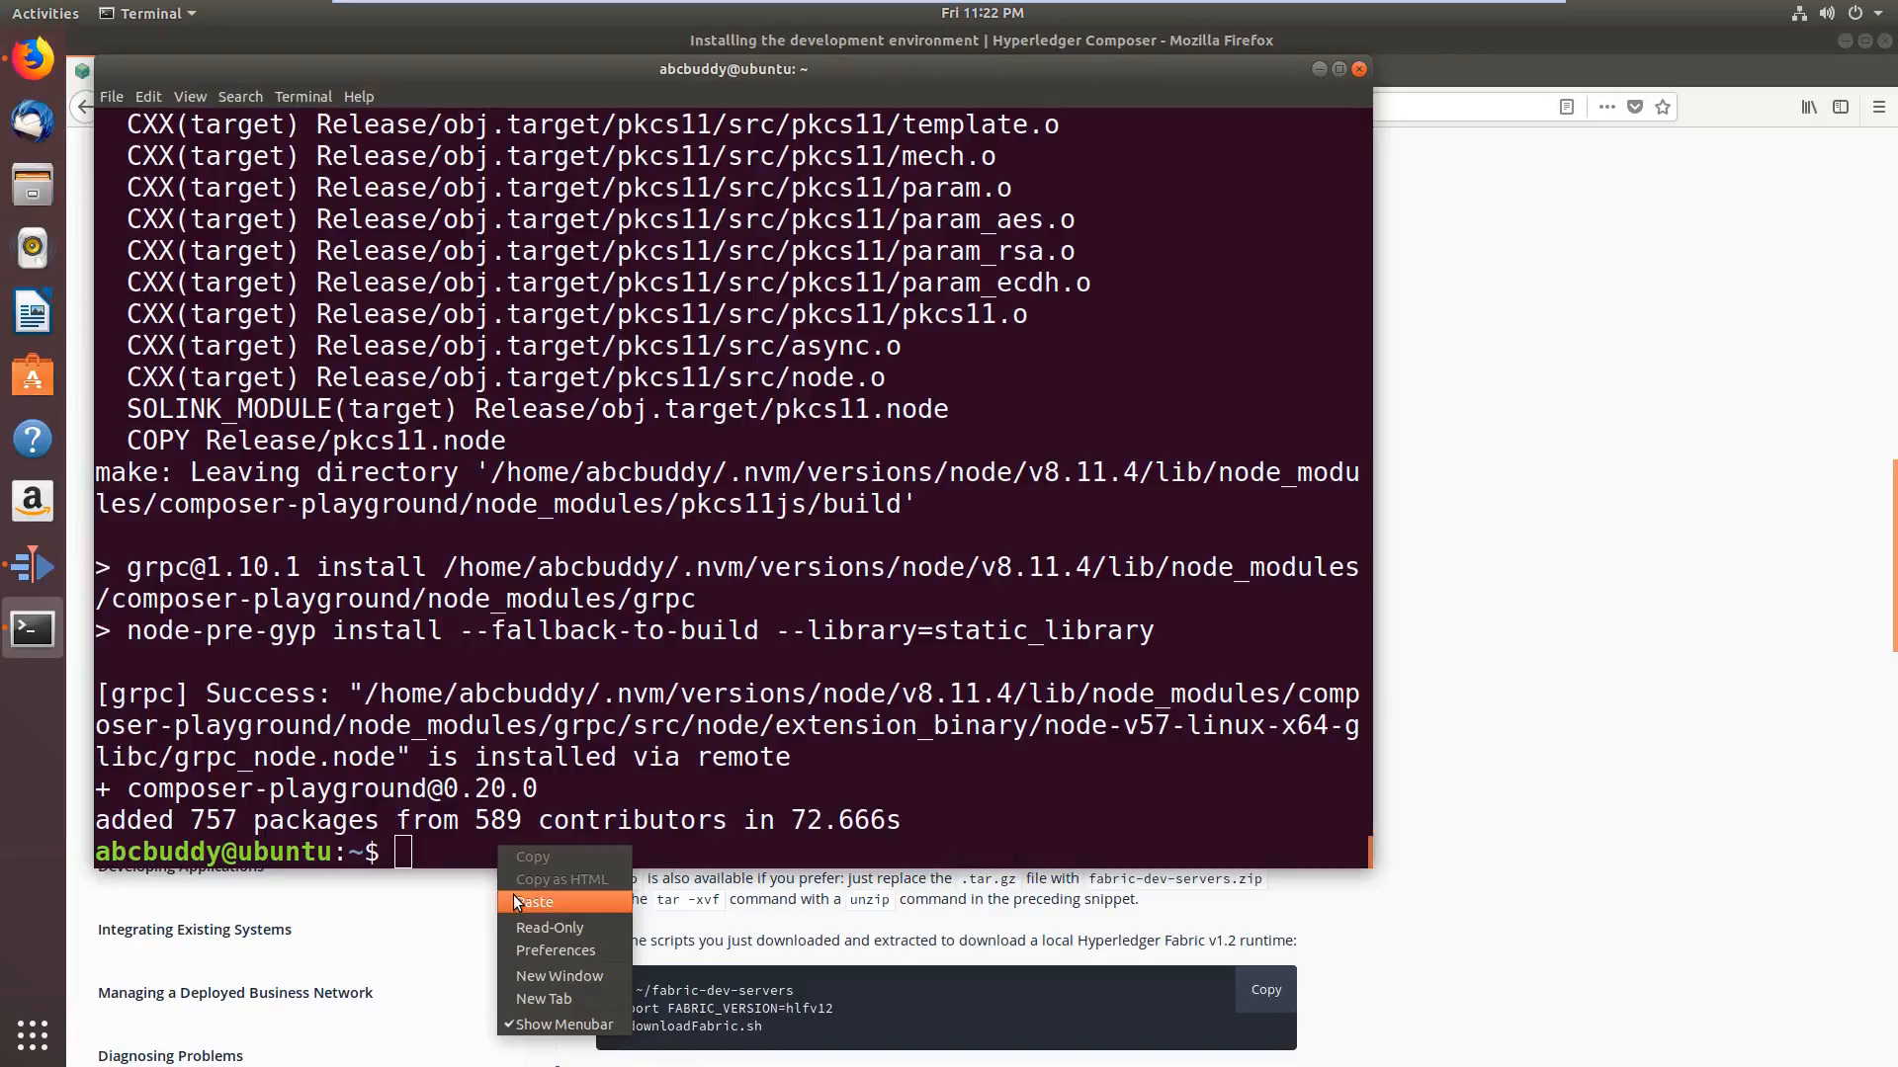
Paste the playground install command into the terminal, then scroll the guide to Step 4's download snippet
{"action": "left_click", "coordinate": [533, 901]}
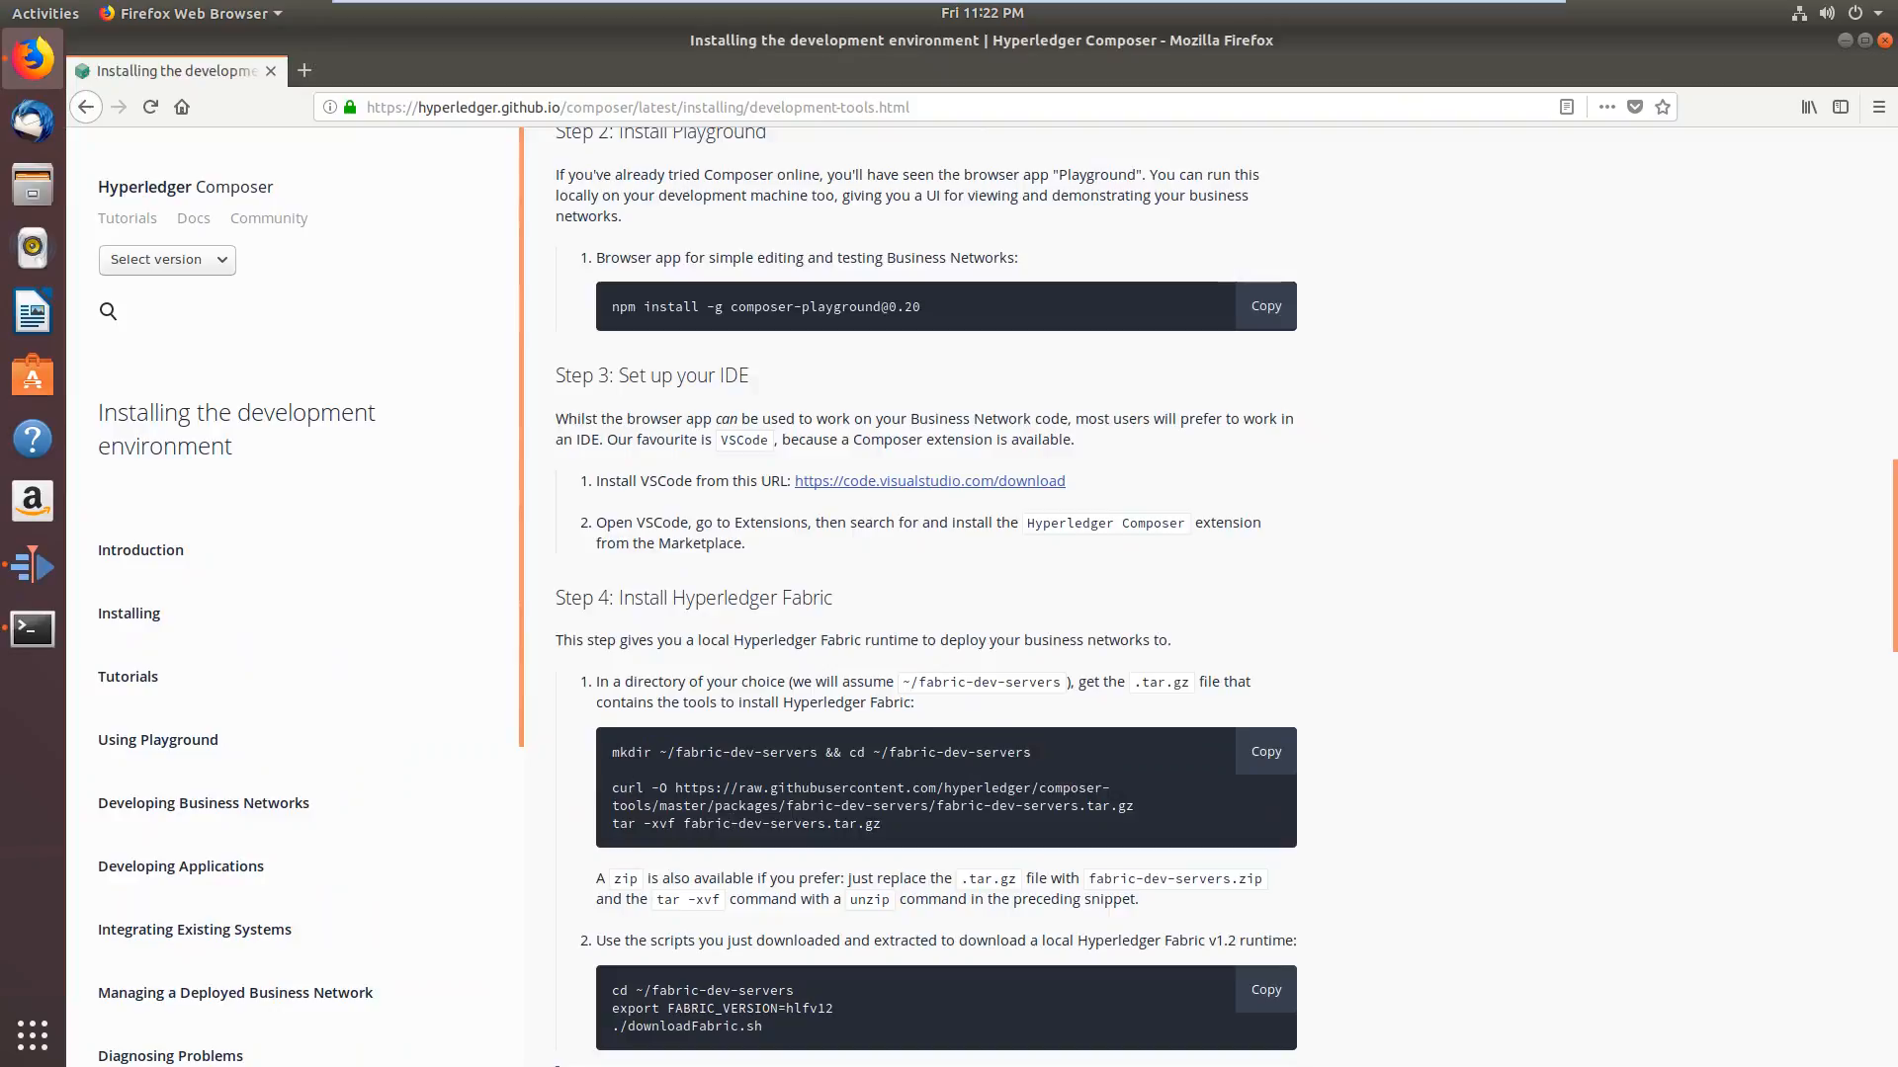
{"action": "mouse_move", "coordinate": [820, 1006]}
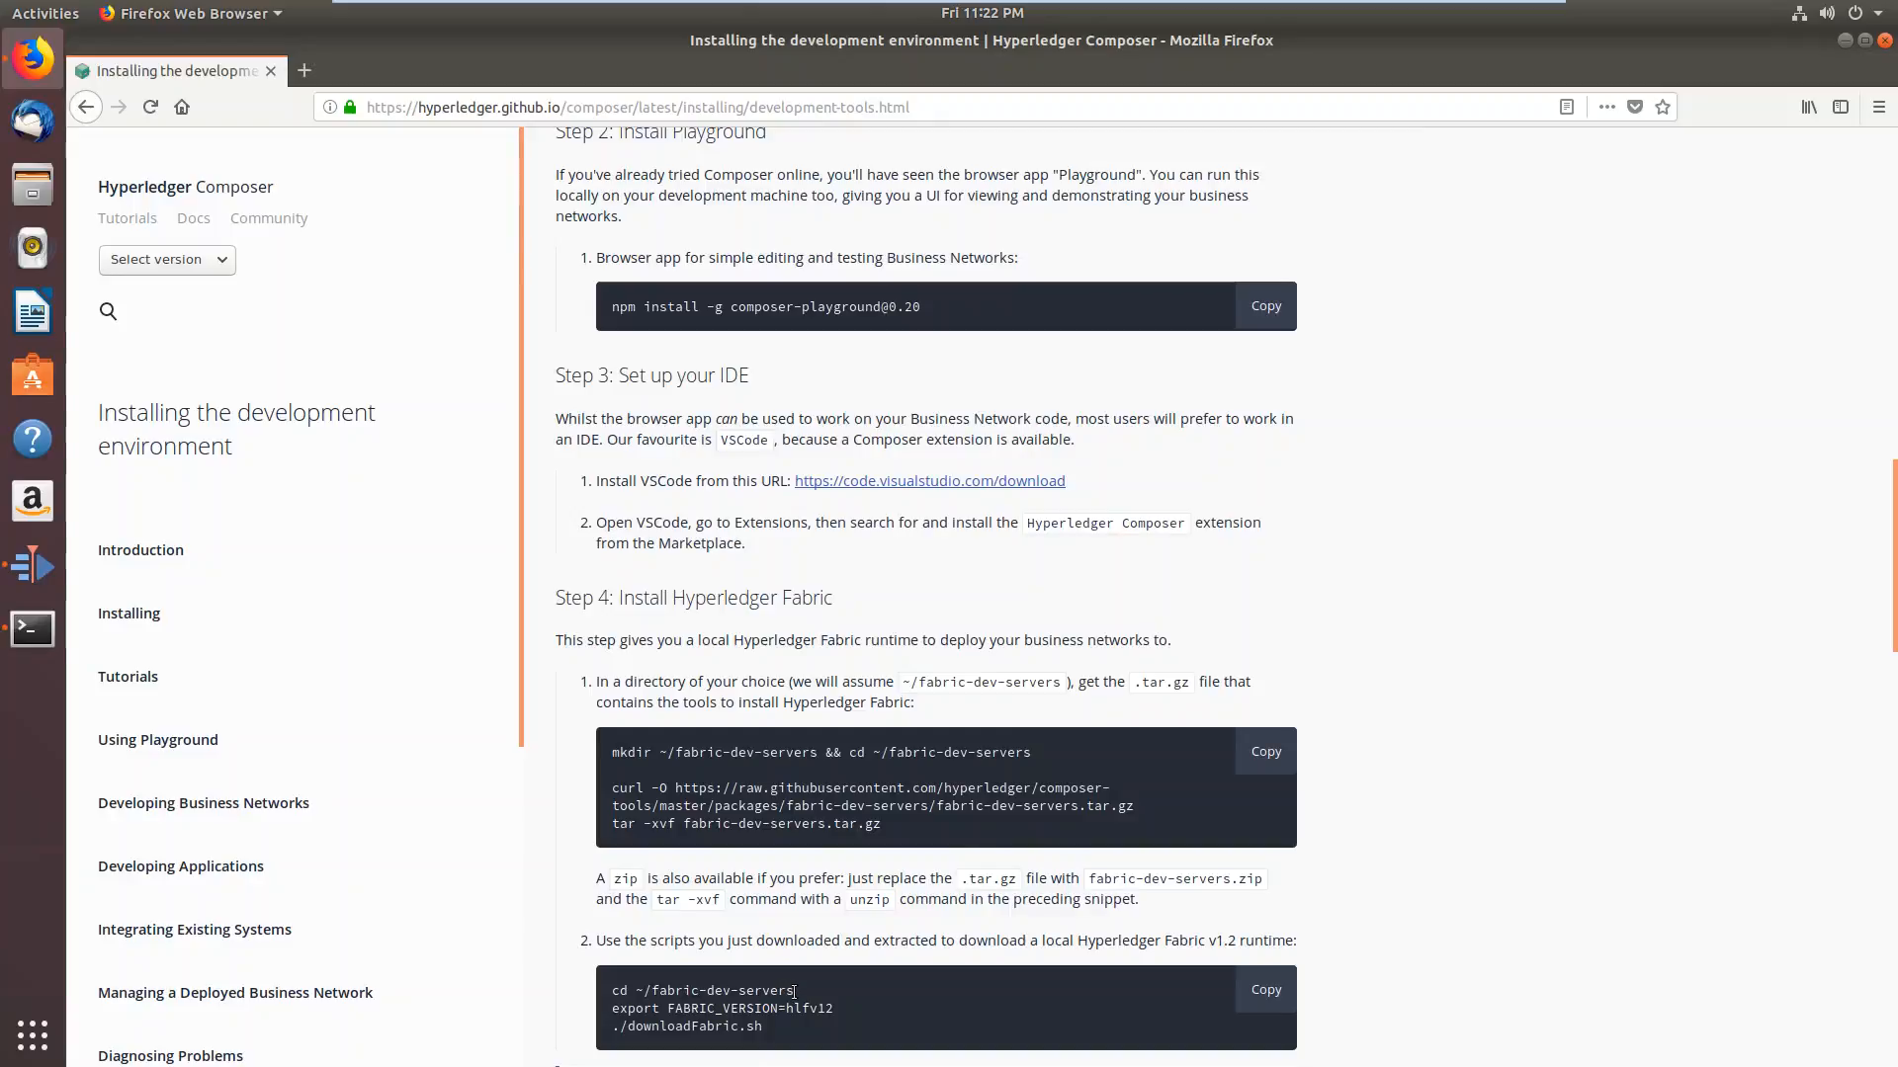
{"action": "mouse_move", "coordinate": [1448, 875]}
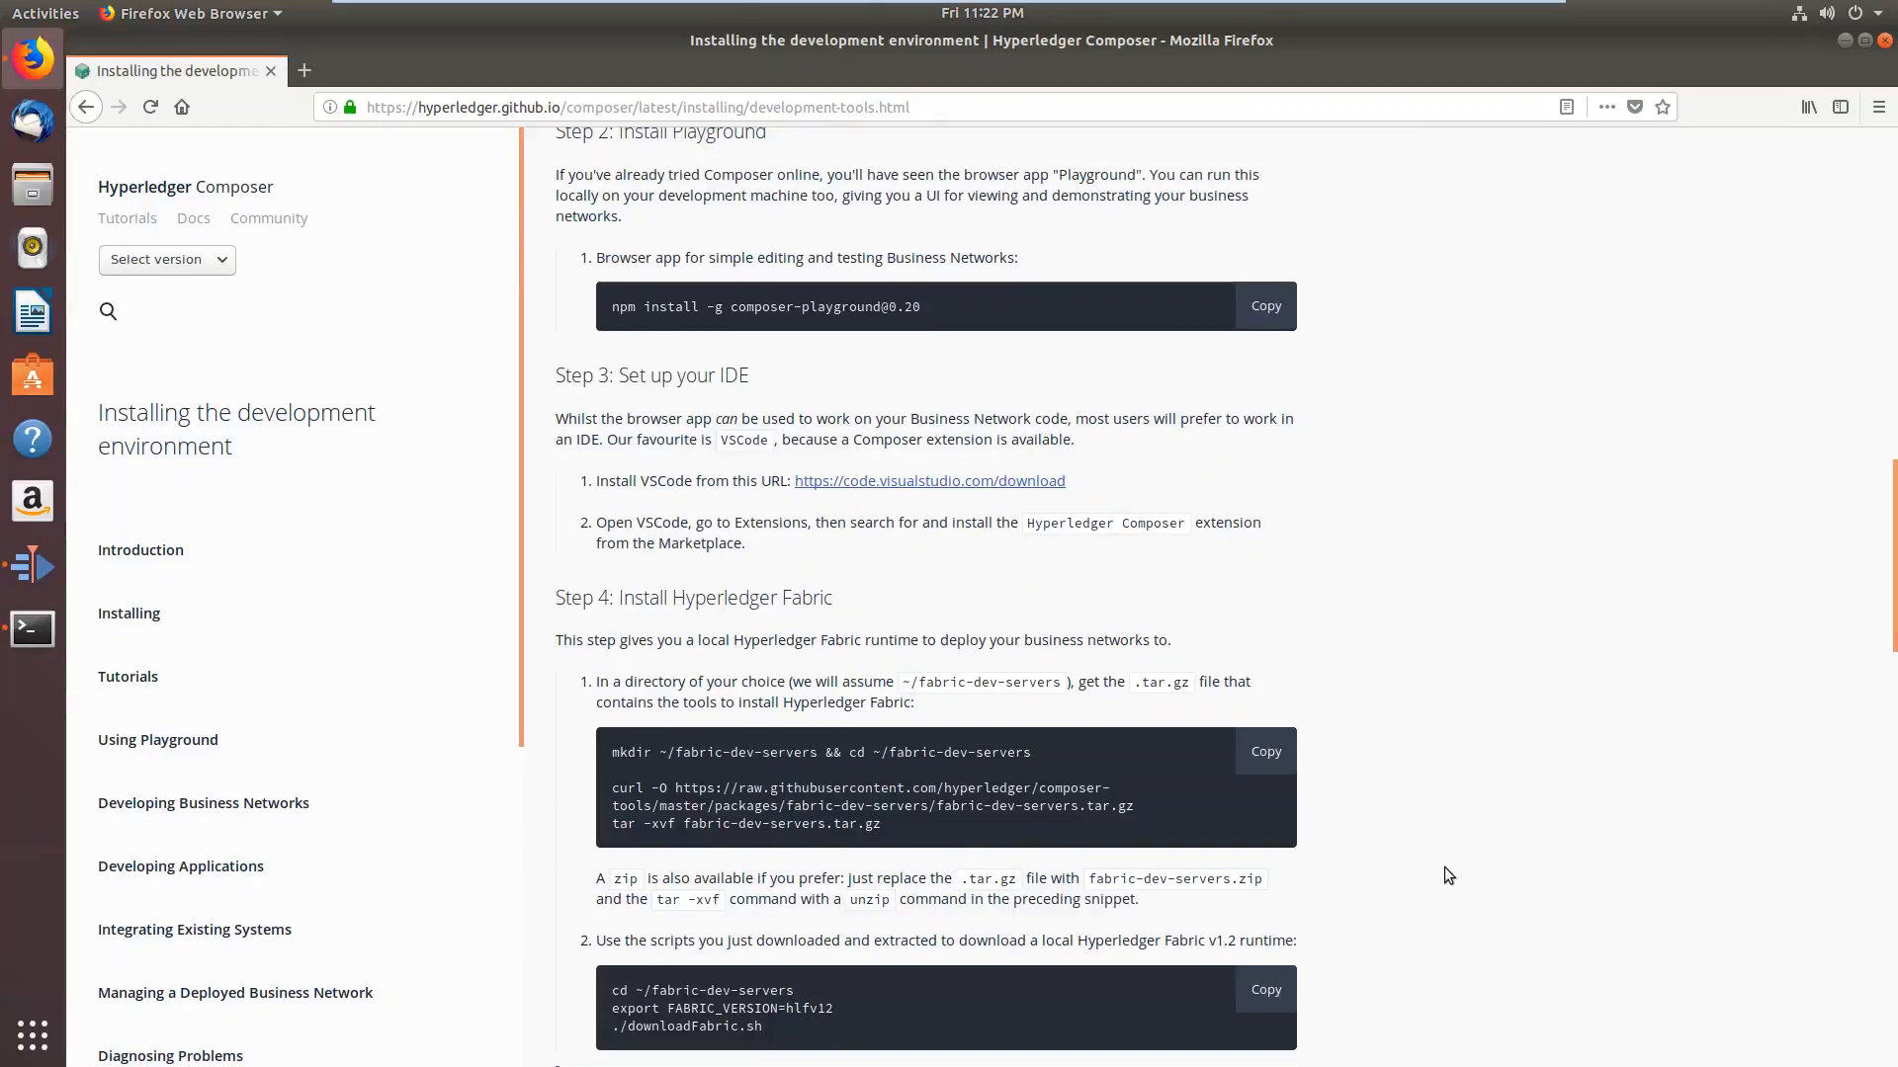
{"action": "scroll", "scroll_direction": "down", "scroll_amount": 3}
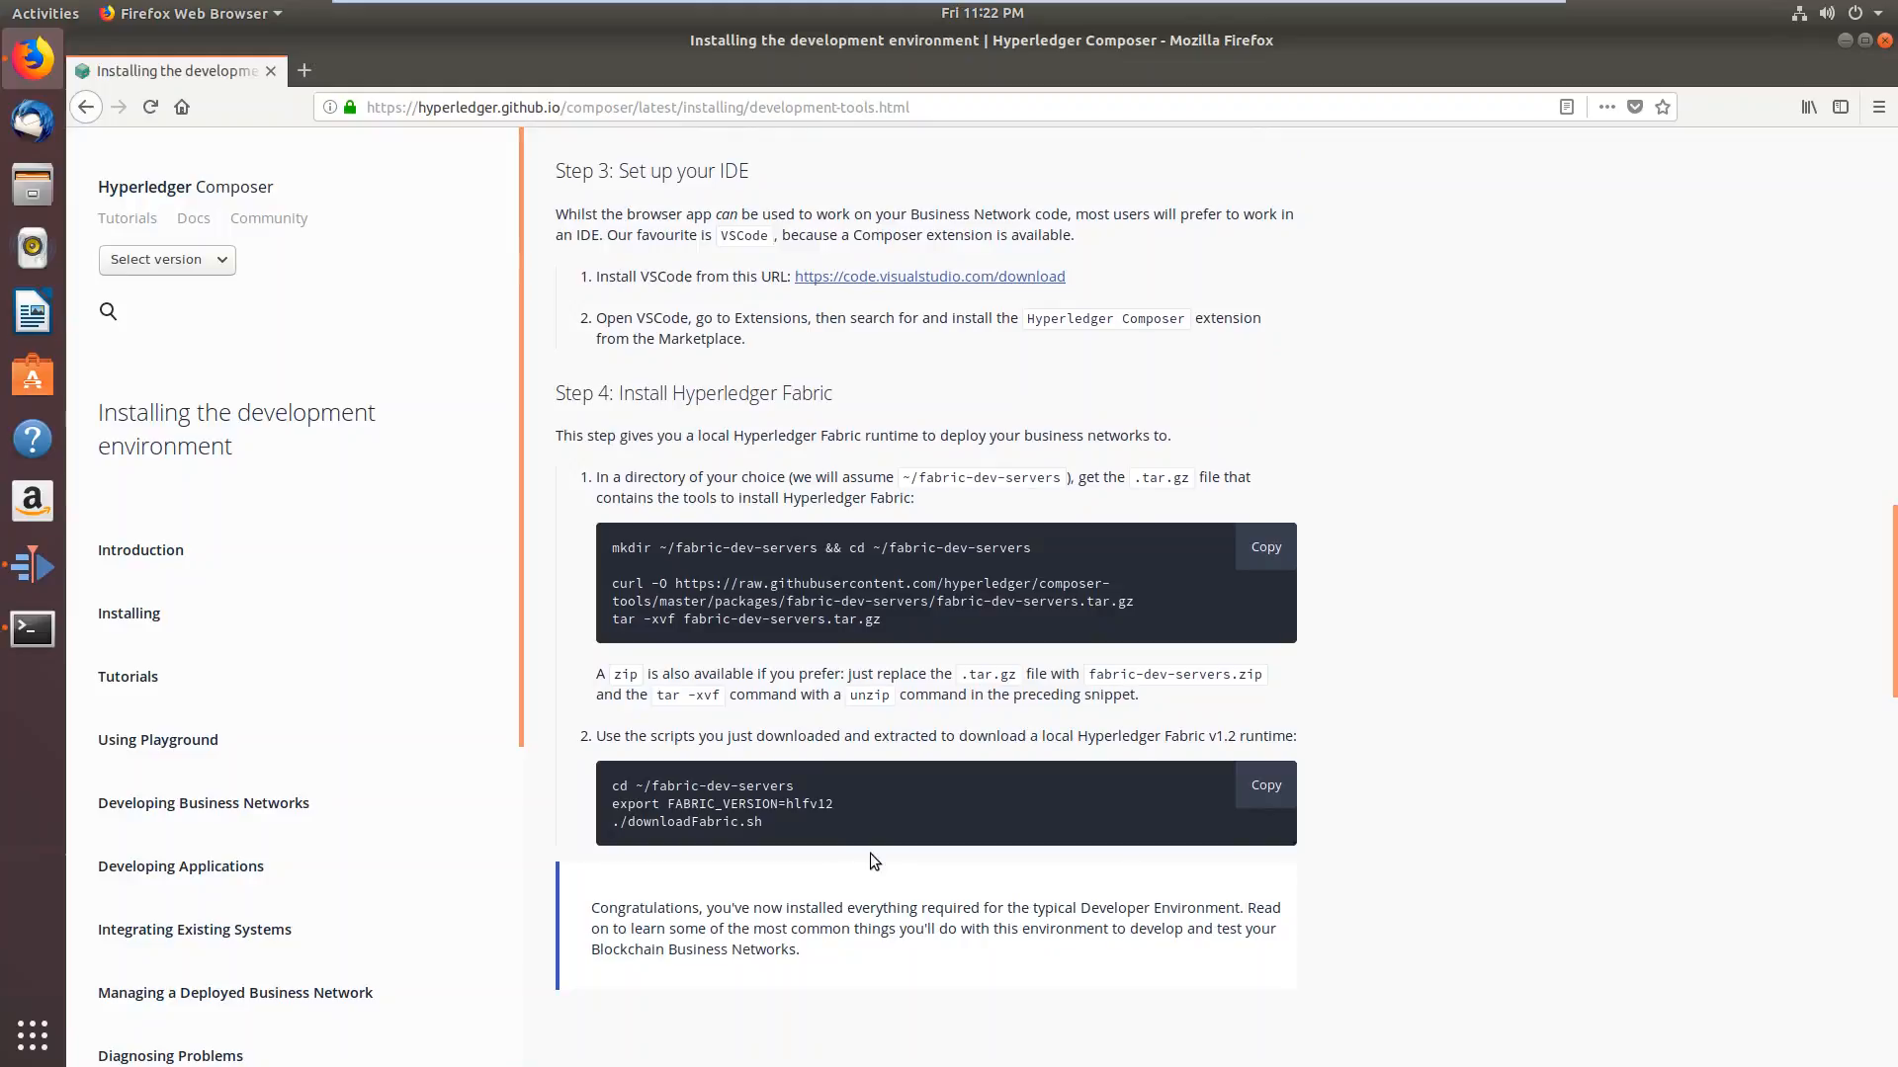
Copy the cd ~/fabric-dev-servers command from the guide and paste it into the terminal
{"action": "double_click", "coordinate": [701, 786]}
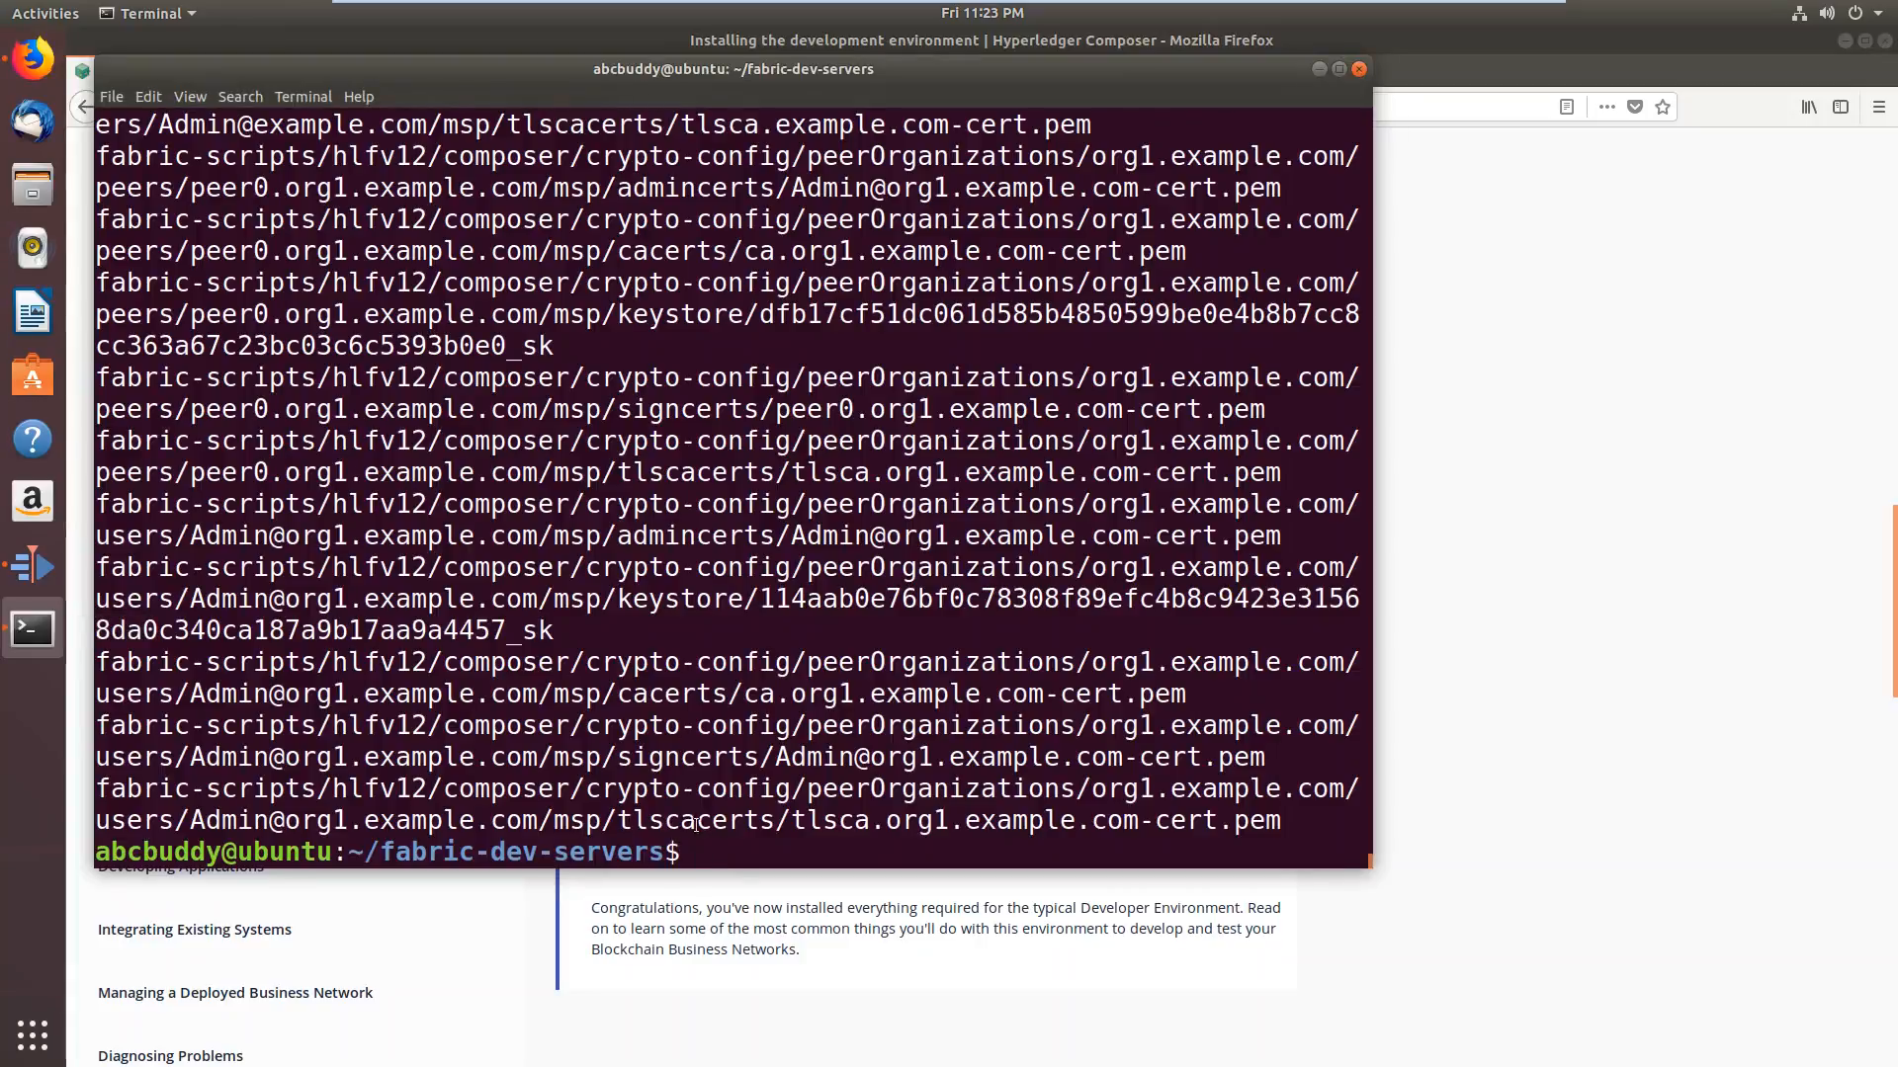
{"action": "right_click", "coordinate": [689, 852]}
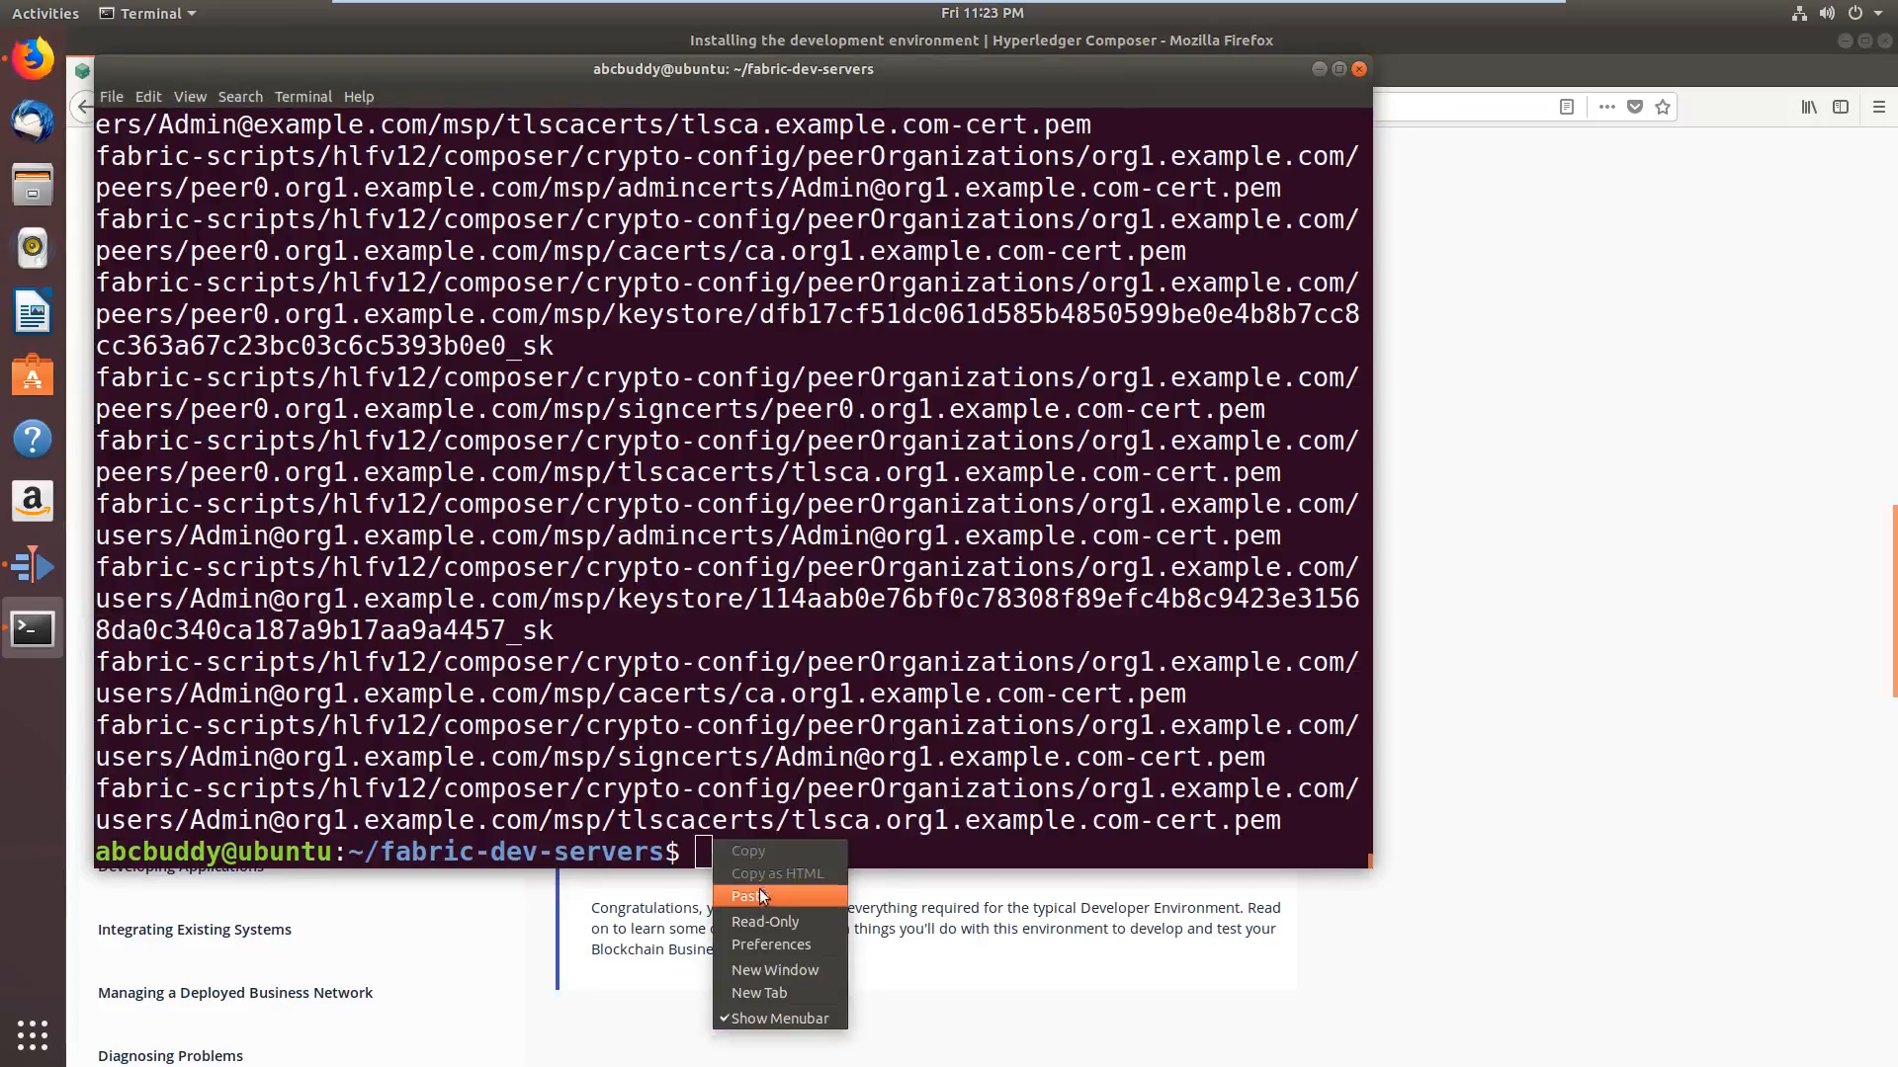
{"action": "left_click", "coordinate": [750, 897]}
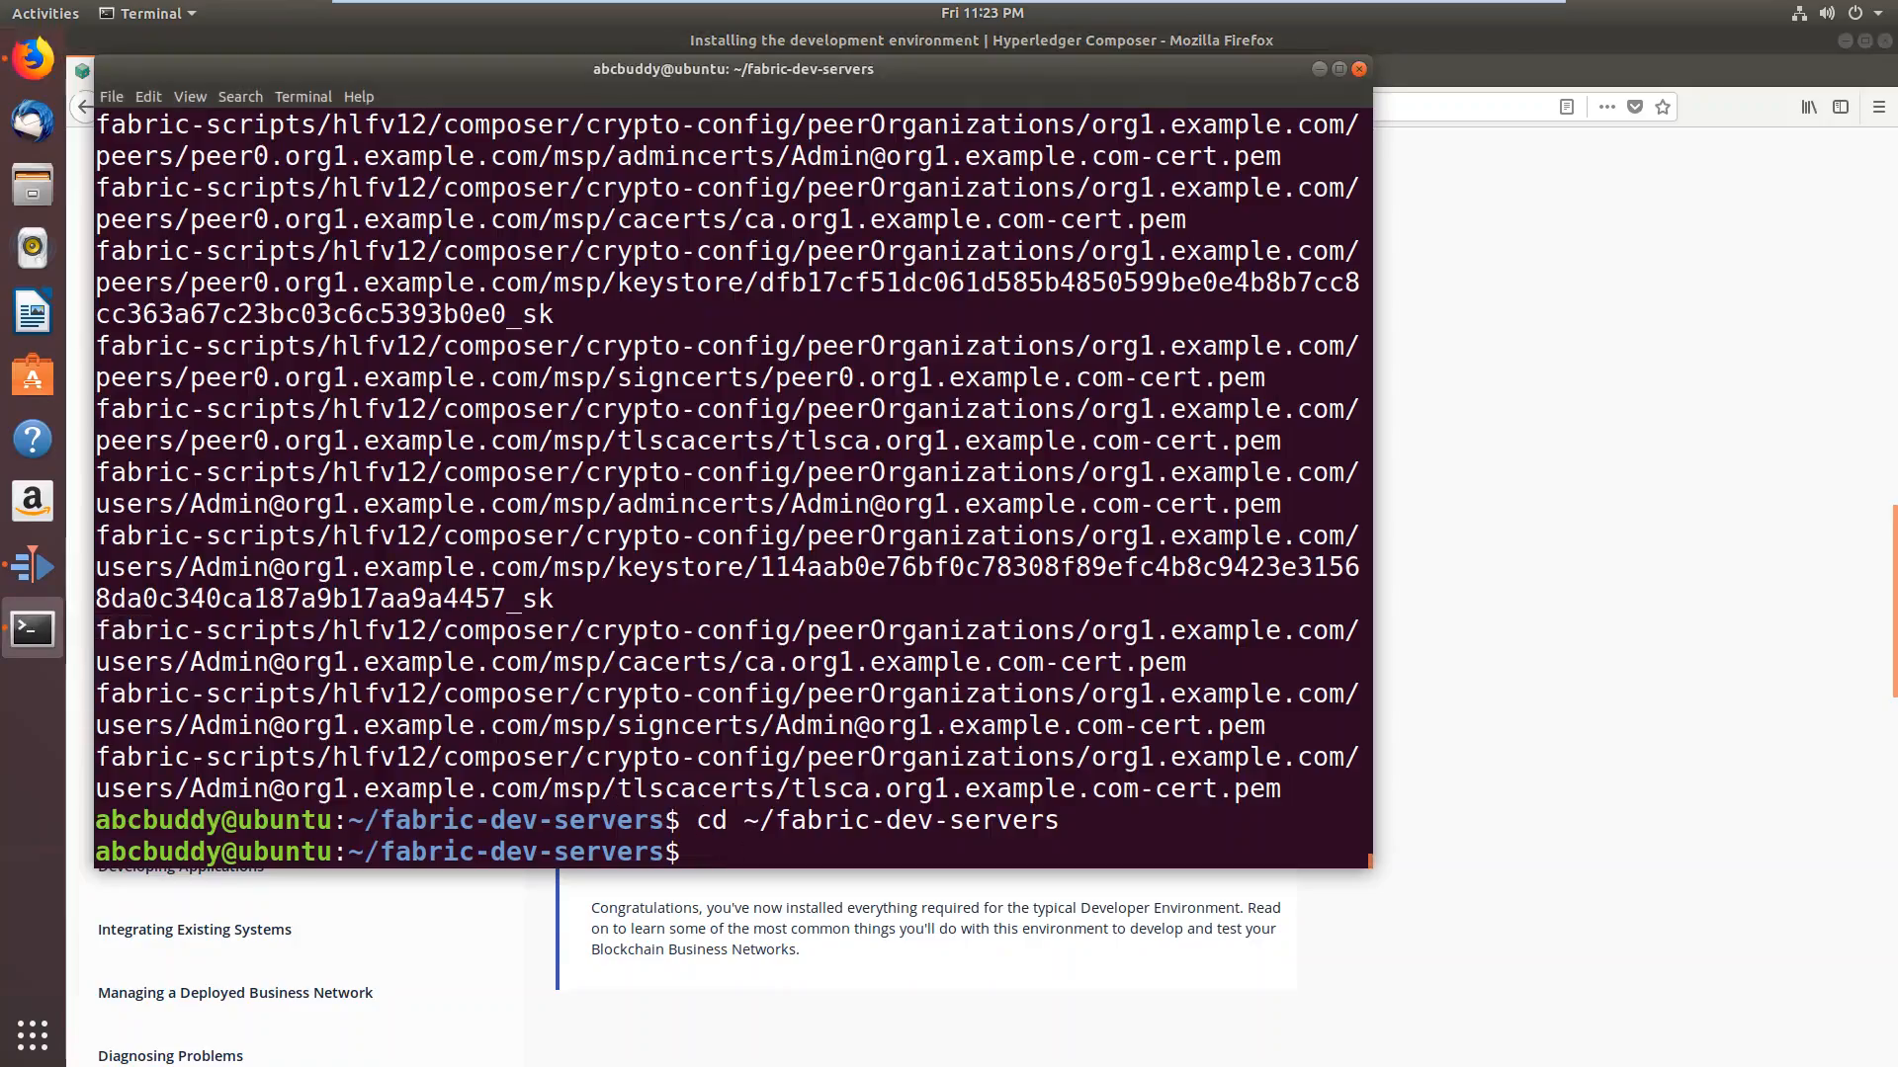
Paste export FABRIC_VERSION=hlfv12, then paste and run ./downloadFabric.sh
{"action": "right_click", "coordinate": [701, 851]}
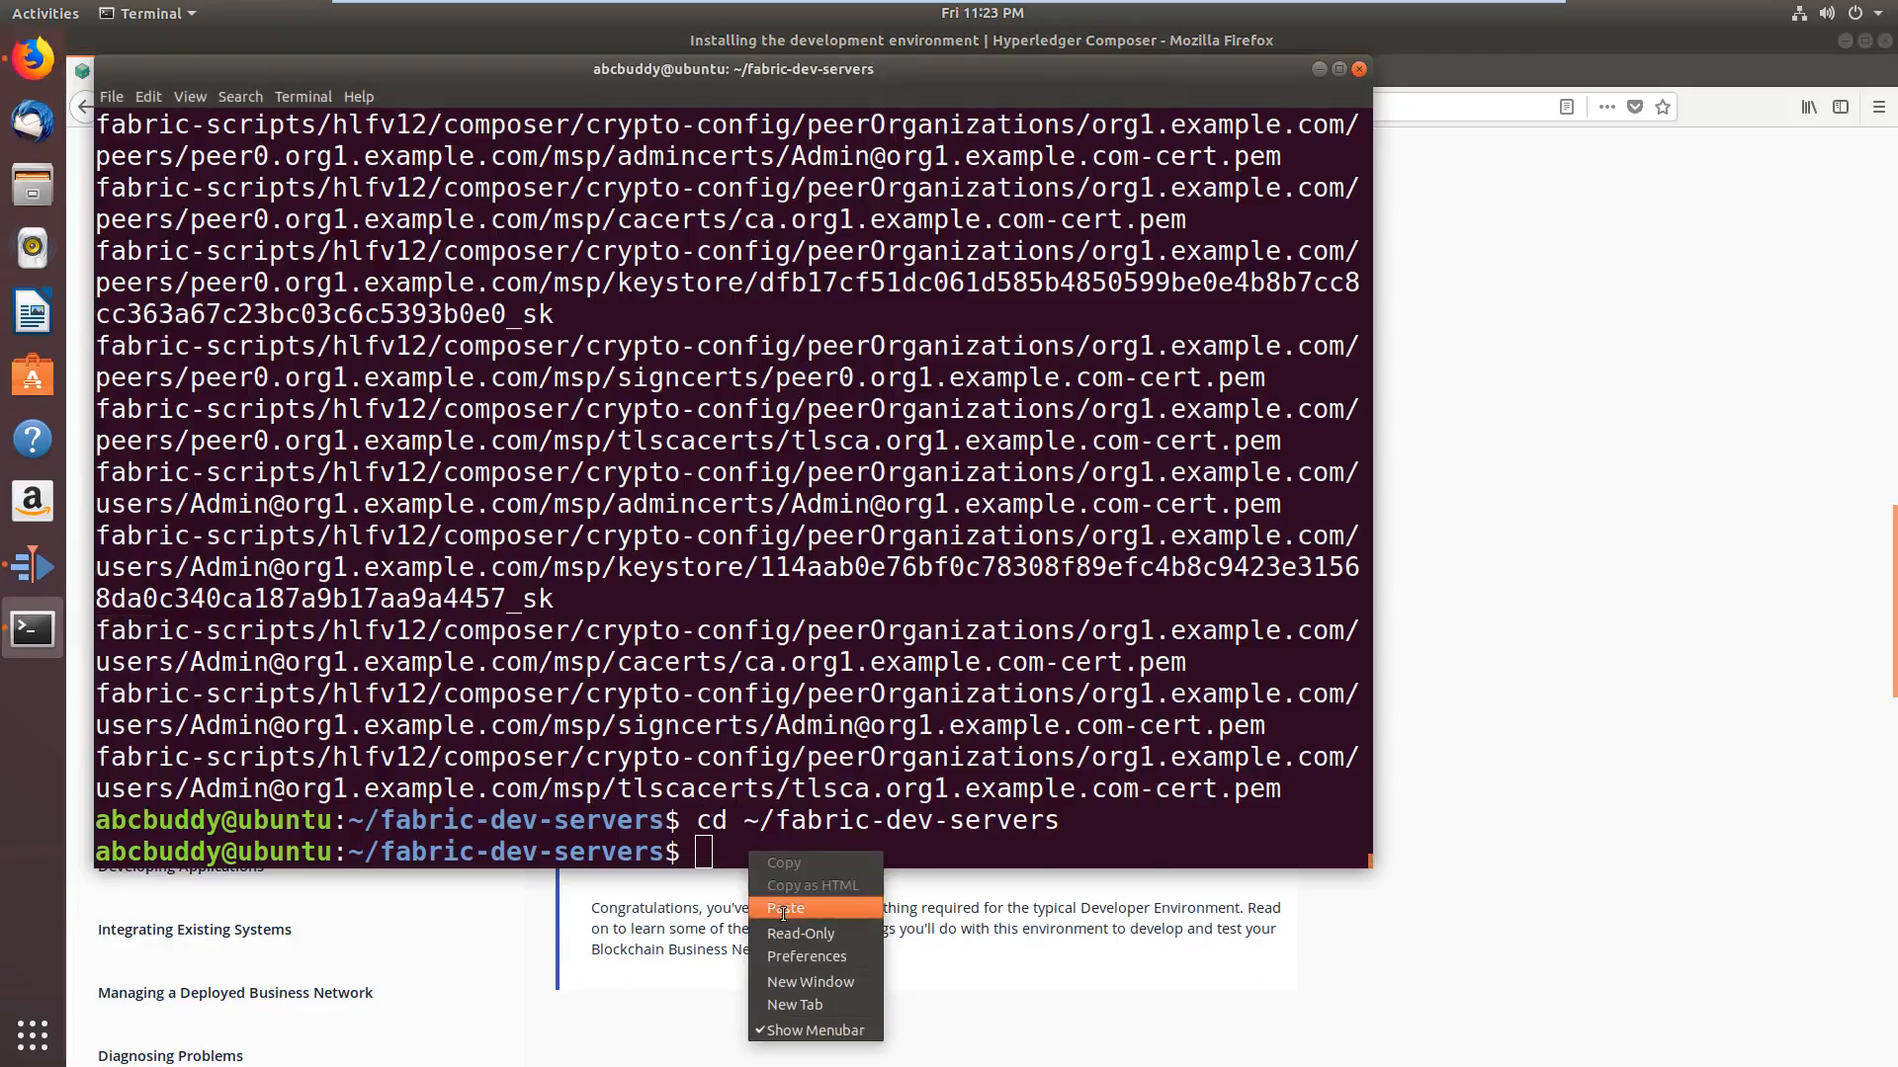
{"action": "left_click", "coordinate": [784, 910]}
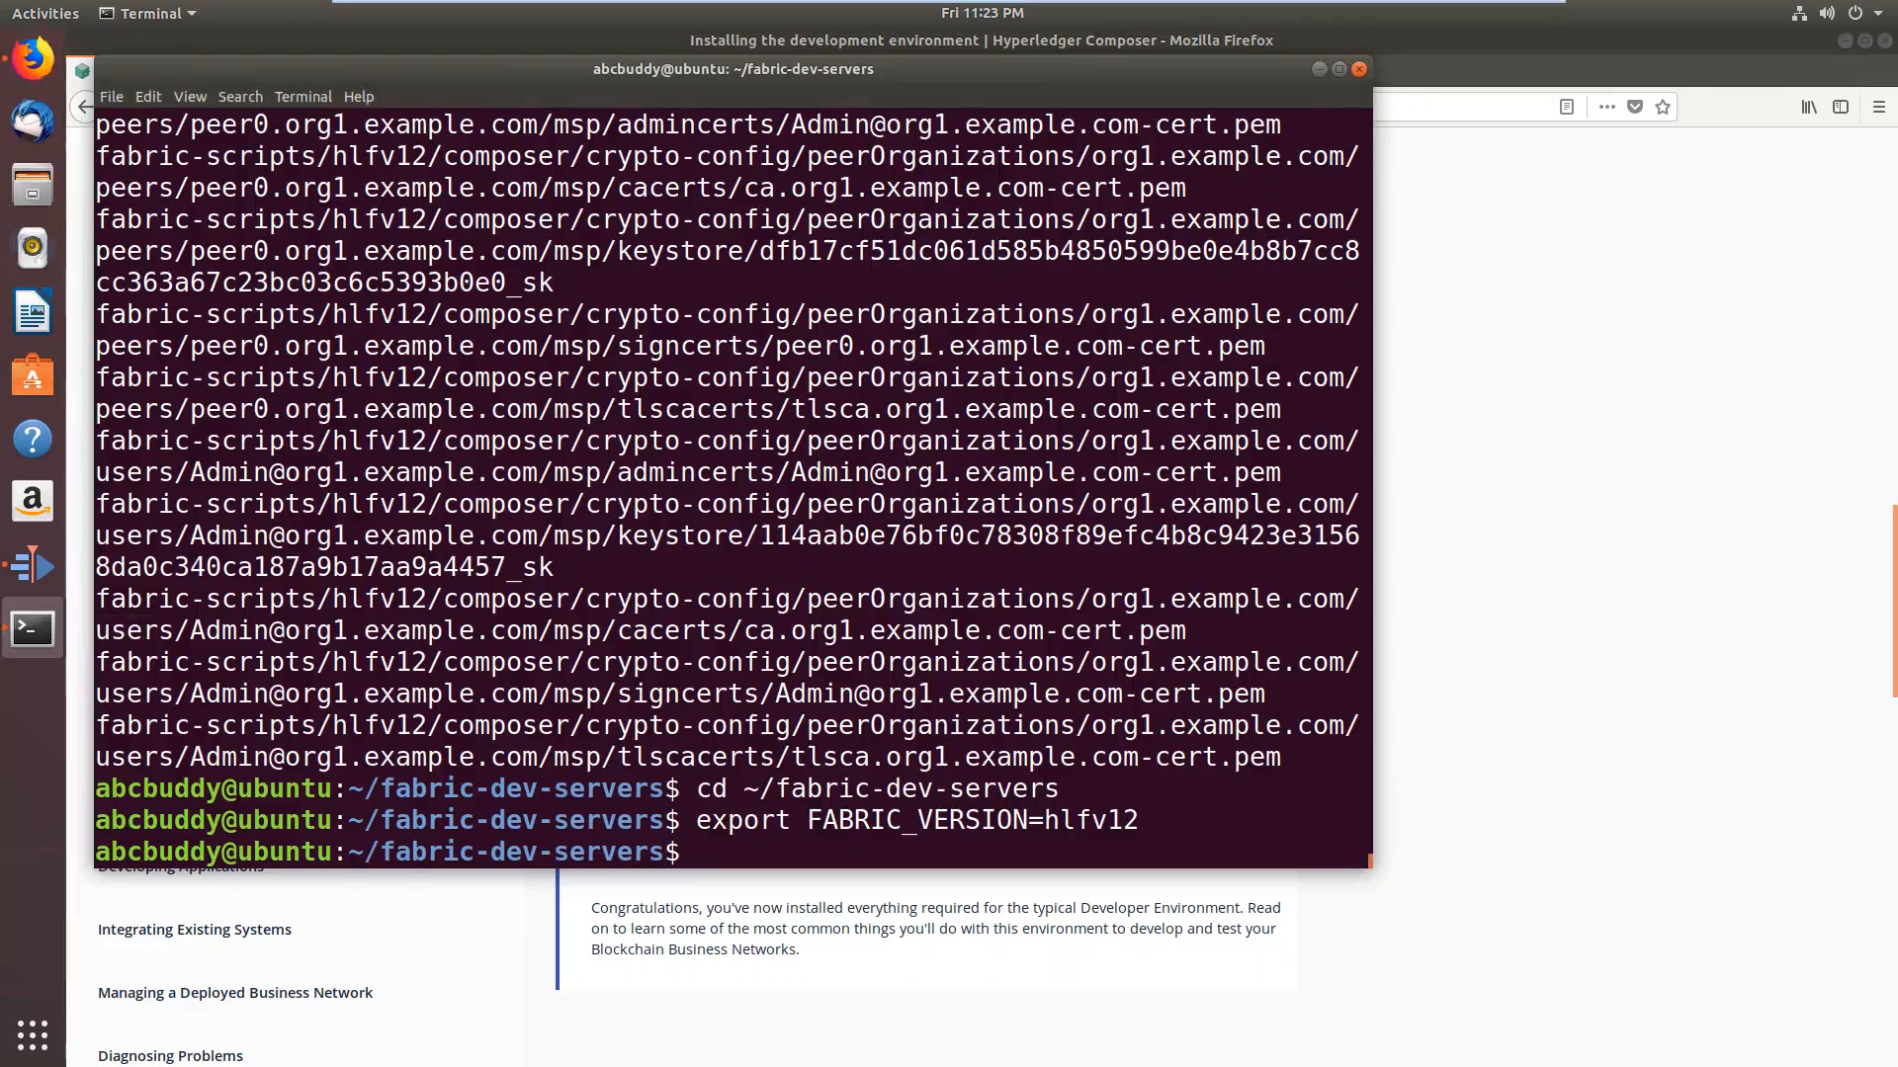
{"action": "right_click", "coordinate": [702, 851]}
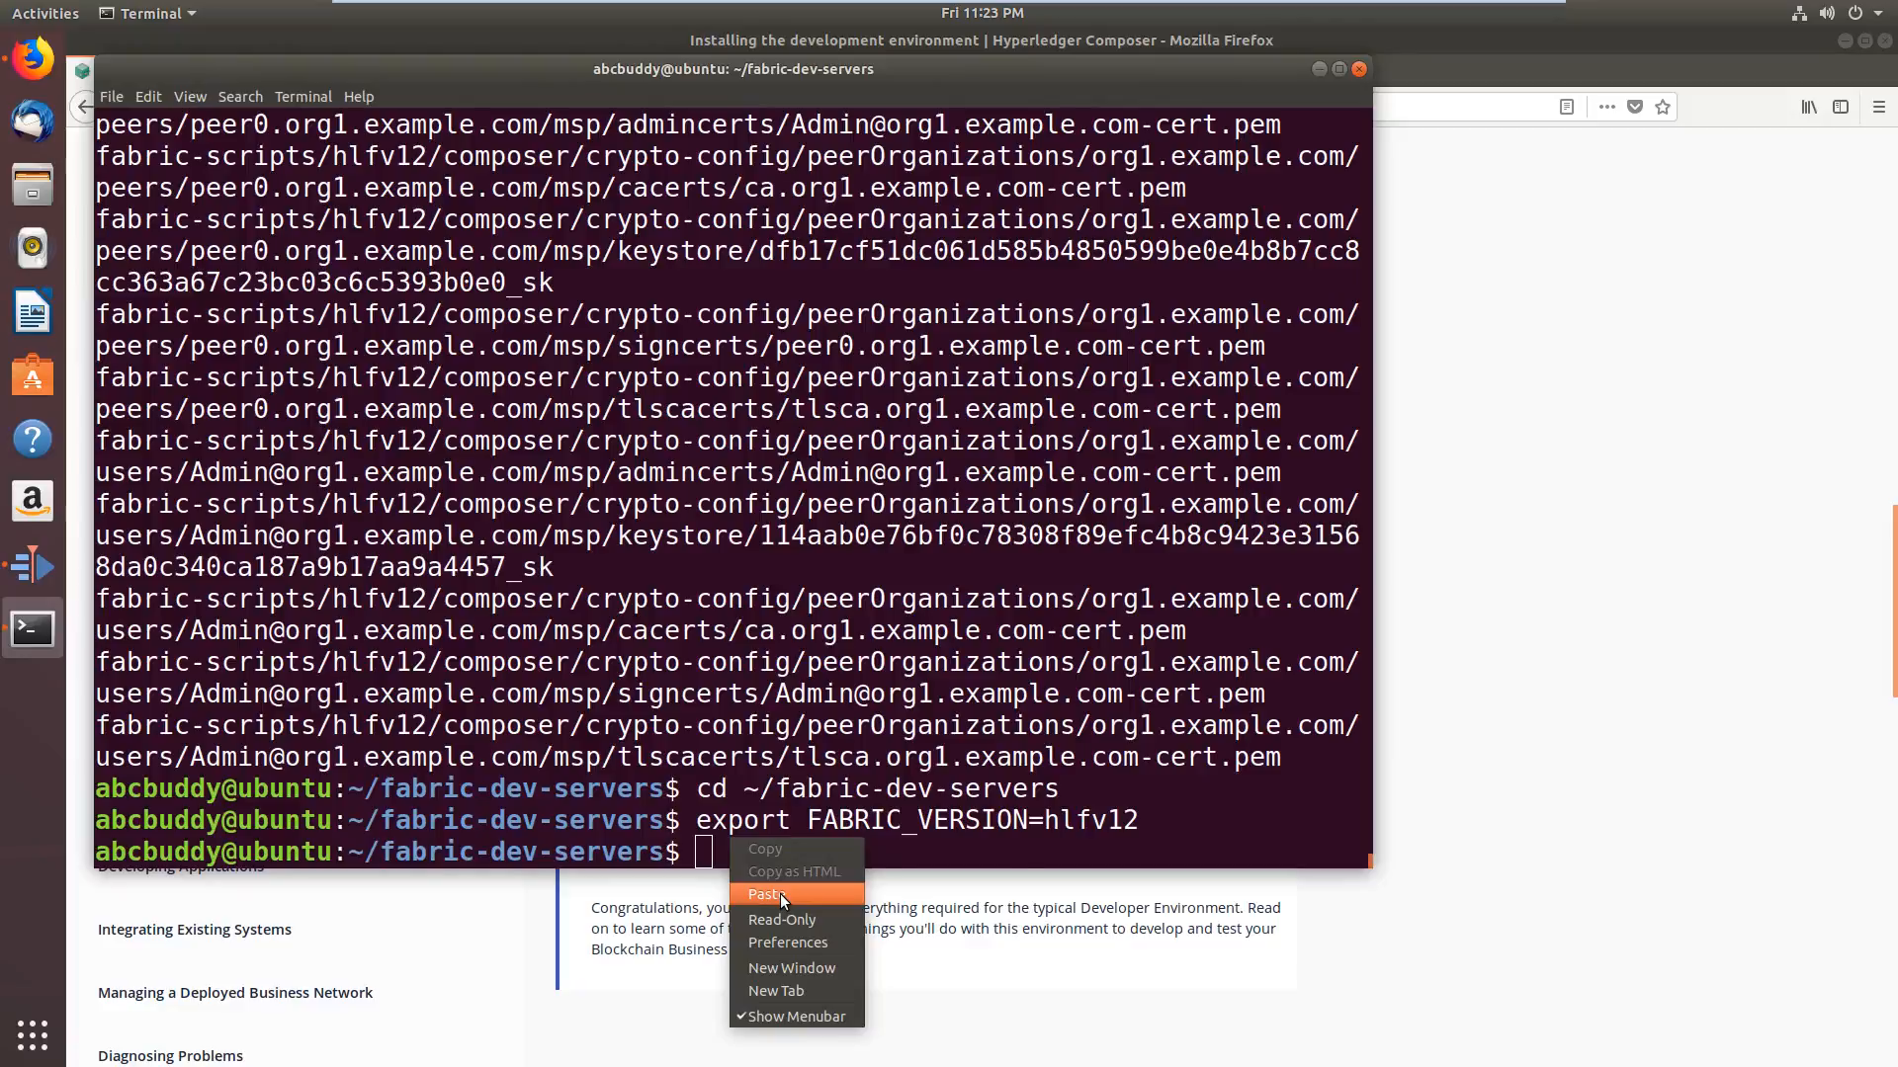
{"action": "left_click", "coordinate": [765, 894]}
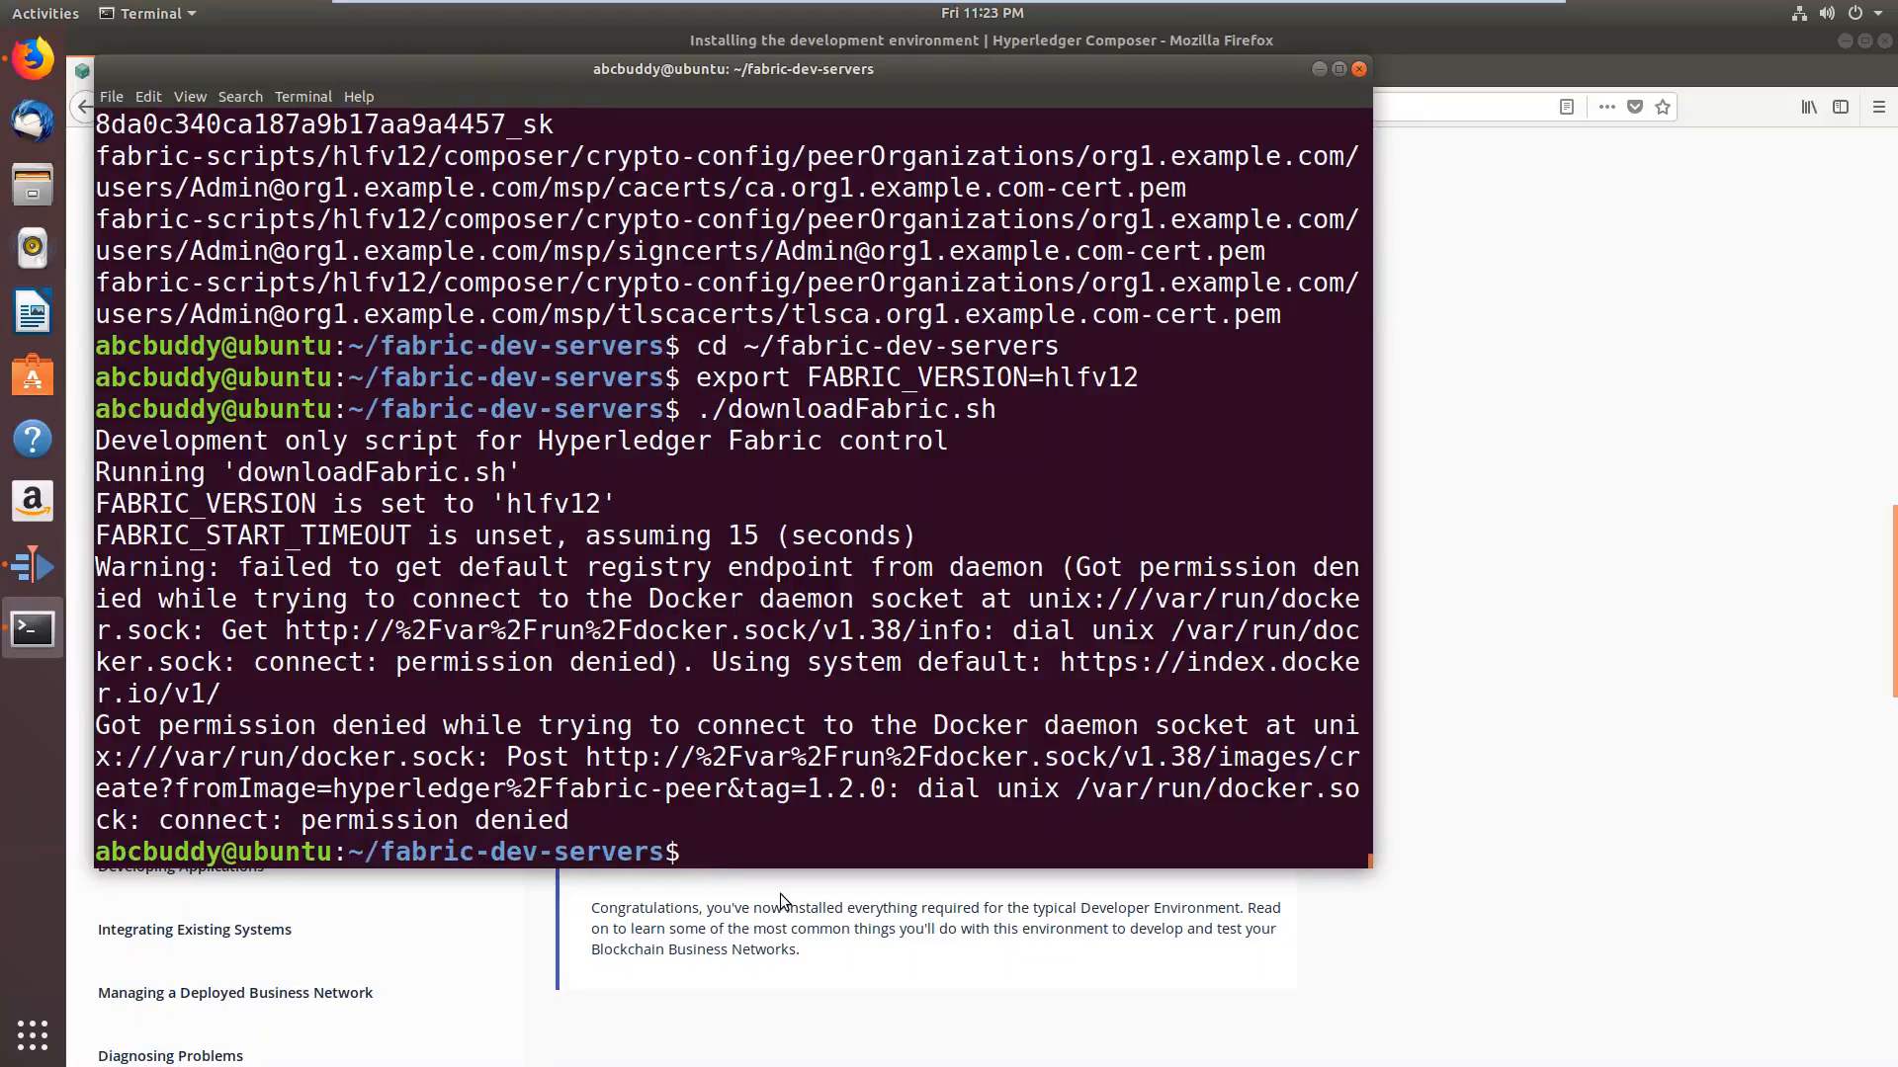
Switch user with su ab… and paste ./downloadFabric.sh again to pull the Docker images
{"action": "type", "text": "s"}
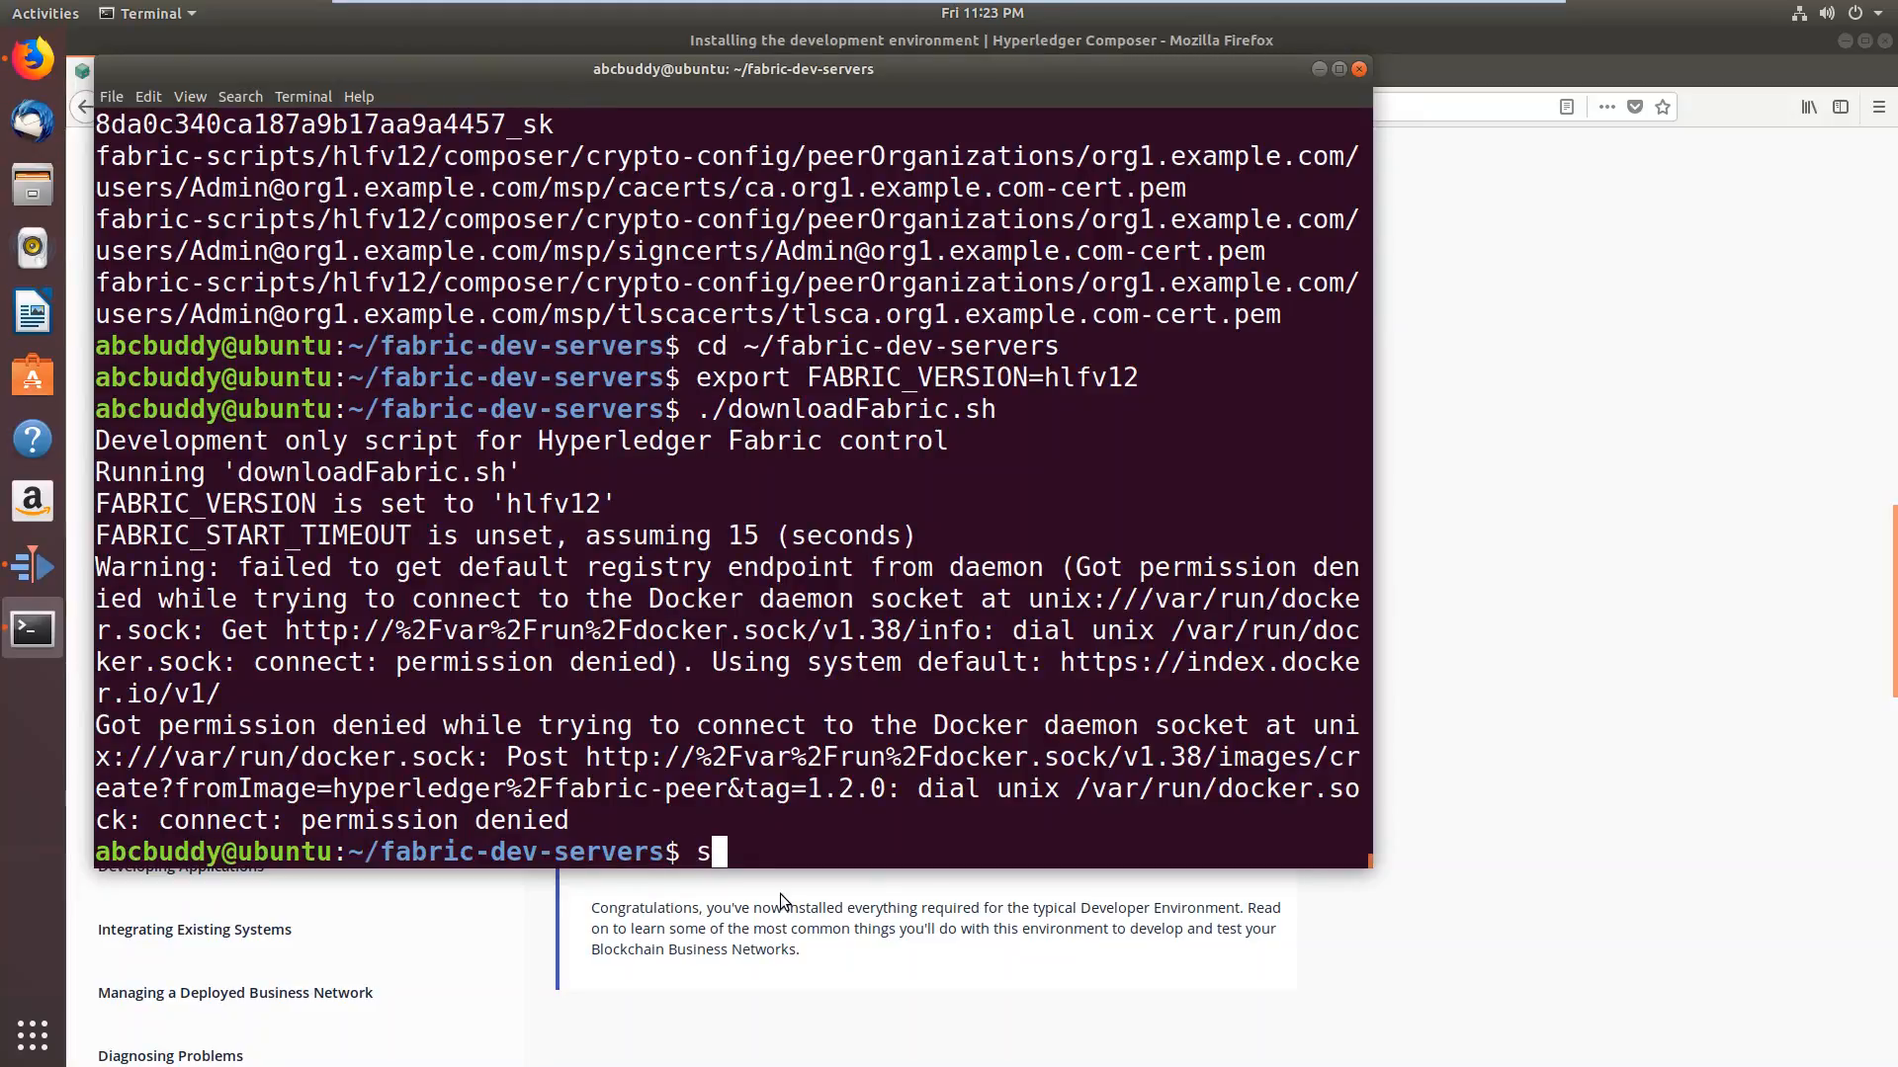
{"action": "type", "text": "u abcbuddy"}
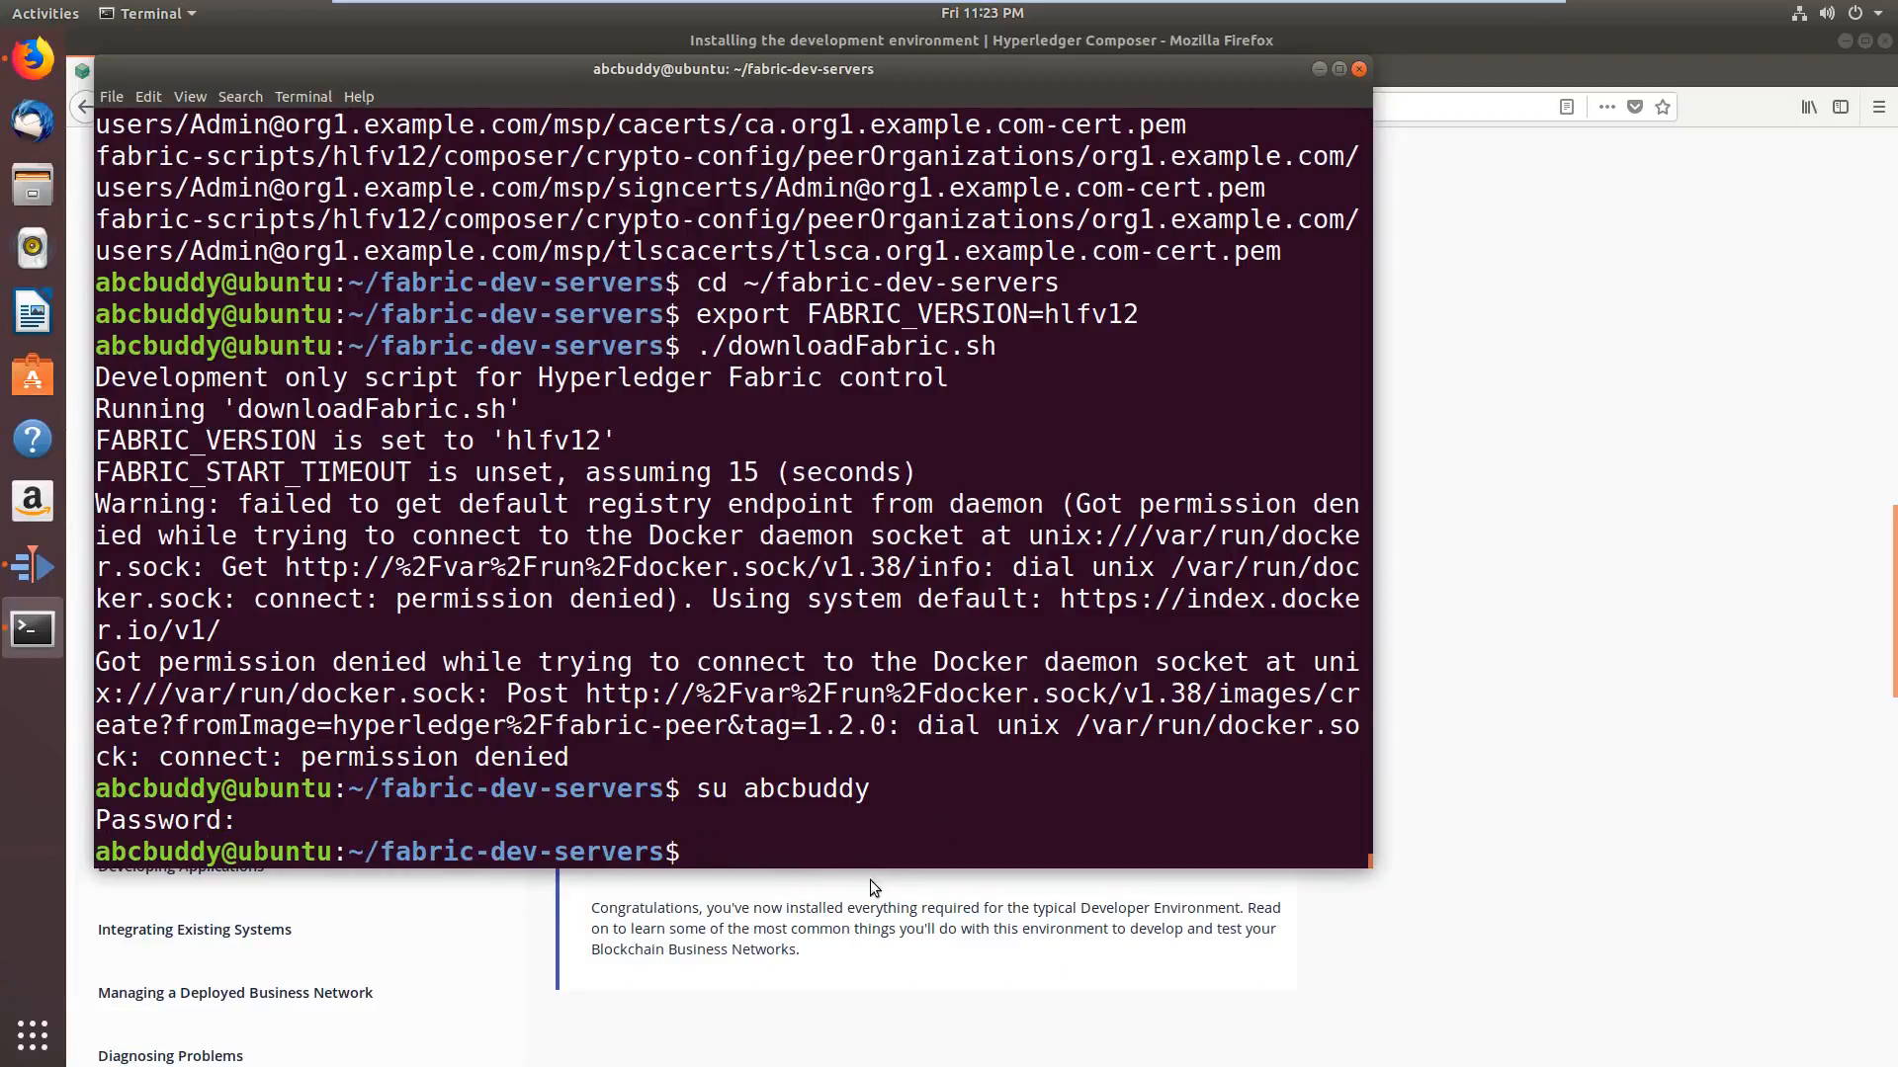
{"action": "right_click", "coordinate": [872, 851]}
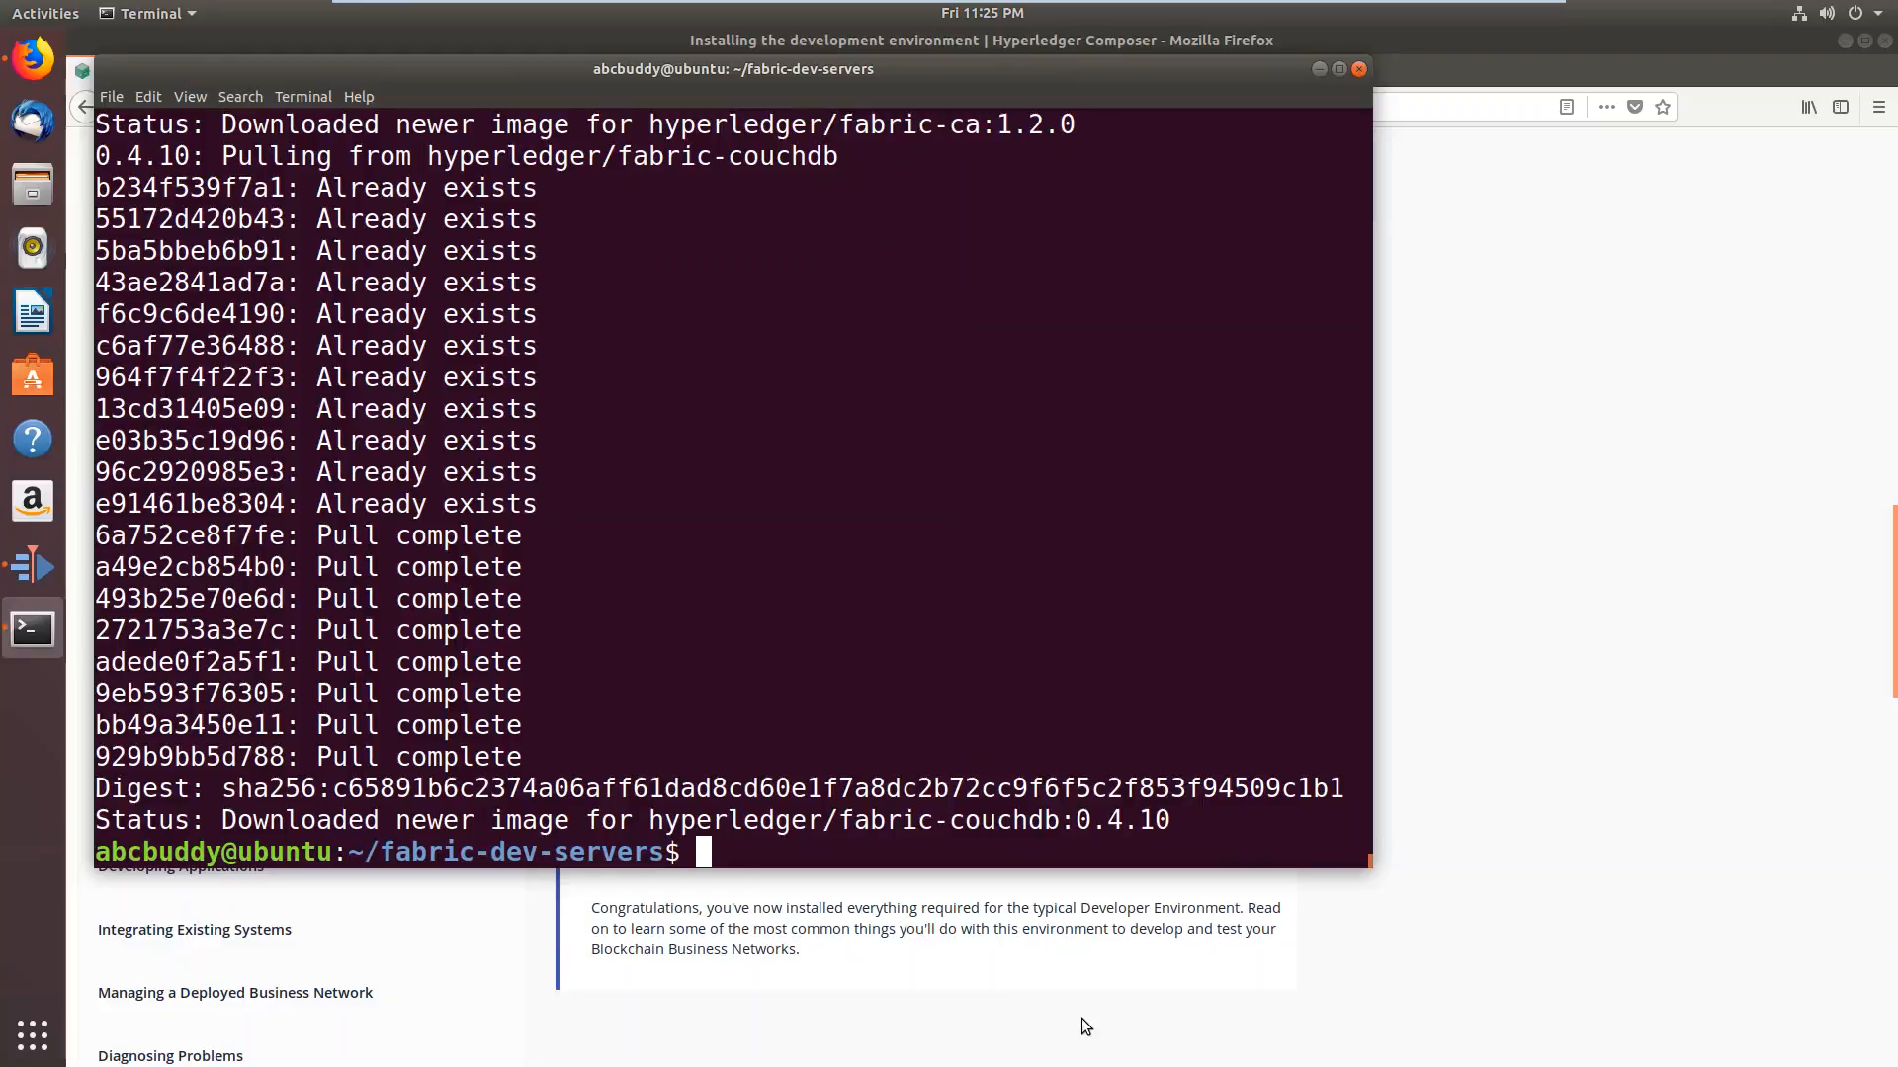
{"action": "mouse_move", "coordinate": [794, 913]}
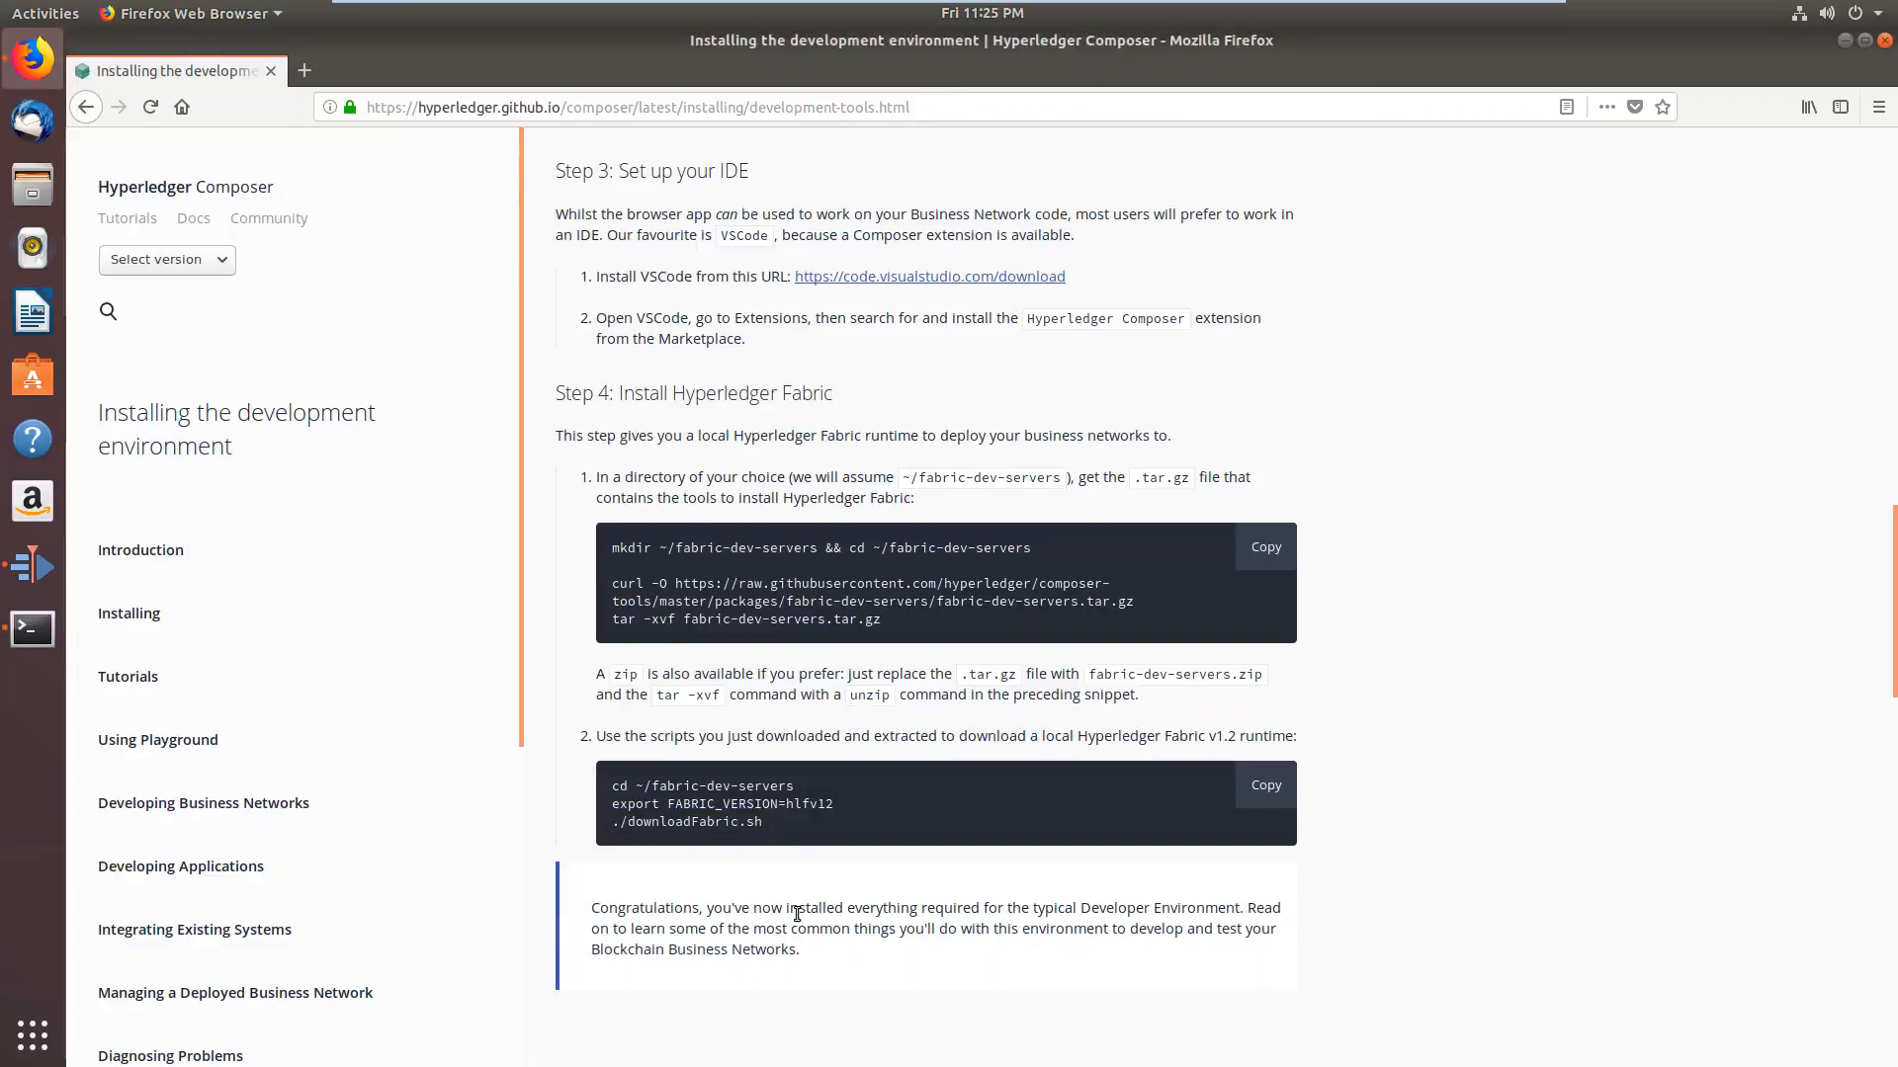
Scroll the guide to 'Controlling your dev environment', then exit the terminal session
{"action": "scroll", "scroll_direction": "down", "scroll_amount": 3}
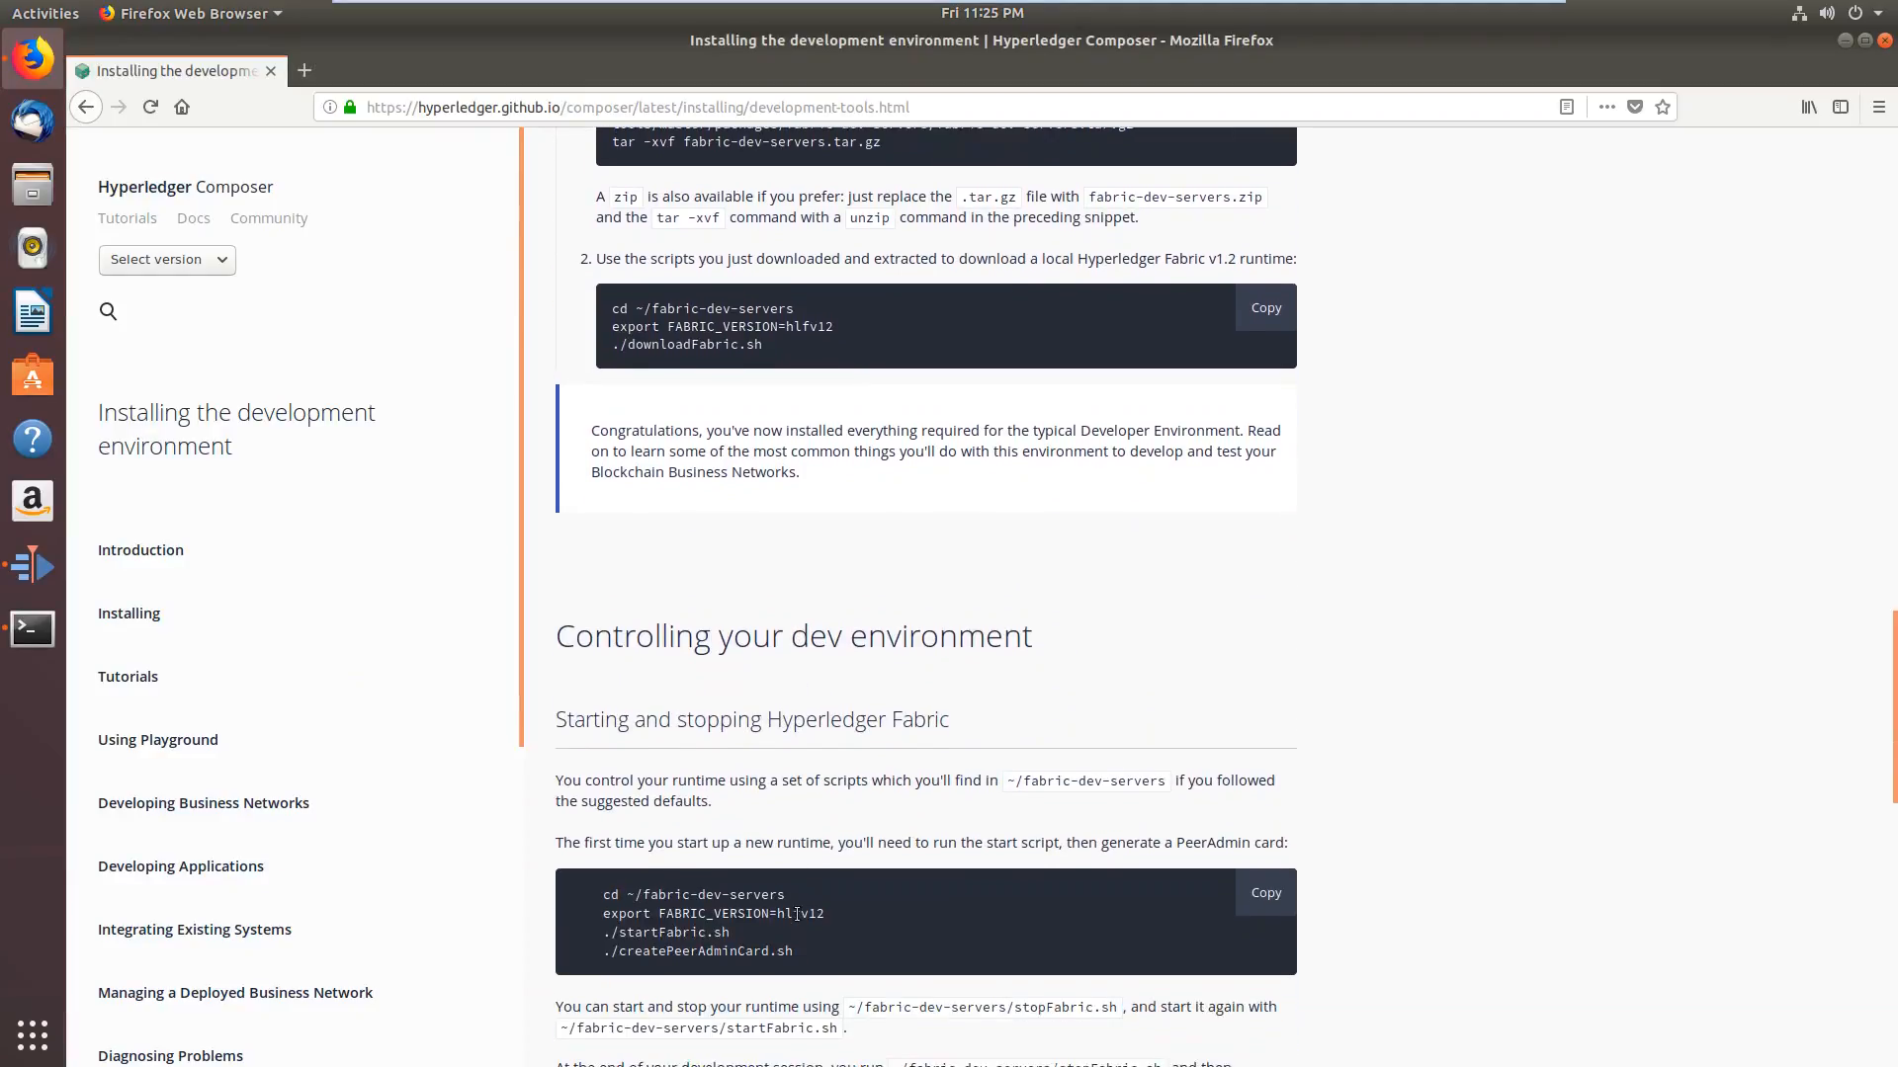
{"action": "scroll", "scroll_direction": "down", "scroll_amount": 3}
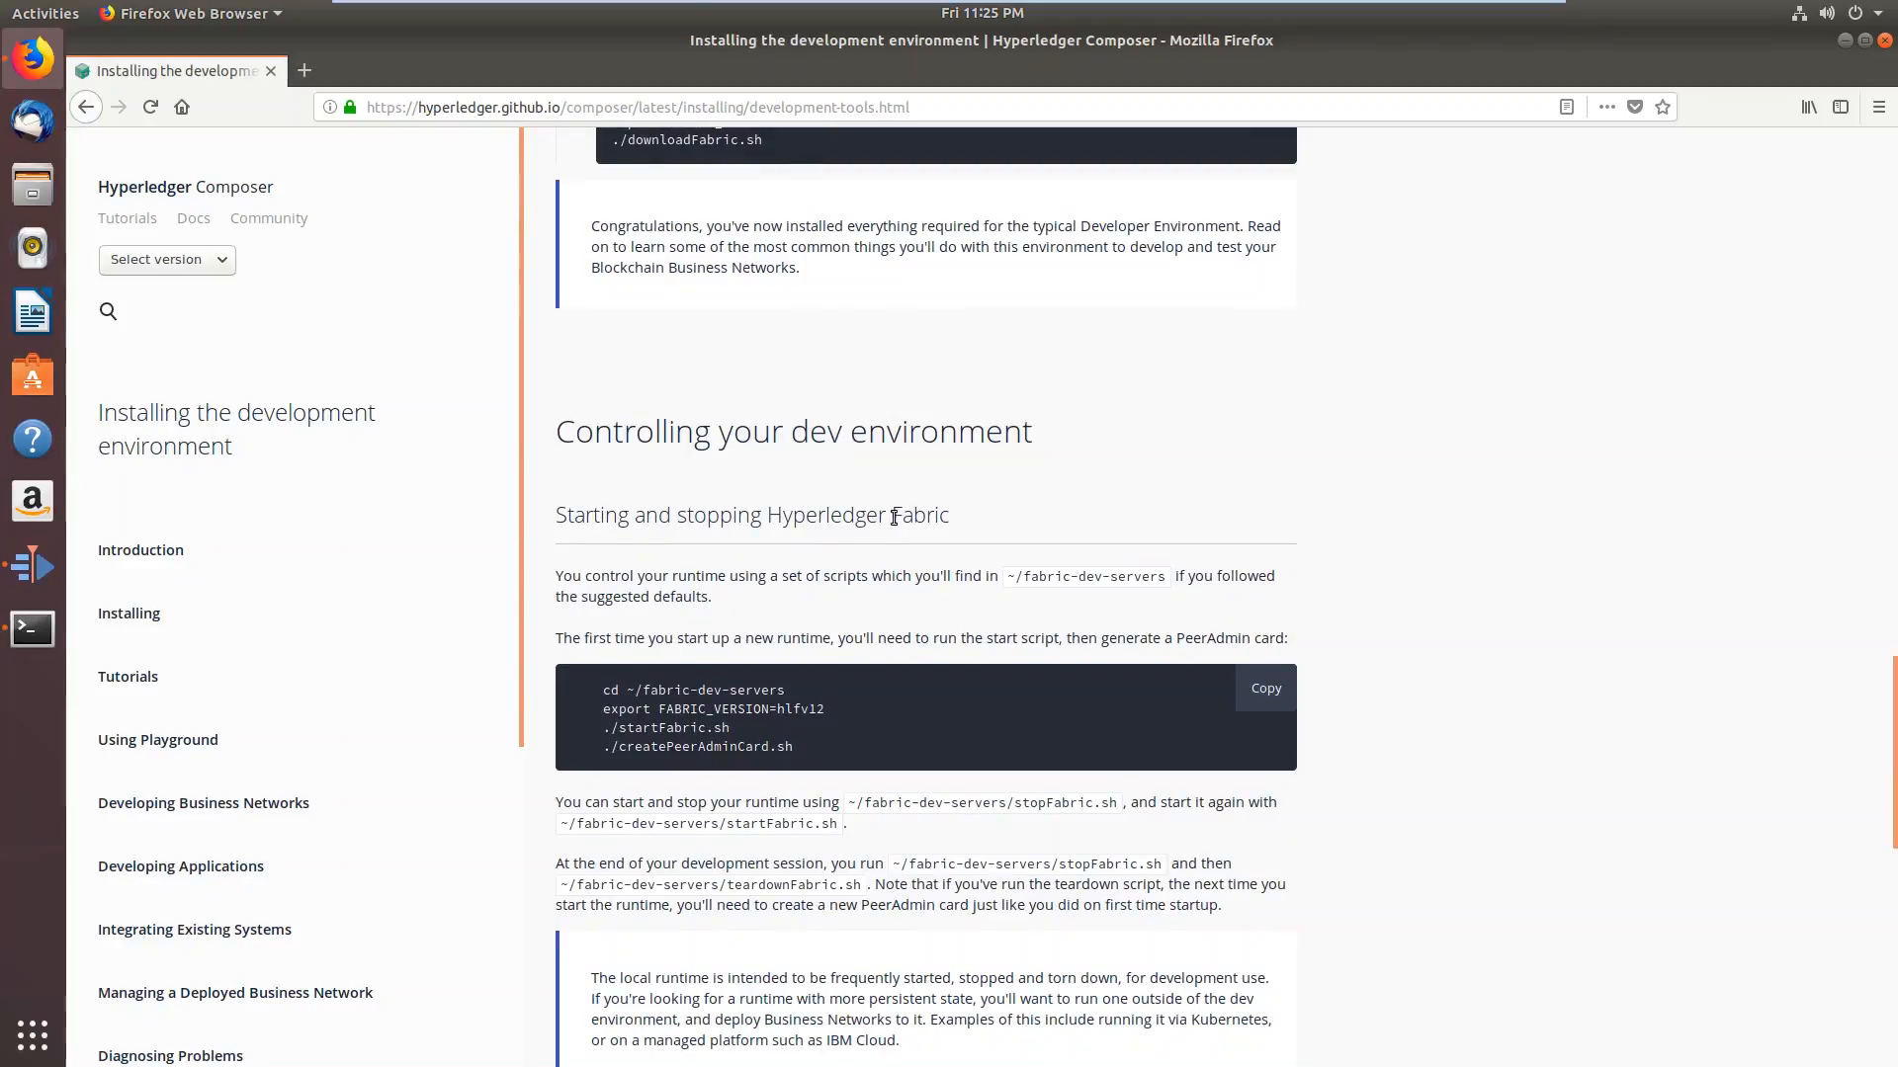
{"action": "mouse_move", "coordinate": [706, 700]}
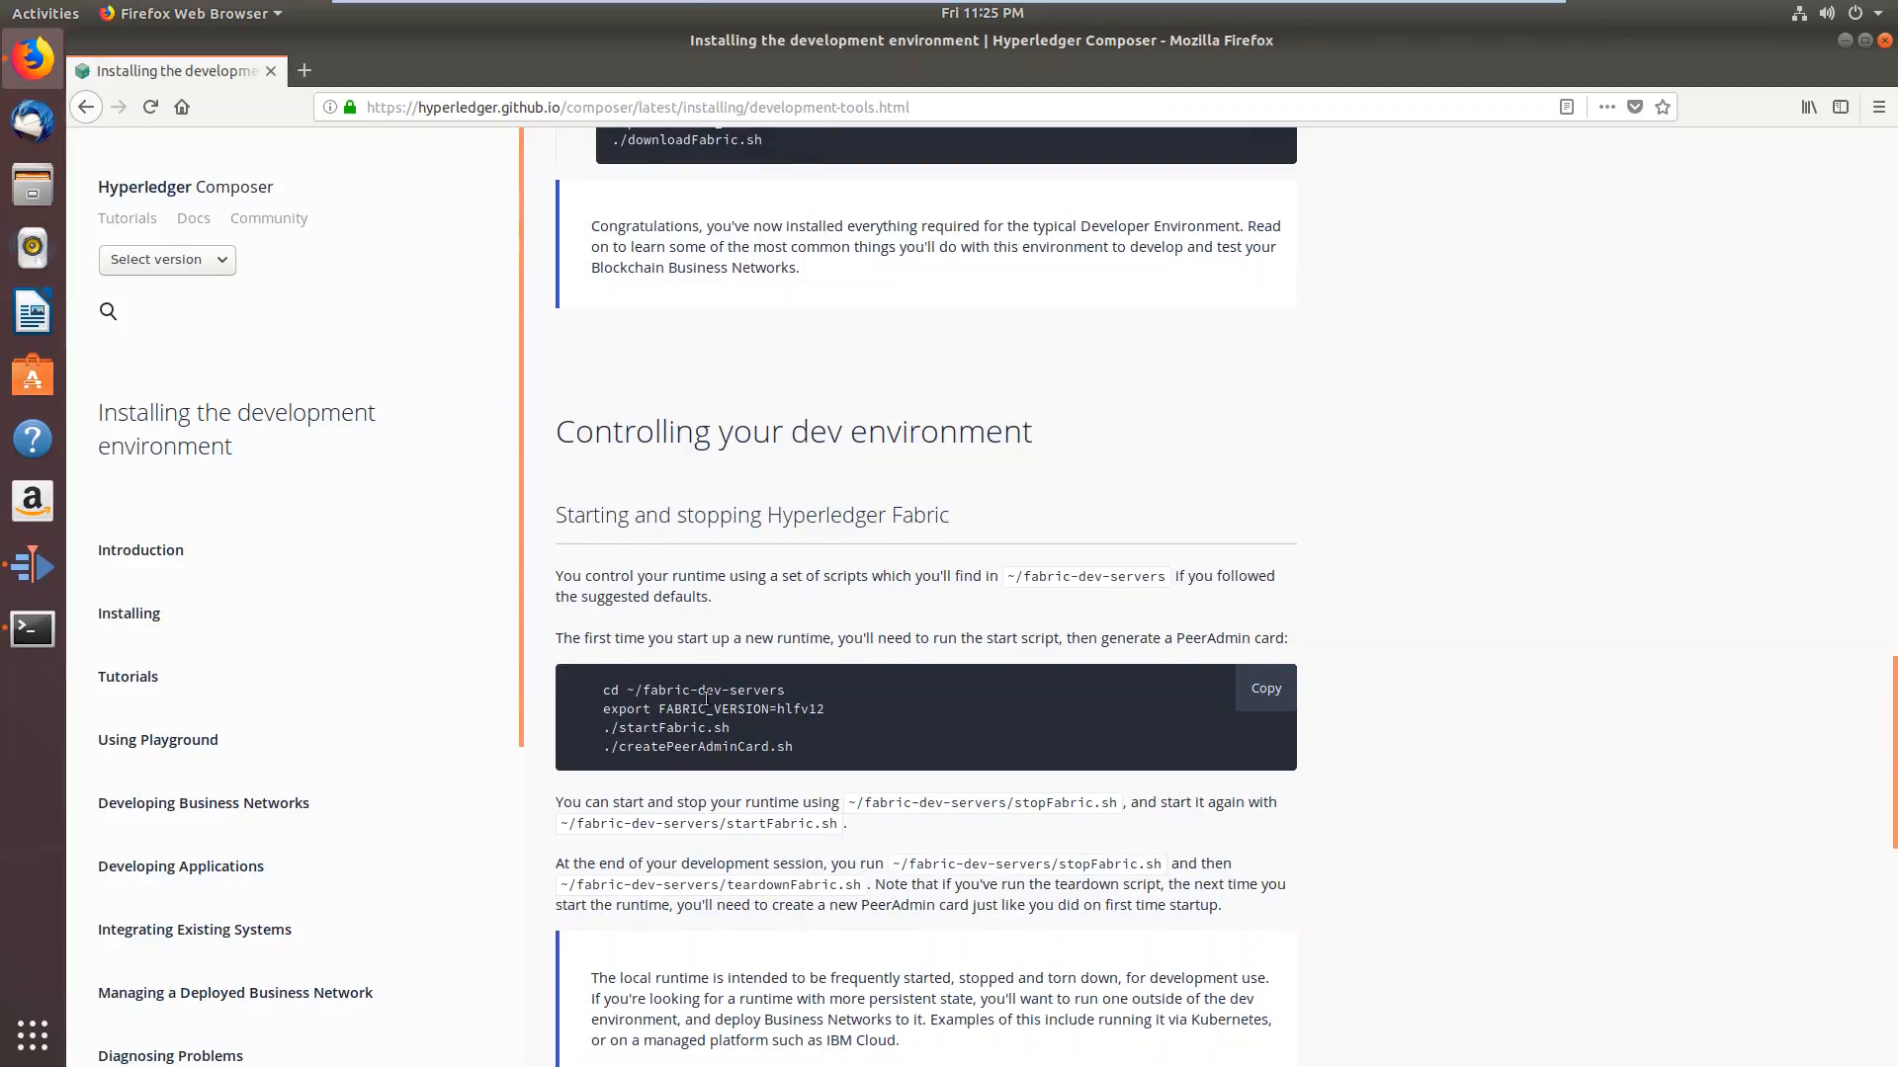
{"action": "left_click_drag", "start_coordinate": [603, 690], "coordinate": [686, 690]}
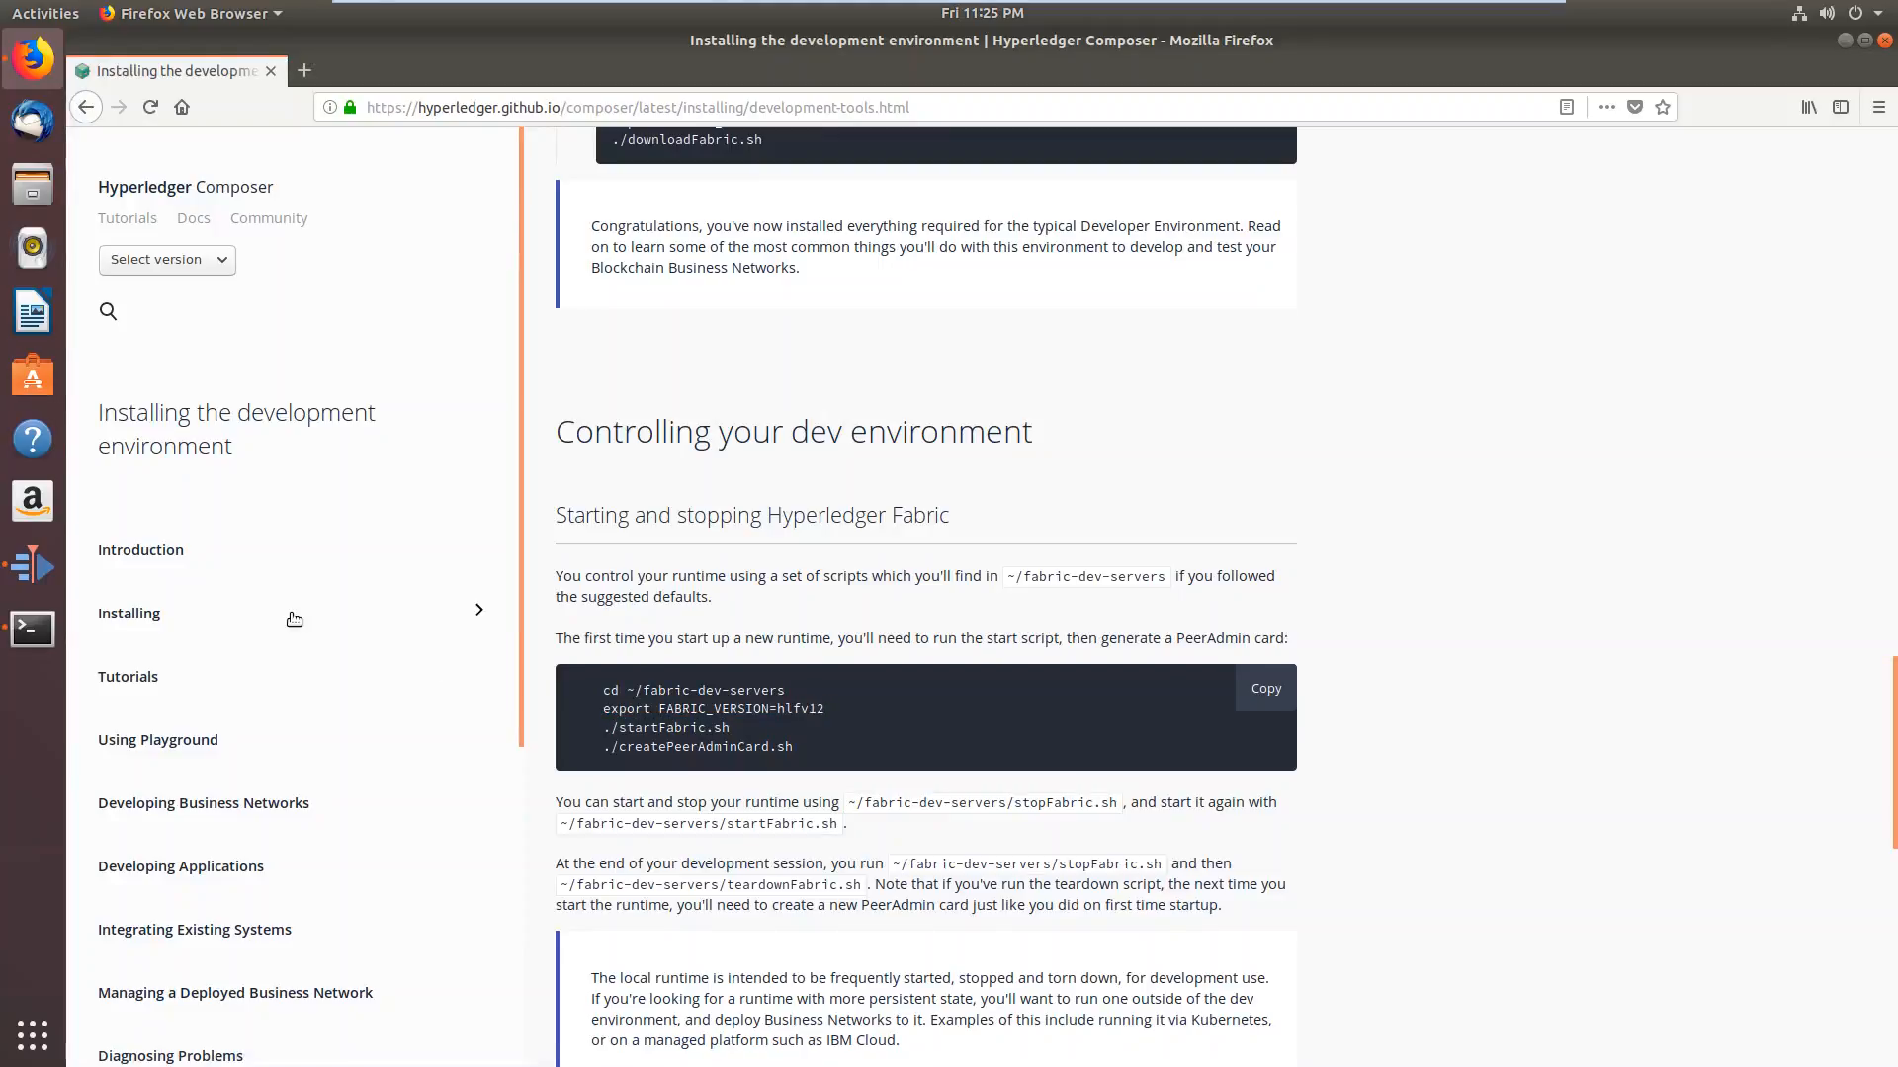
{"action": "left_click", "coordinate": [31, 629]}
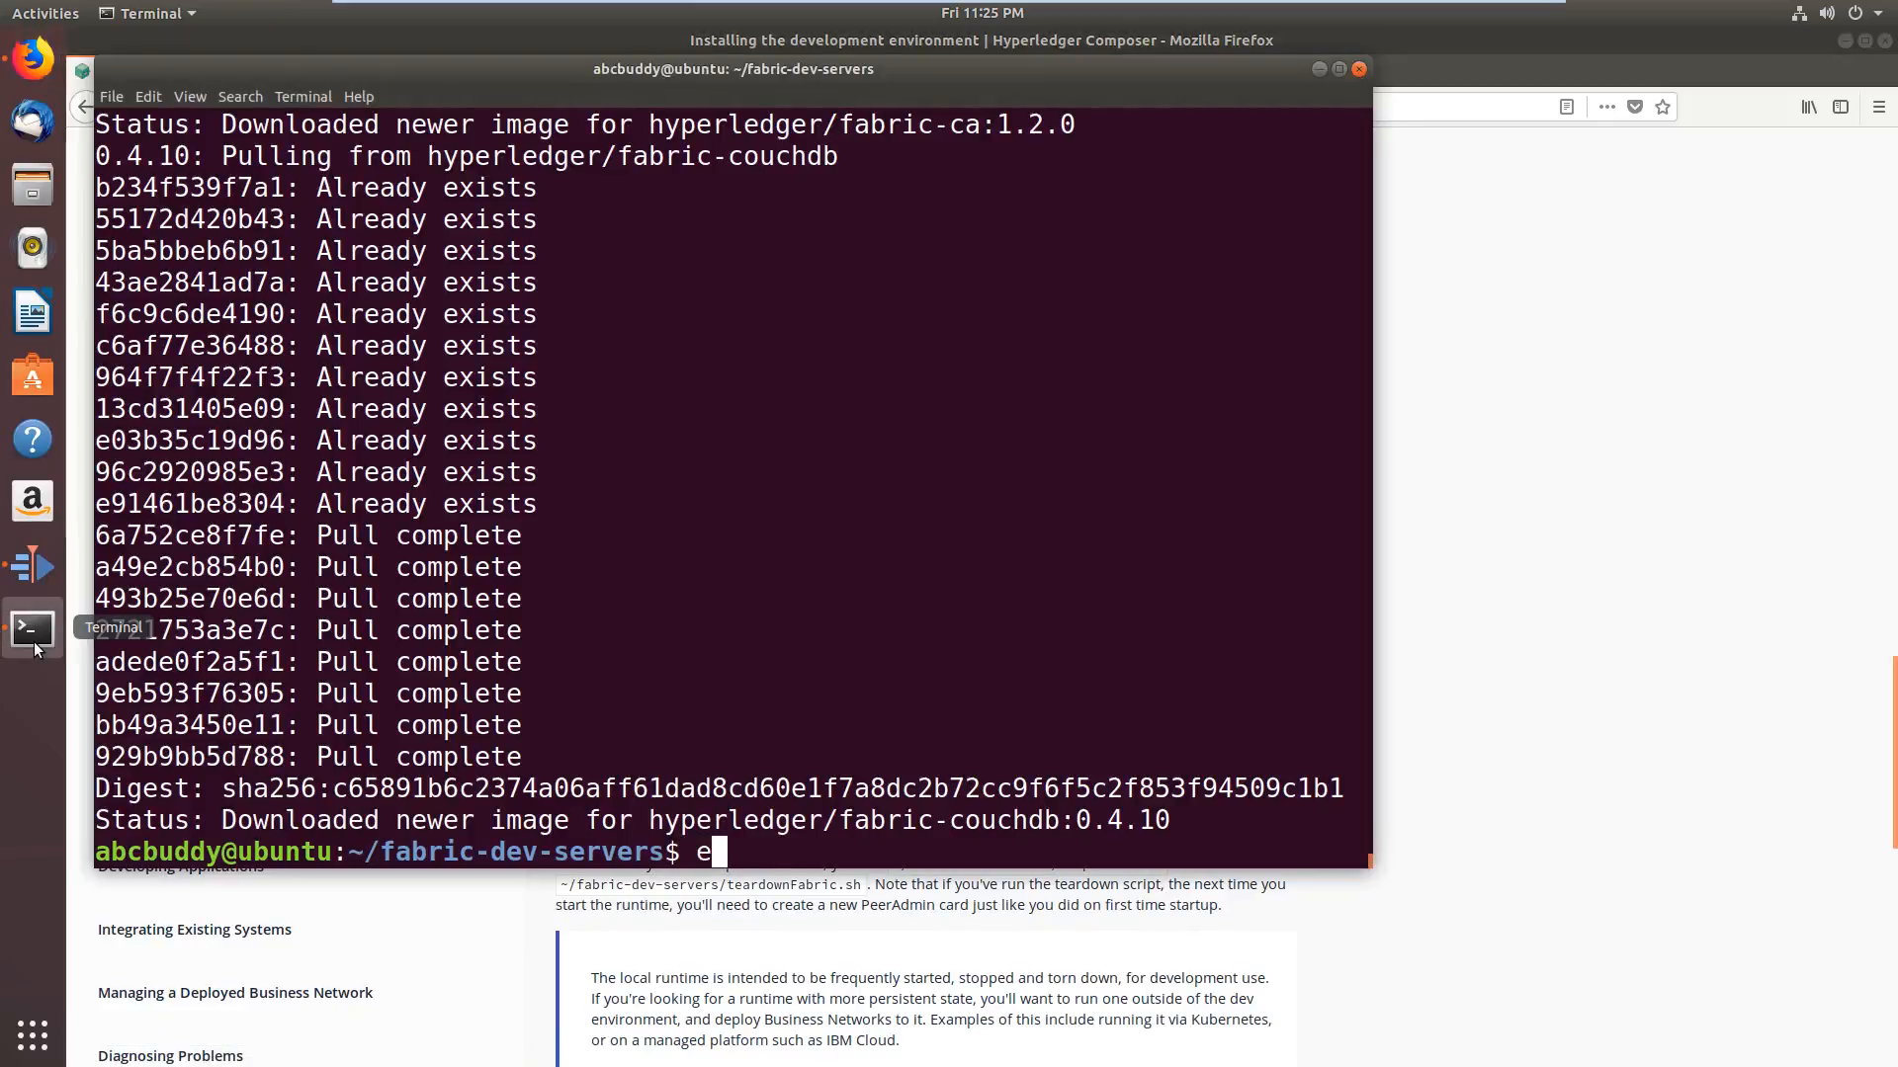
{"action": "type", "text": "xit"}
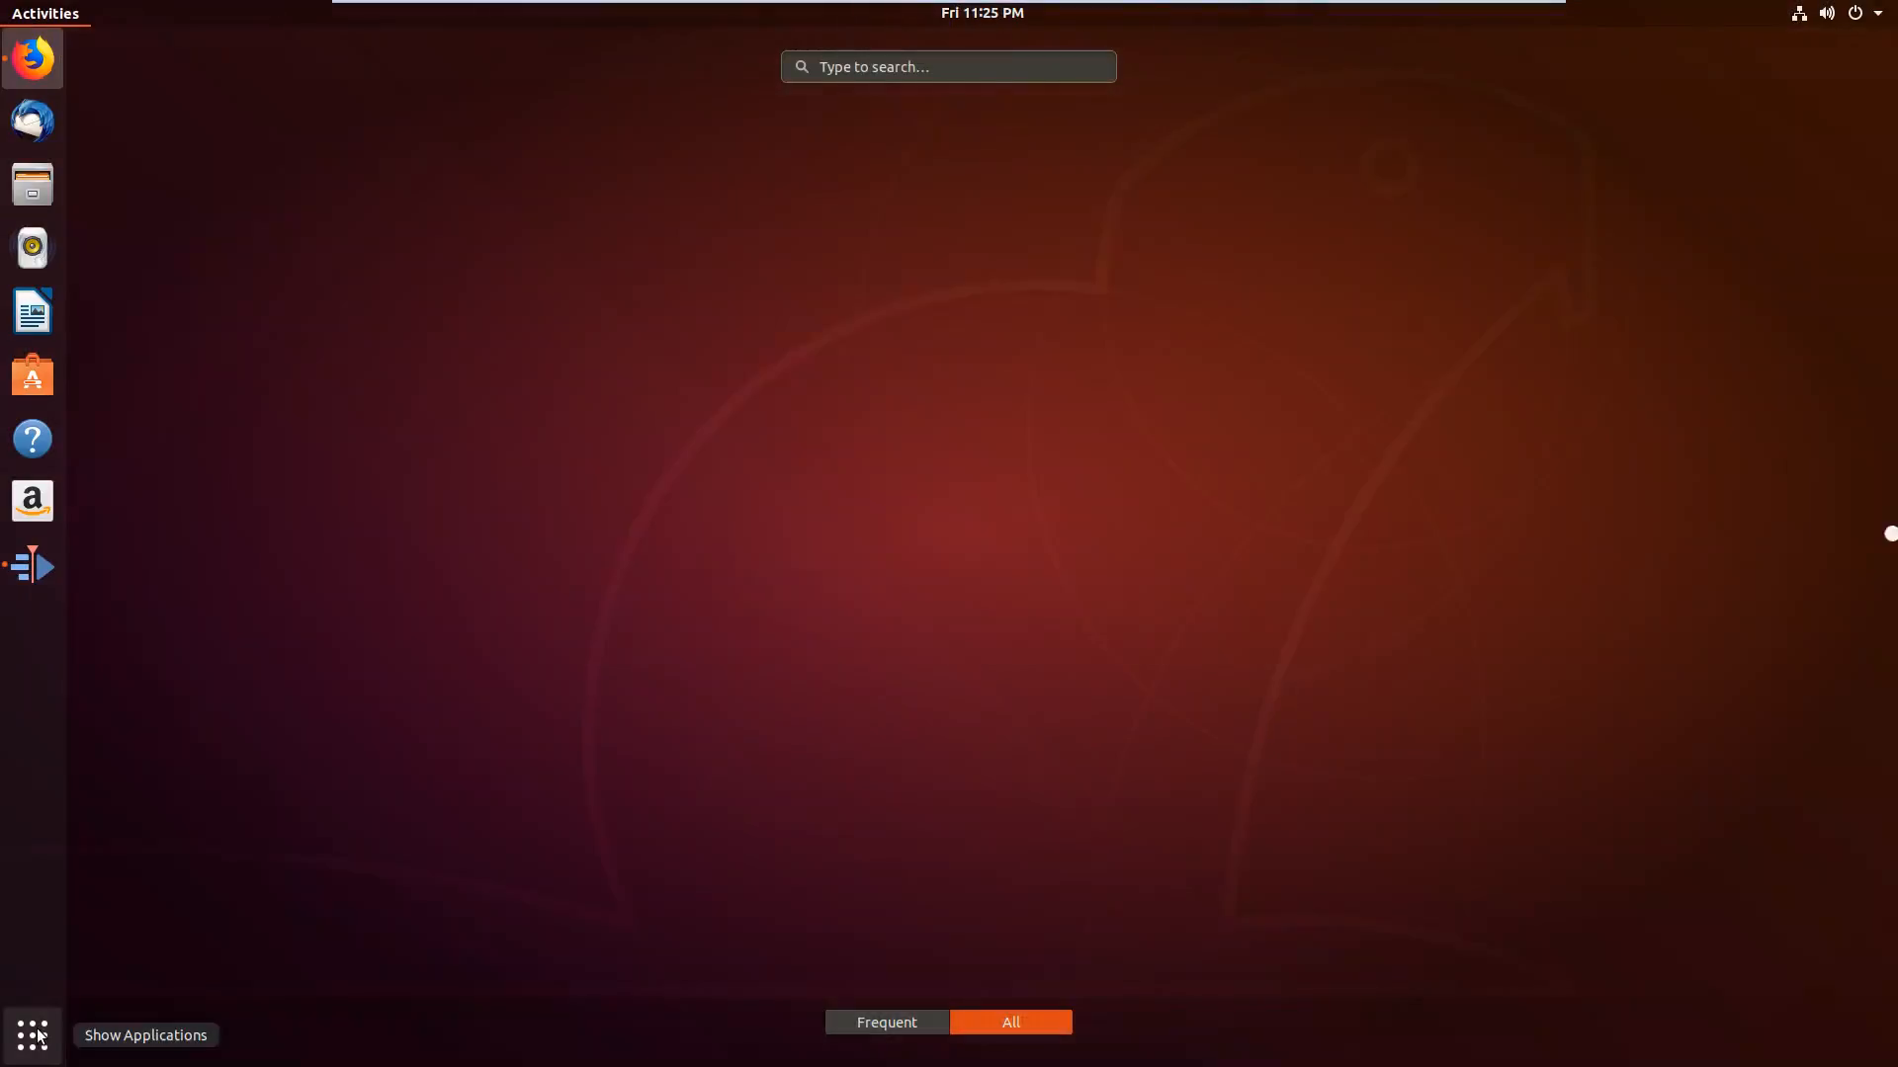
Launch Terminal from Activities, cd into fabric-dev-servers/ and export FABRIC_VERSION=hlfv12
{"action": "type", "text": "te"}
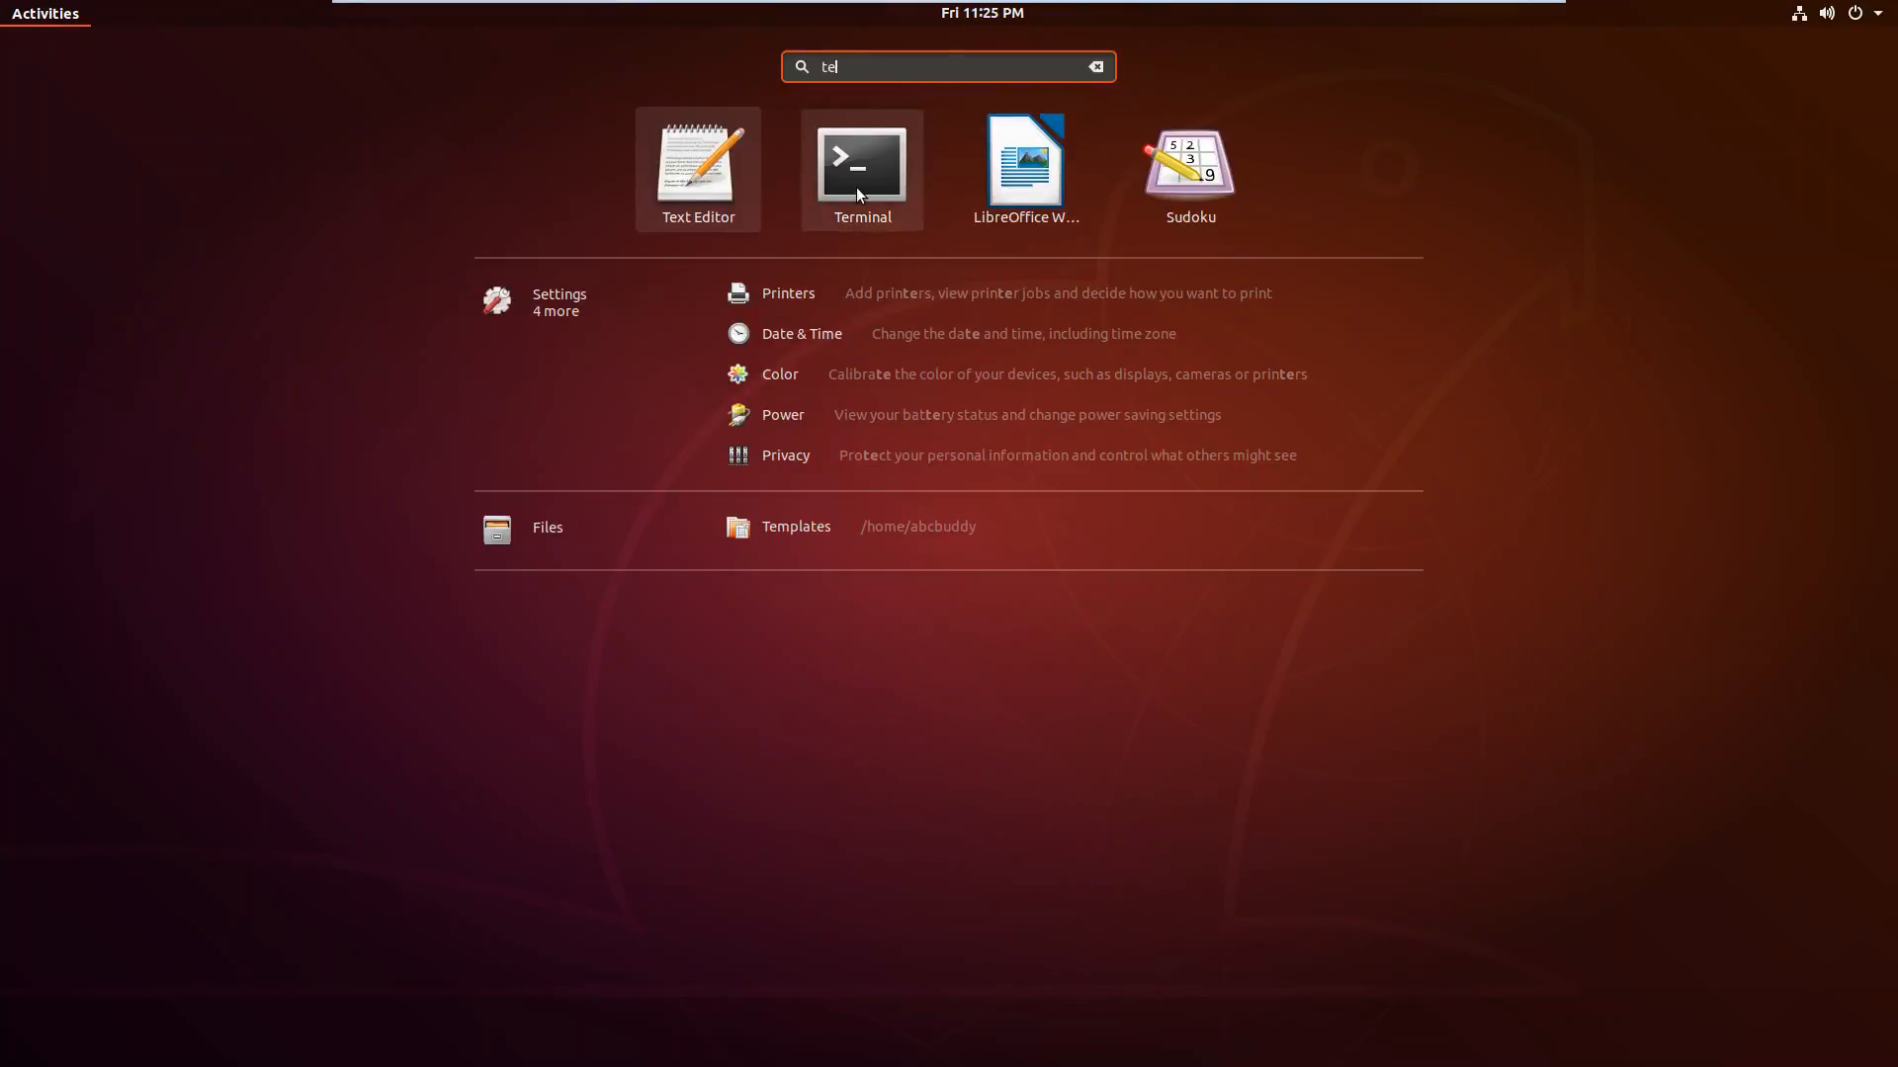
{"action": "left_click", "coordinate": [861, 163]}
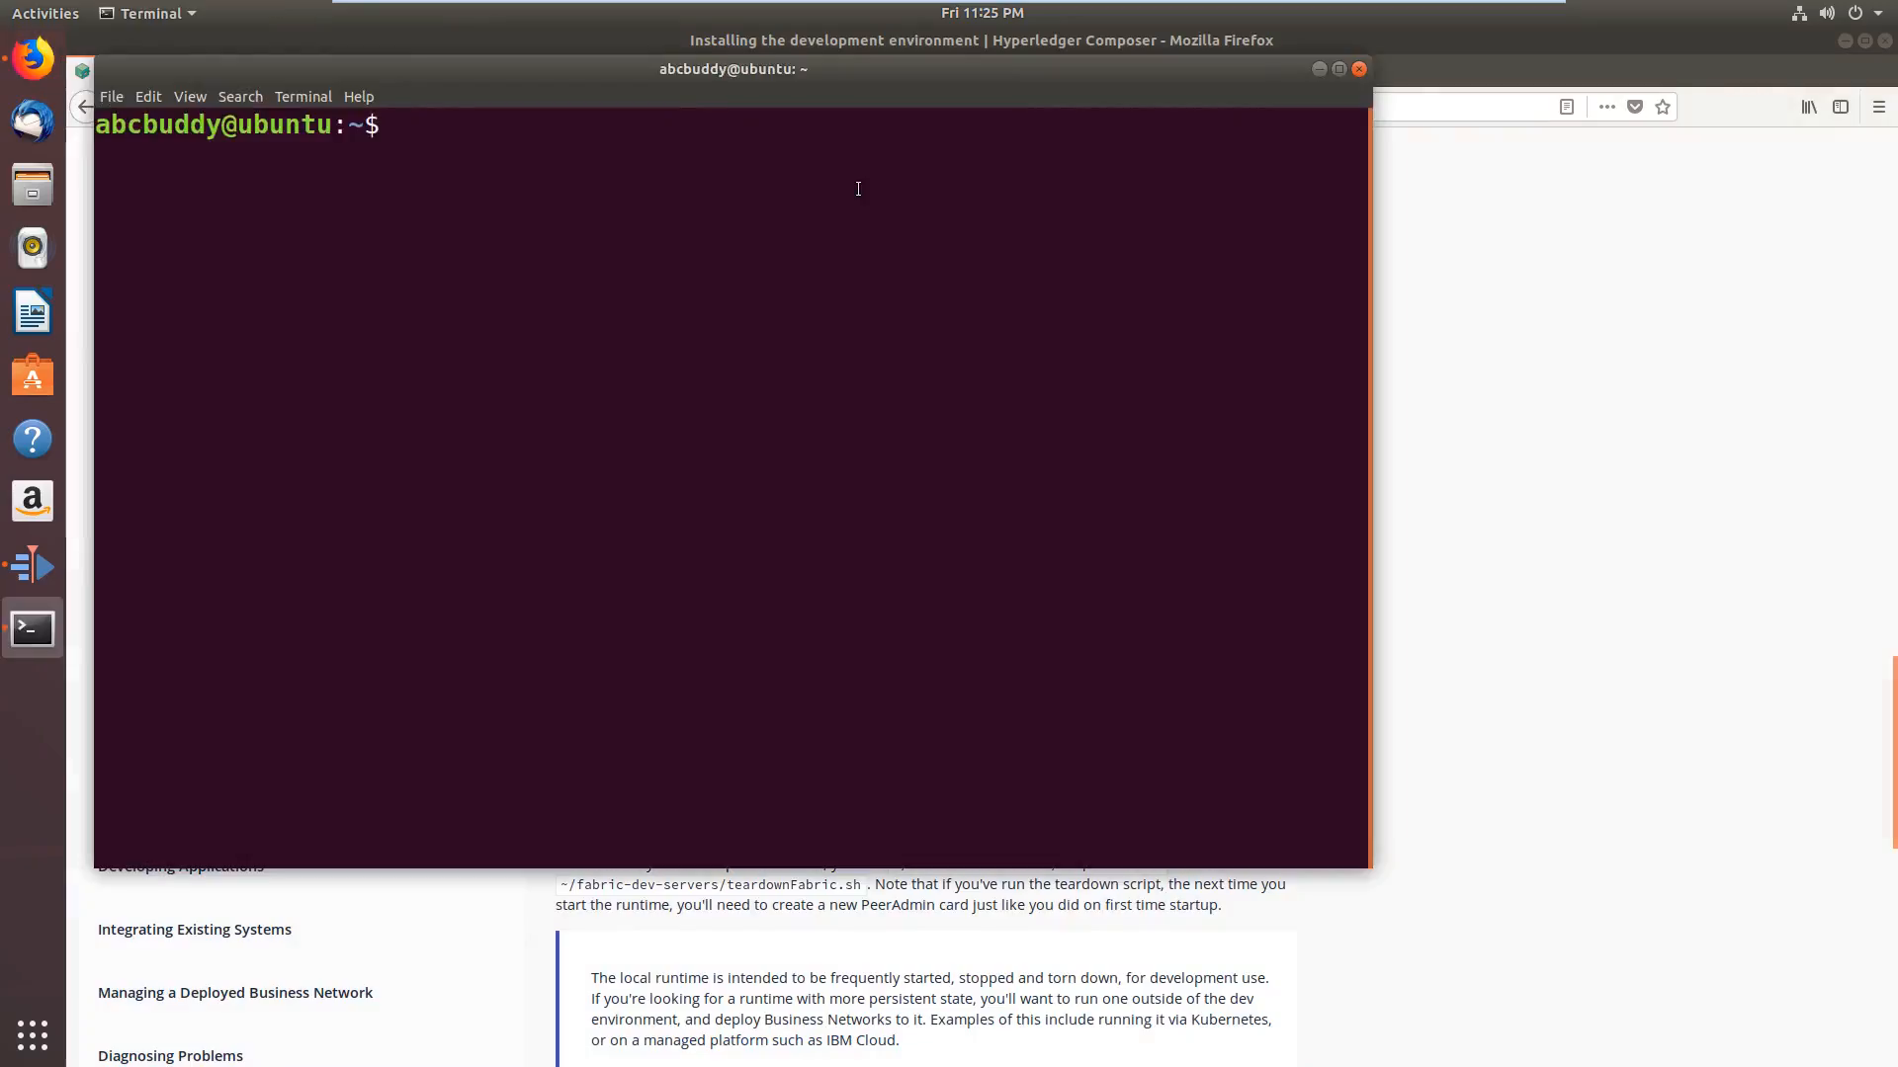
{"action": "type", "text": "cd fabric-dev-servers/"}
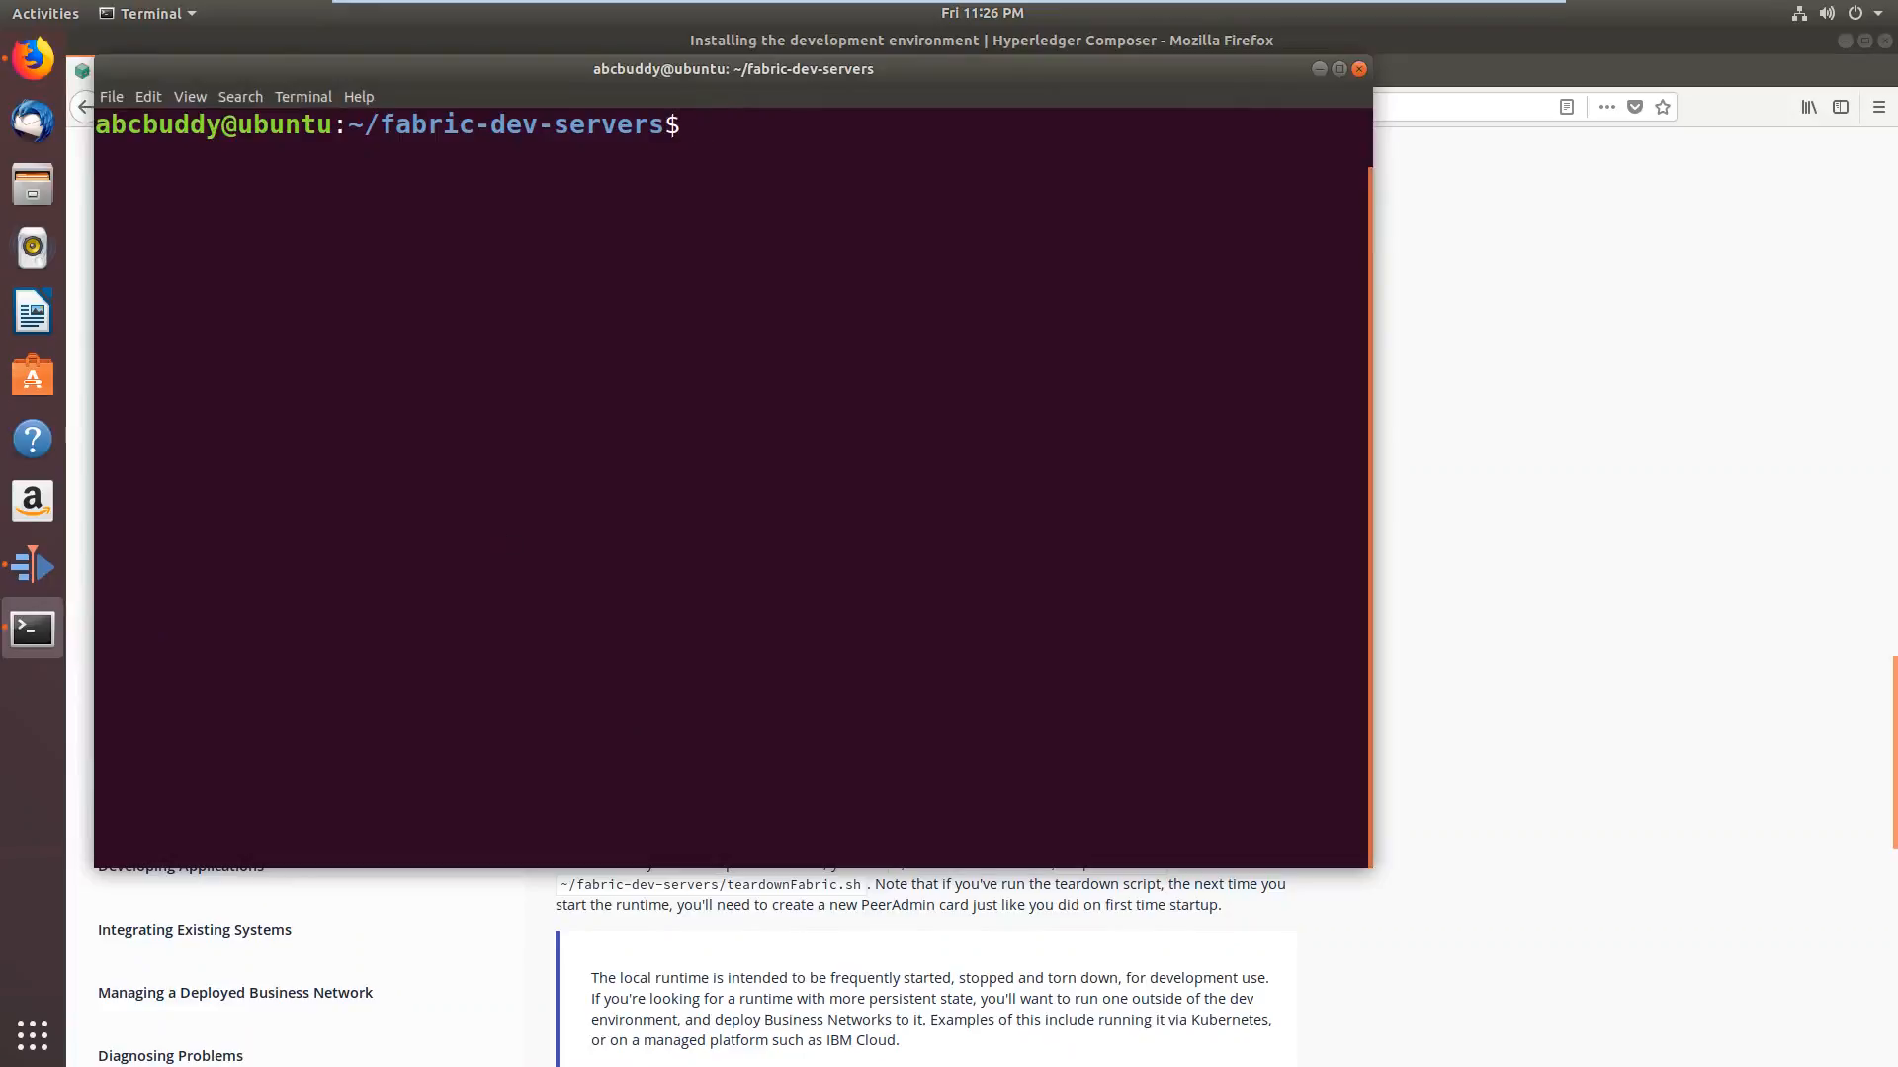
{"action": "type", "text": "export FABRIC_VERSION=hlfv12"}
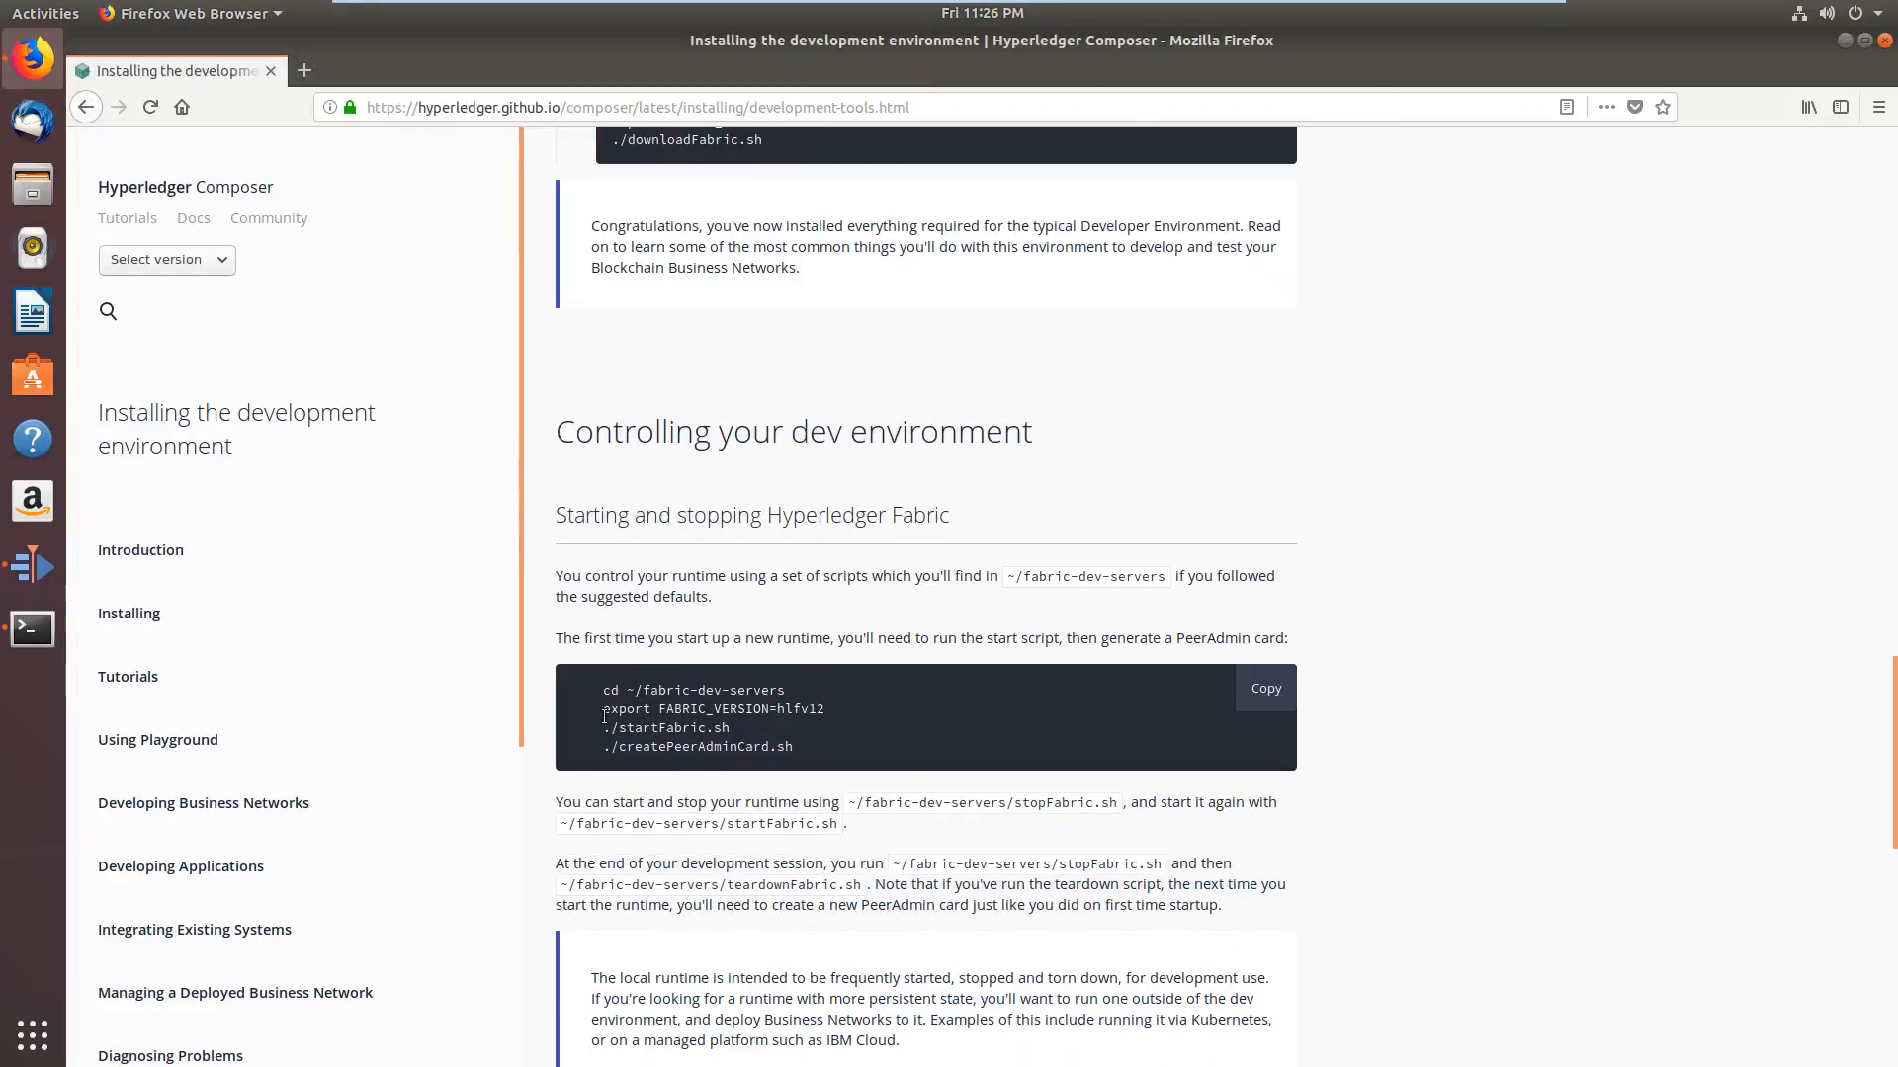
Copy and run ./startFabric.sh, then switch back to user abcbuddy with su
{"action": "double_click", "coordinate": [665, 727]}
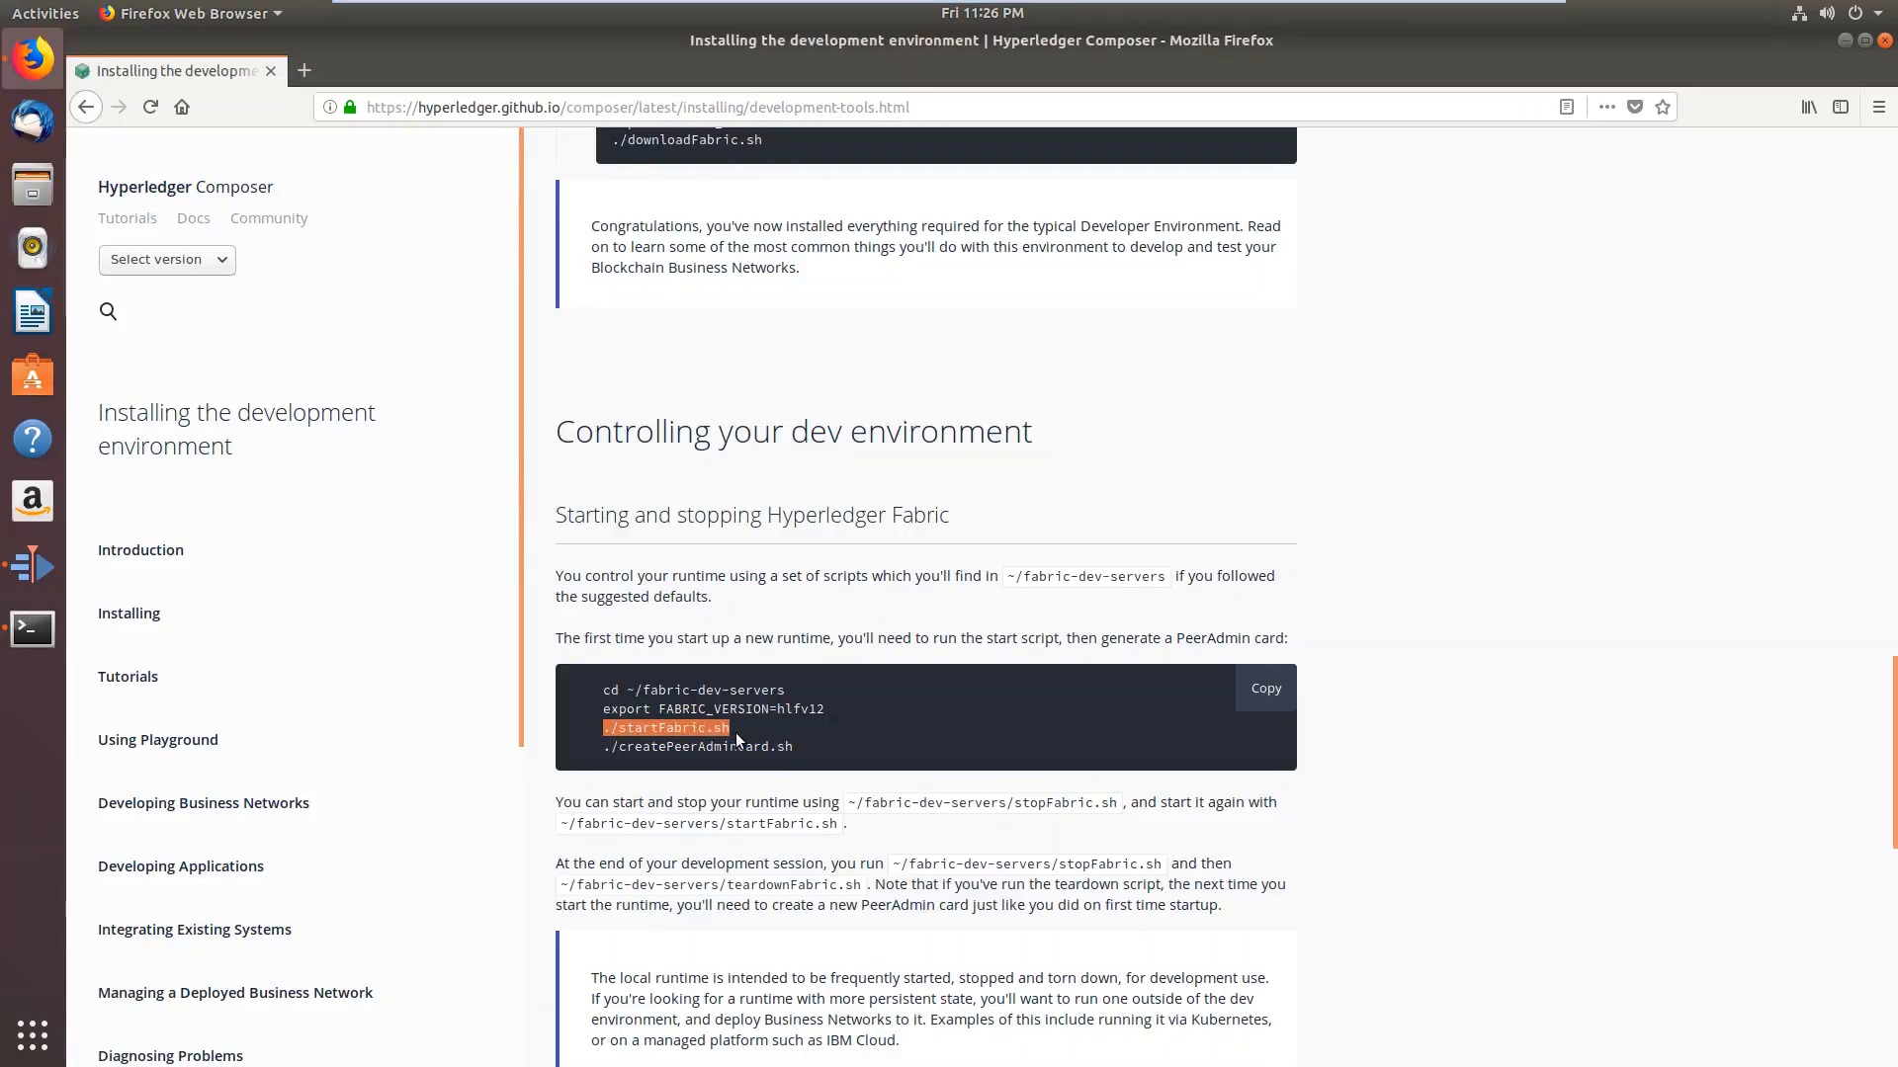
{"action": "mouse_move", "coordinate": [32, 628]}
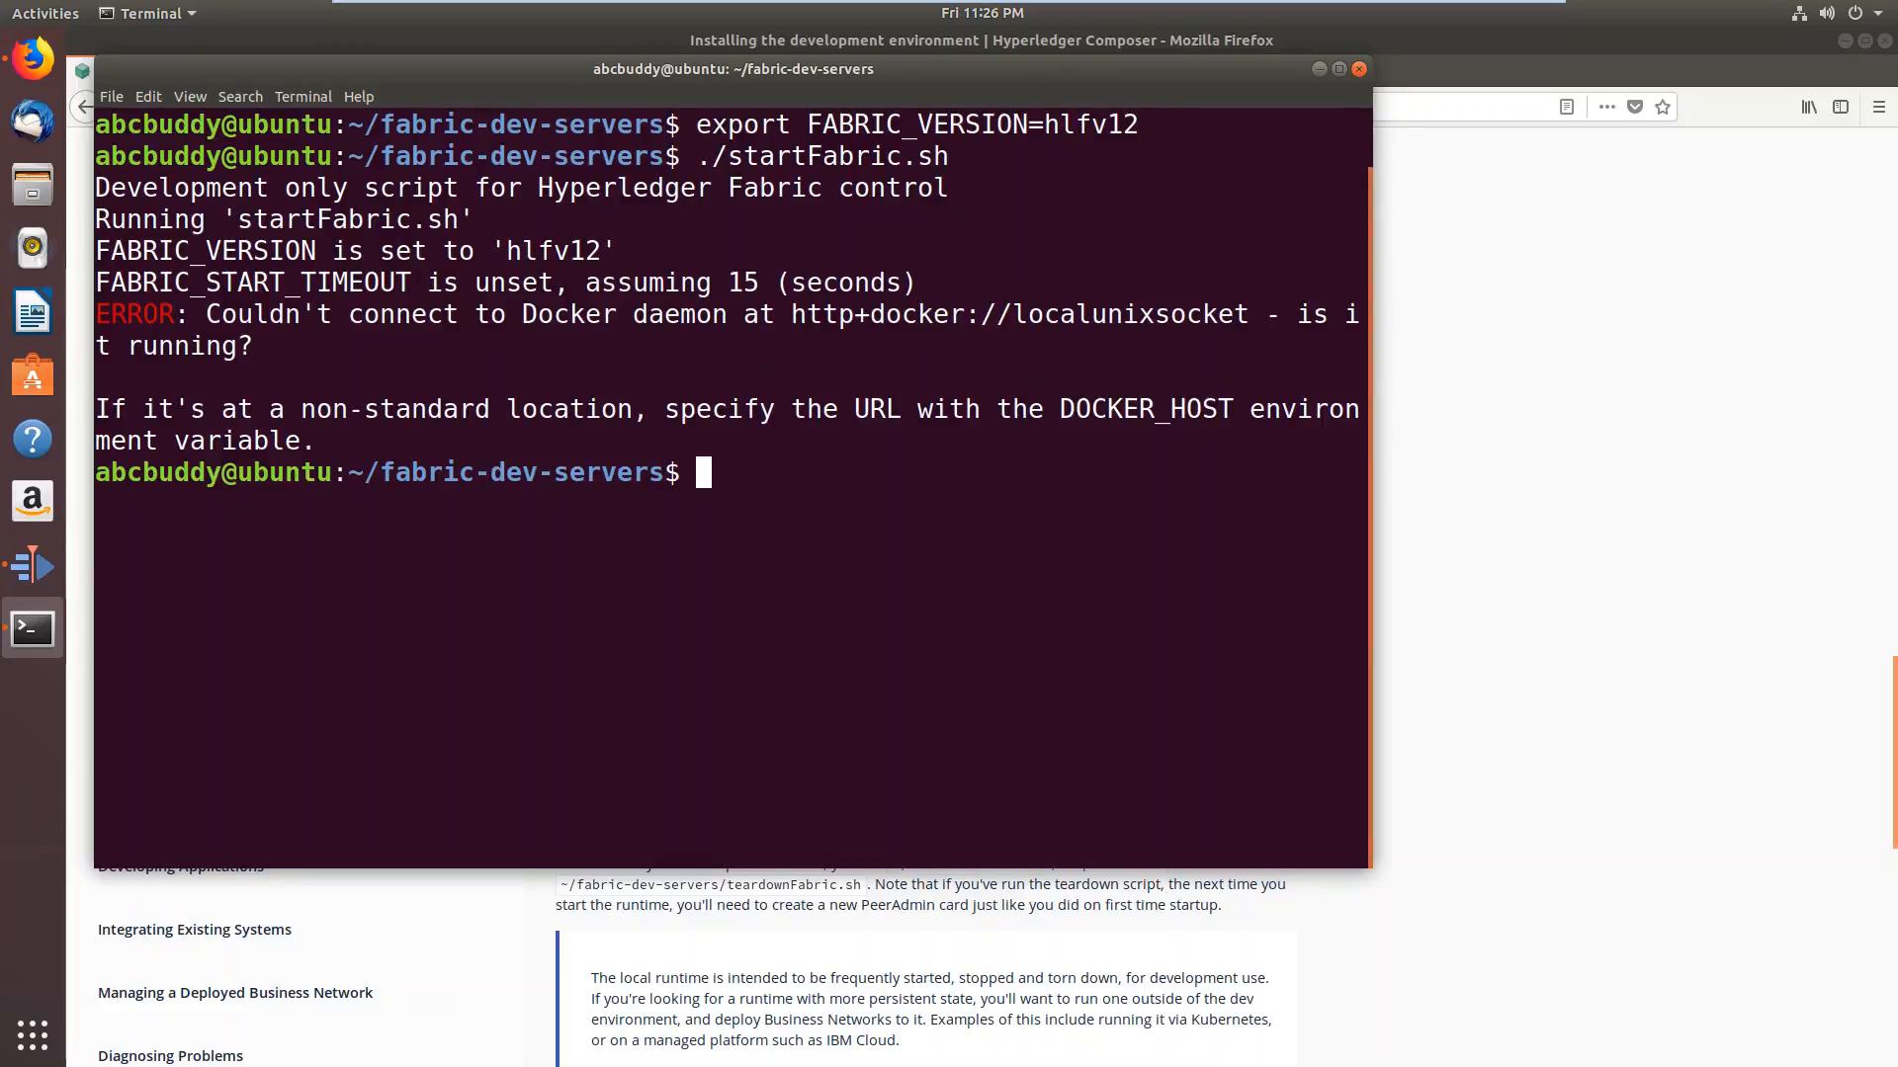
{"action": "type", "text": "su"}
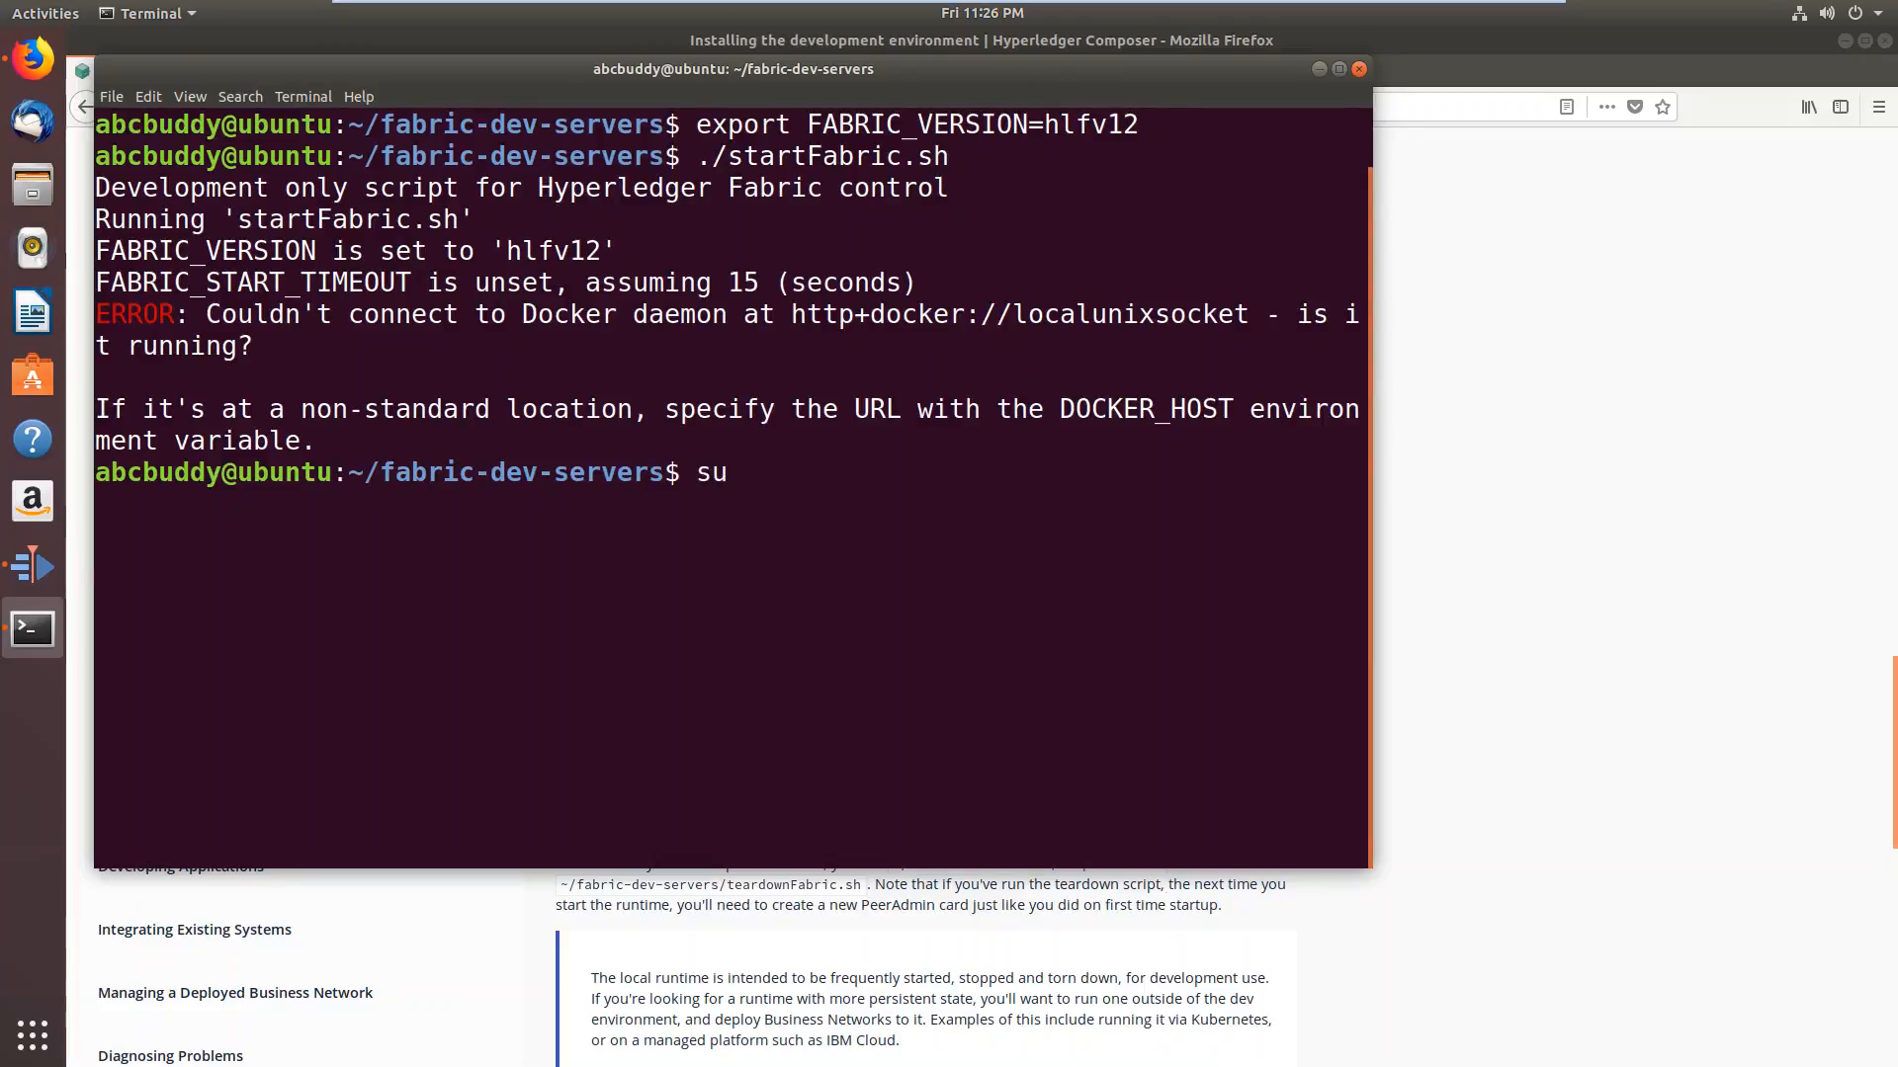
{"action": "type", "text": "abcbuddy"}
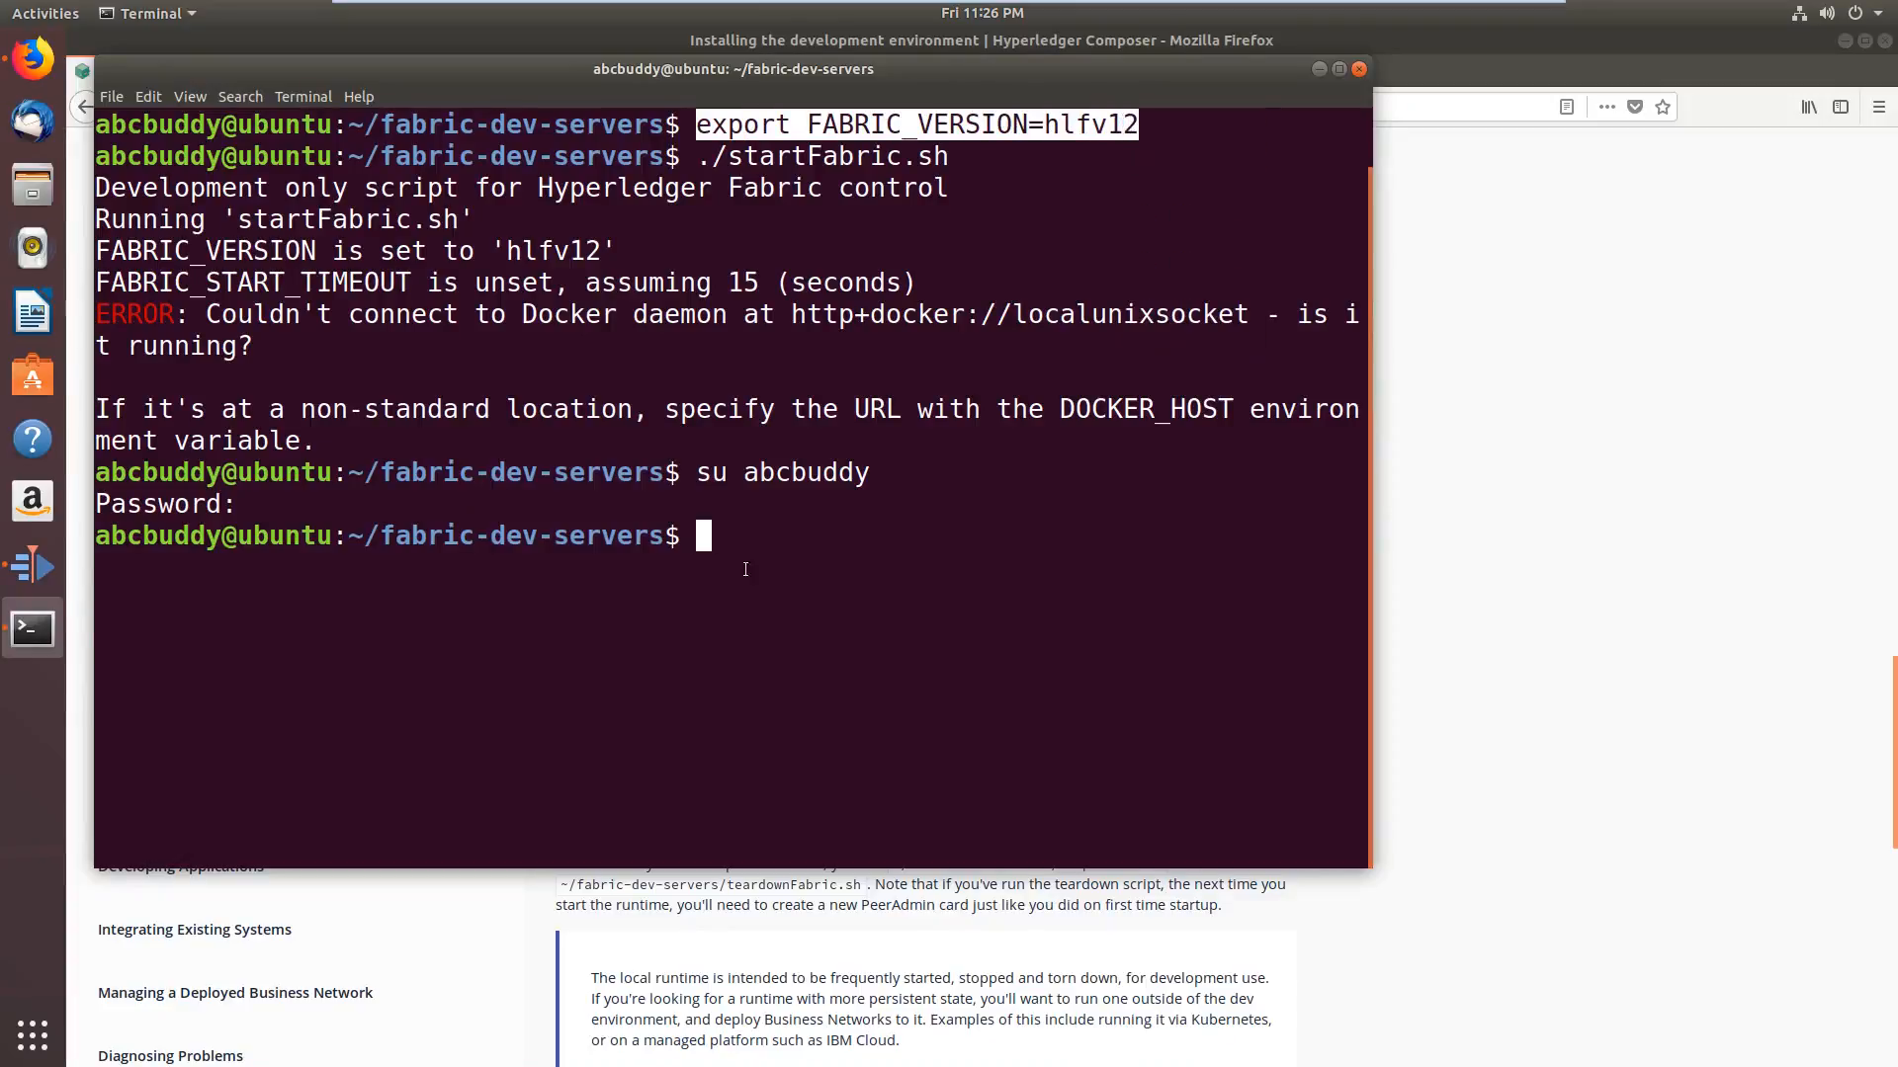
Paste export FABRIC_VERSION=hlfv12 and run ./startFabric.sh until the peer joins the channel
{"action": "right_click", "coordinate": [726, 536]}
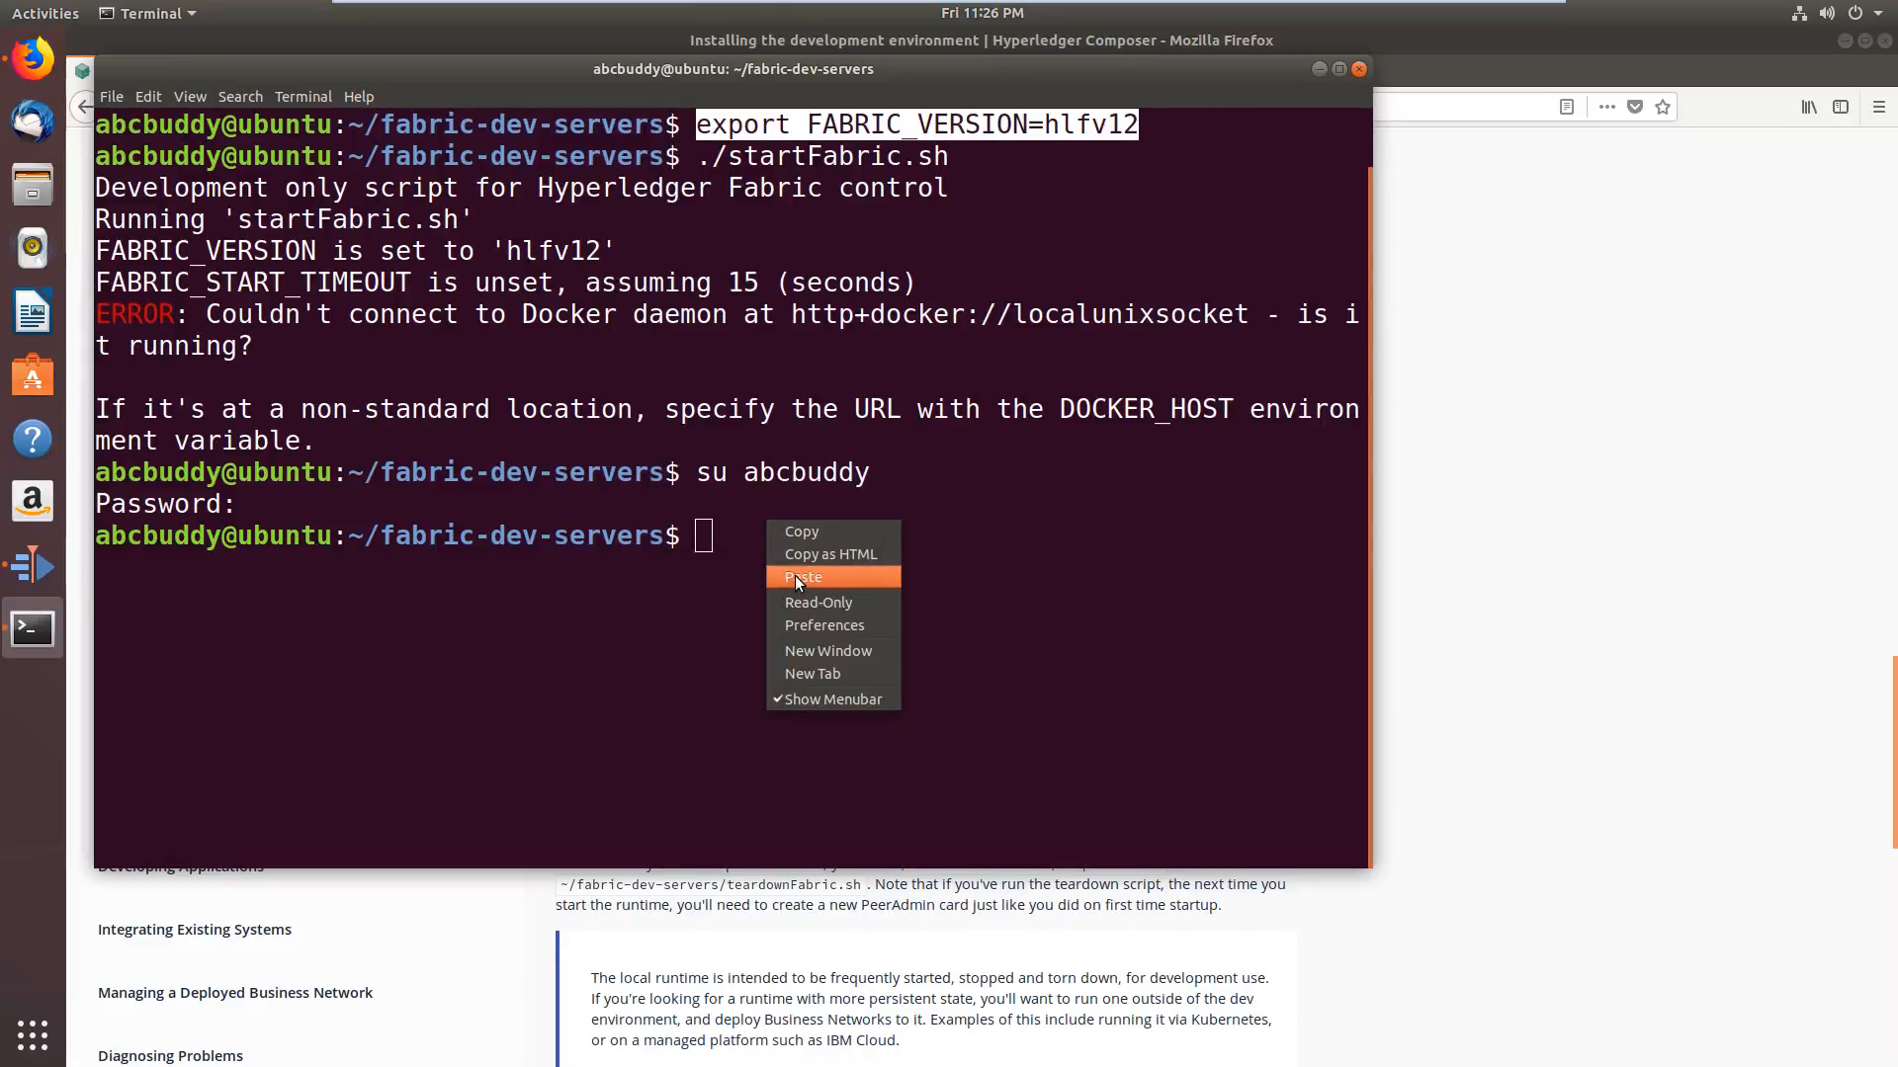
{"action": "left_click", "coordinate": [804, 578]}
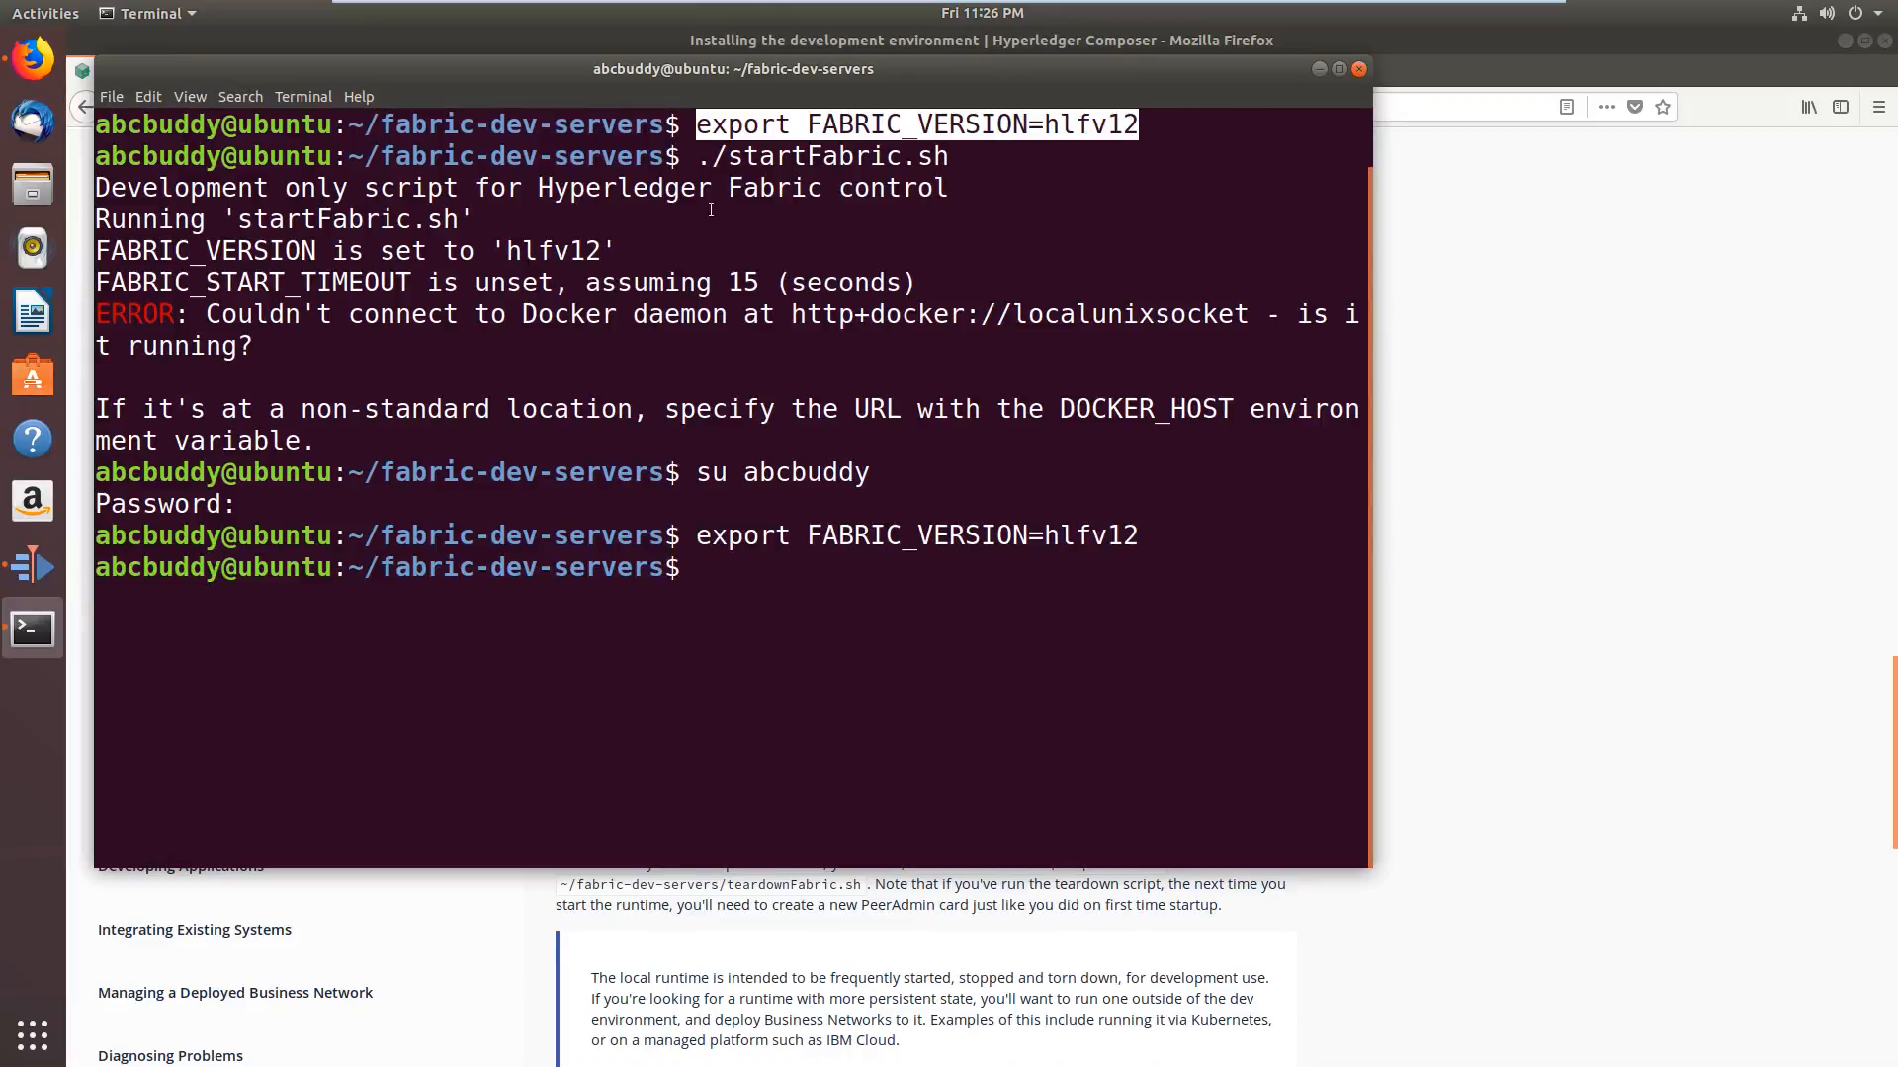
{"action": "type", "text": "./s"}
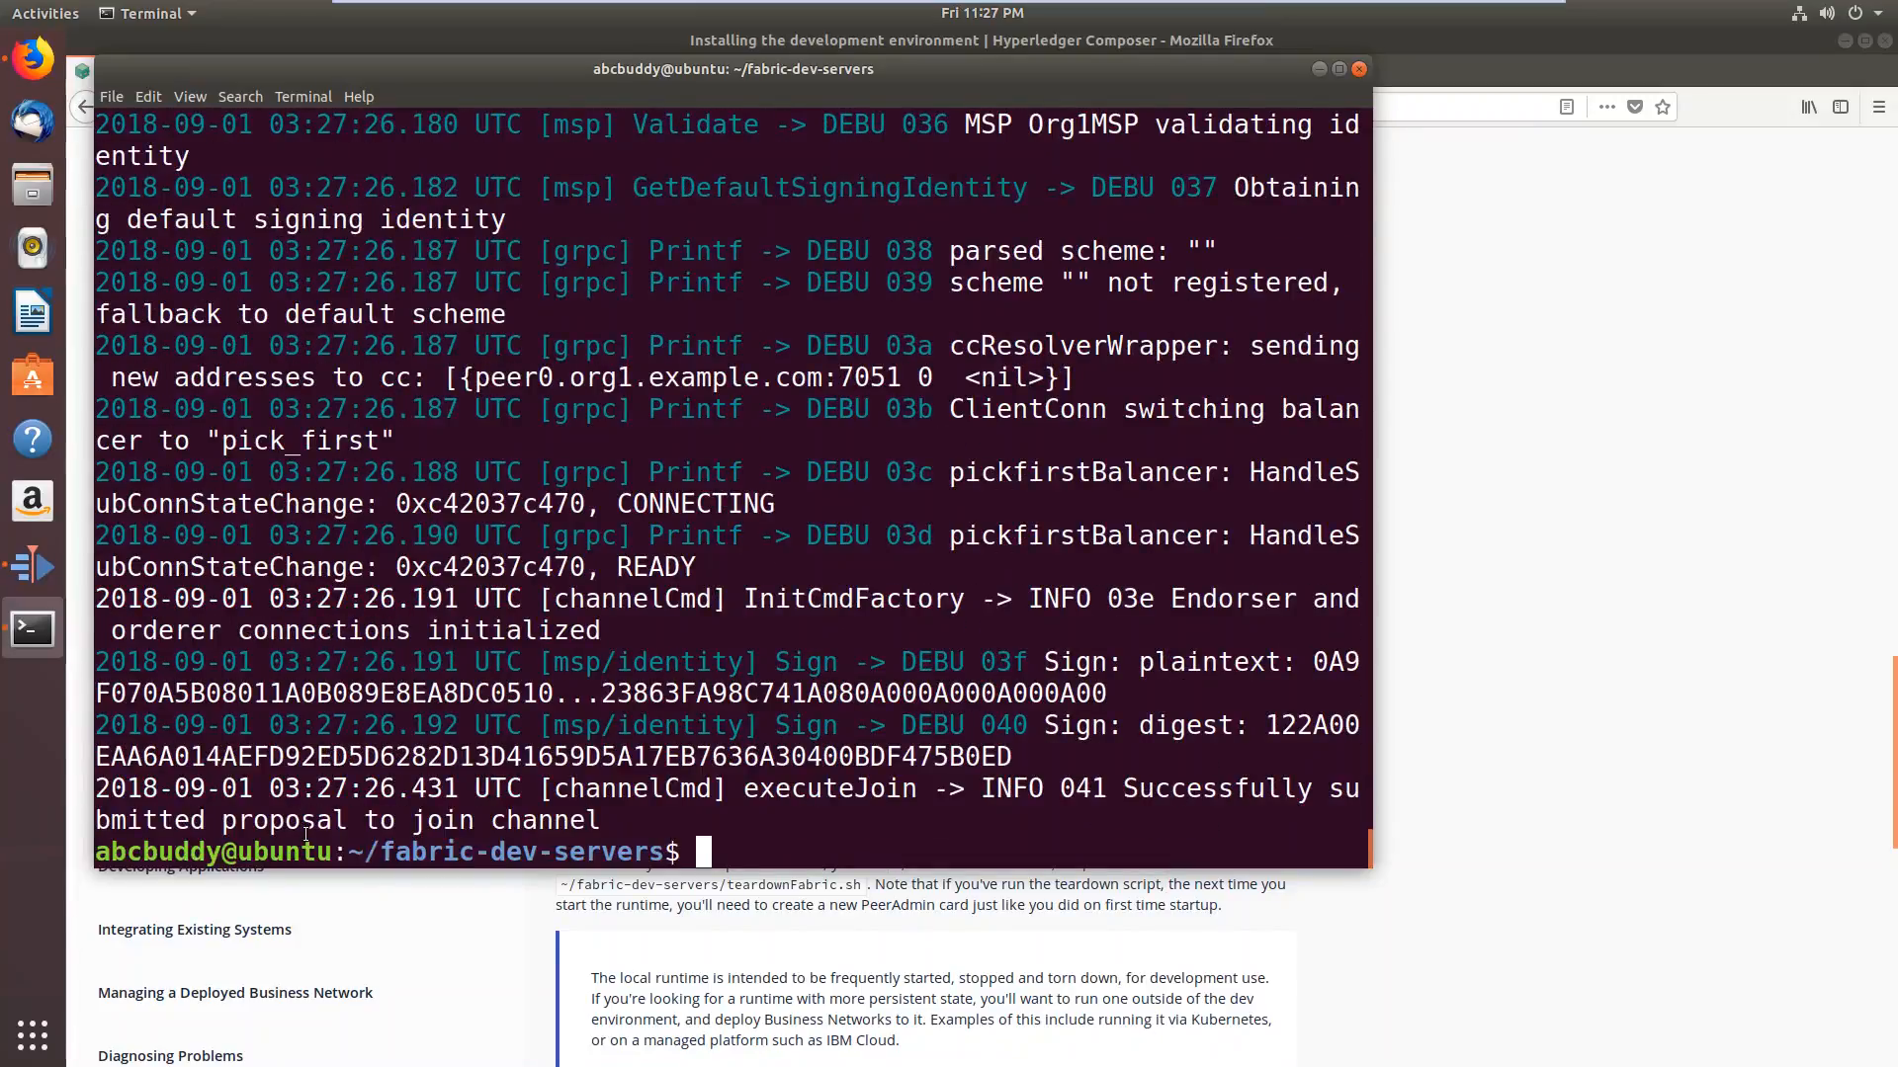
{"action": "type", "text": "clea"}
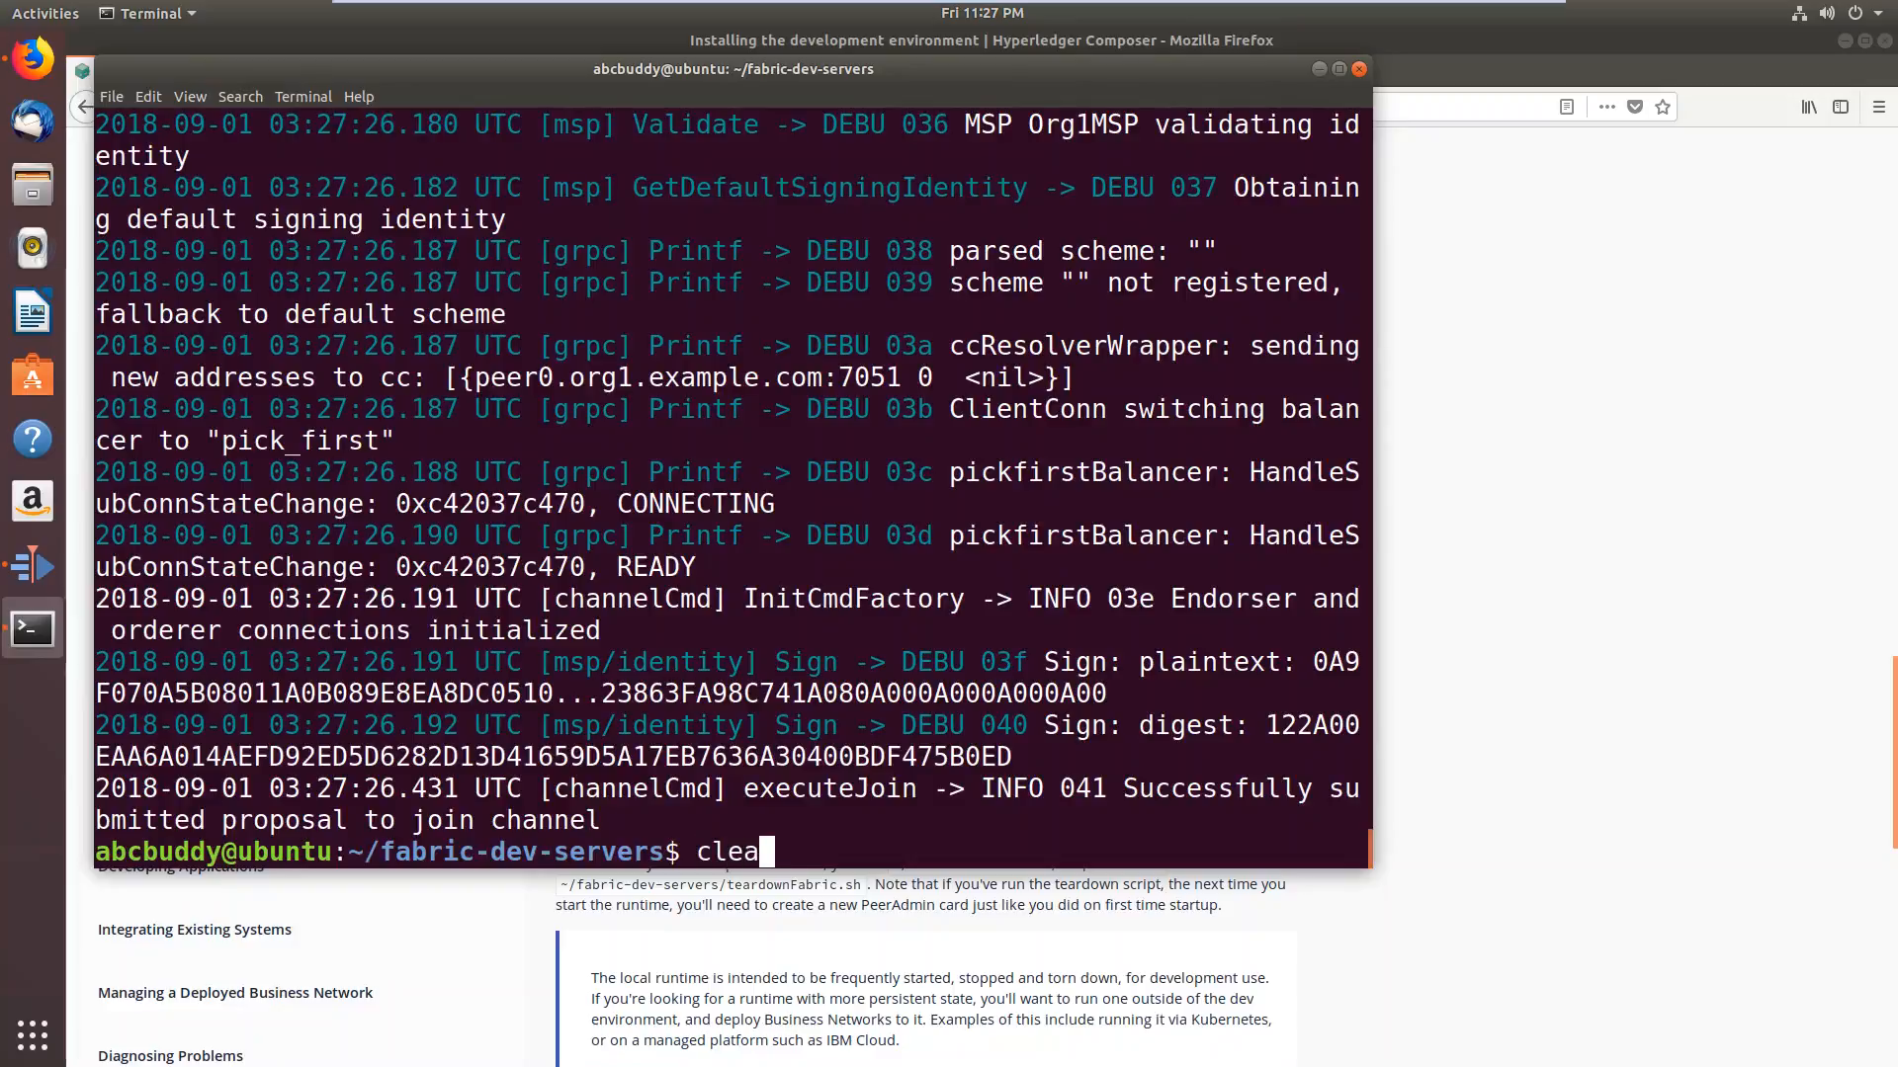